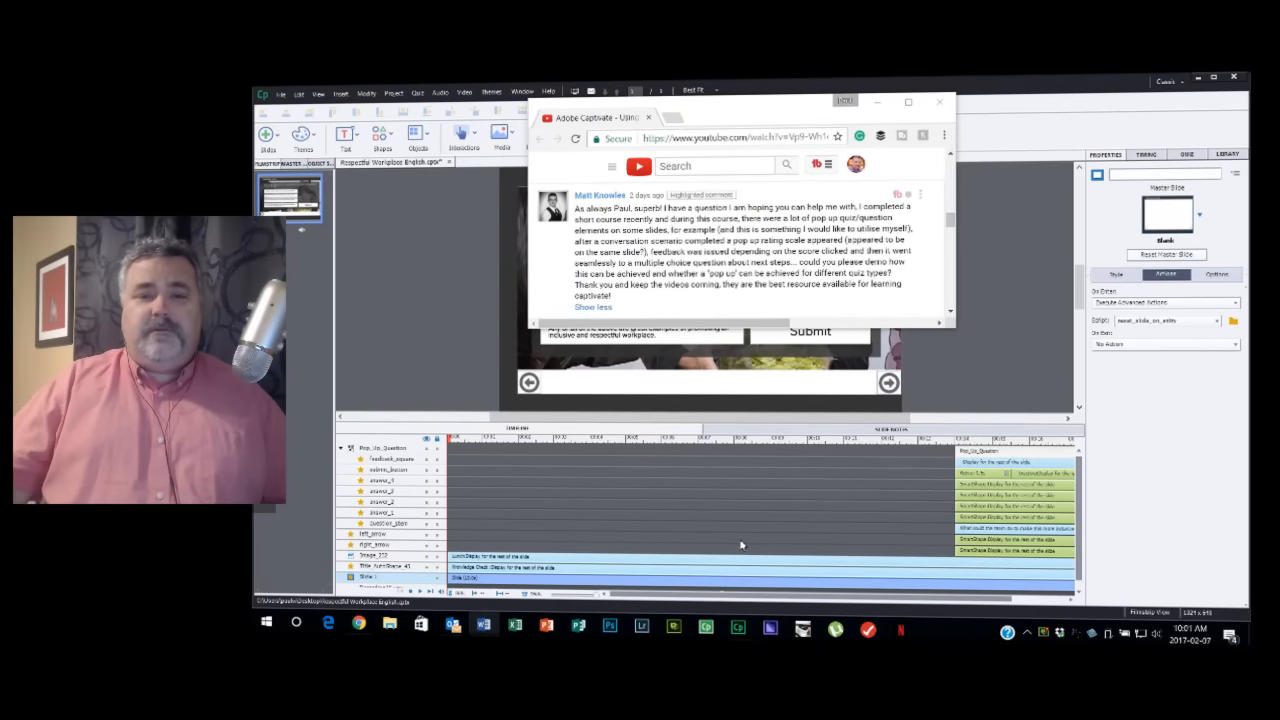
Dismiss the browser window to return to the Knowledge Check slide in Captivate.
click(938, 100)
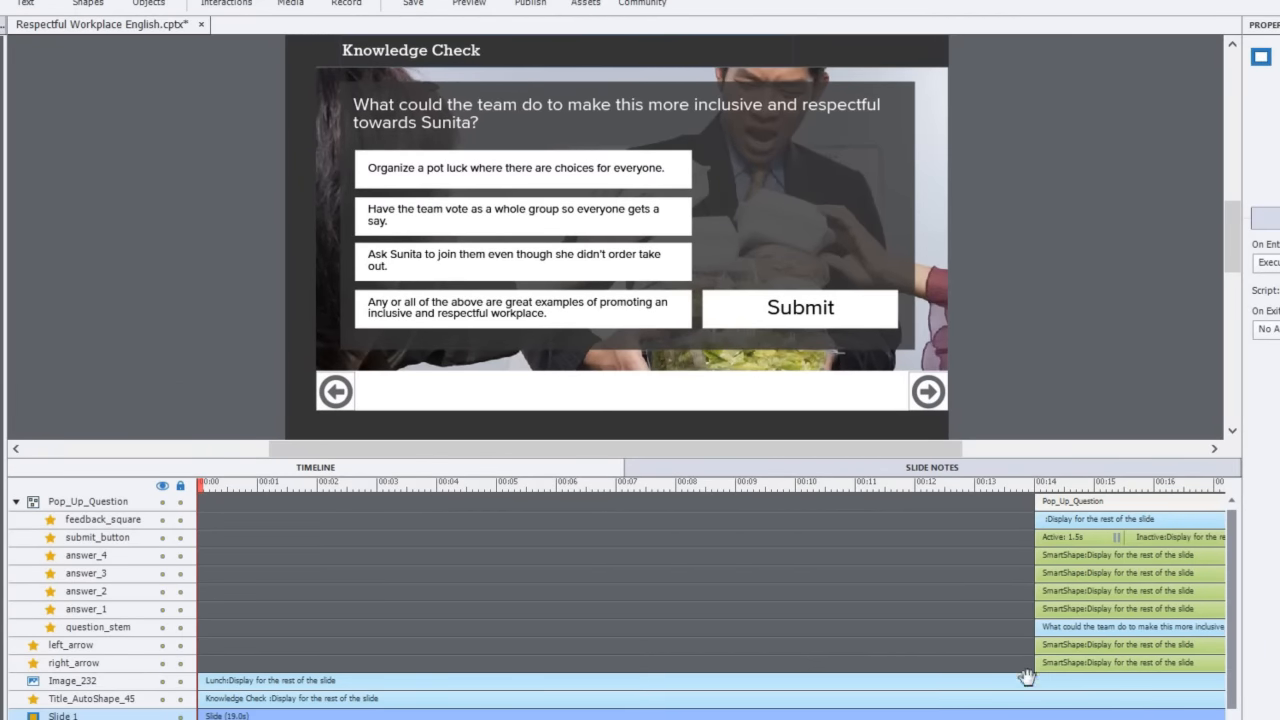
mouse_move(1060, 676)
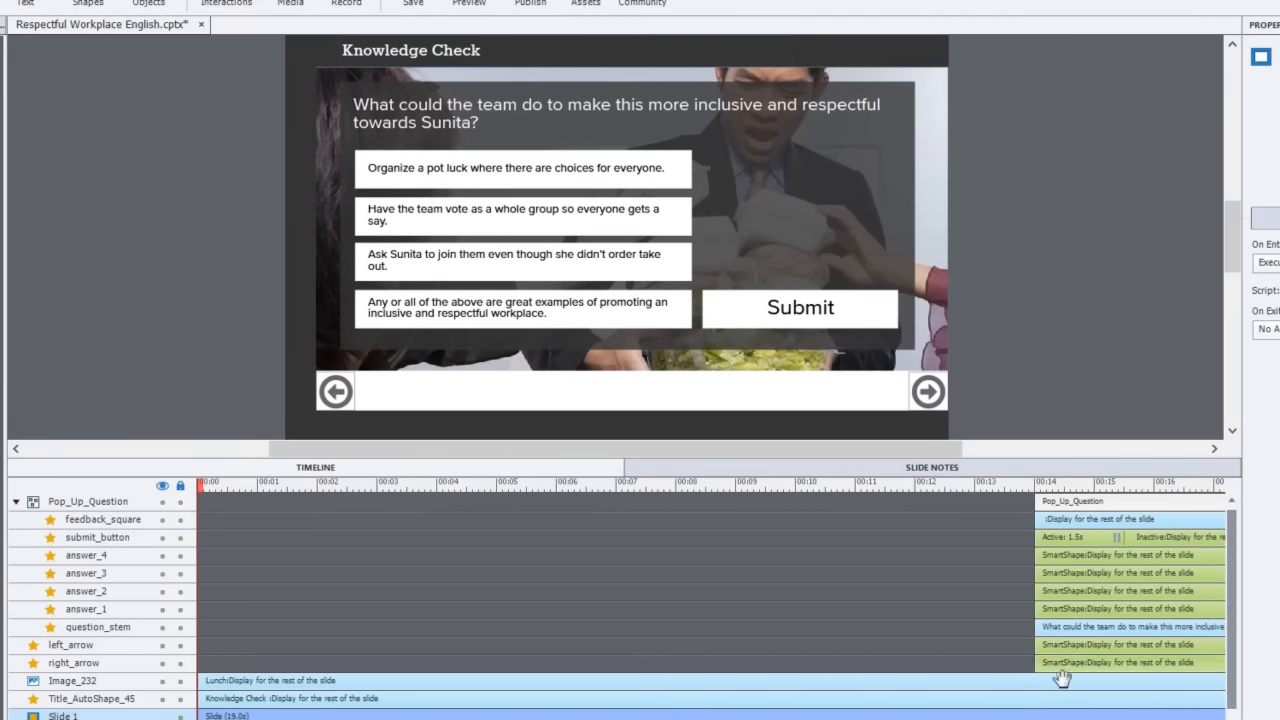
scroll(down, 3)
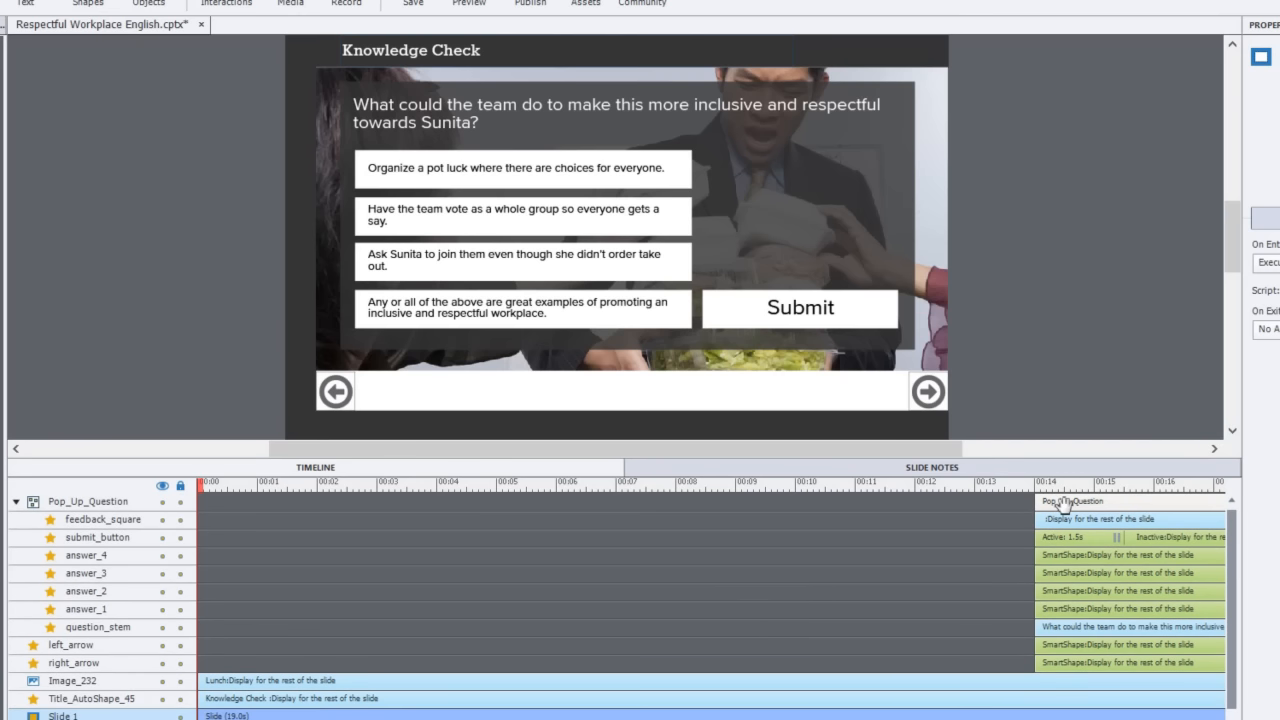
mouse_move(724, 244)
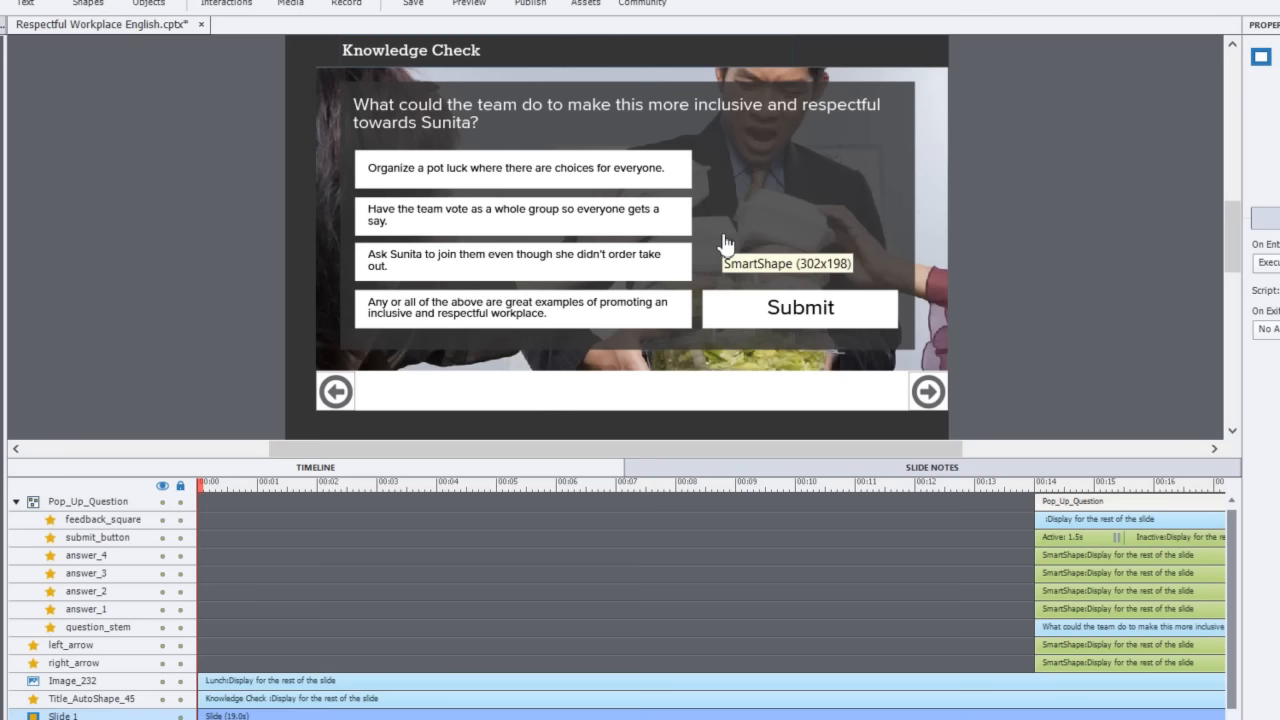
mouse_move(430, 230)
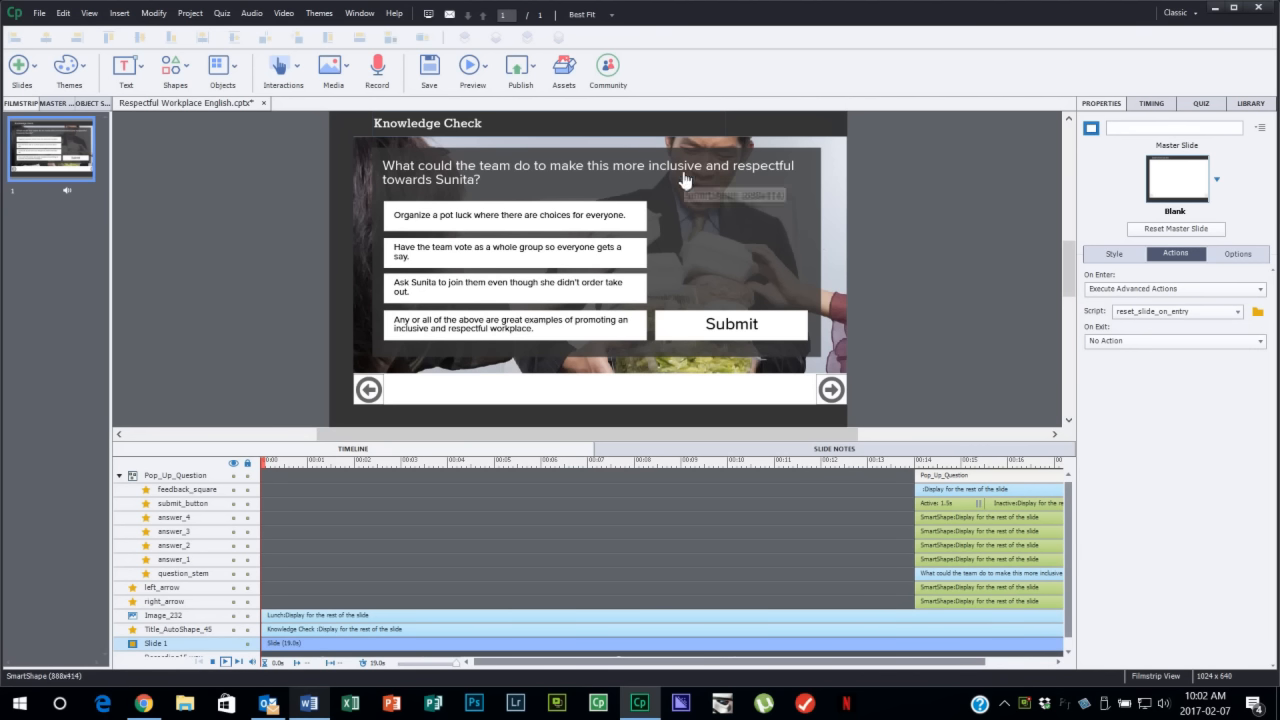
mouse_move(436, 180)
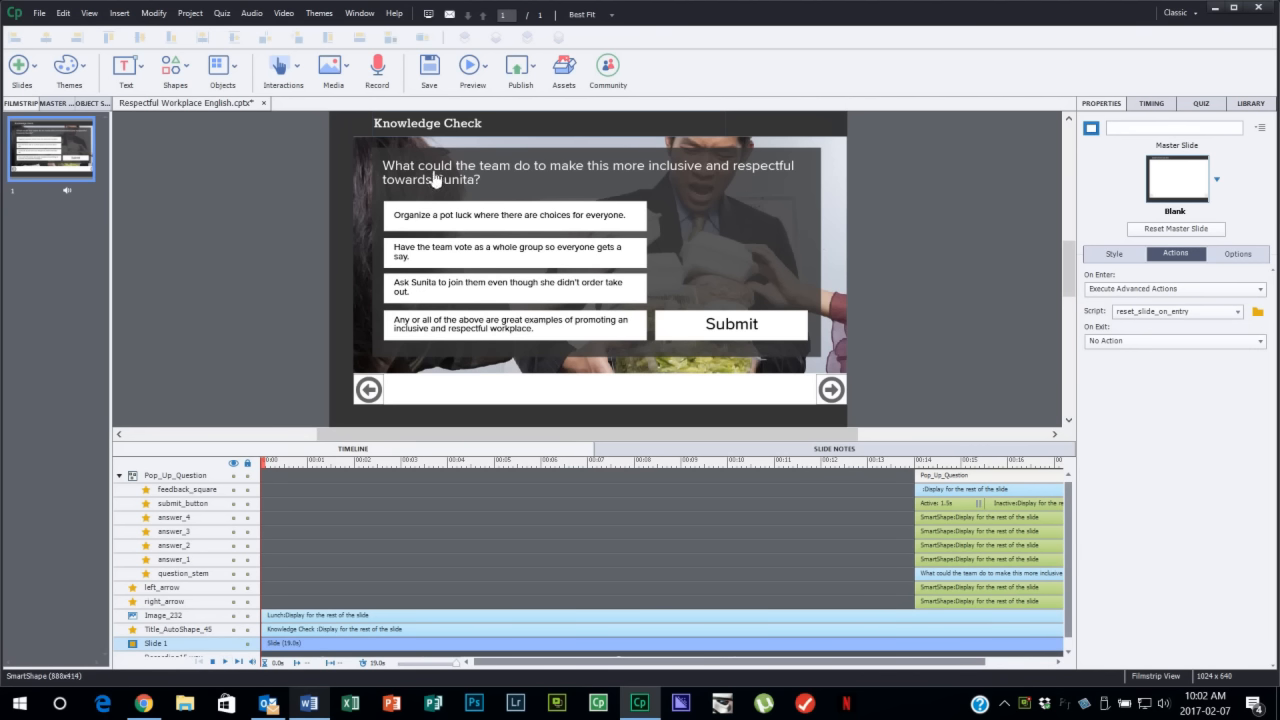
mouse_move(524, 170)
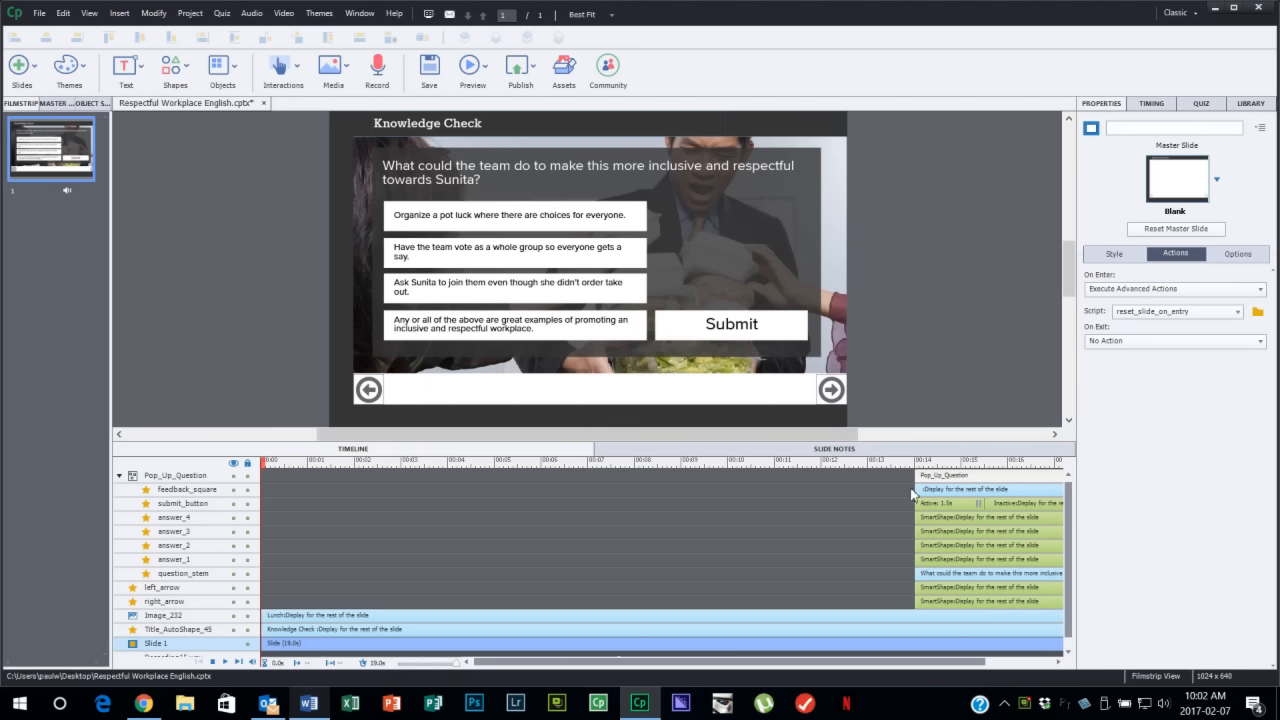
mouse_move(644, 172)
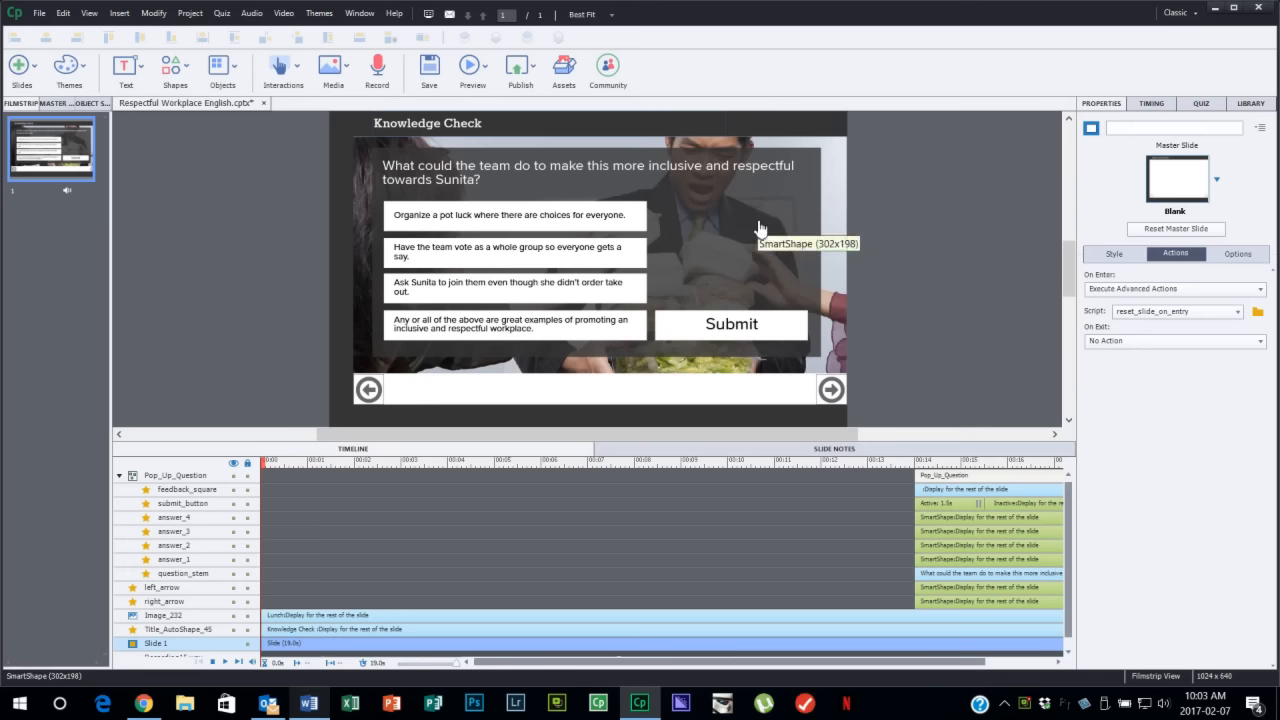
mouse_move(650, 196)
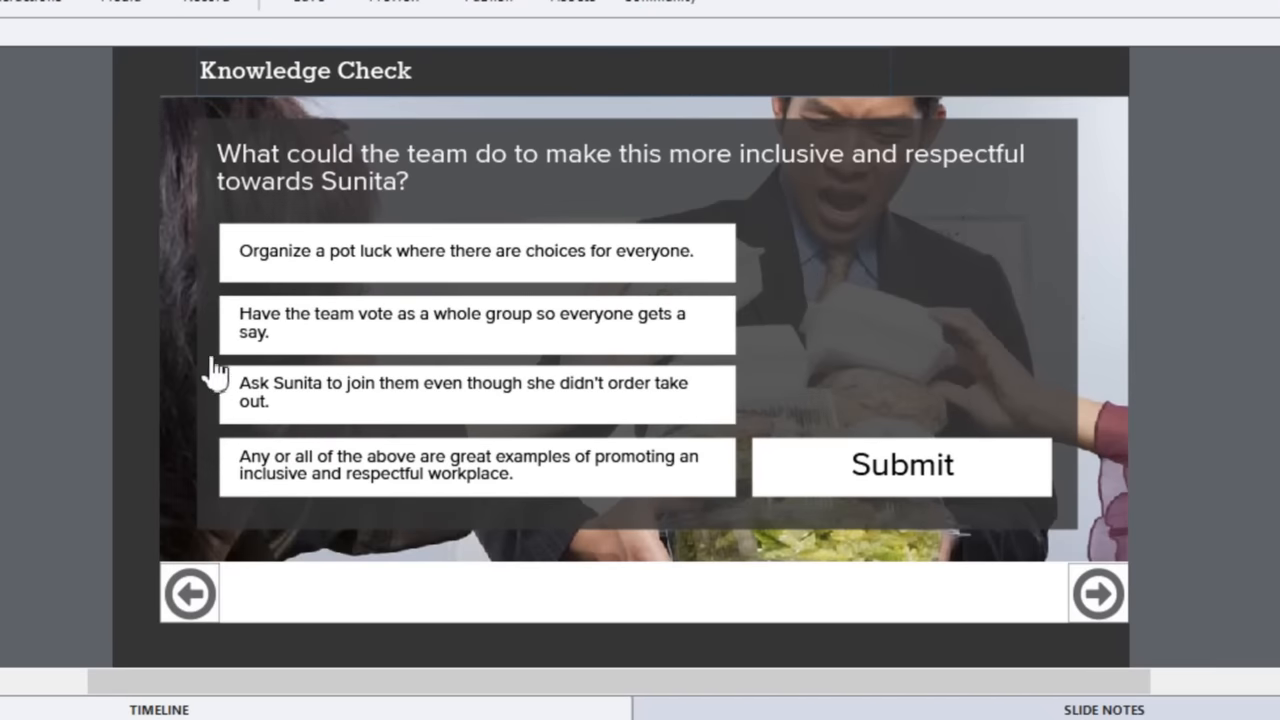
mouse_move(424, 270)
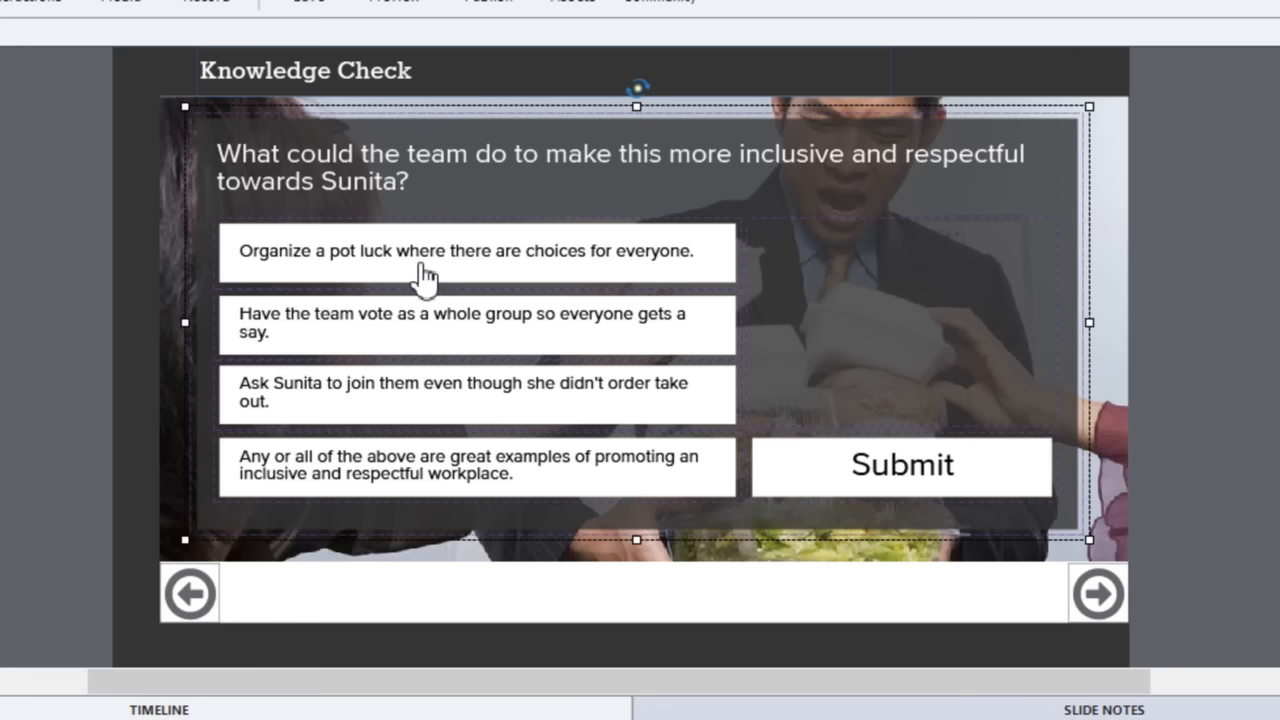
Select the second answer box and then the Submit button on the slide.
click(476, 252)
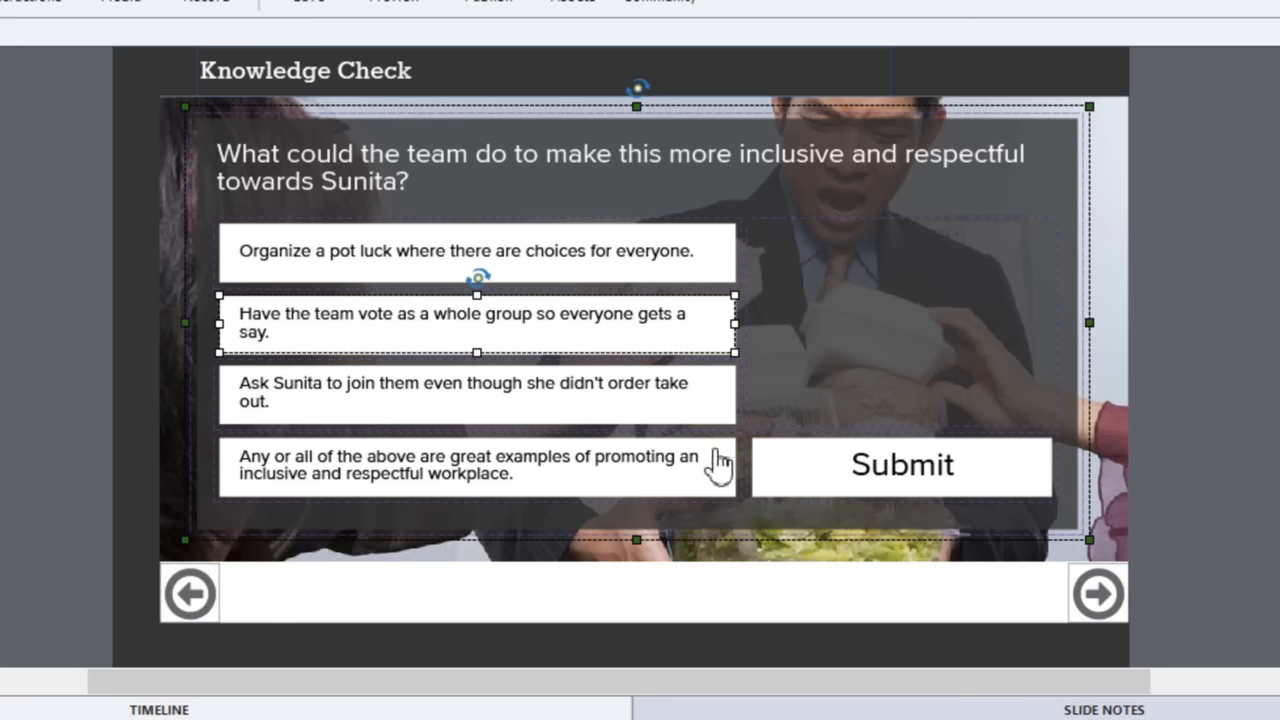
mouse_move(904, 476)
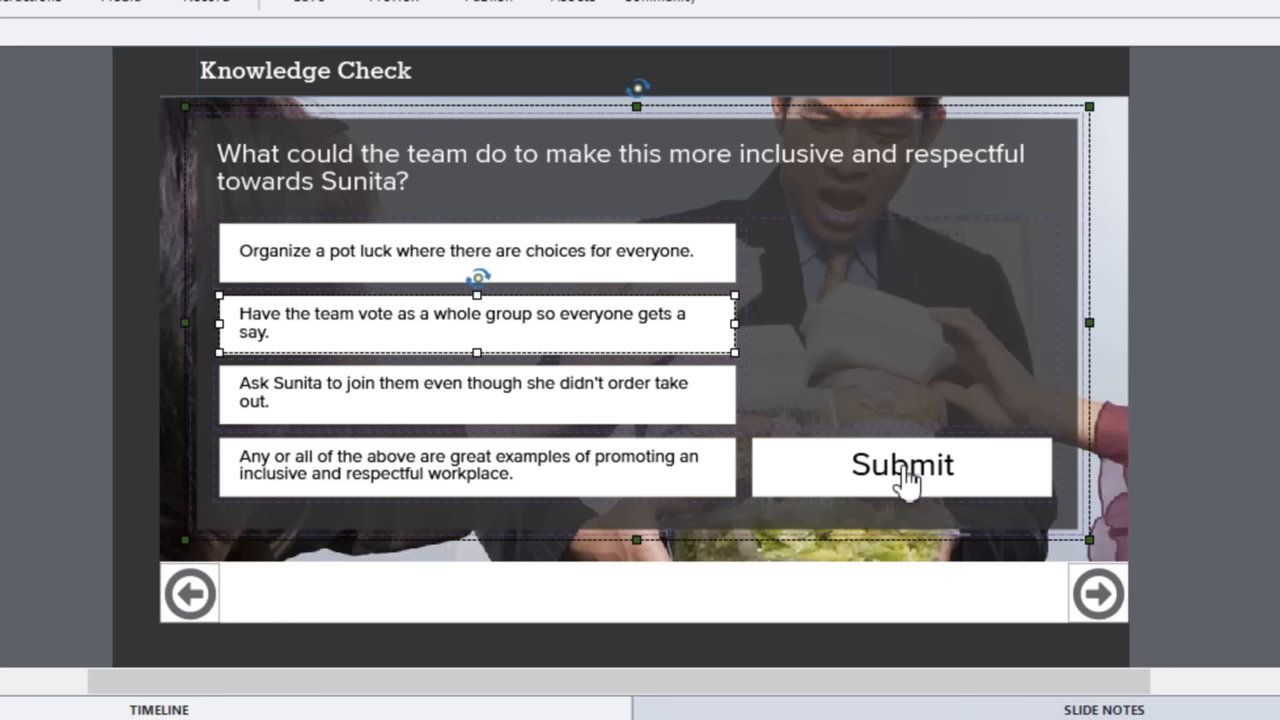
click(900, 464)
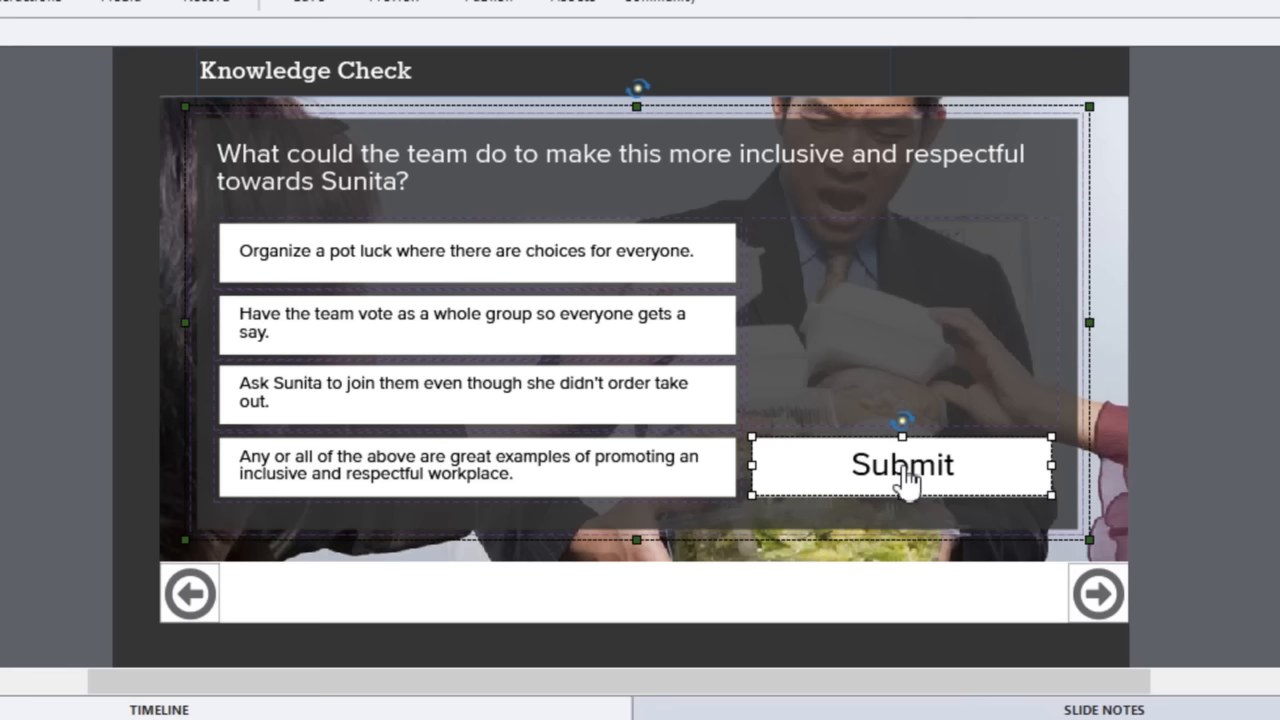
mouse_move(904, 360)
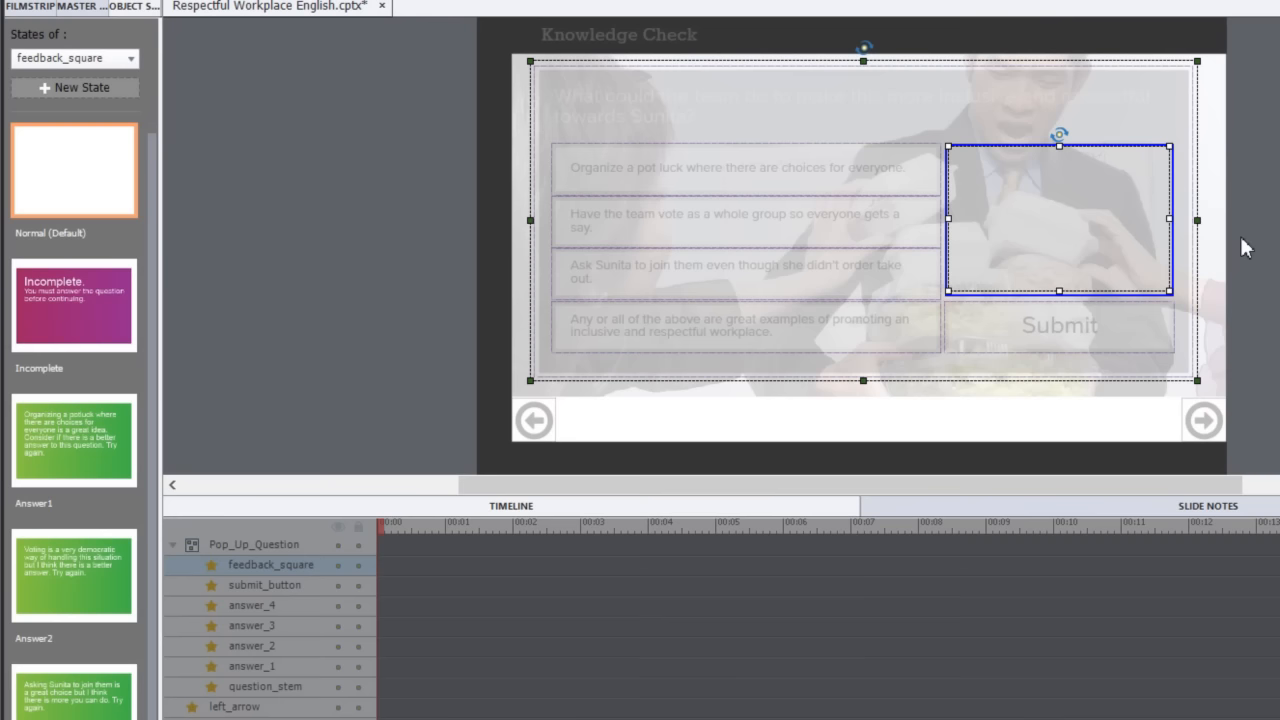
mouse_move(1002, 180)
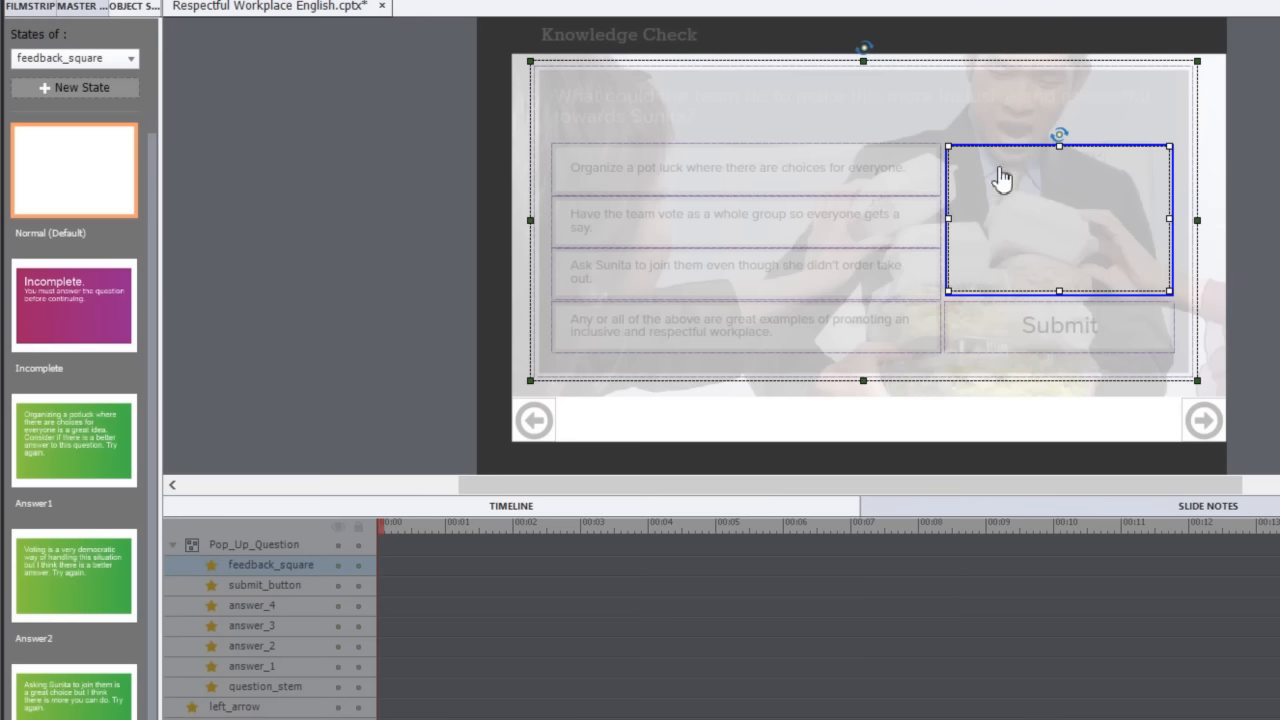
Preview the feedback square's Incomplete state and two answer feedback states.
click(74, 304)
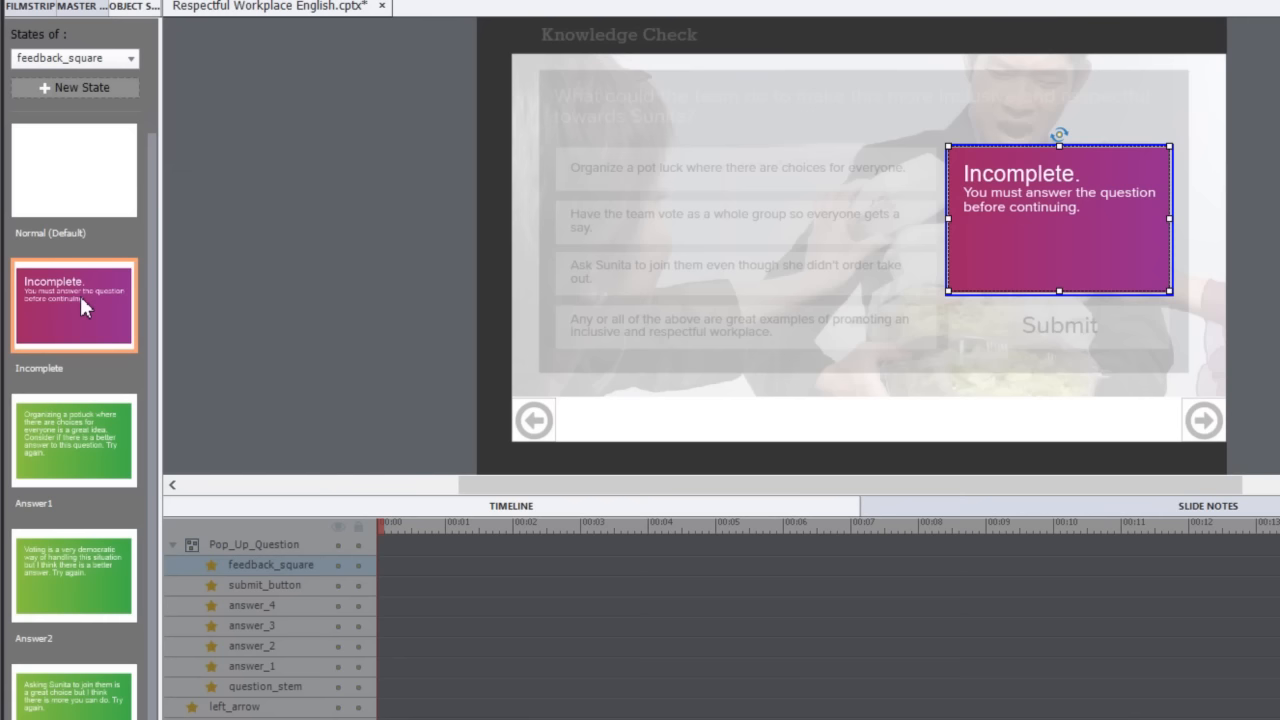
mouse_move(80, 444)
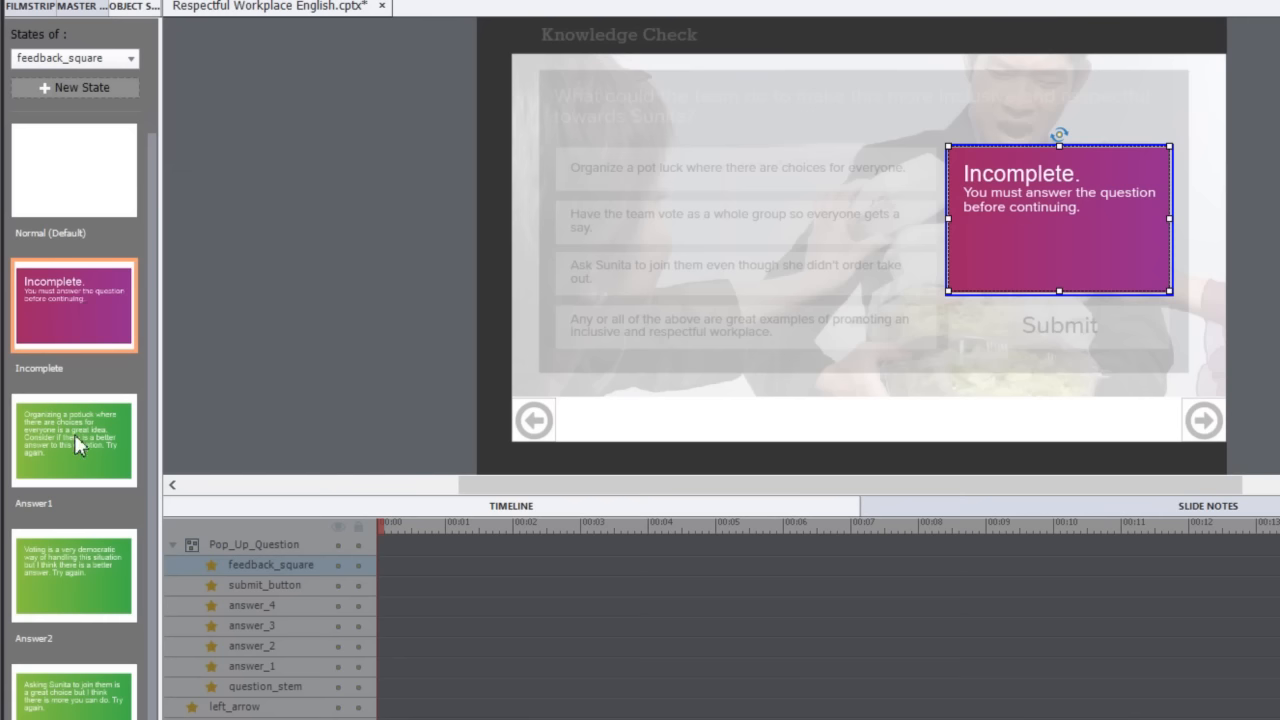
click(72, 440)
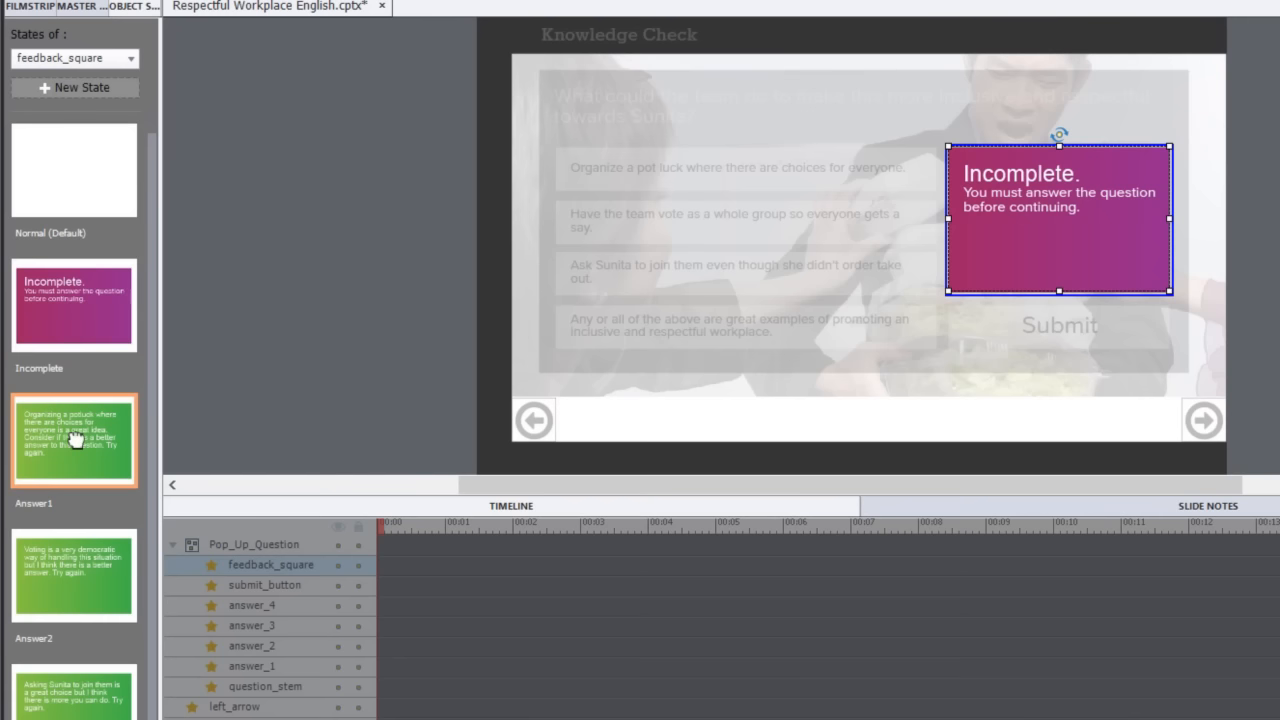
click(72, 576)
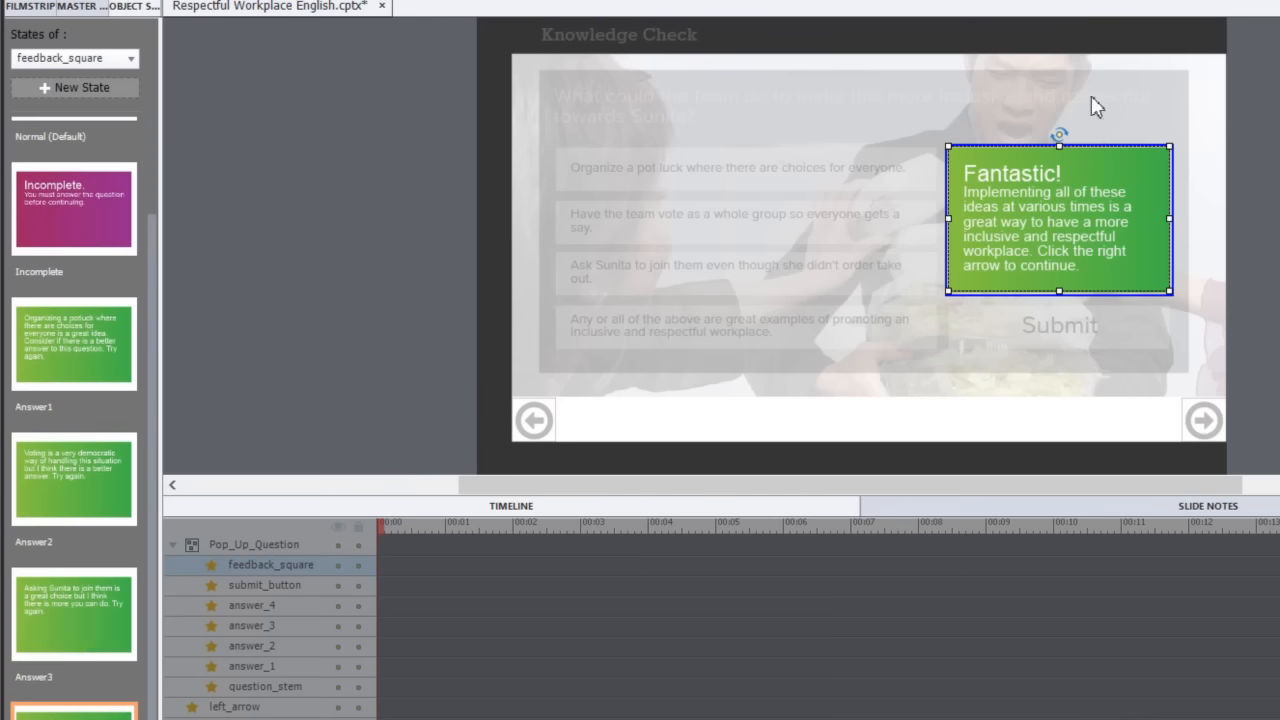
mouse_move(310, 278)
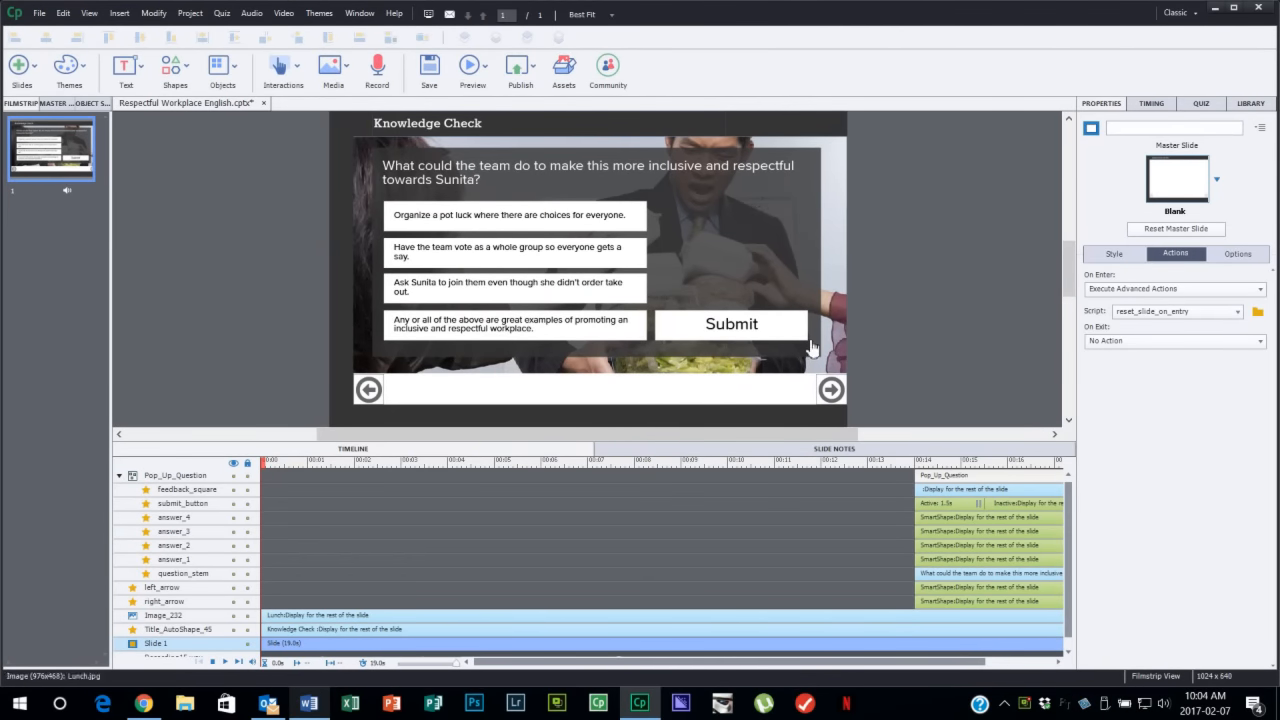
mouse_move(930, 388)
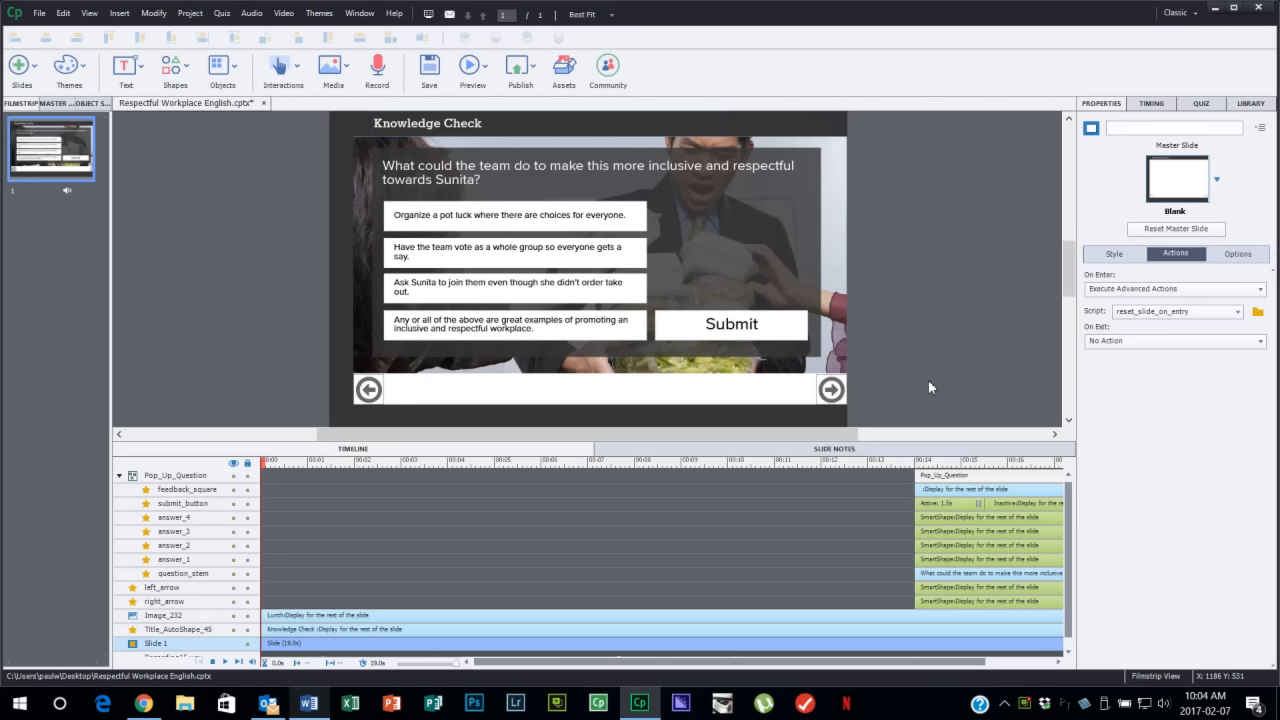
mouse_move(896, 352)
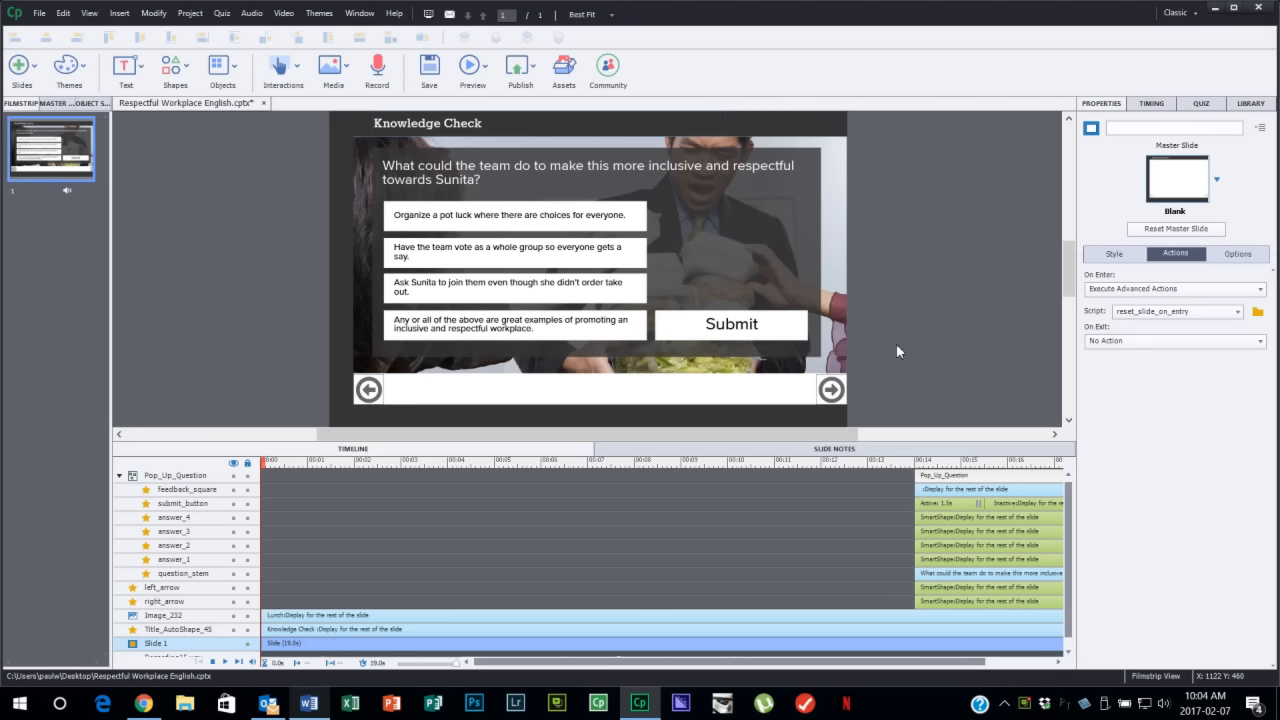
mouse_move(888, 360)
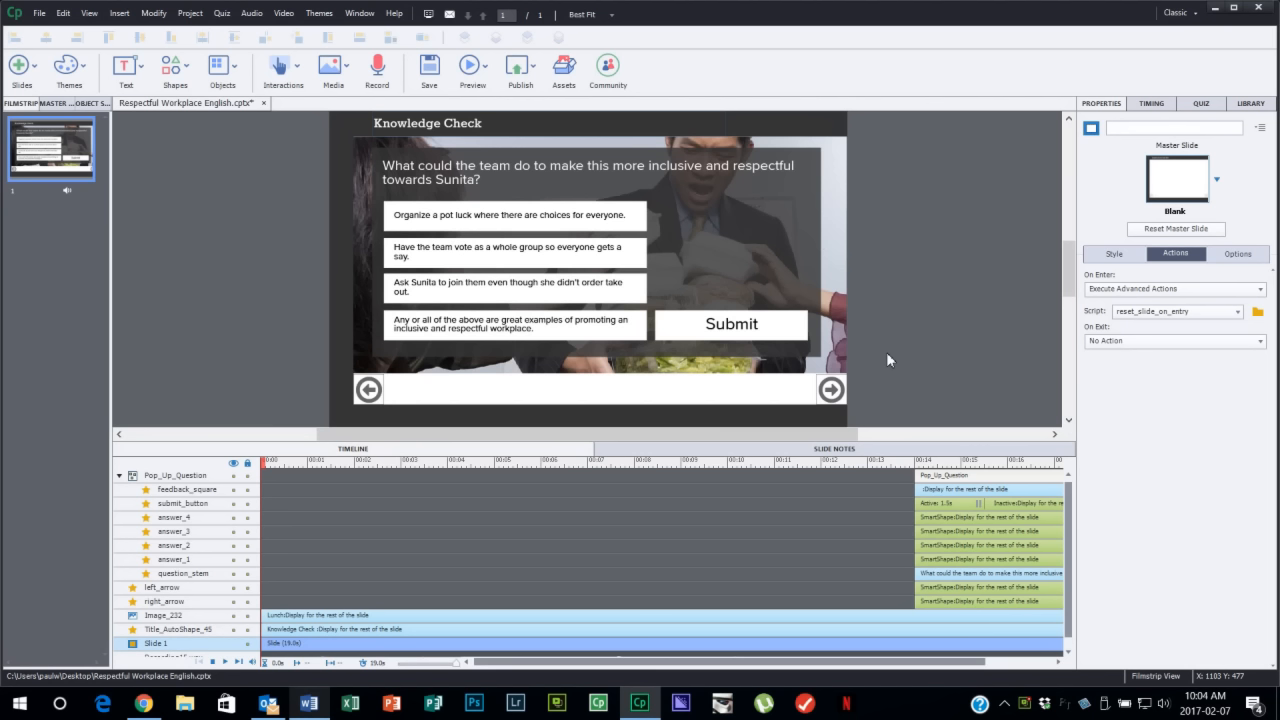
mouse_move(880, 252)
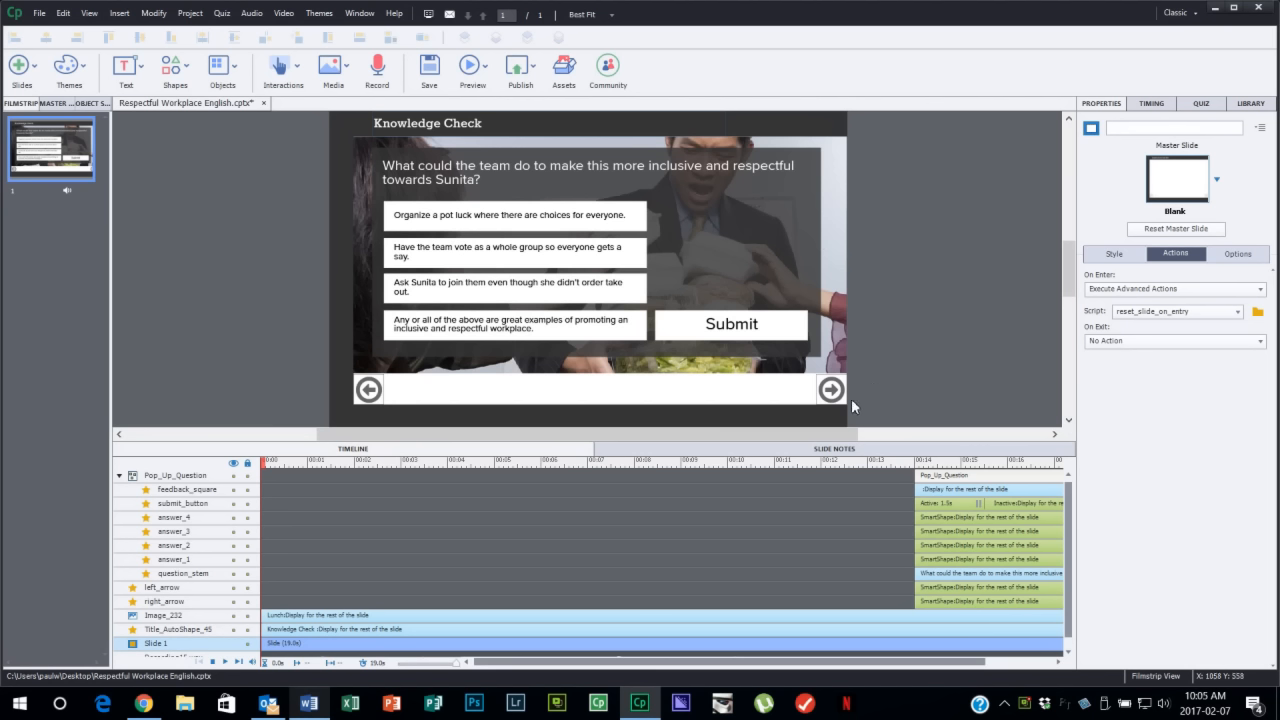
mouse_move(368, 388)
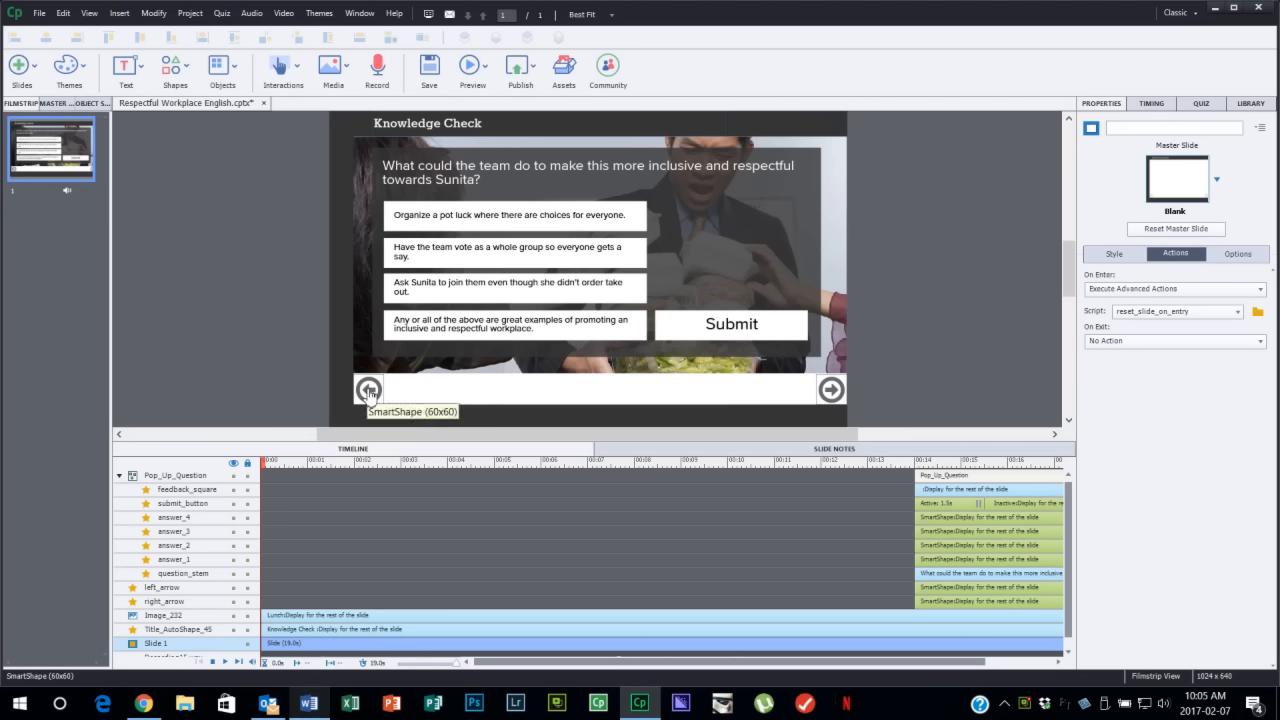
mouse_move(830, 390)
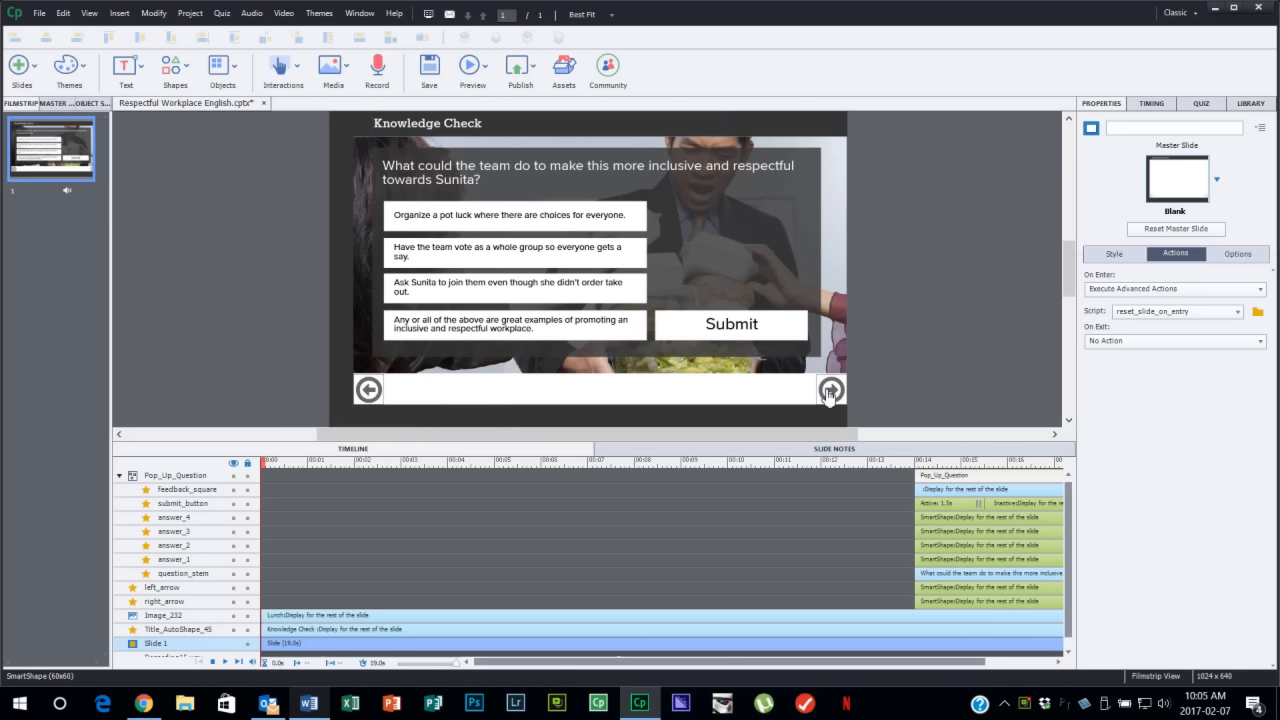
mouse_move(832, 388)
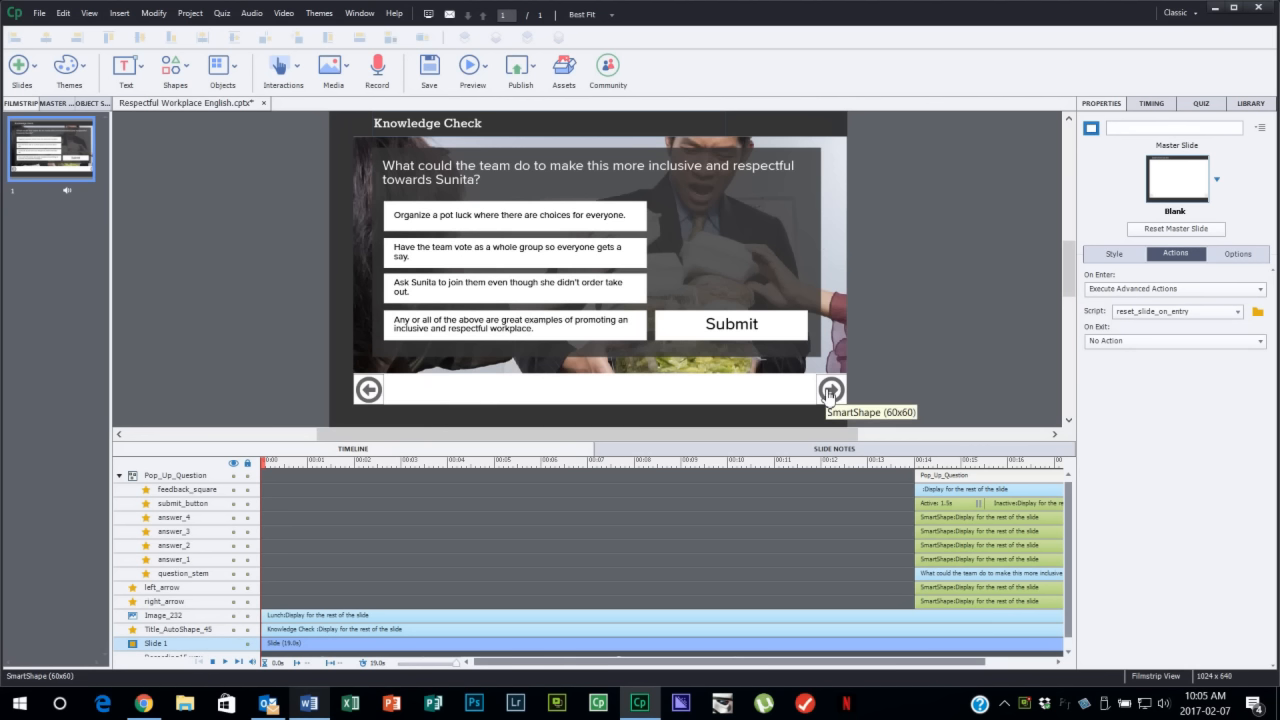
mouse_move(920, 378)
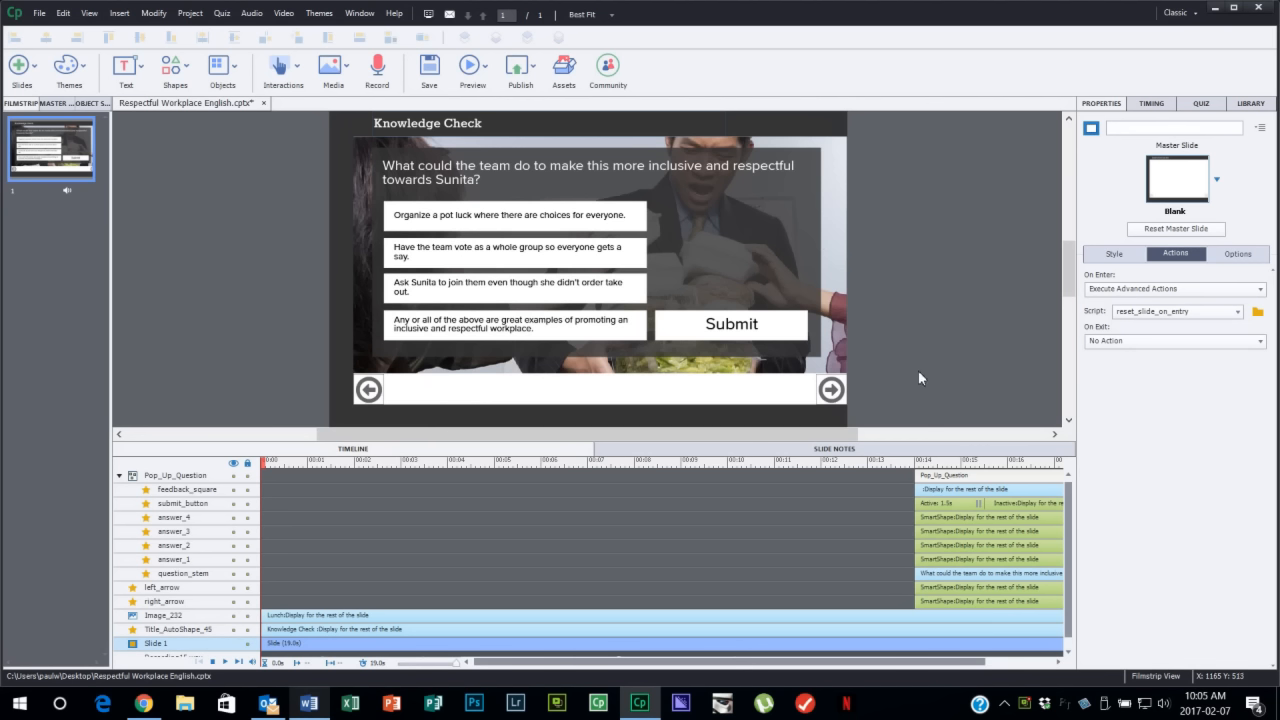
mouse_move(764, 252)
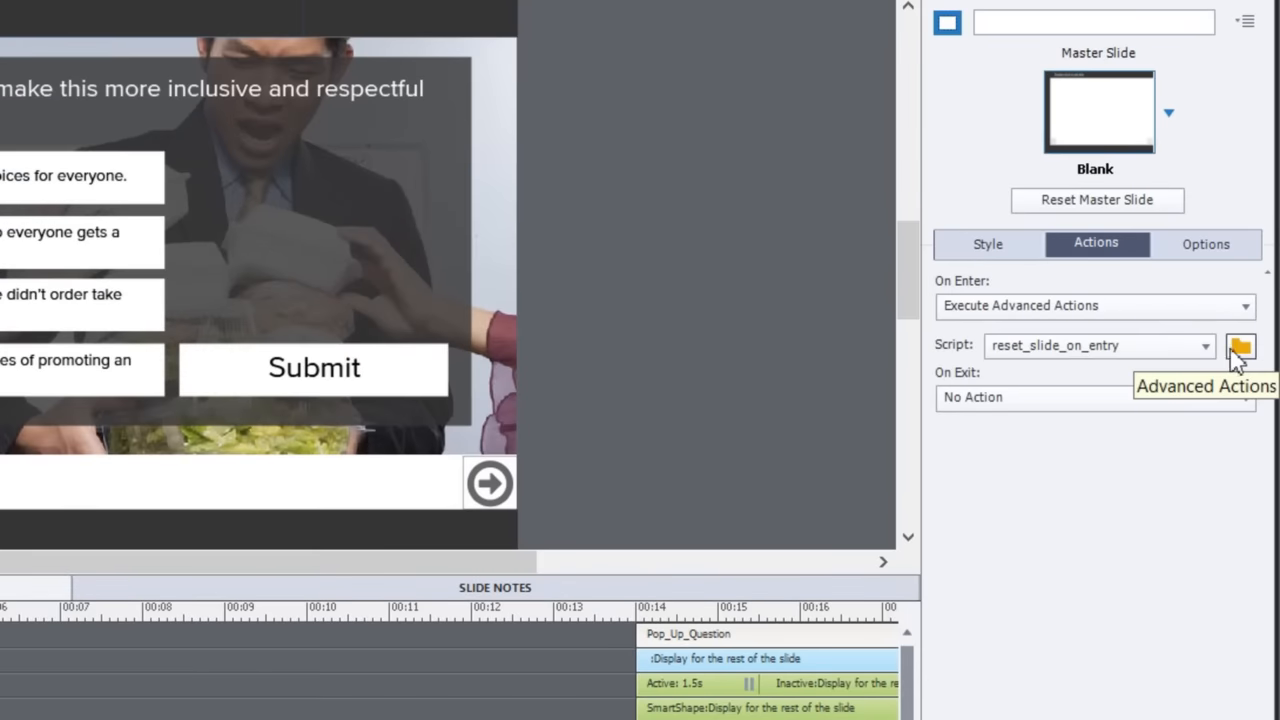
mouse_move(1050, 360)
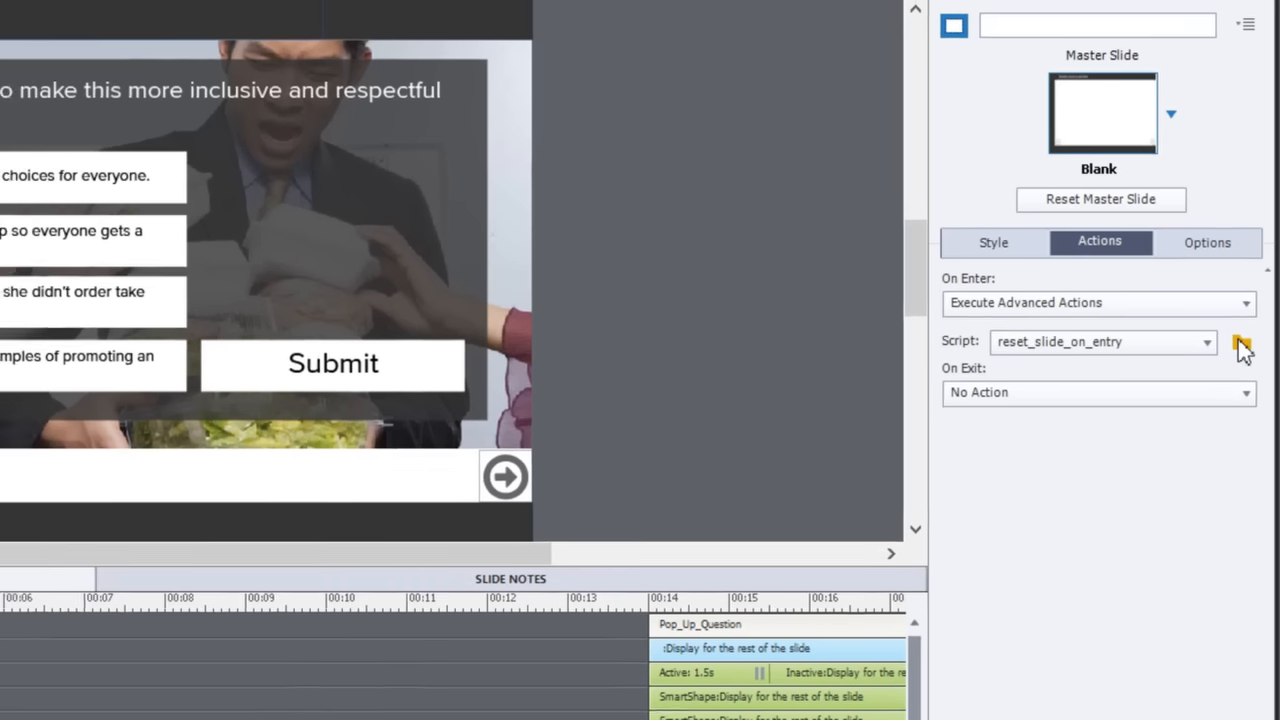
Bring up the reset_slide_on_entry advanced action in the Advanced Actions dialog.
click(1240, 342)
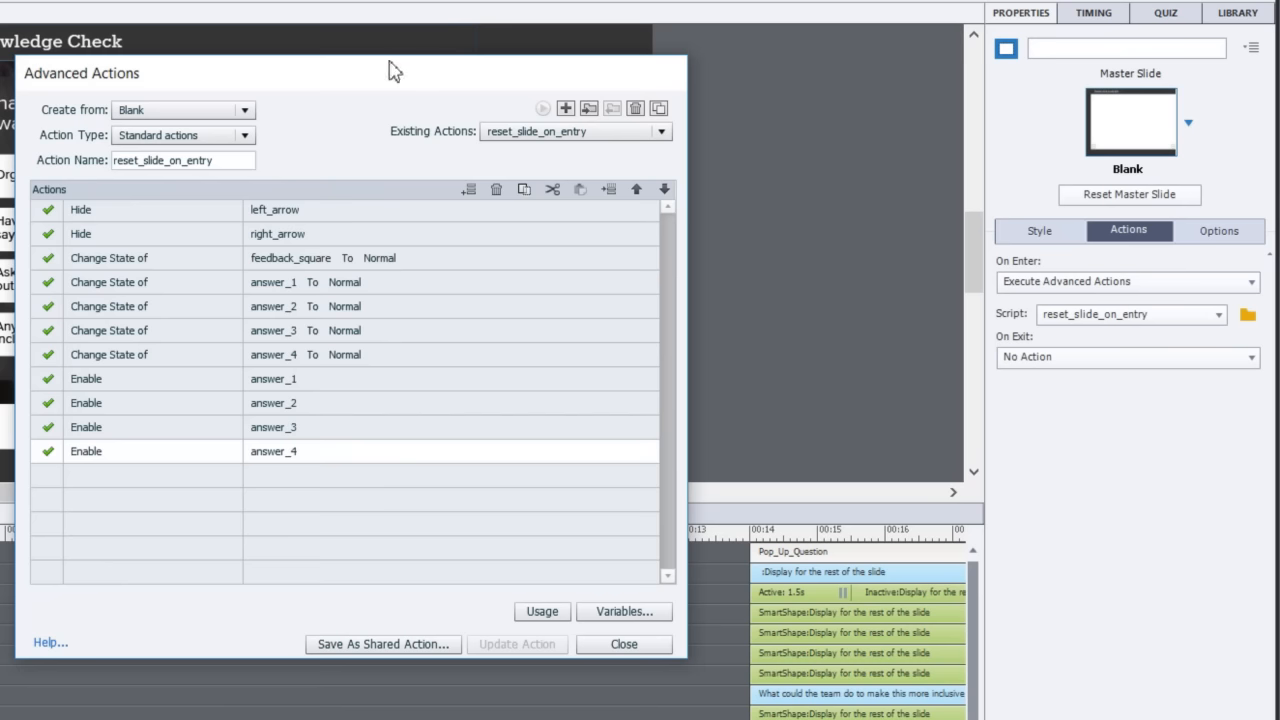
mouse_move(378, 84)
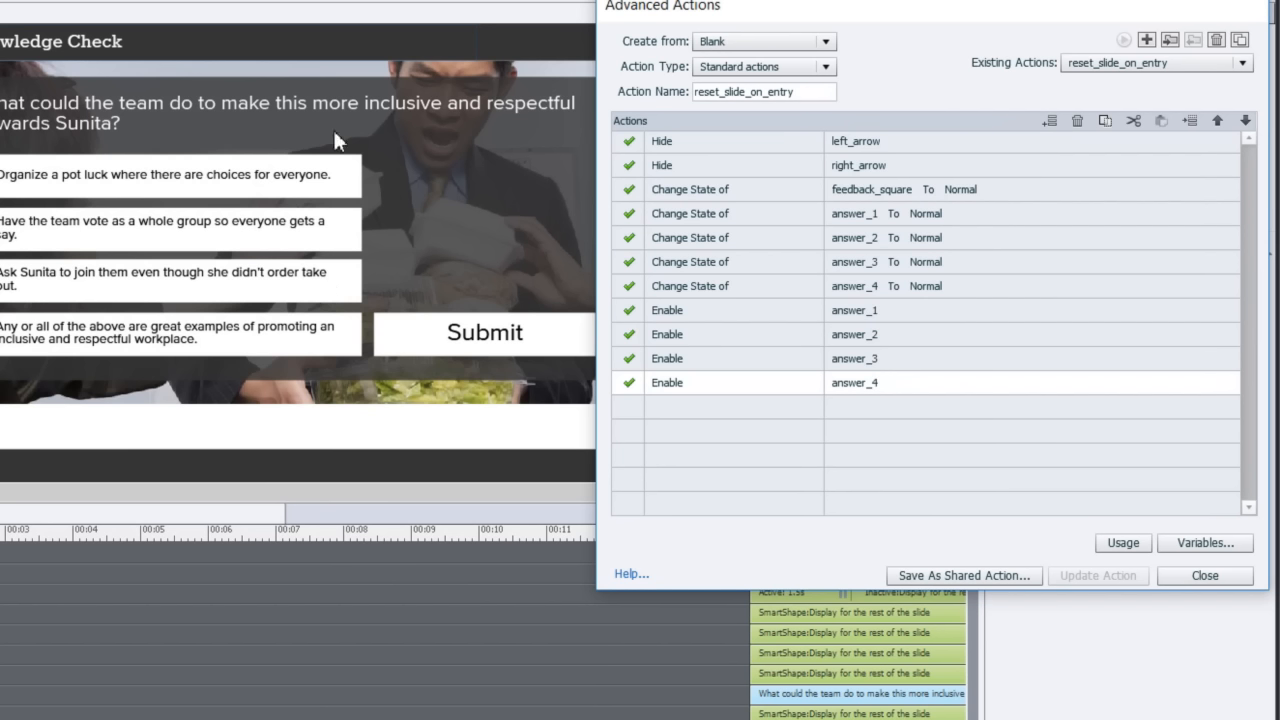
mouse_move(144, 370)
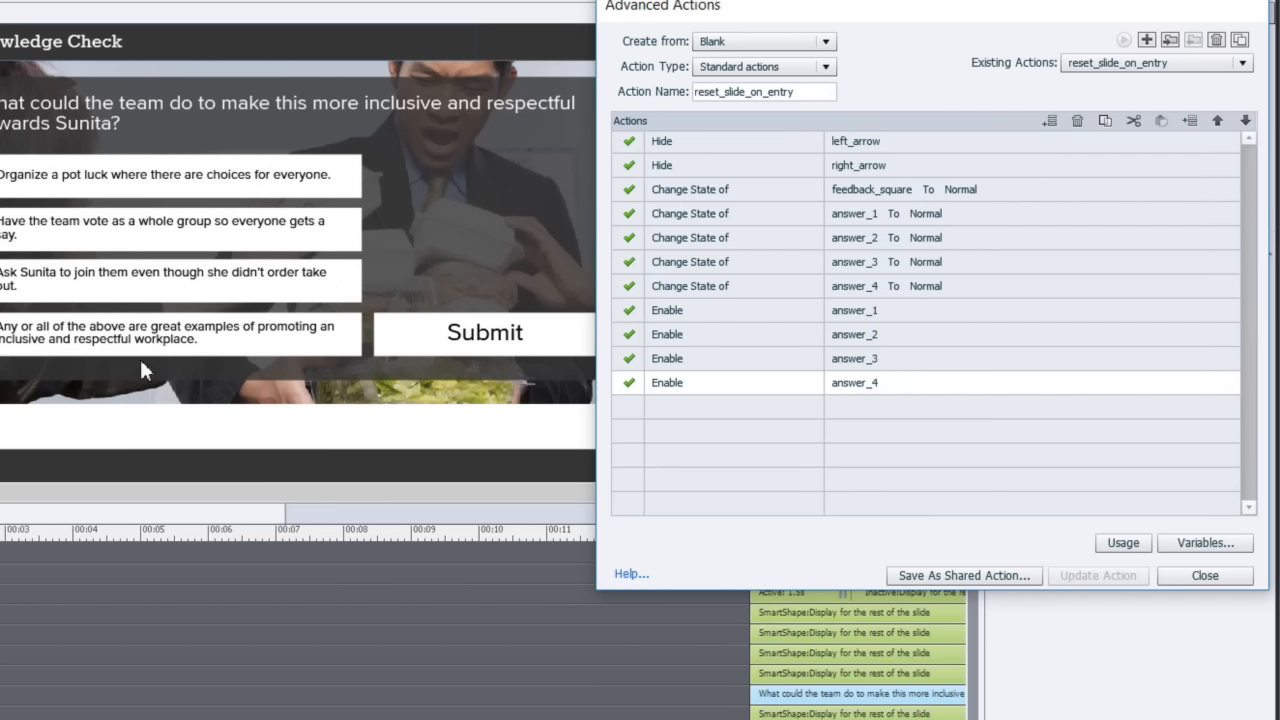
mouse_move(548, 428)
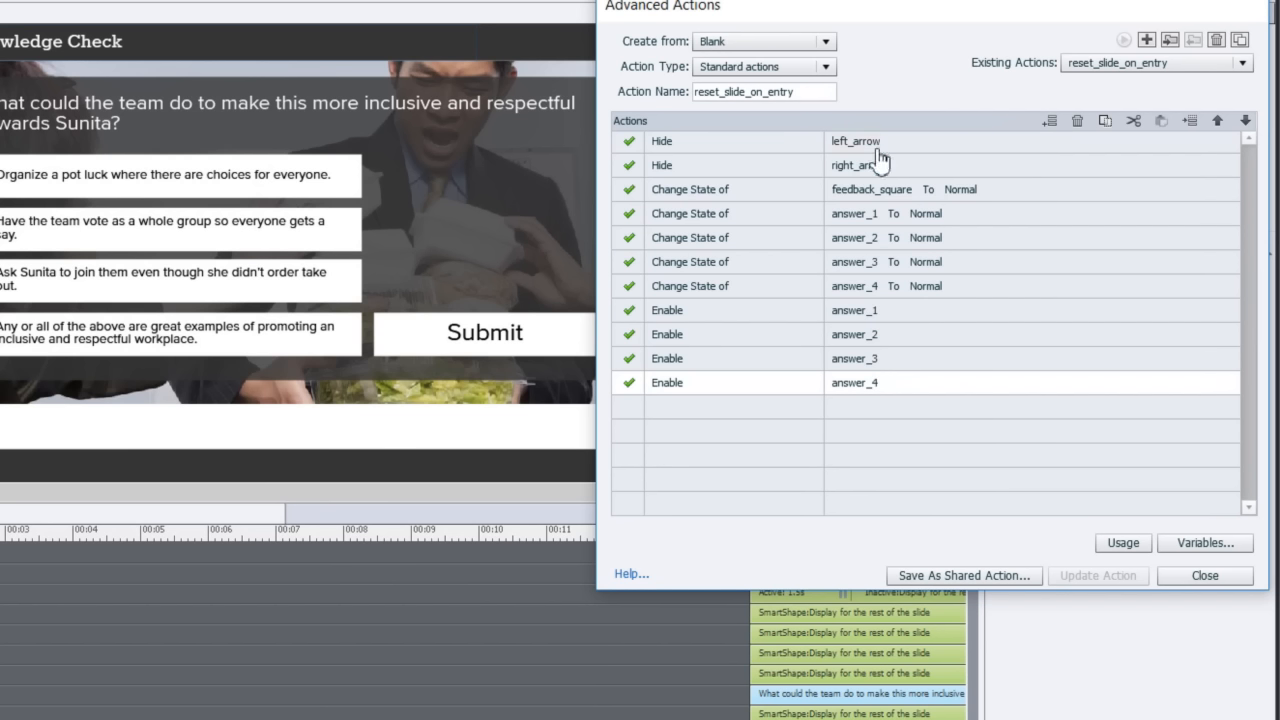
mouse_move(884, 176)
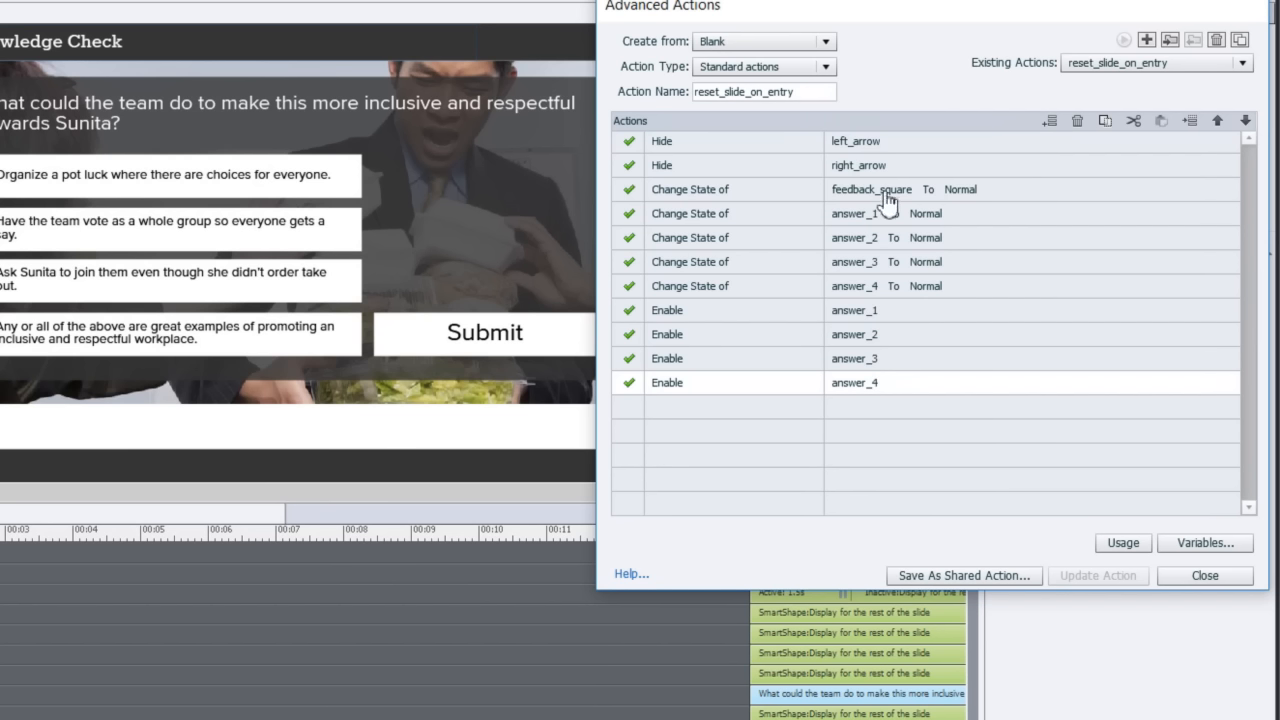
mouse_move(904, 160)
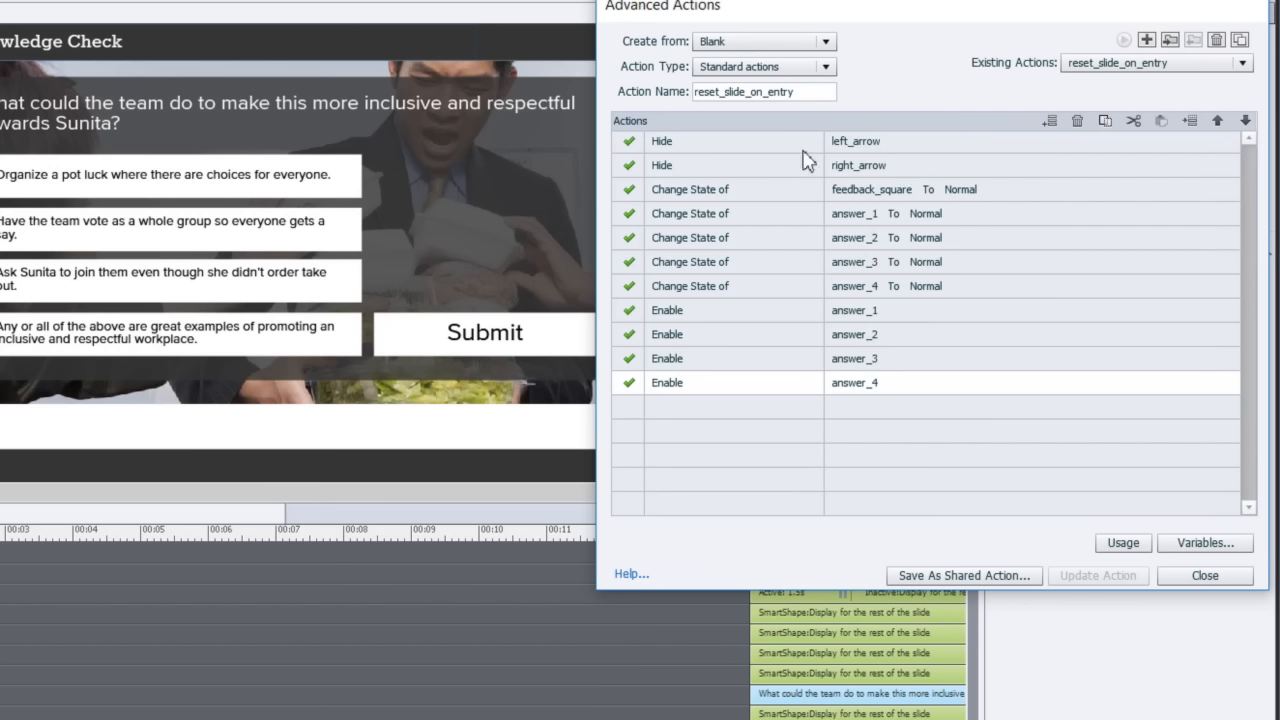
mouse_move(670, 176)
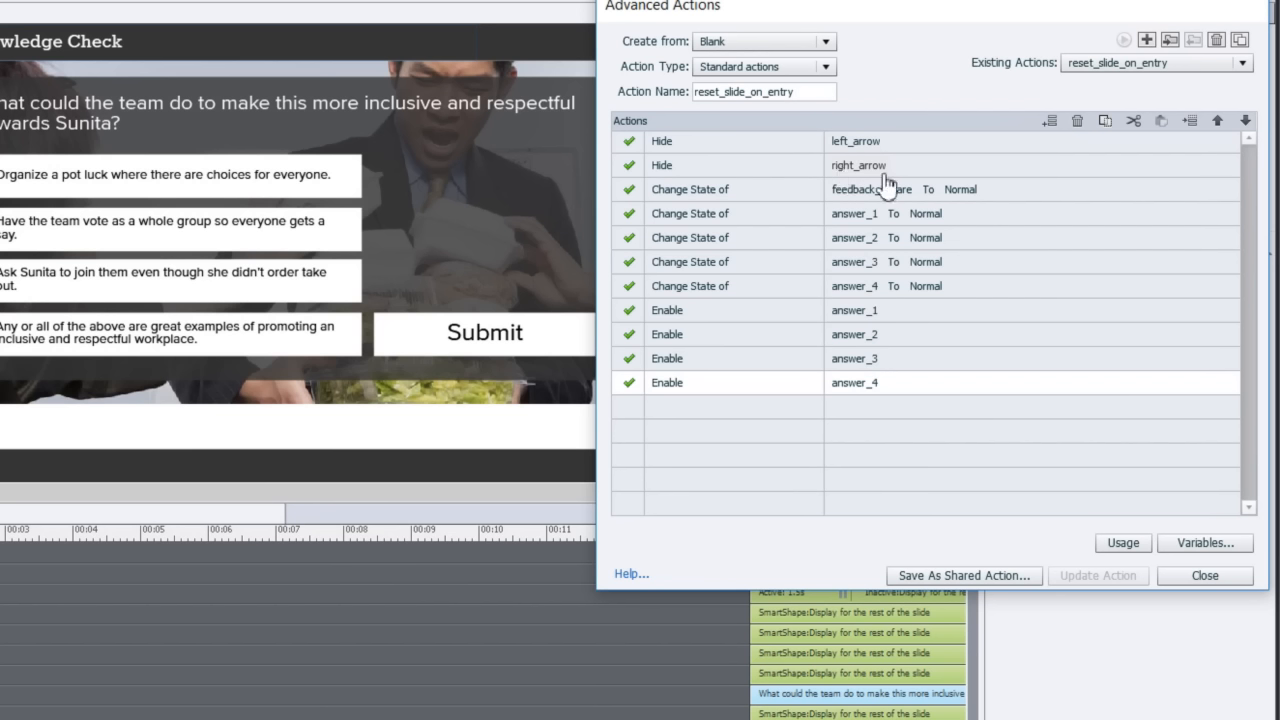
mouse_move(268, 252)
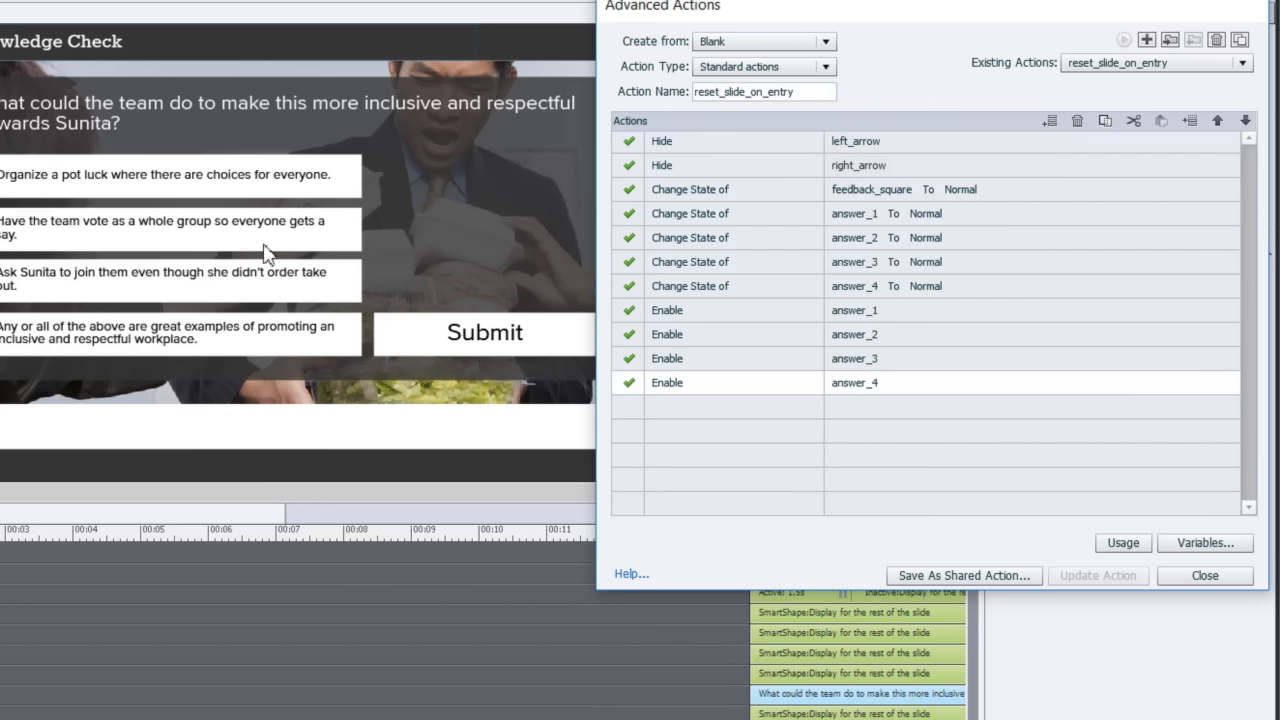
mouse_move(268, 308)
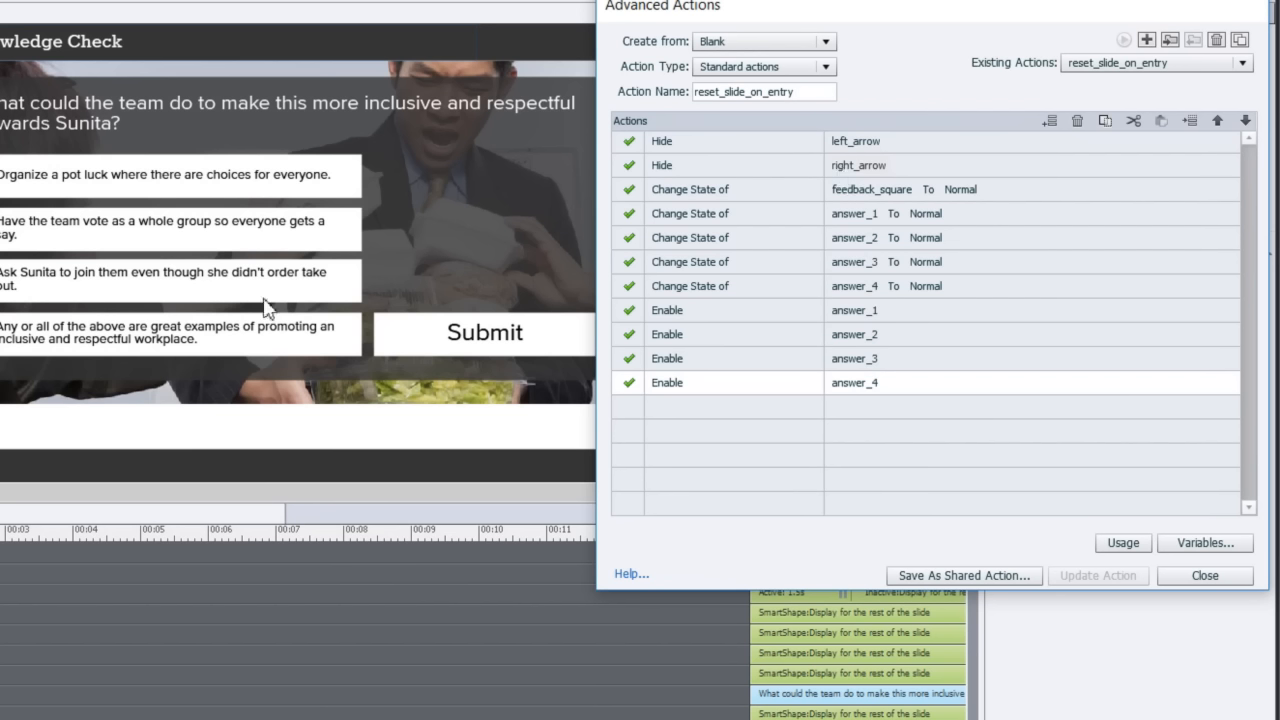
mouse_move(172, 94)
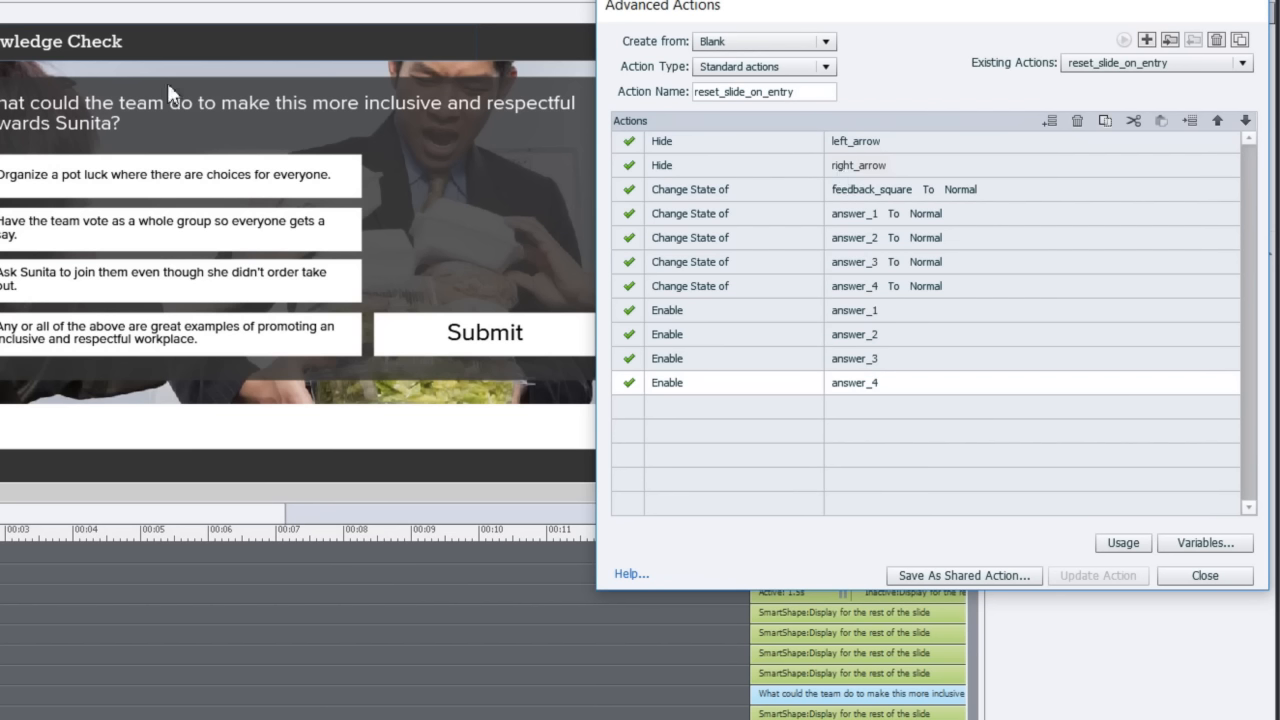
mouse_move(316, 192)
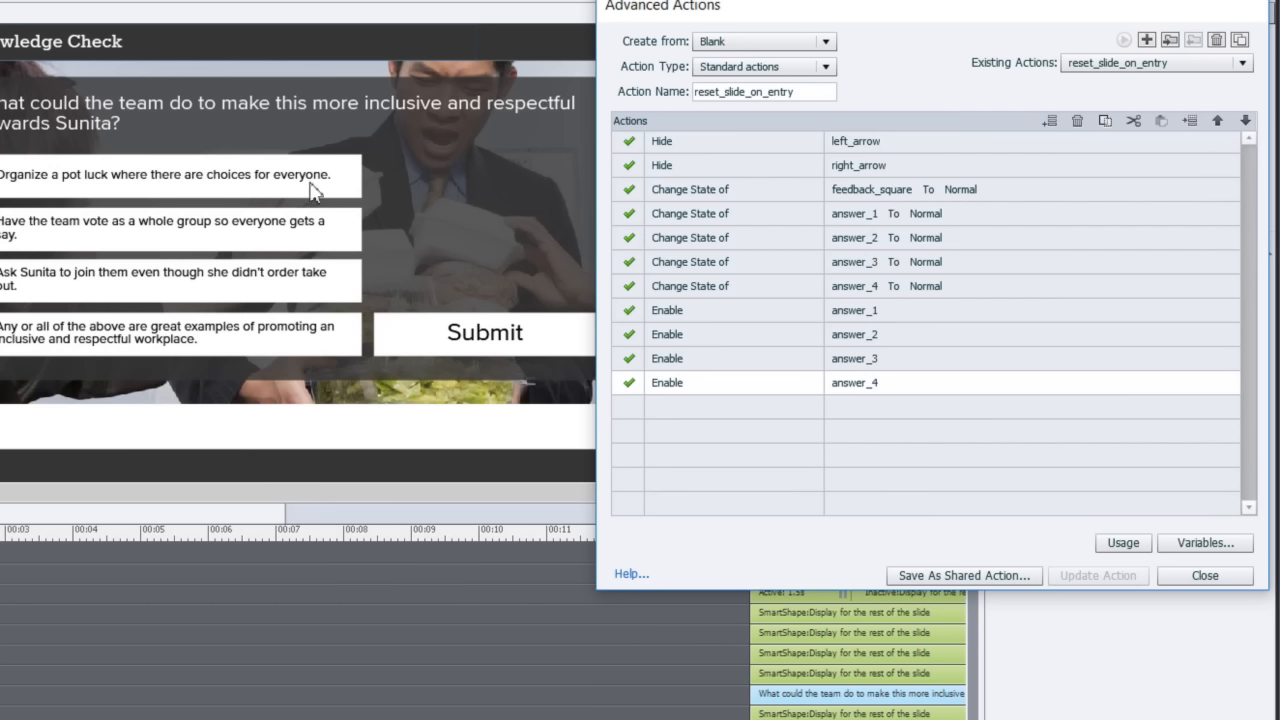
mouse_move(360, 164)
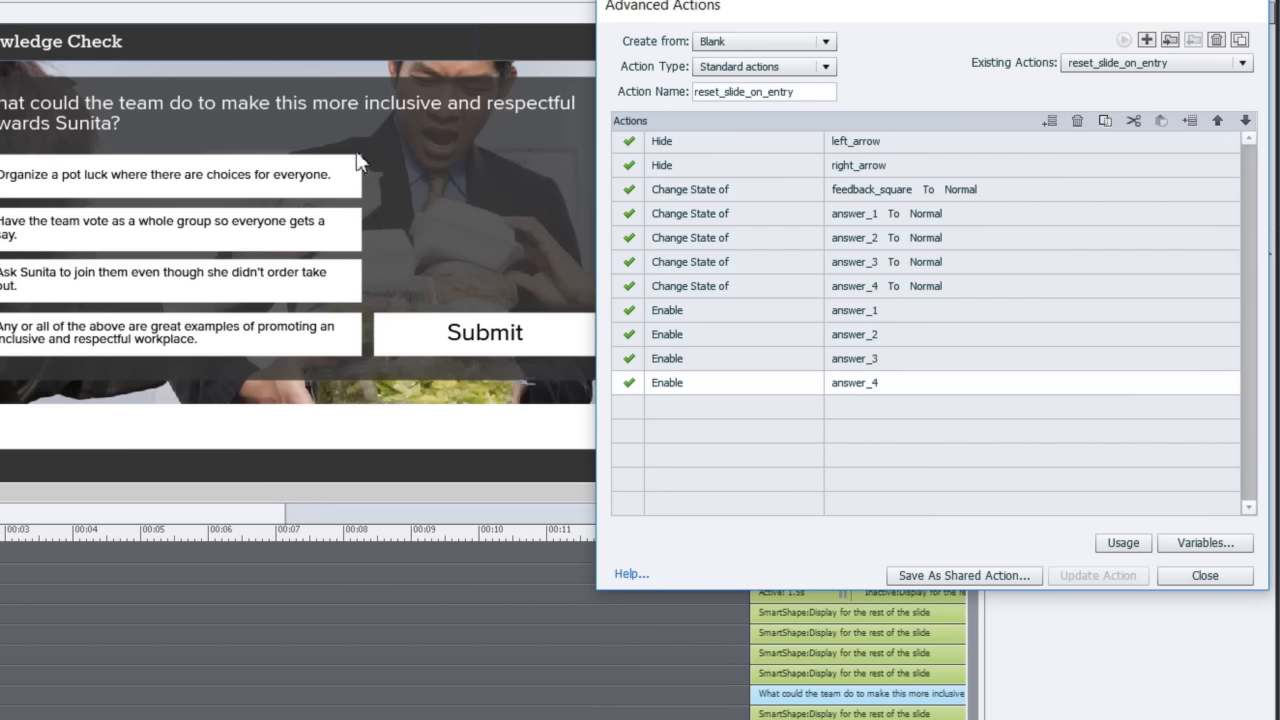
mouse_move(348, 160)
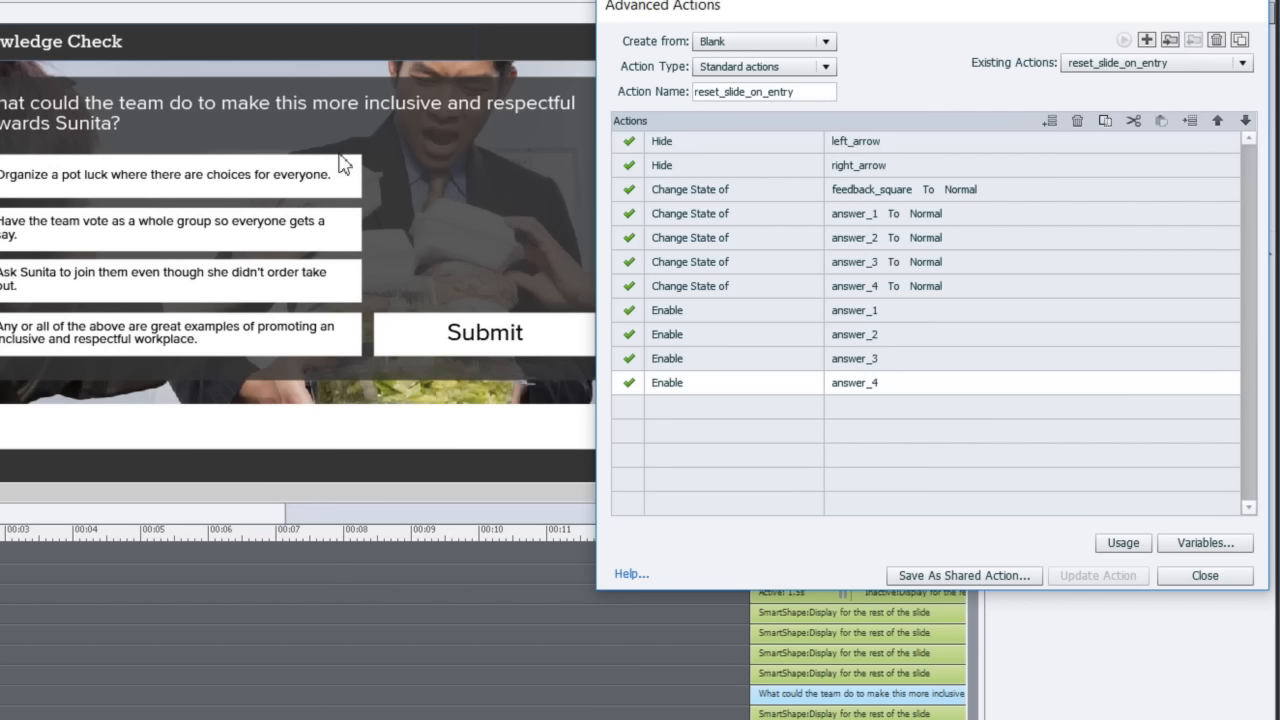
mouse_move(836, 244)
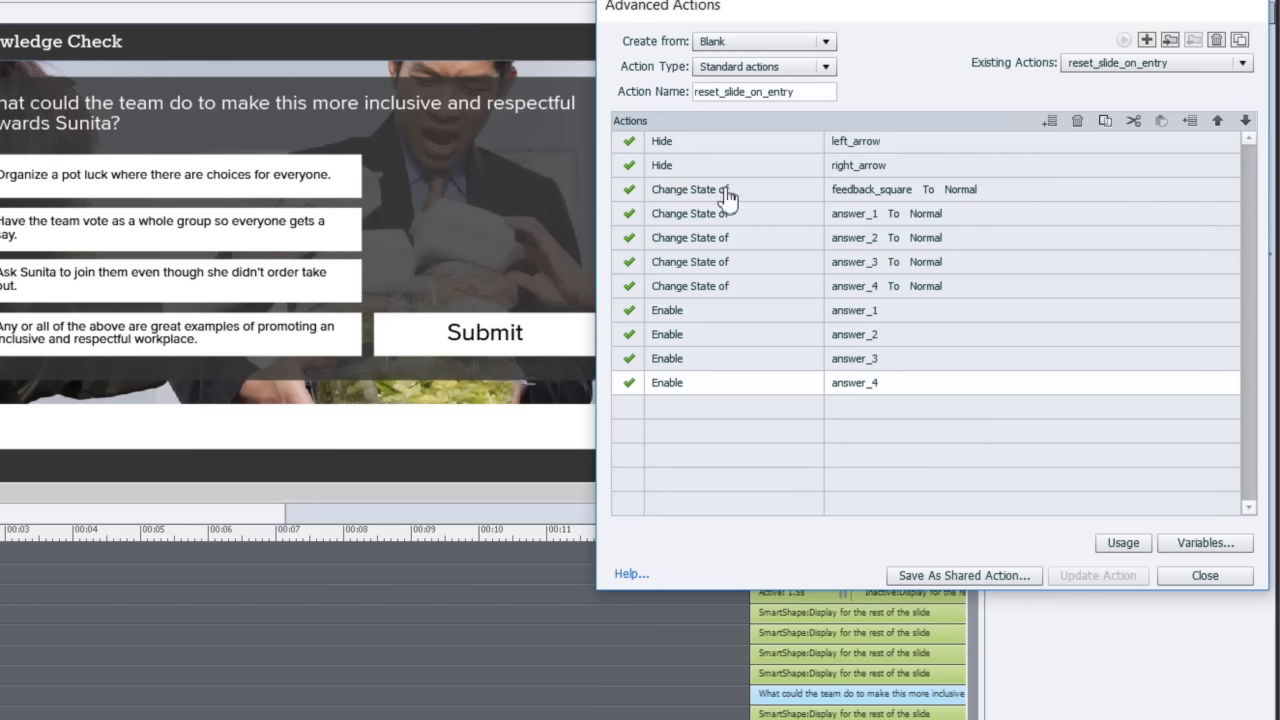
mouse_move(588, 236)
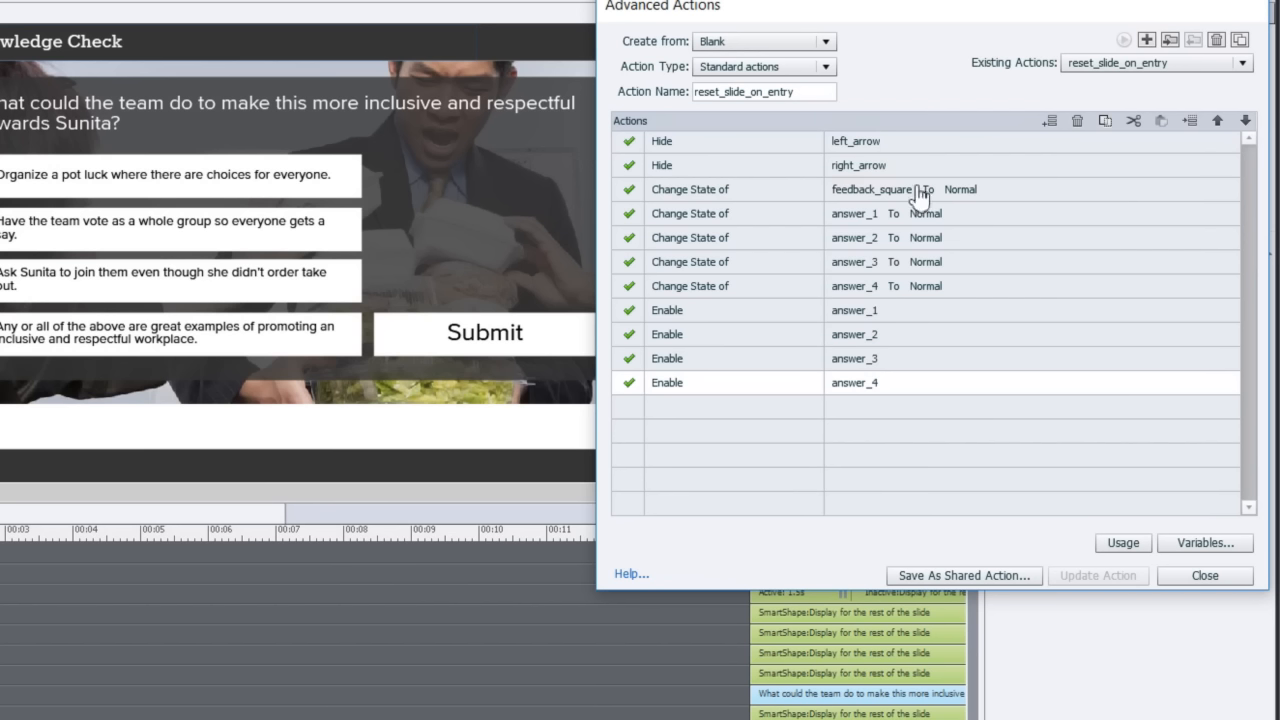
mouse_move(948, 244)
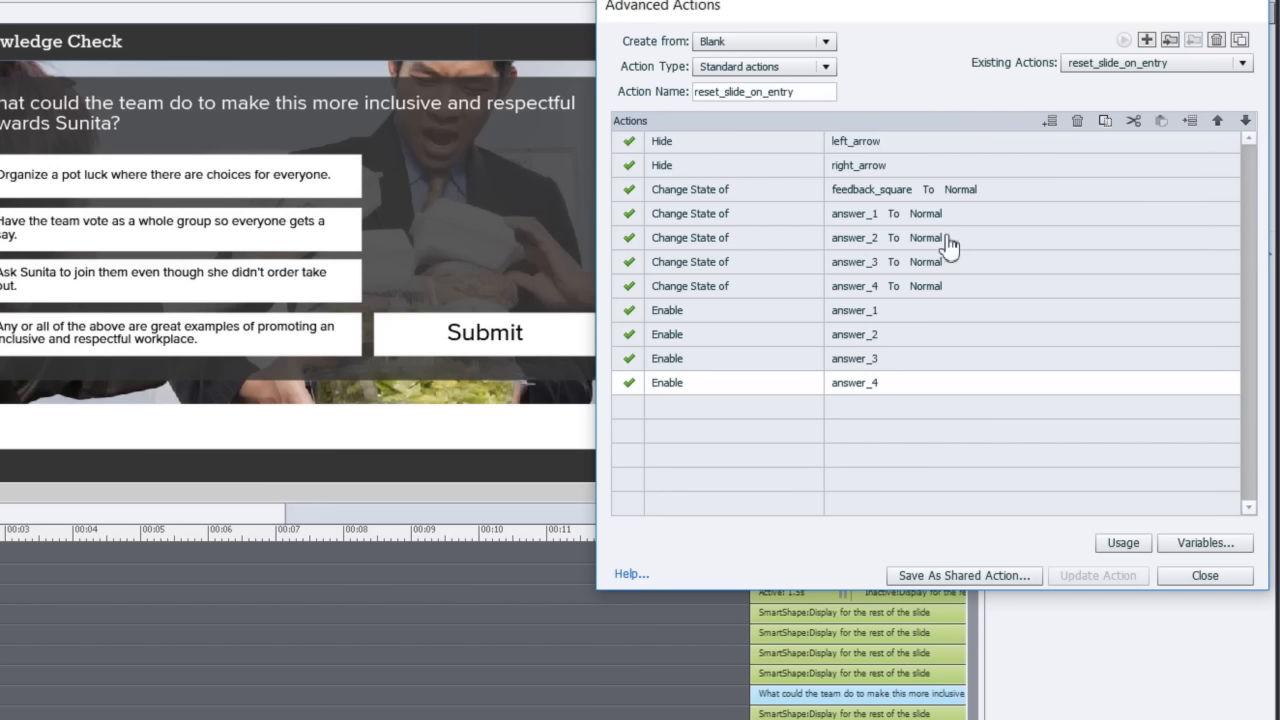
mouse_move(640, 288)
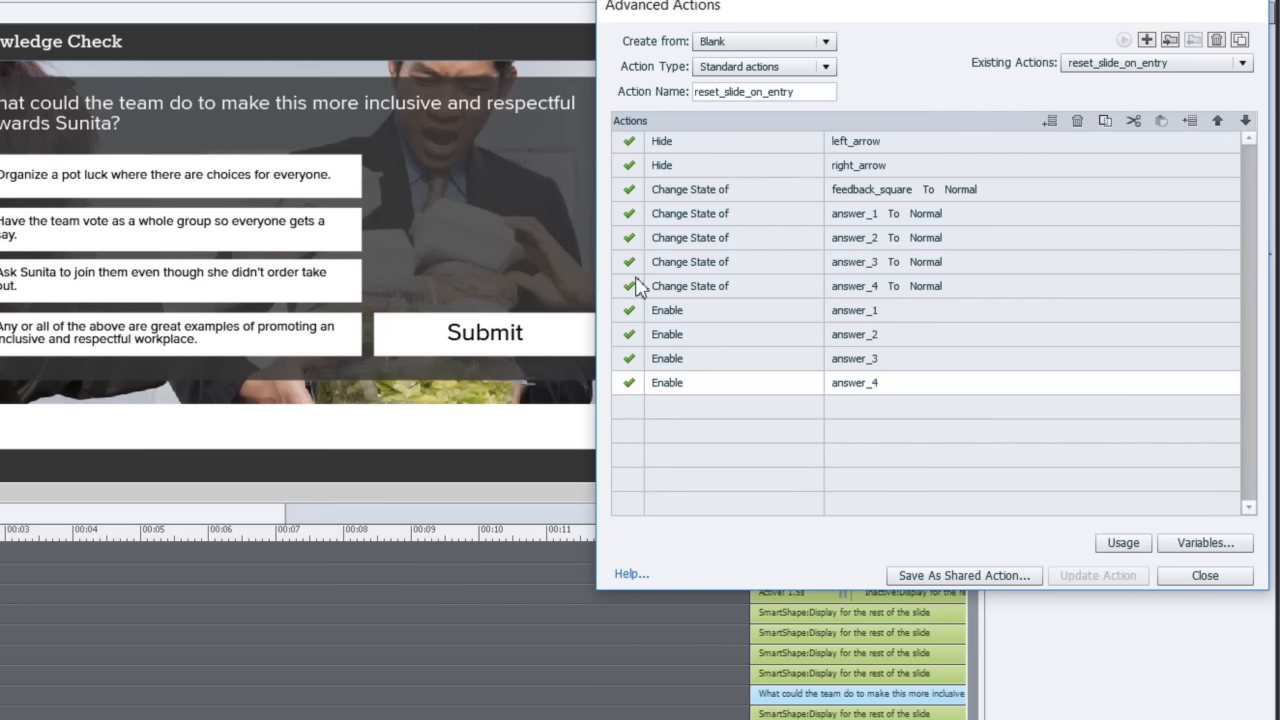
mouse_move(728, 322)
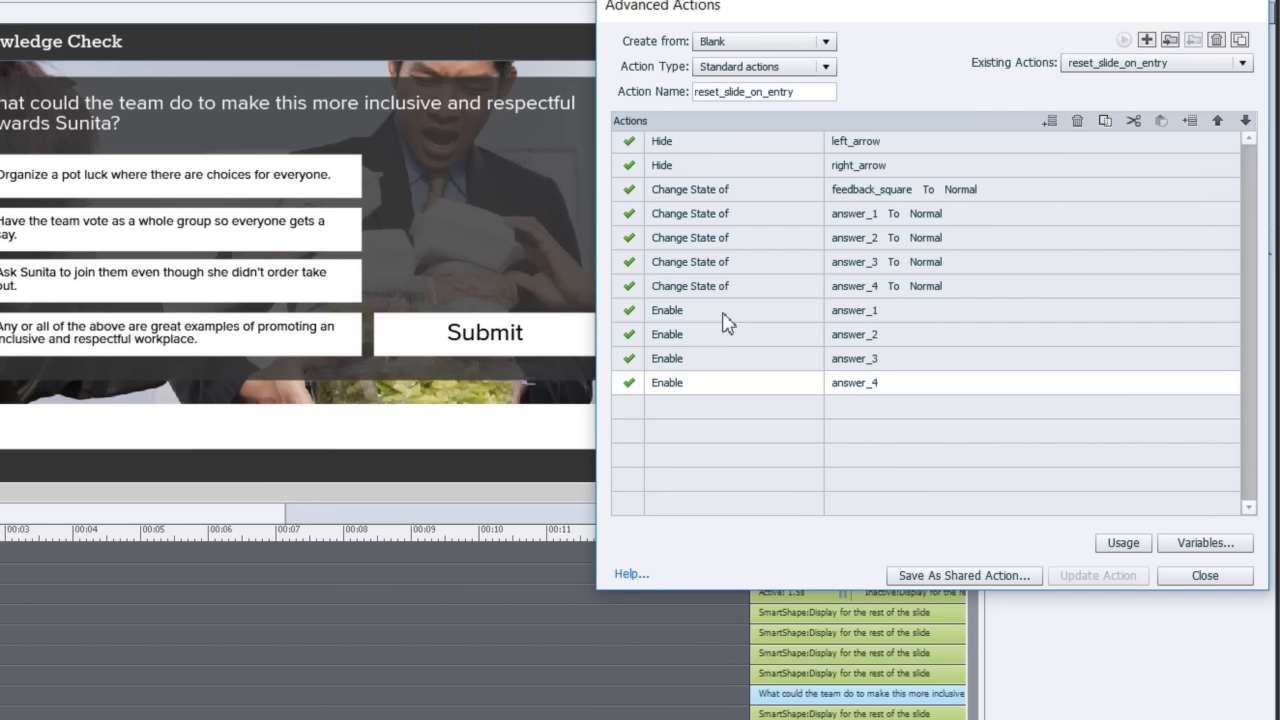
mouse_move(258, 184)
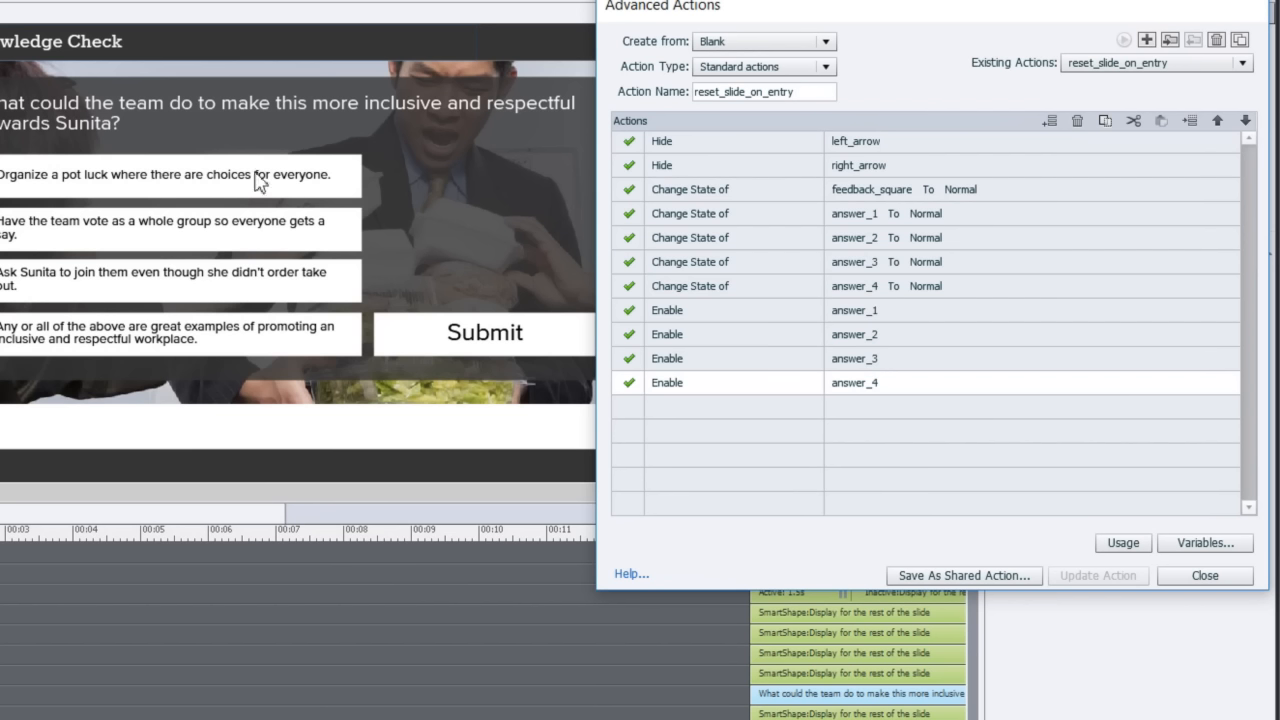
mouse_move(262, 352)
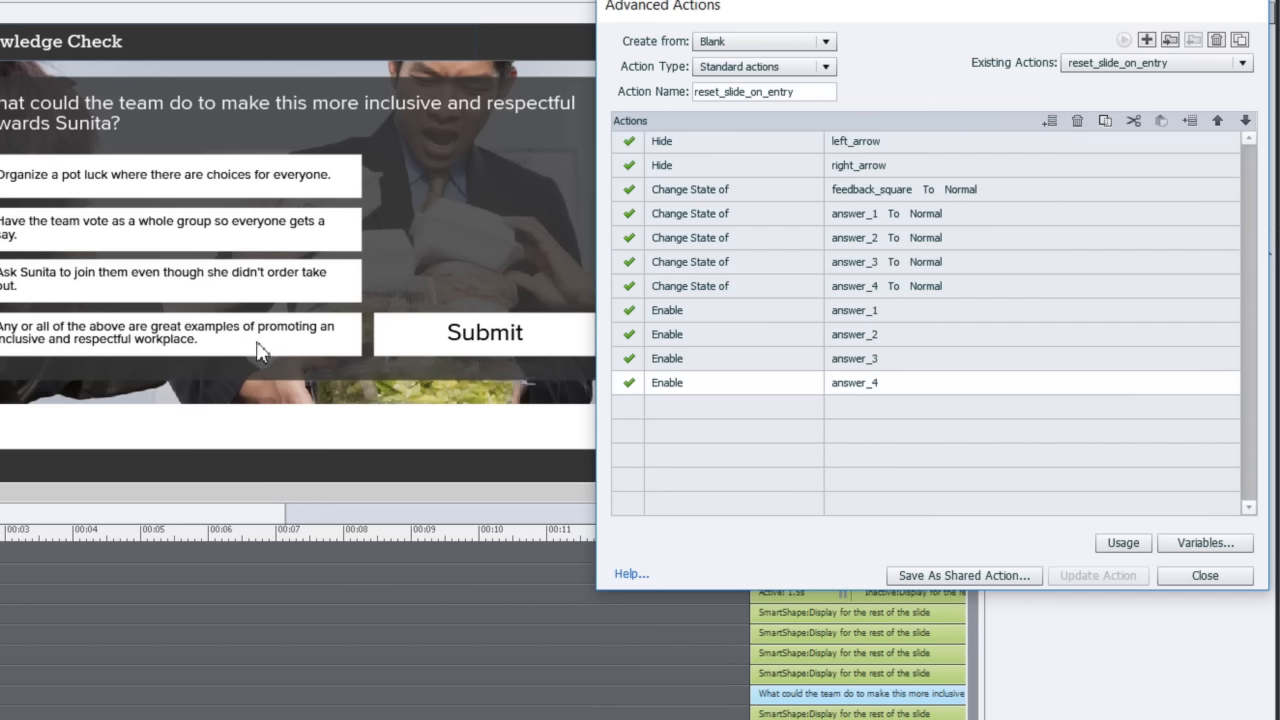
mouse_move(956, 298)
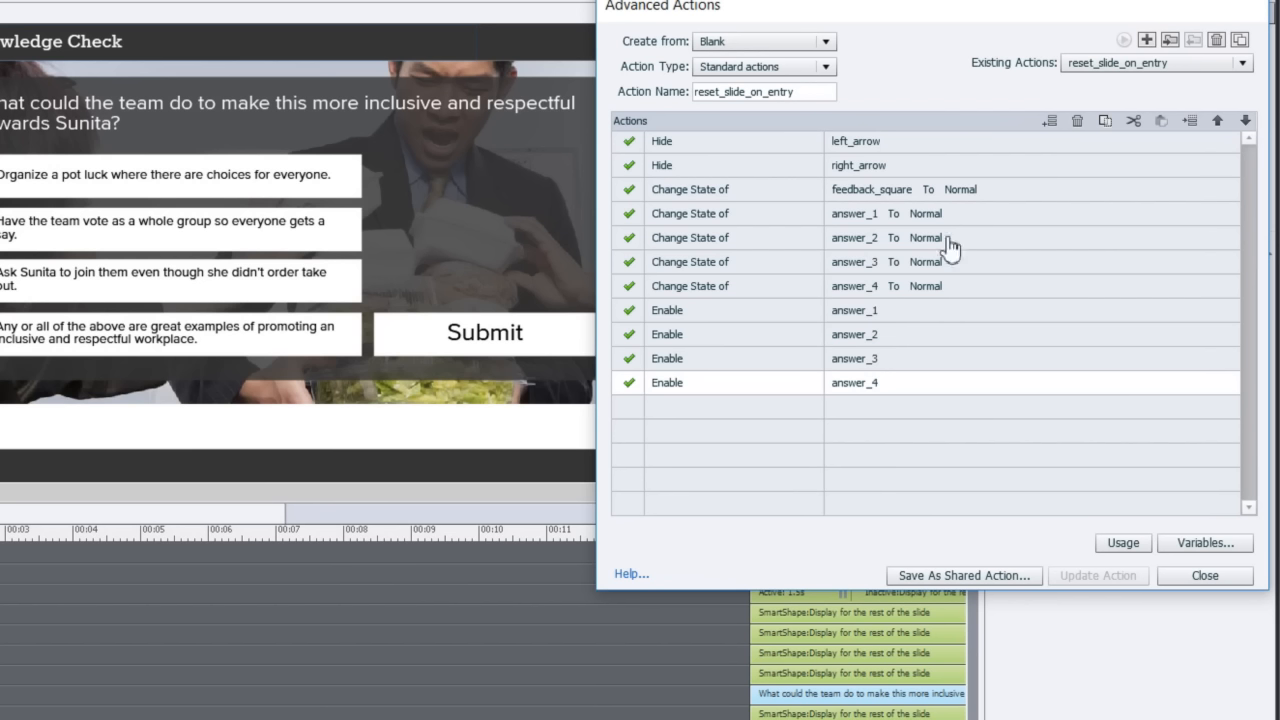
mouse_move(684, 320)
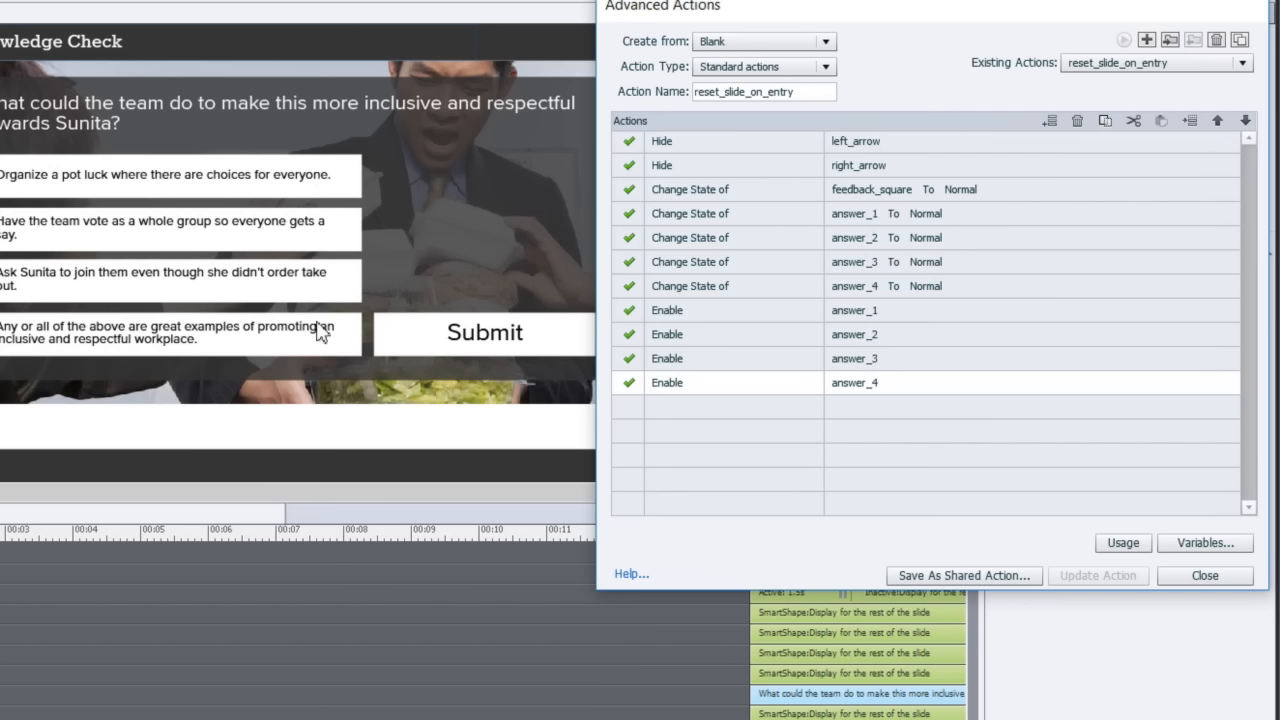
mouse_move(902, 84)
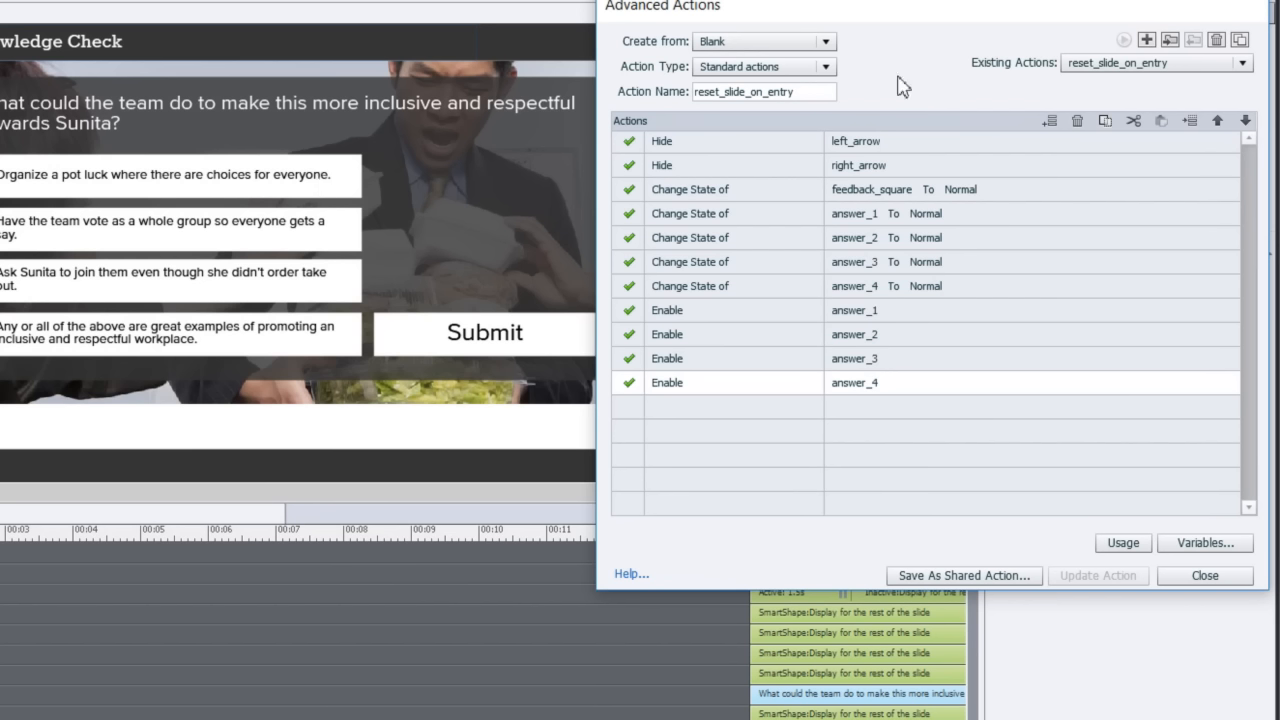
mouse_move(470, 162)
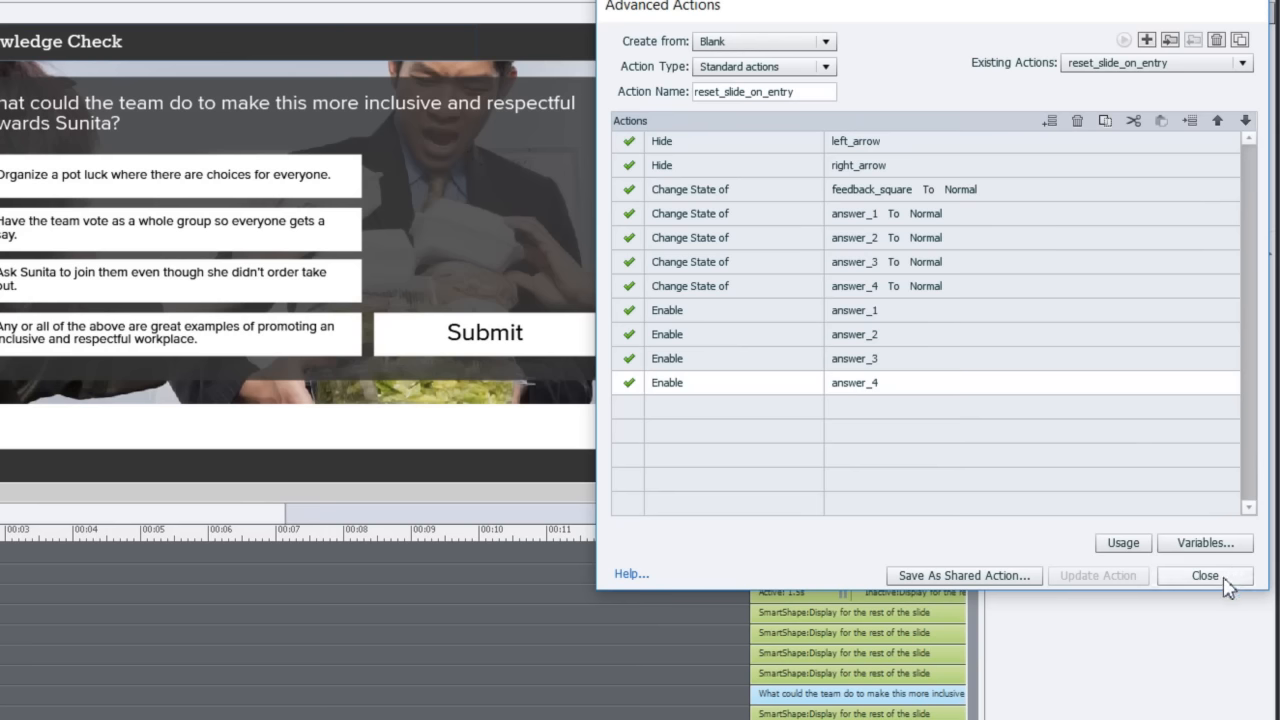
Close the Advanced Actions dialog leaving reset_slide_on_entry unchanged.
click(1204, 576)
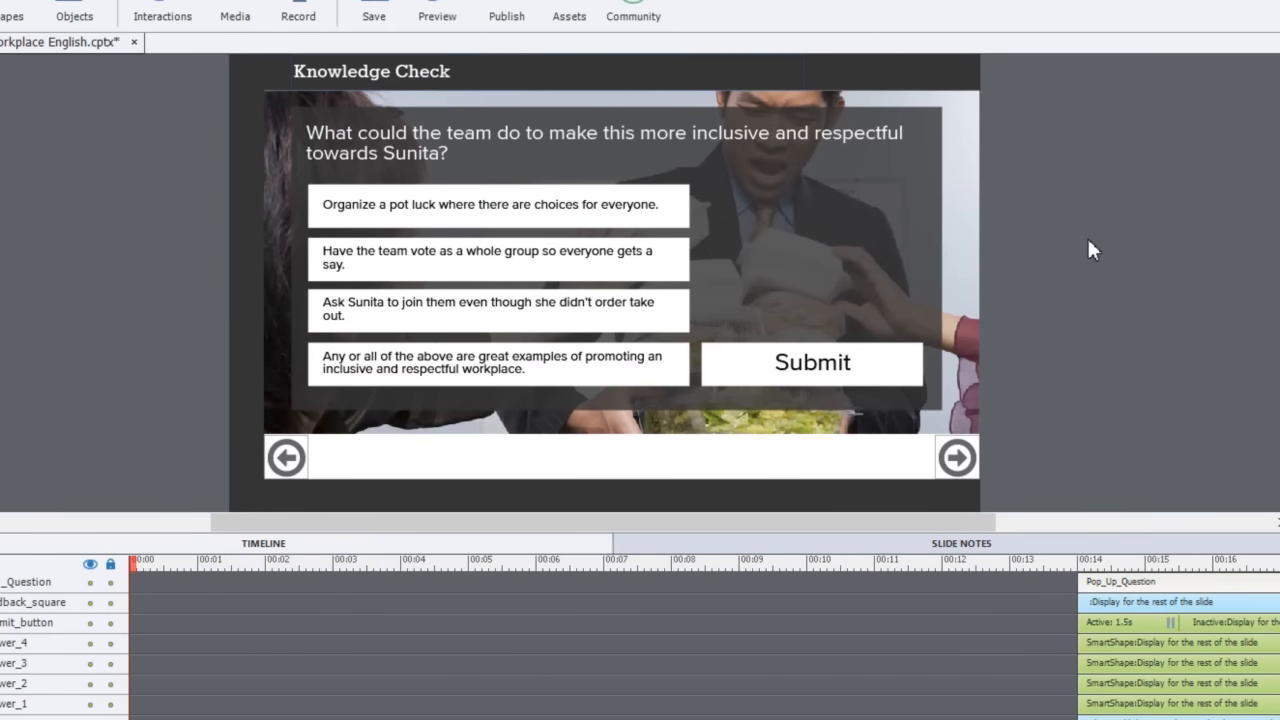
mouse_move(566, 214)
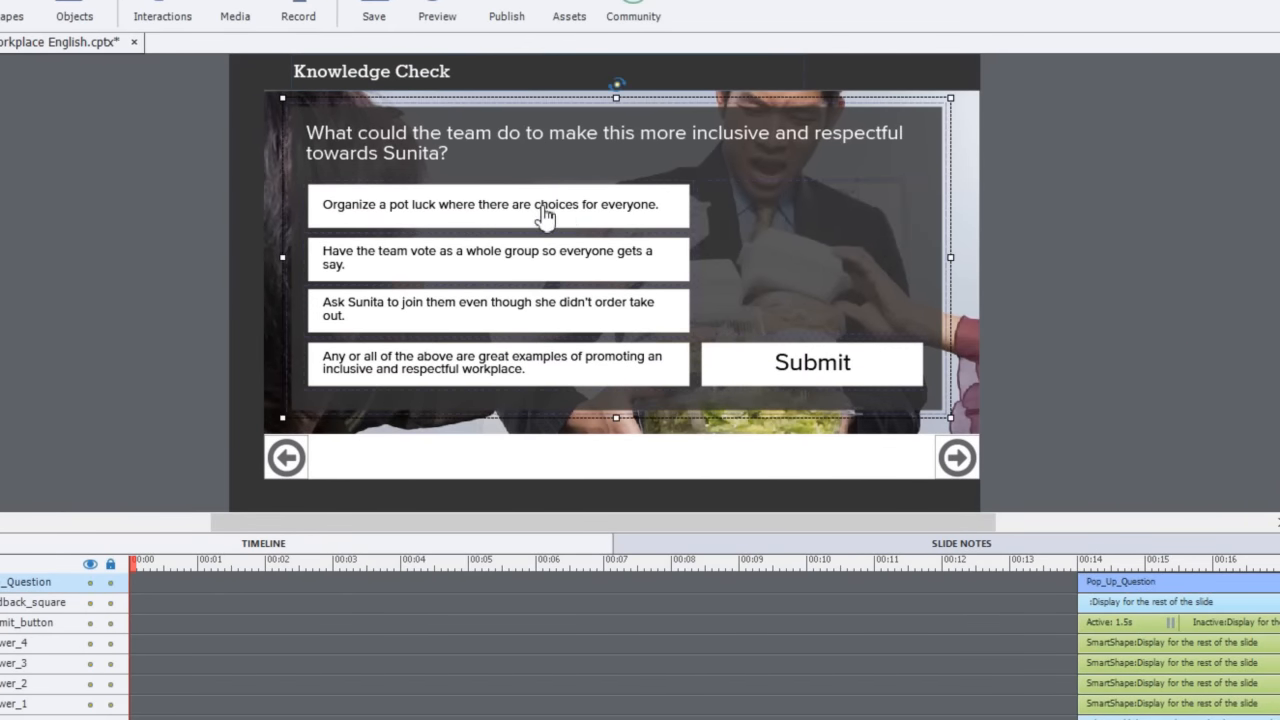
Select the first answer box and show the Project menu's commands.
click(498, 204)
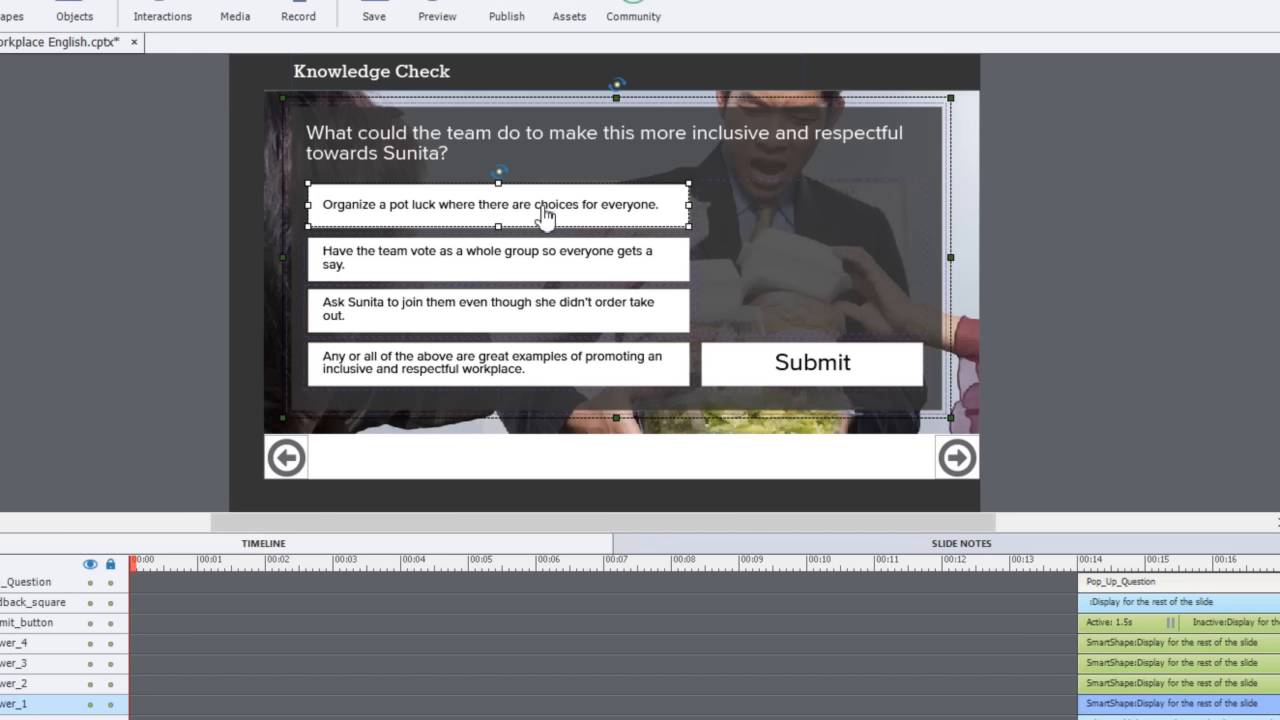
mouse_move(548, 270)
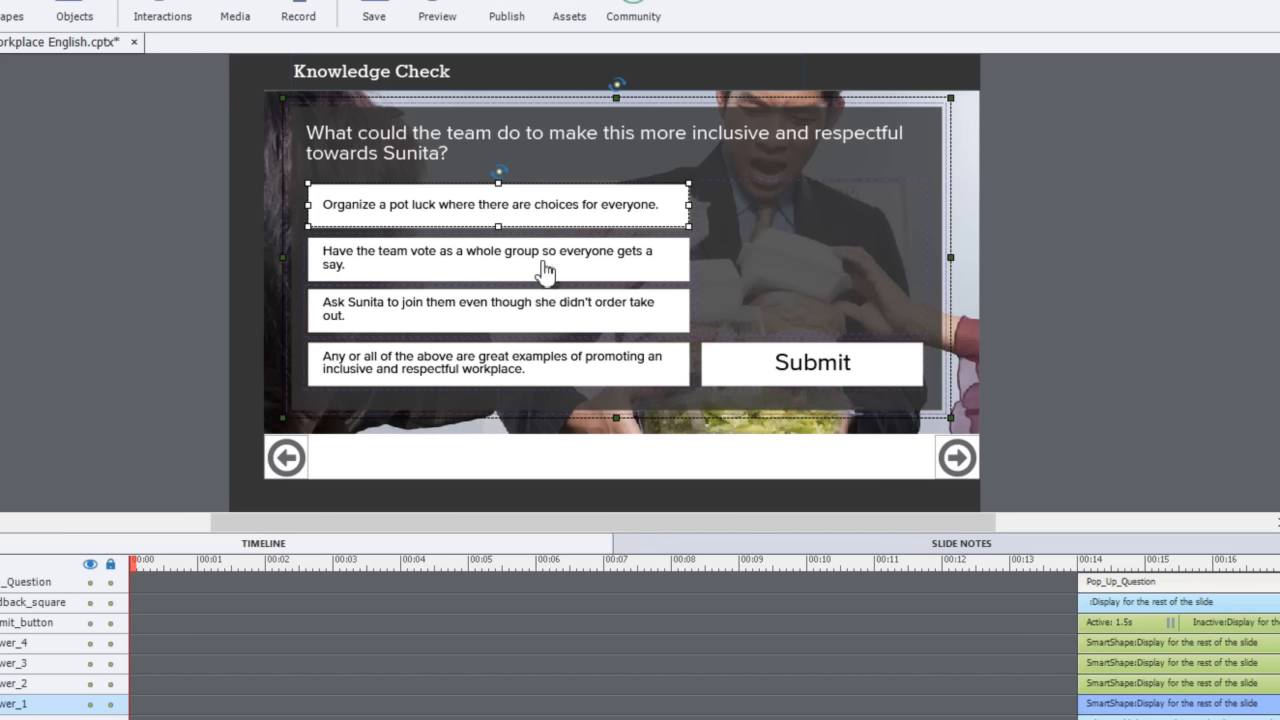
mouse_move(546, 270)
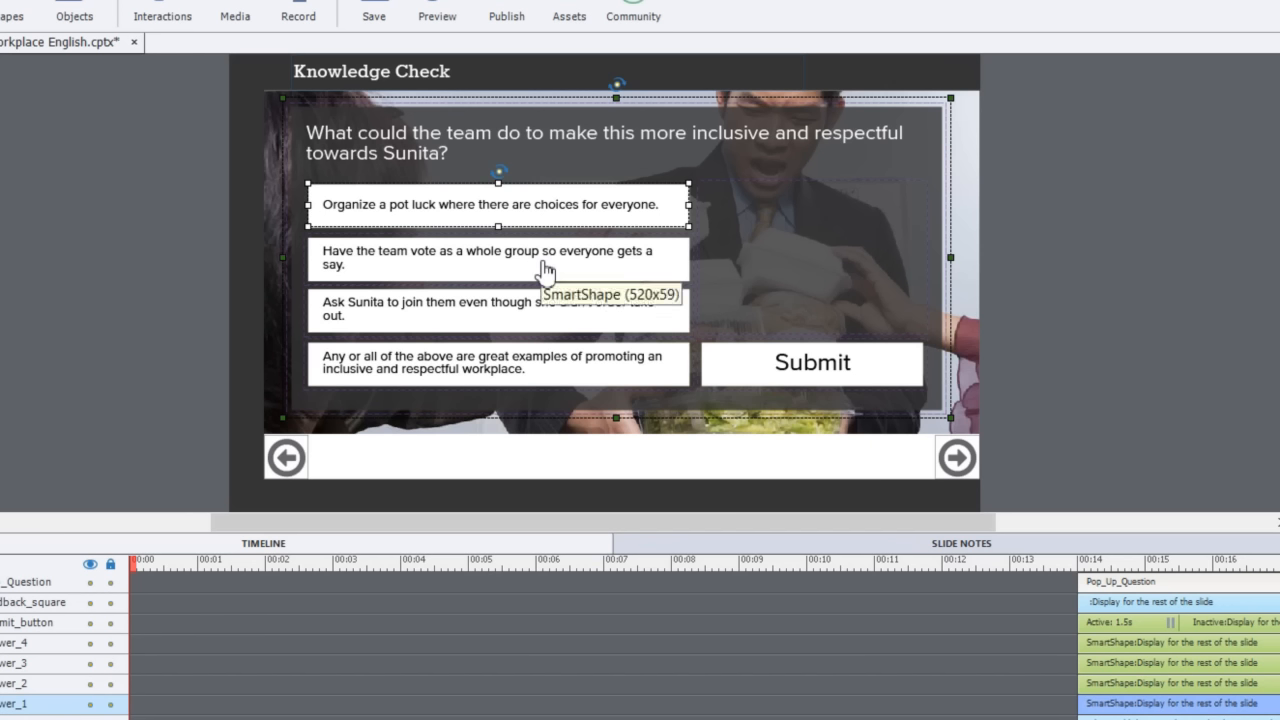
mouse_move(548, 270)
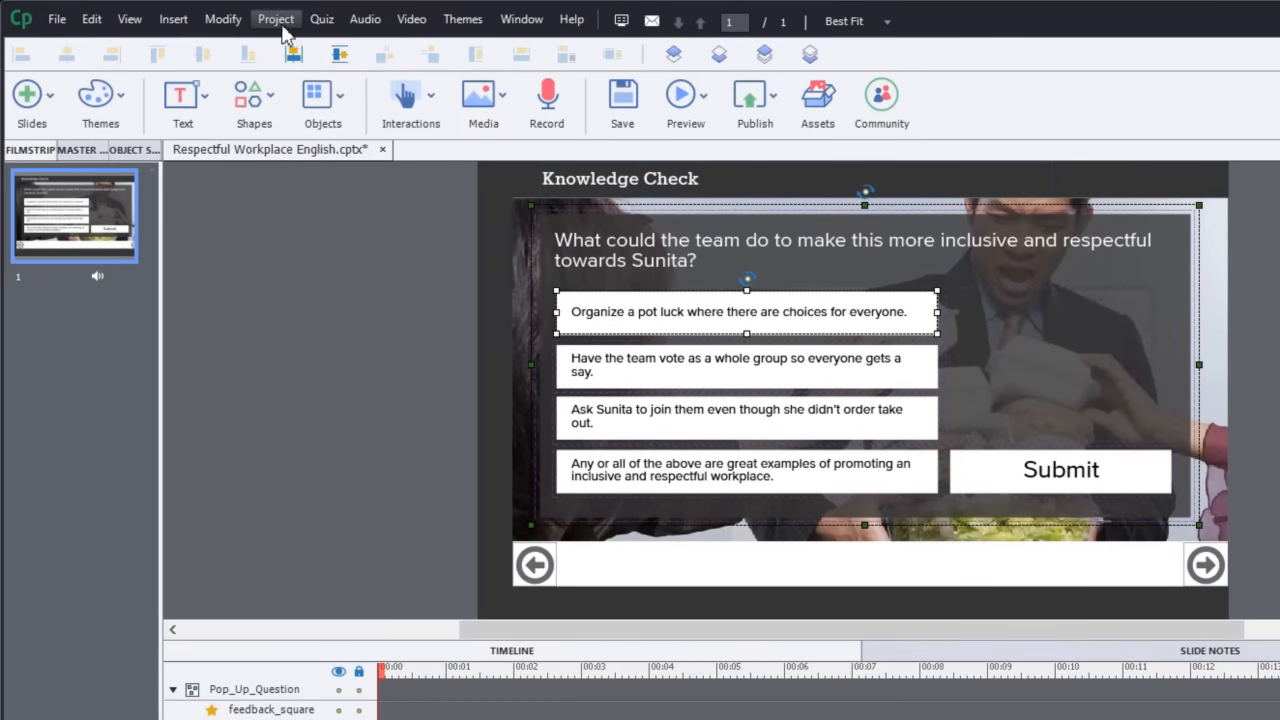
click(276, 20)
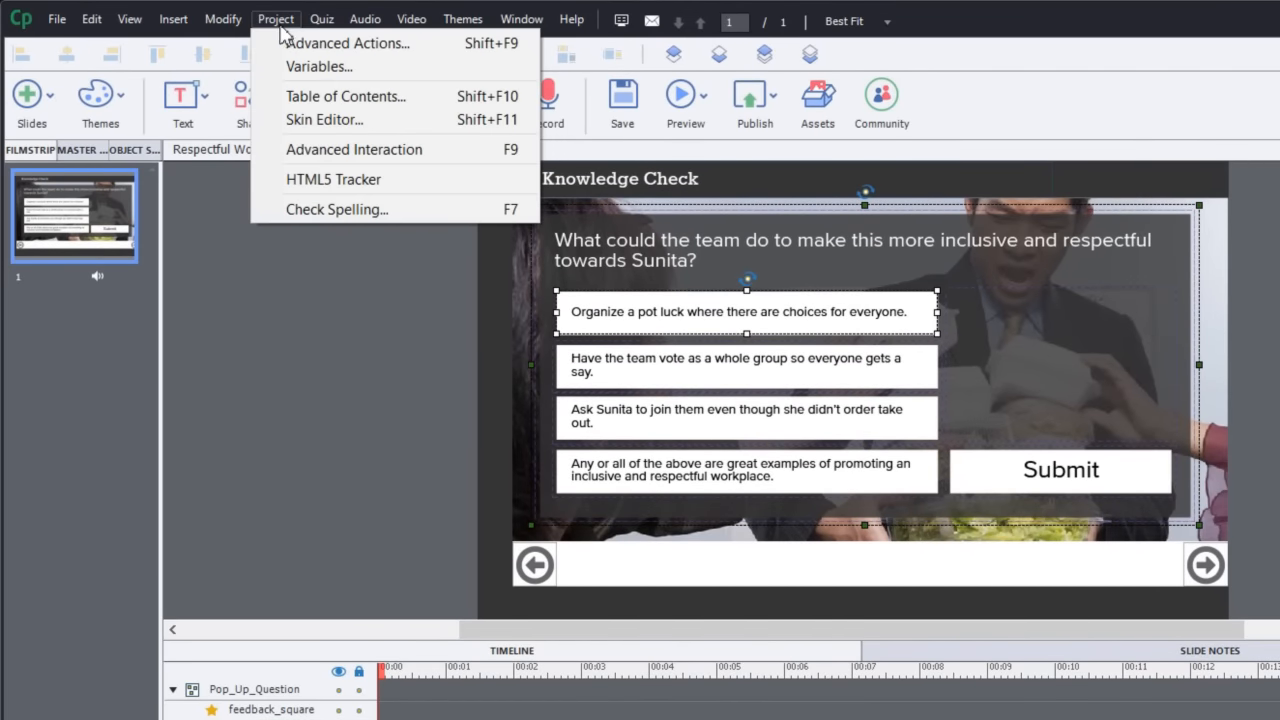
click(276, 20)
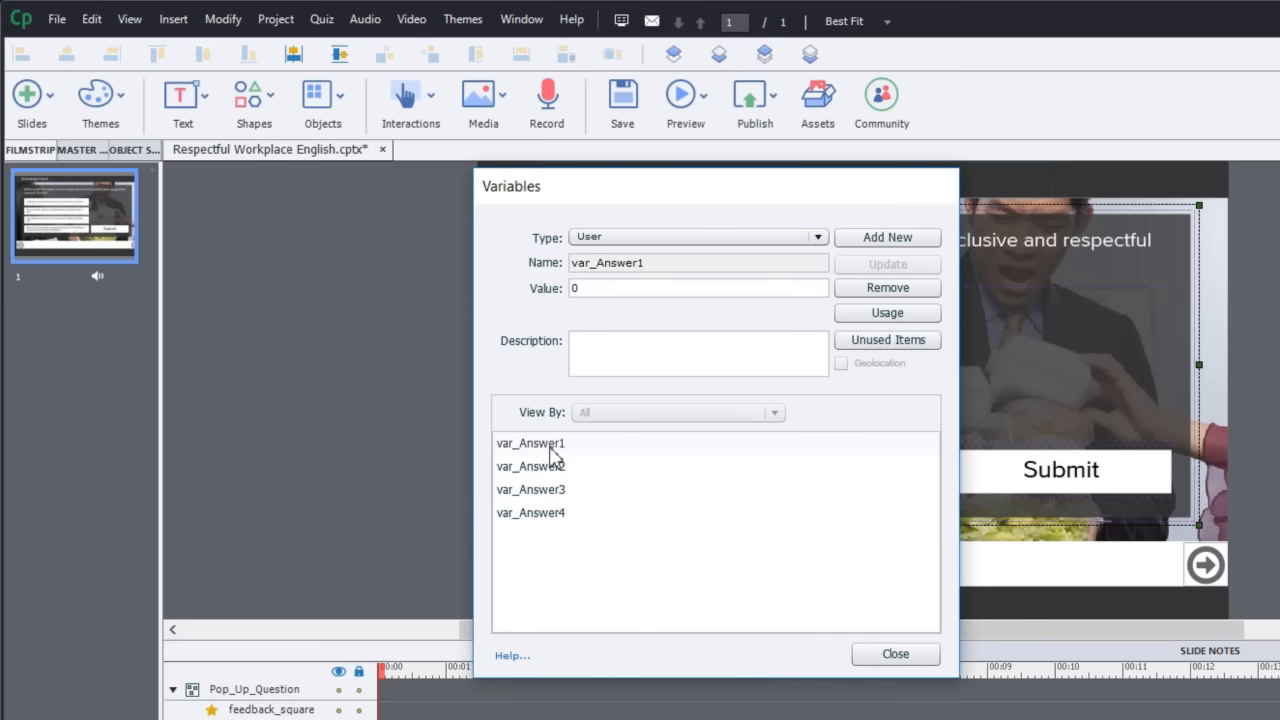
click(532, 466)
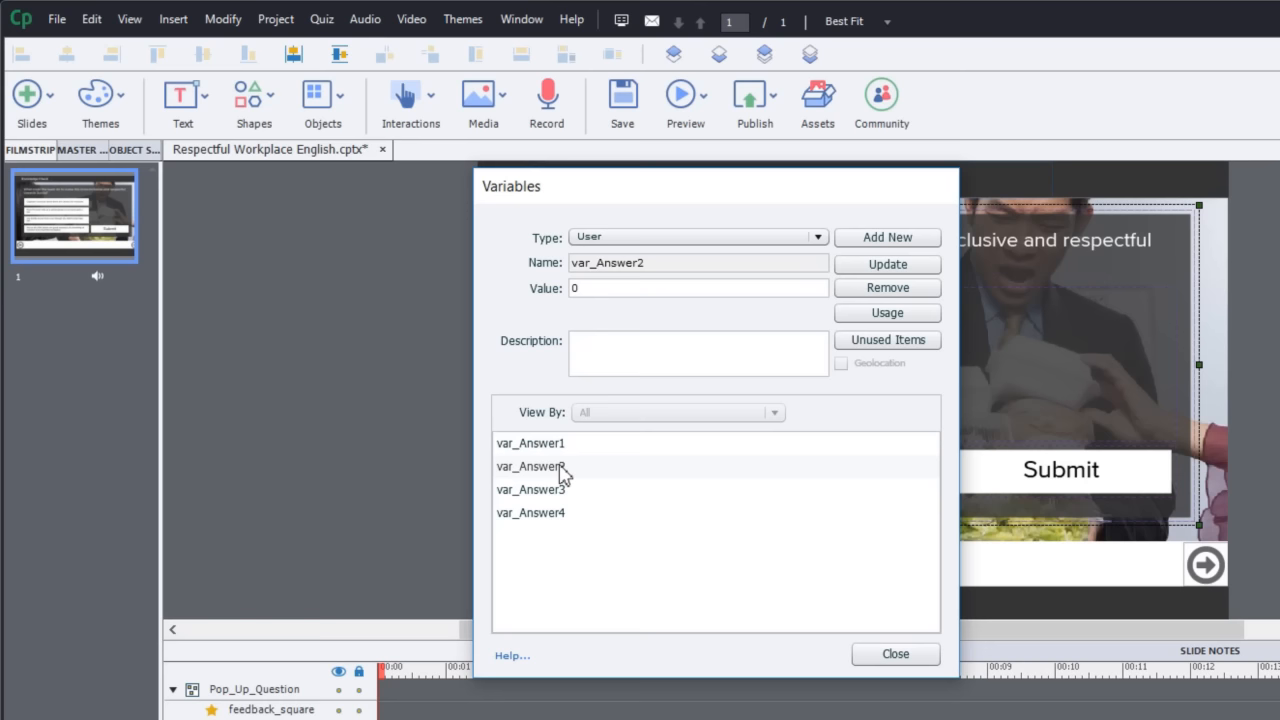
mouse_move(548, 478)
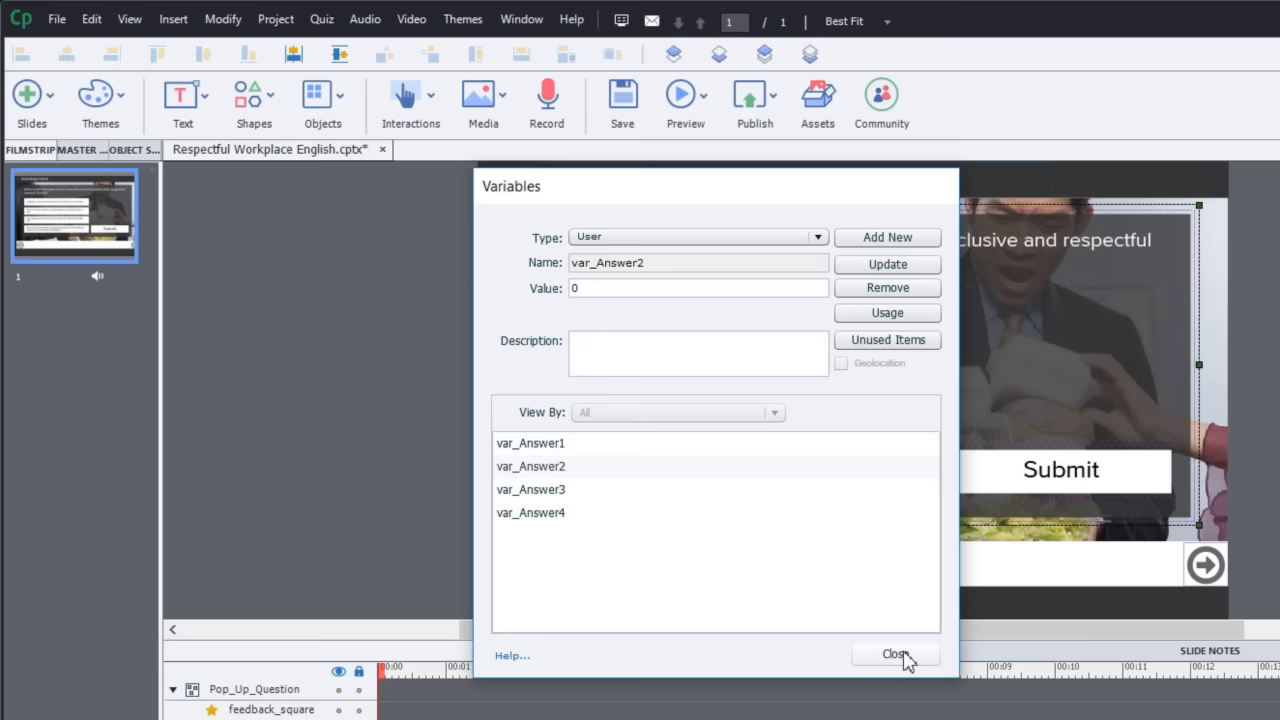
click(894, 654)
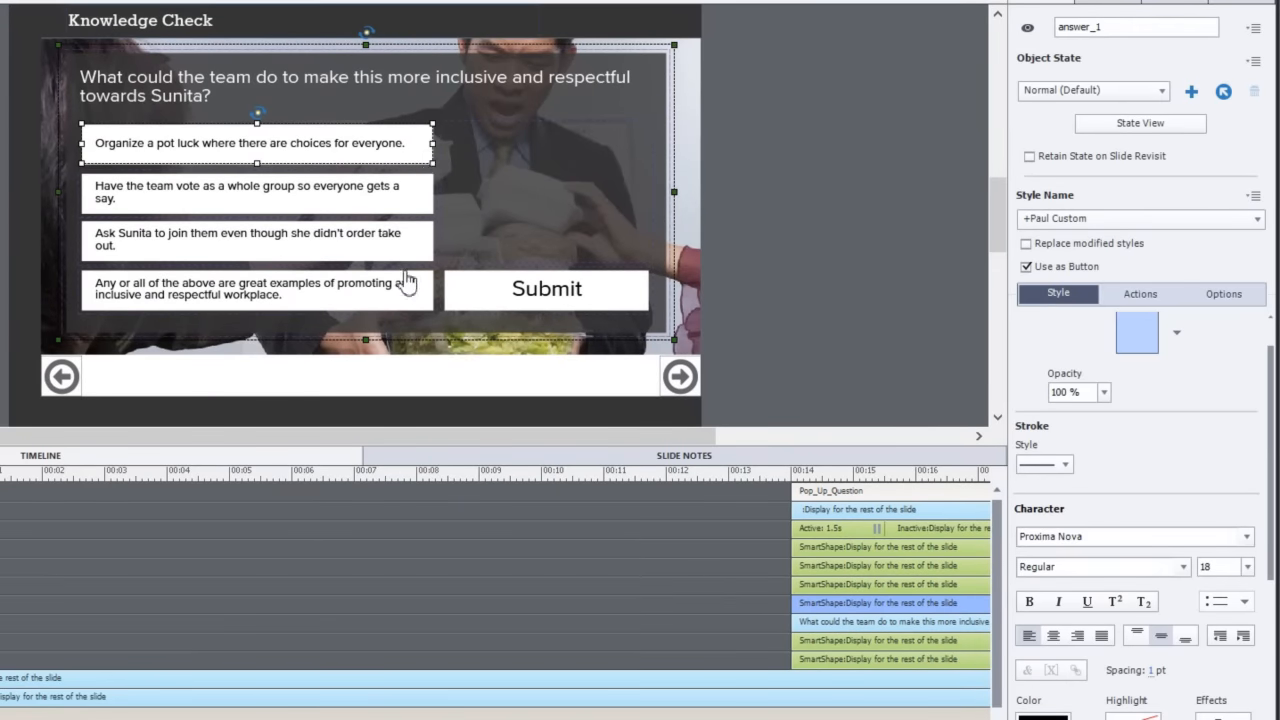
Show answer_1's Actions settings and bring up its Action1 in the Advanced Actions editor.
click(1140, 294)
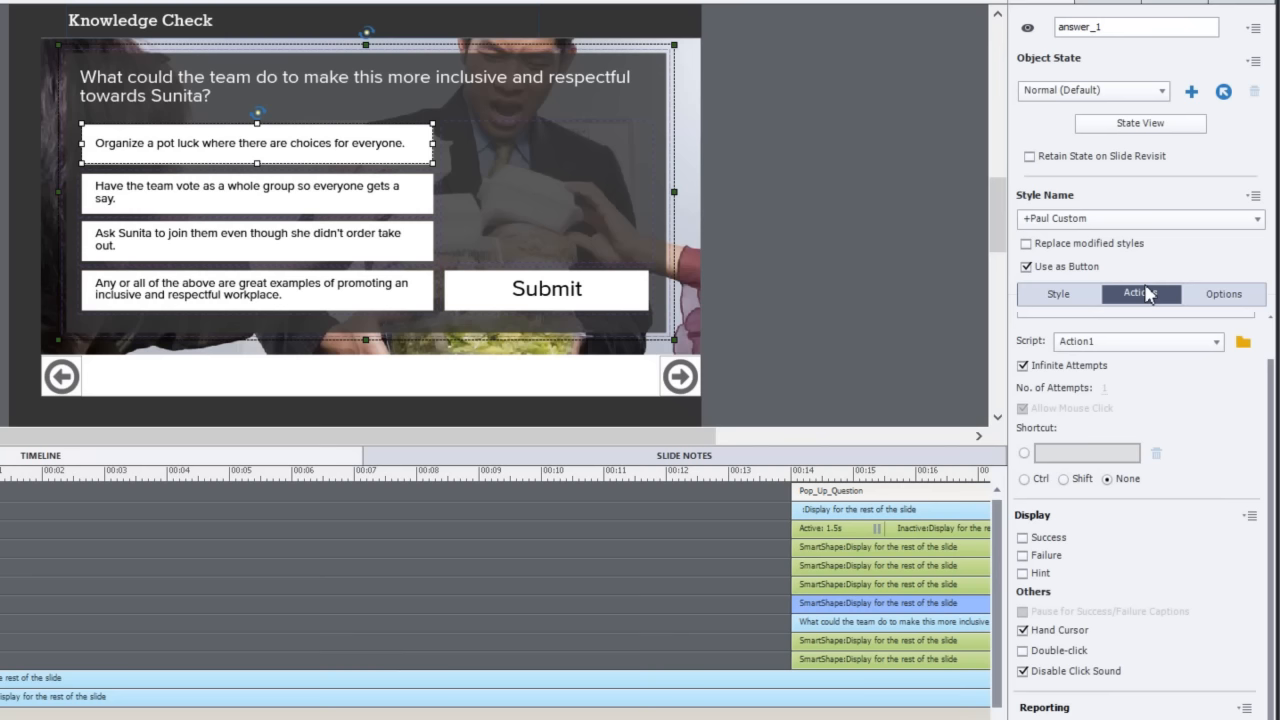
click(1242, 340)
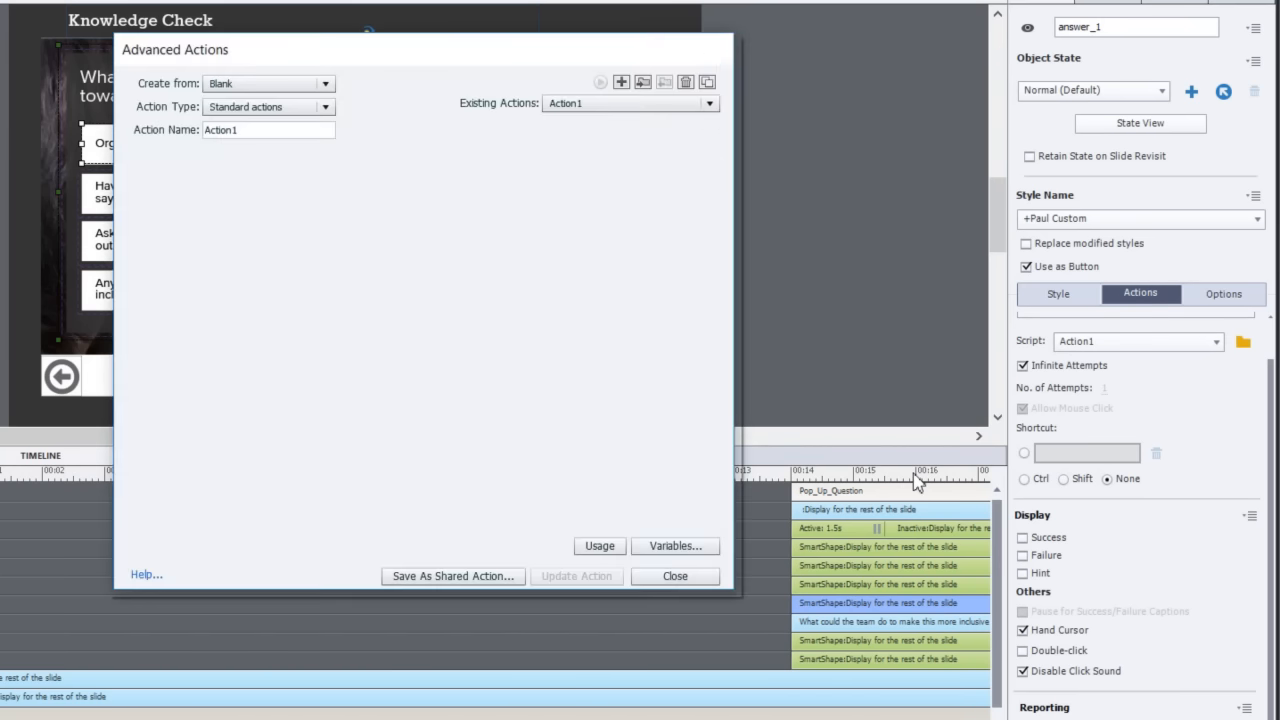
click(708, 82)
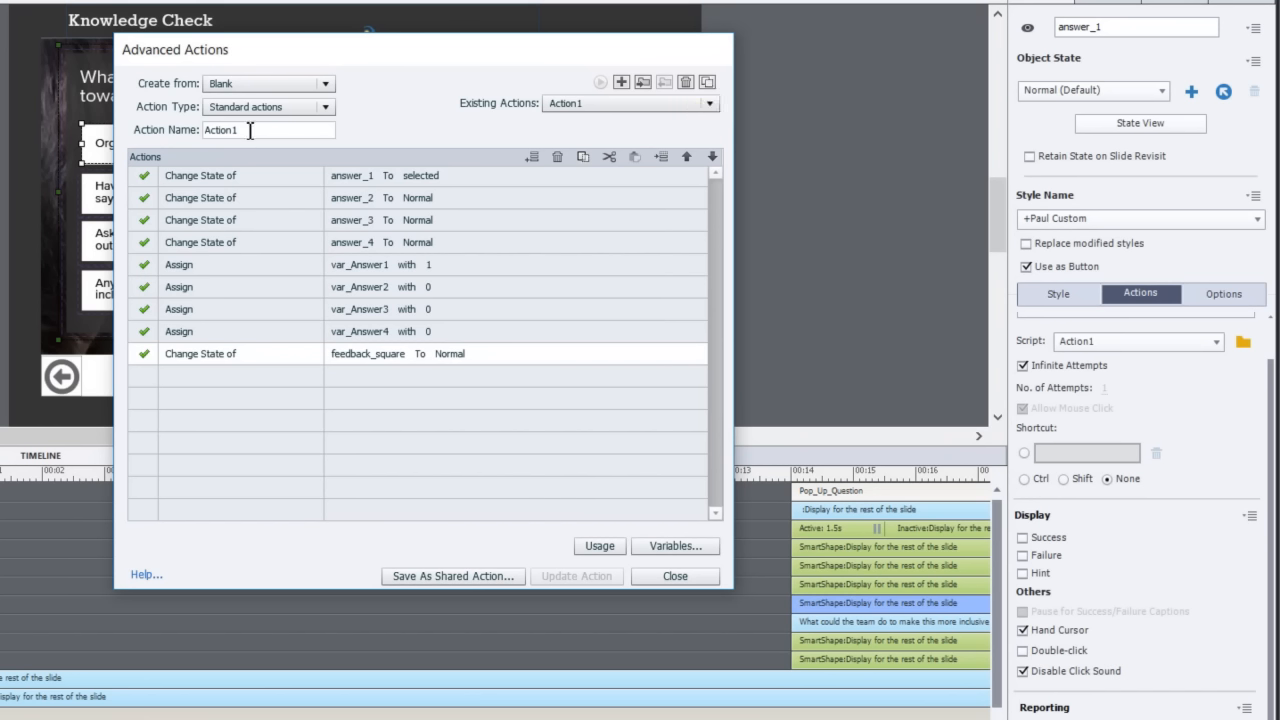
mouse_move(92, 148)
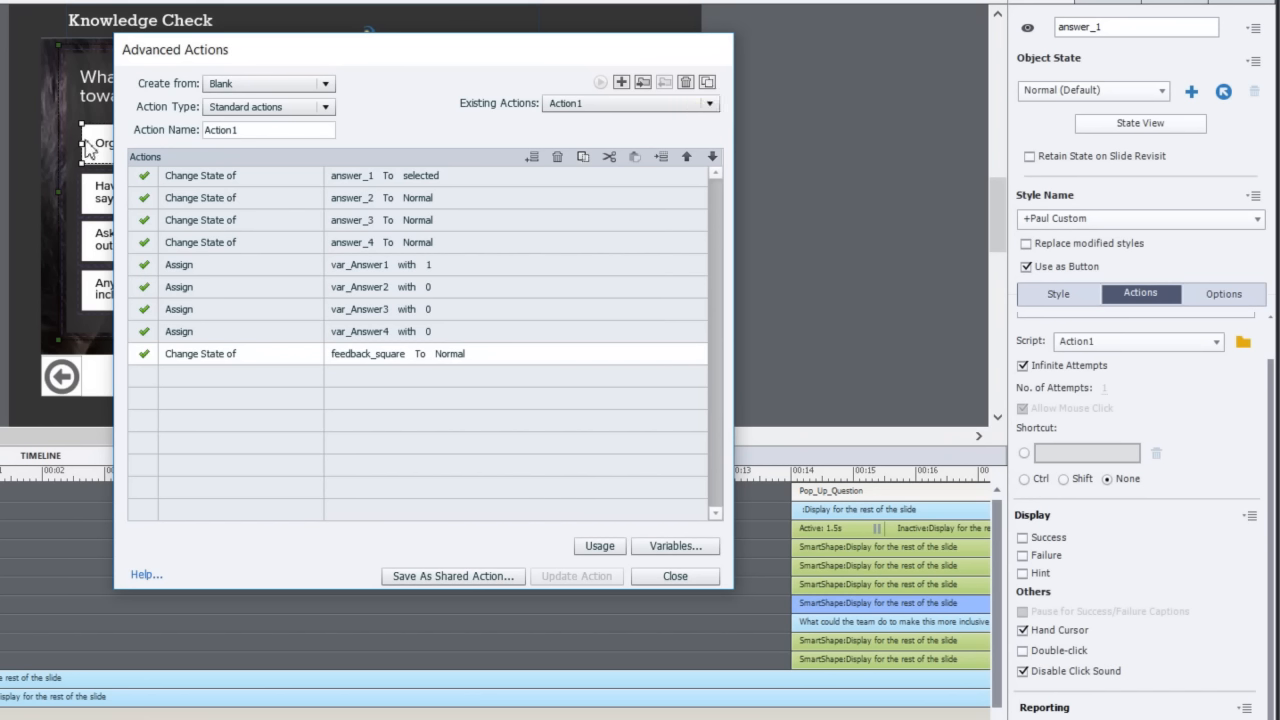
mouse_move(352, 186)
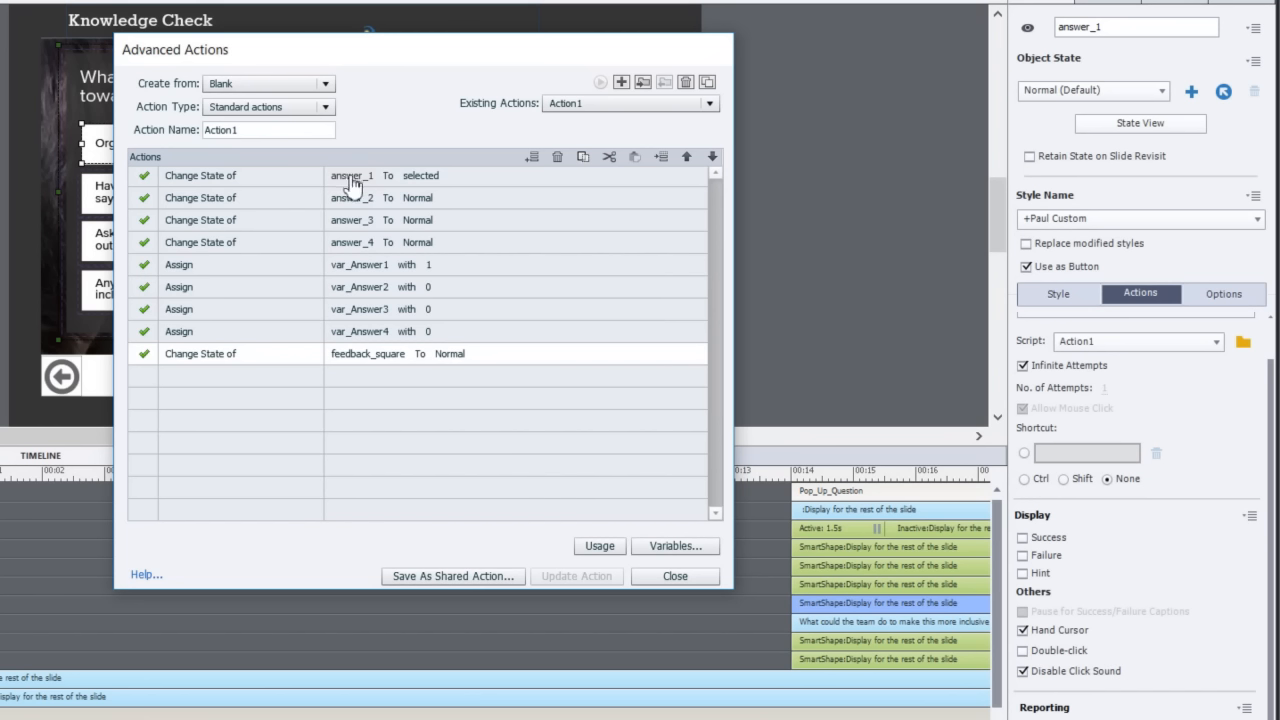
mouse_move(378, 190)
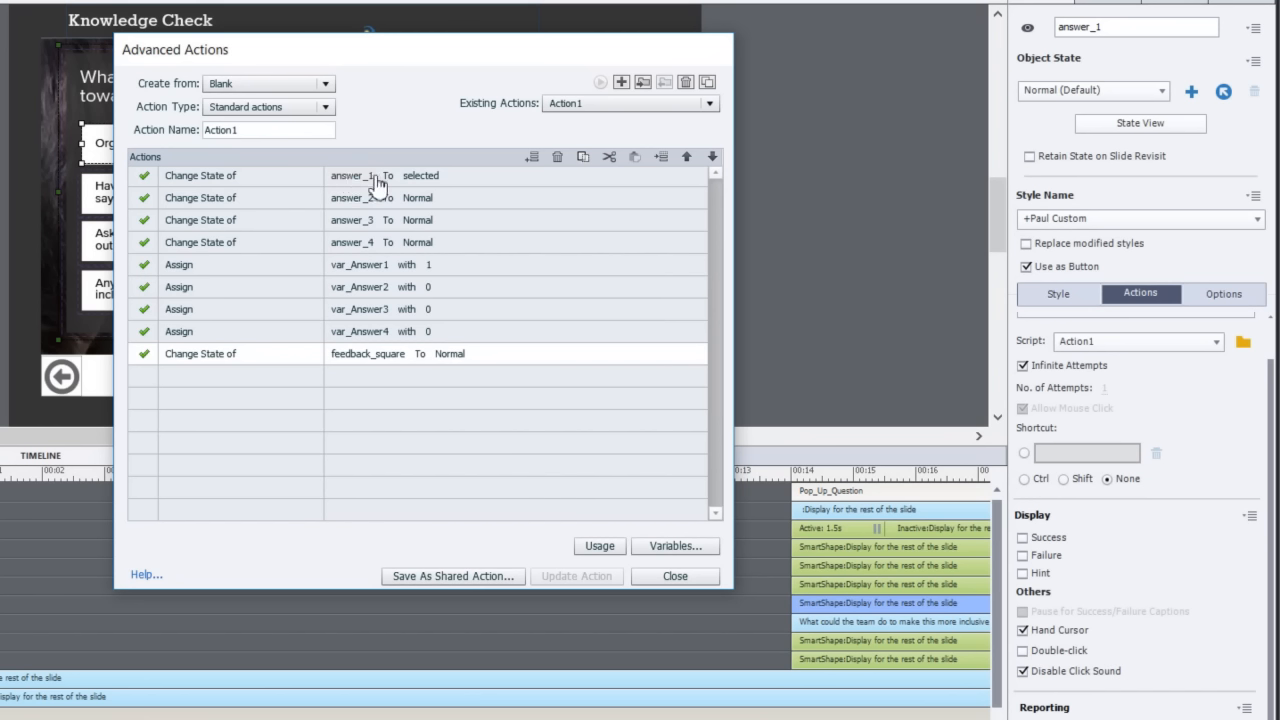
mouse_move(428, 178)
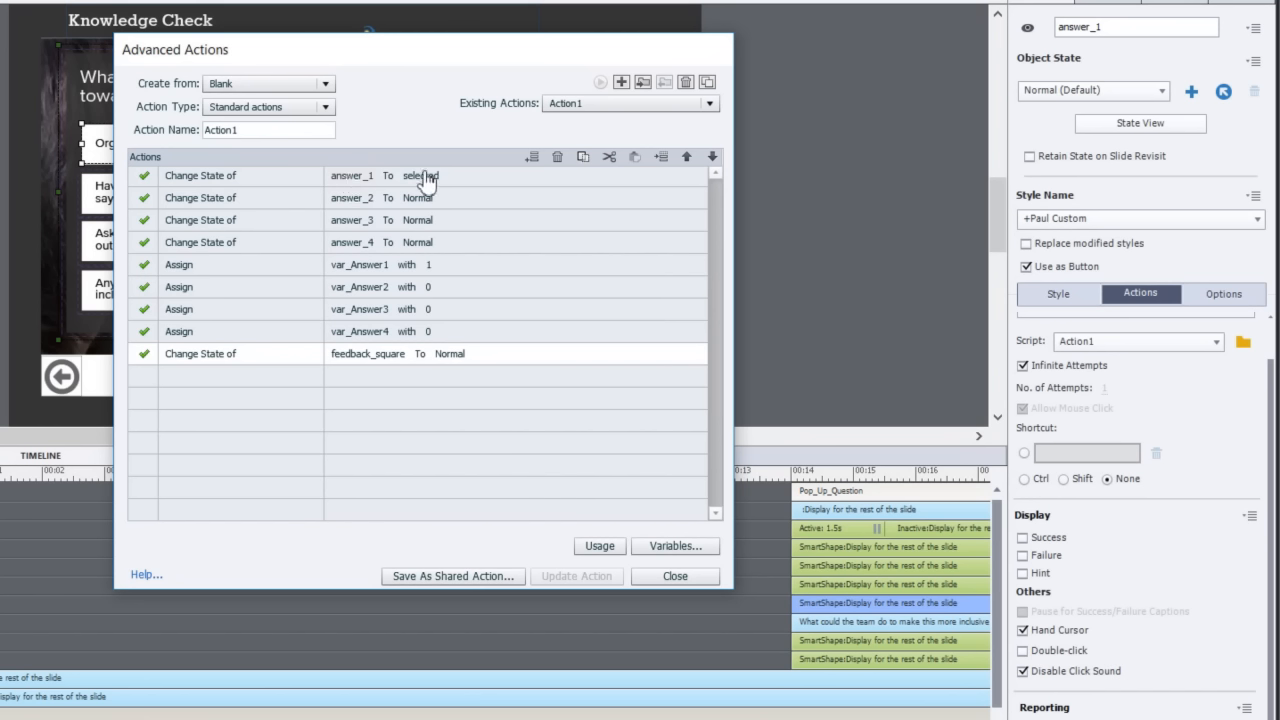
mouse_move(216, 210)
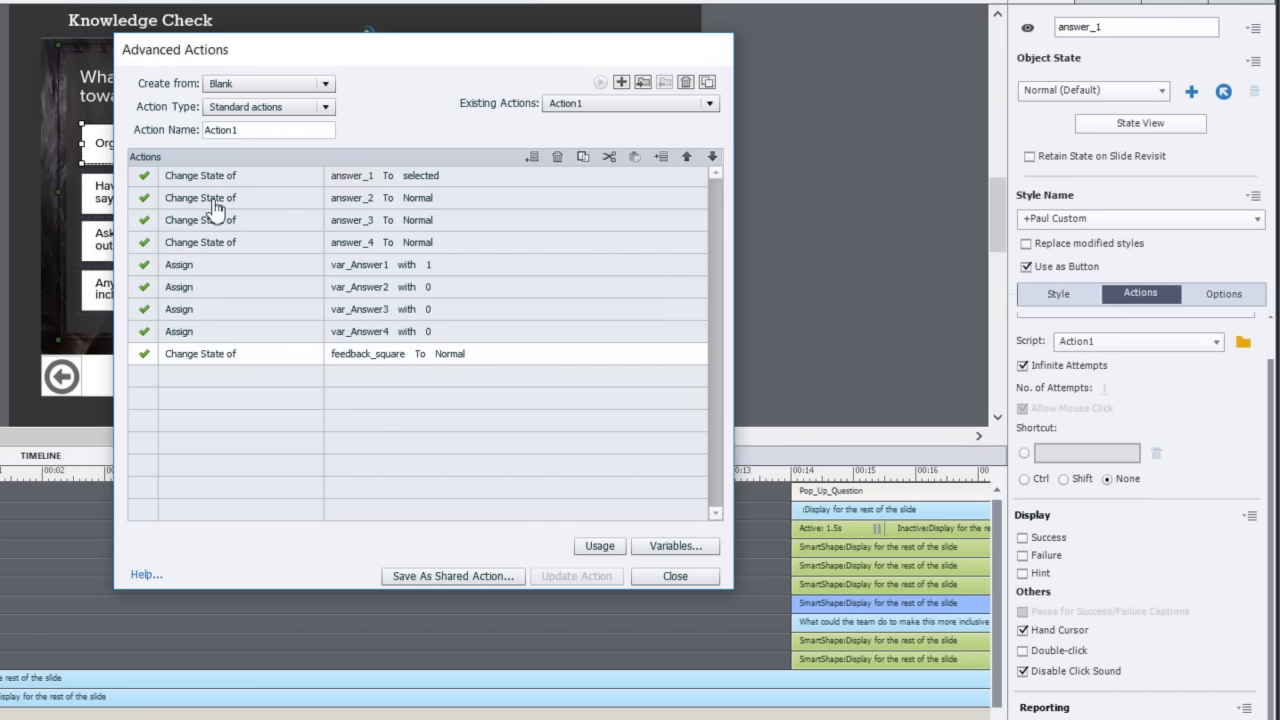
mouse_move(212, 252)
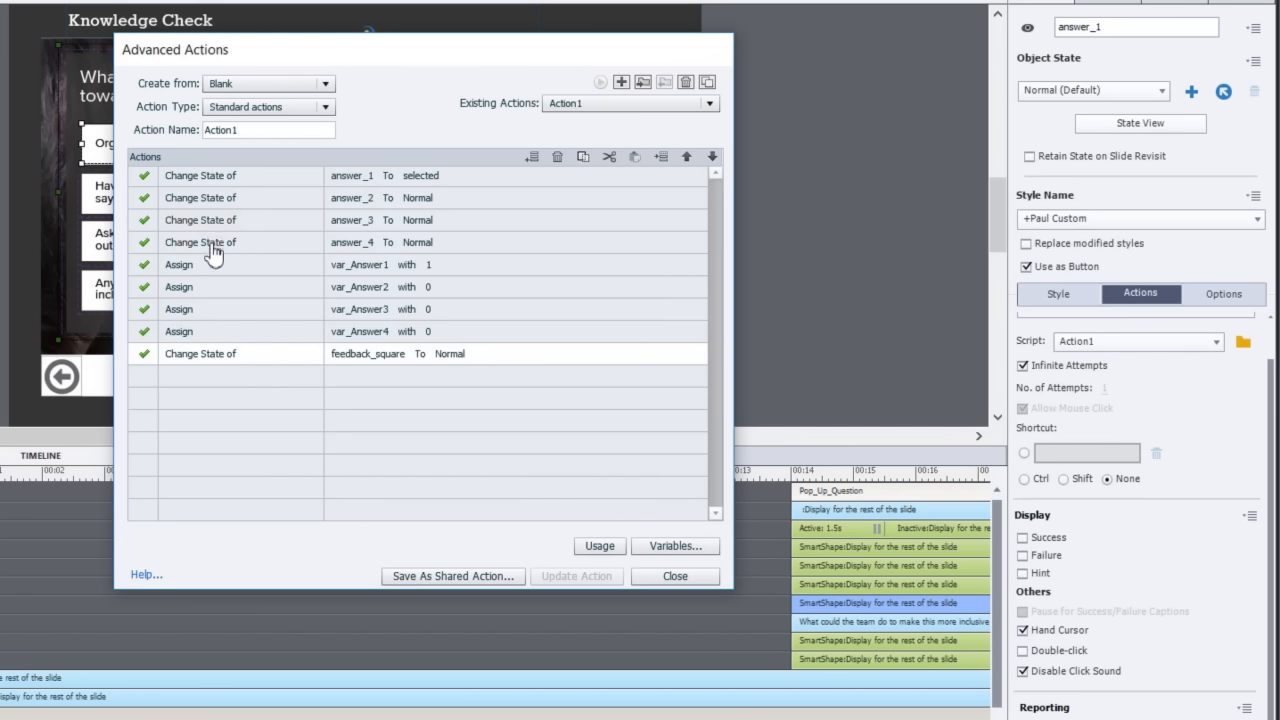
mouse_move(418, 206)
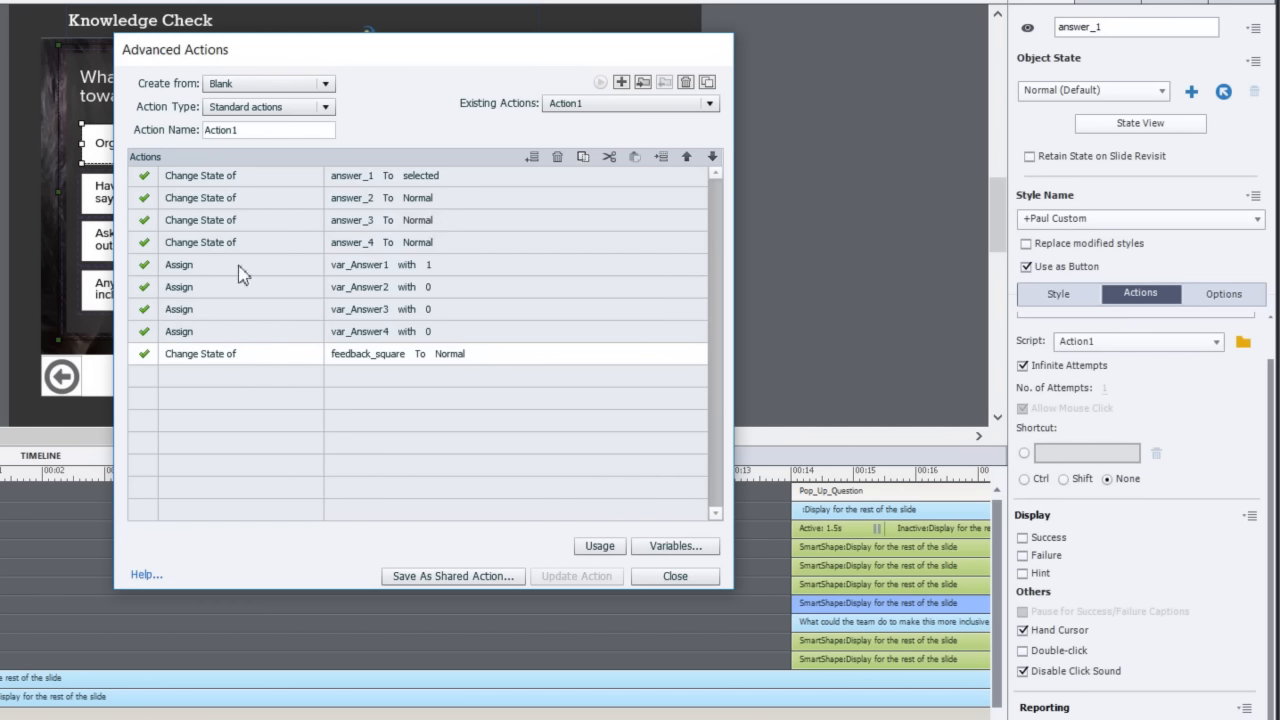
mouse_move(434, 286)
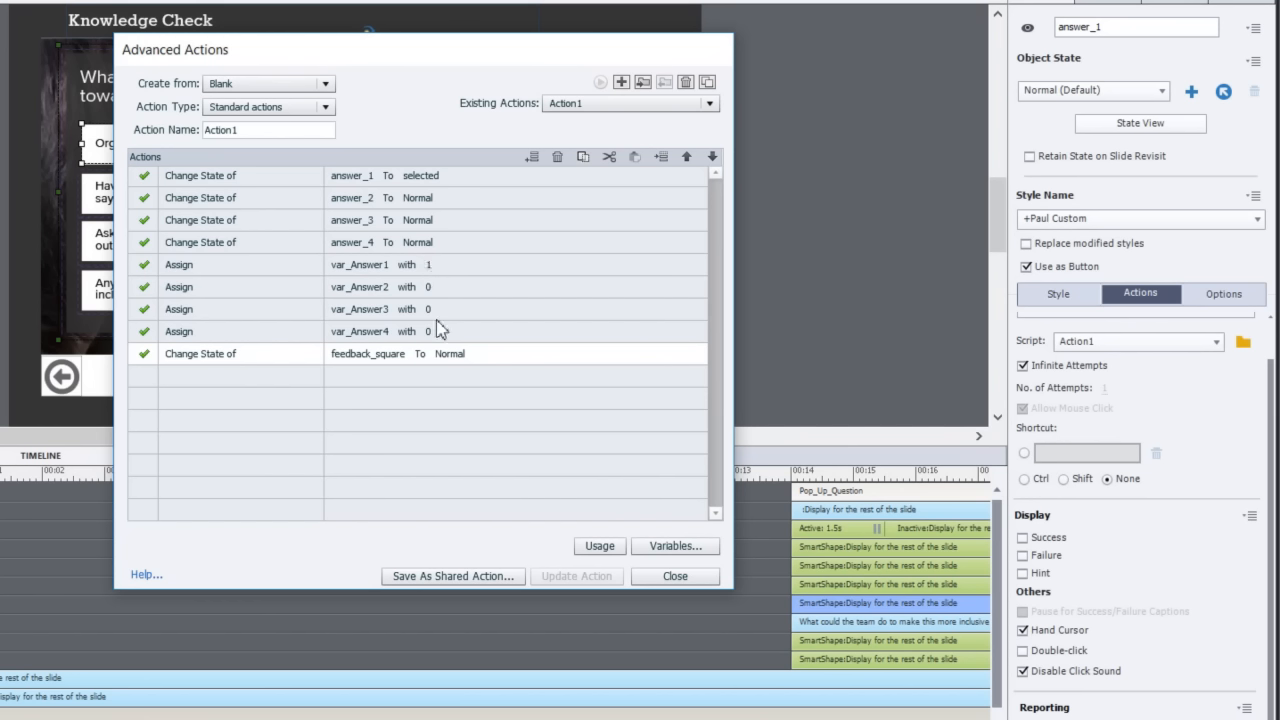
mouse_move(360, 276)
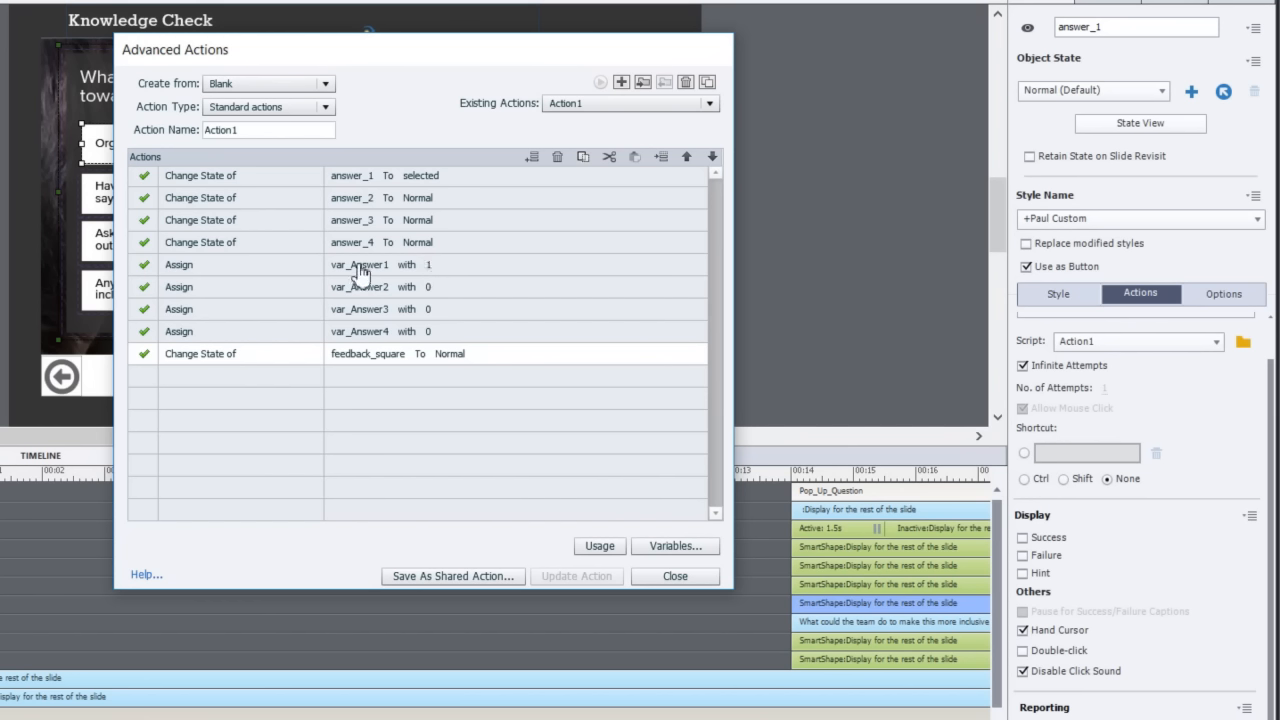
mouse_move(368, 348)
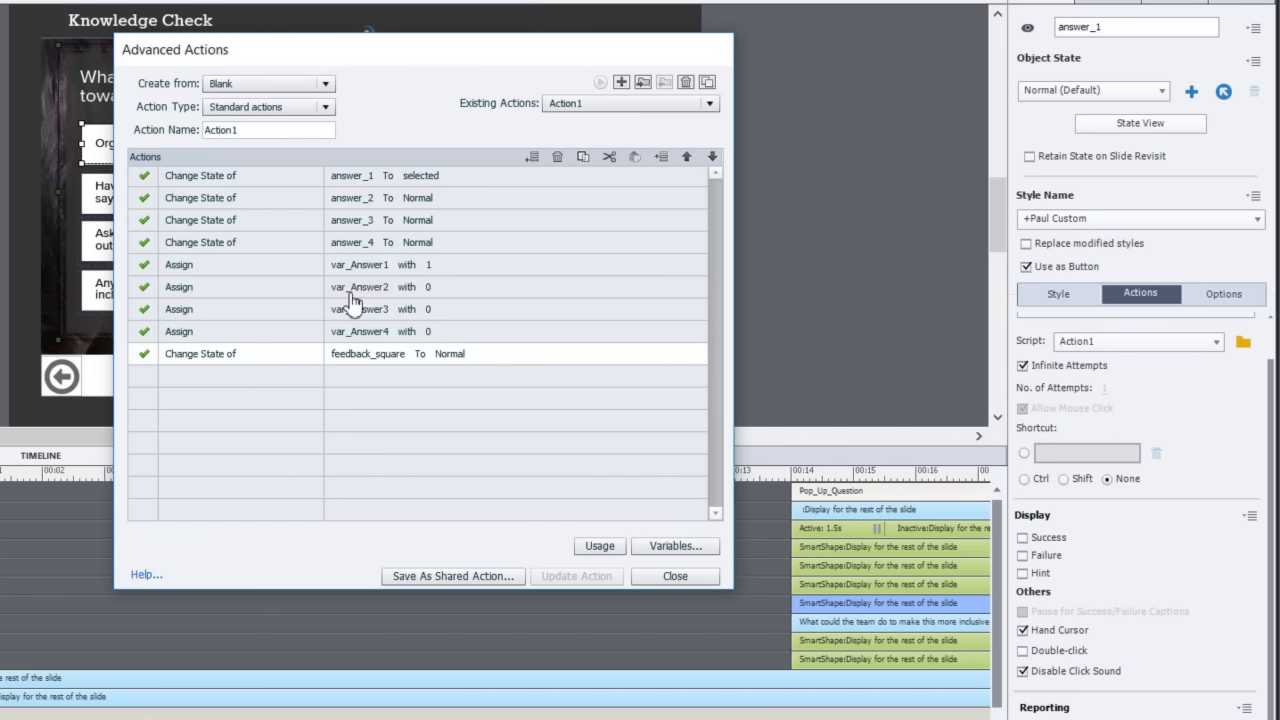
mouse_move(446, 348)
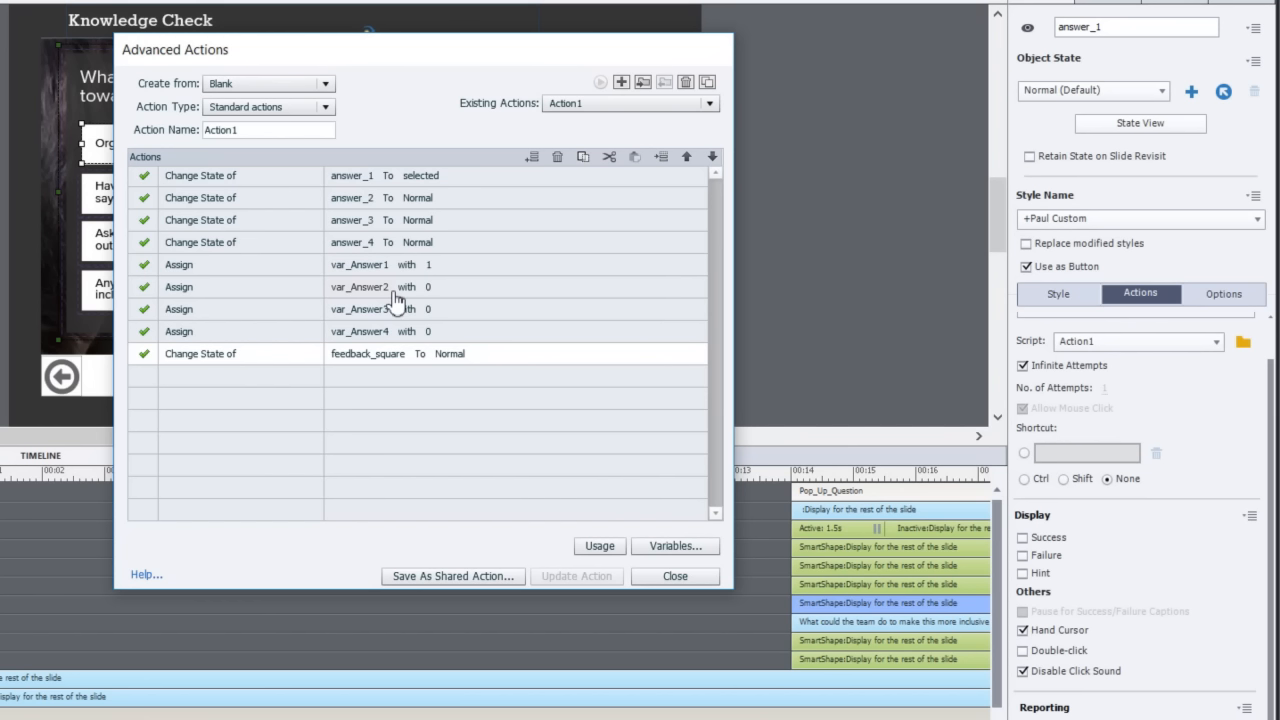
mouse_move(458, 308)
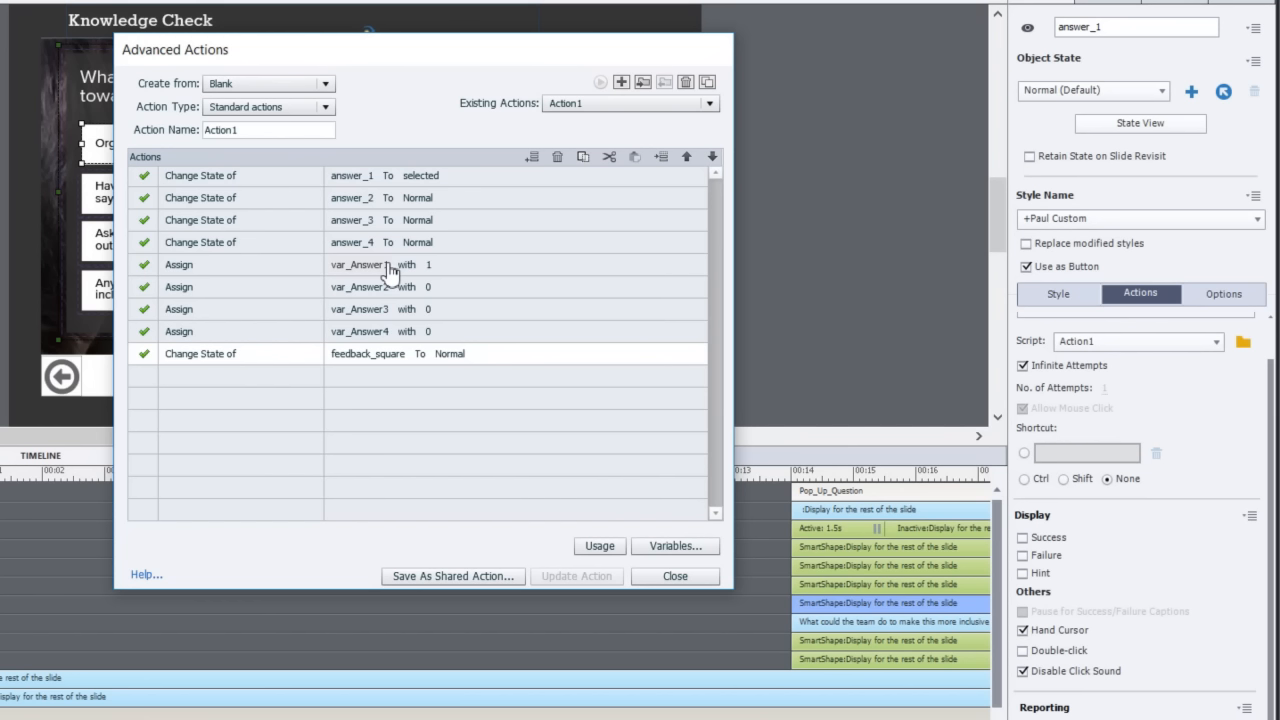
mouse_move(530, 316)
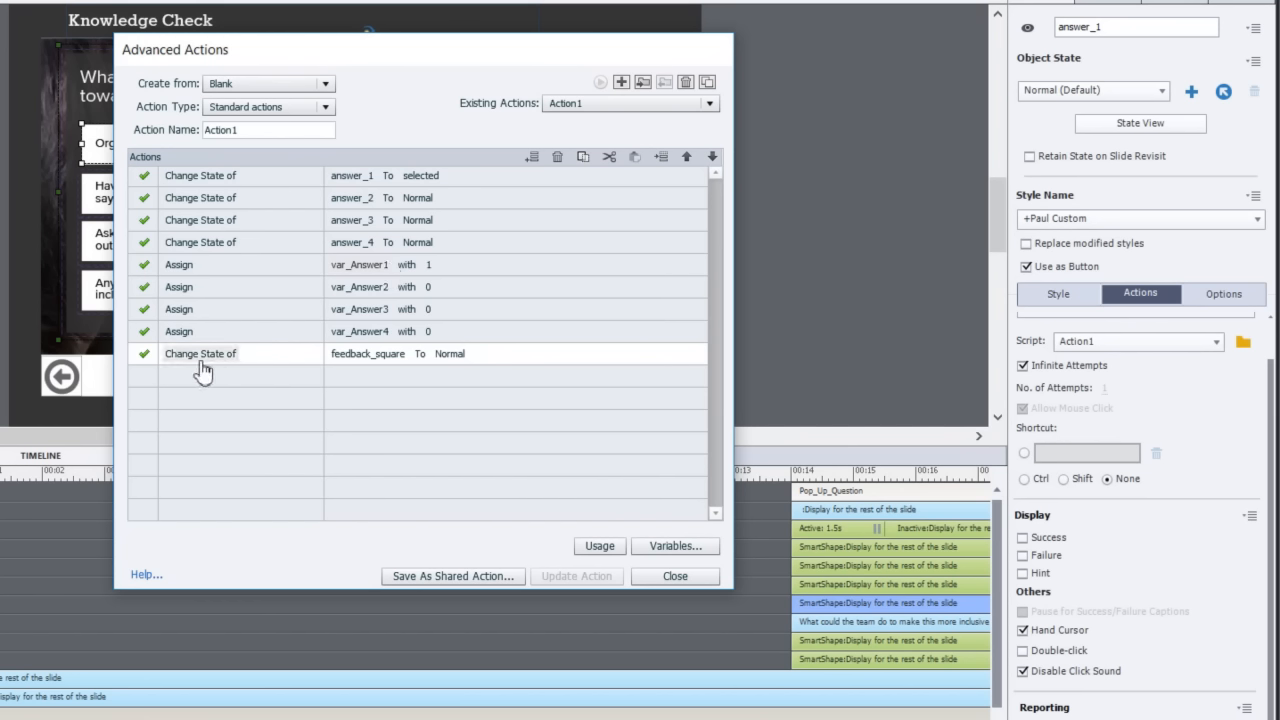
mouse_move(208, 362)
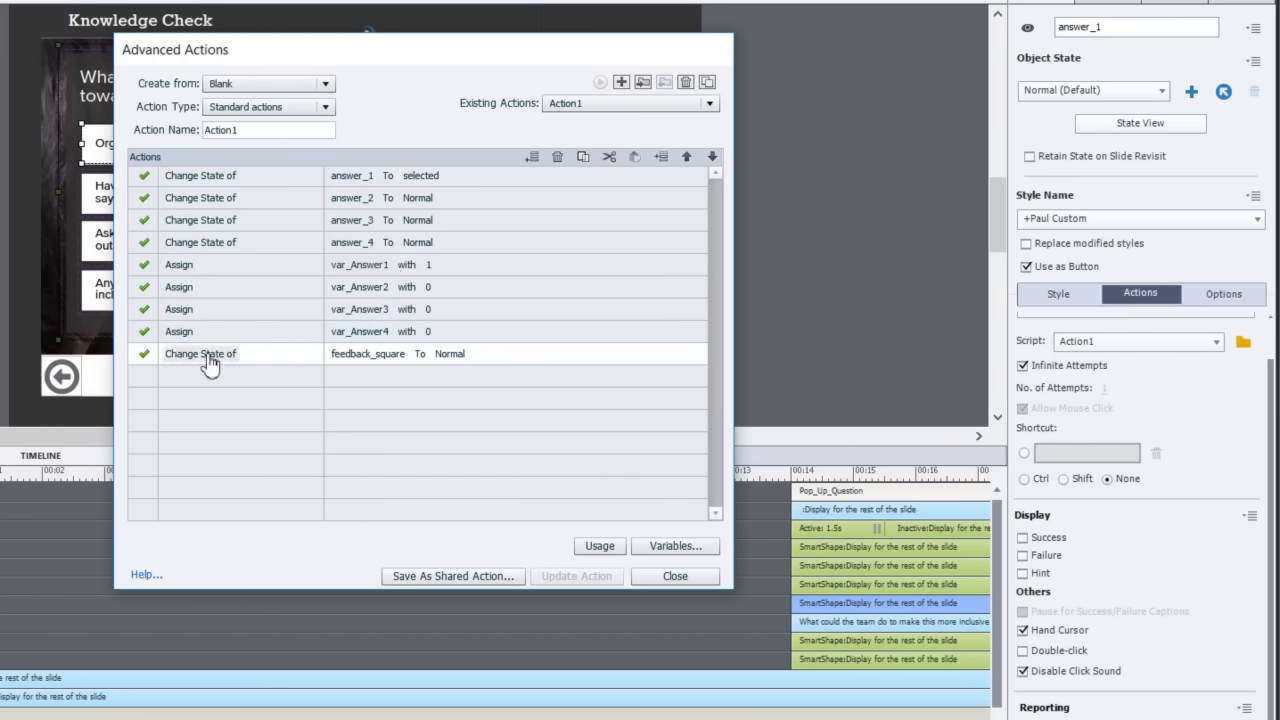
mouse_move(390, 364)
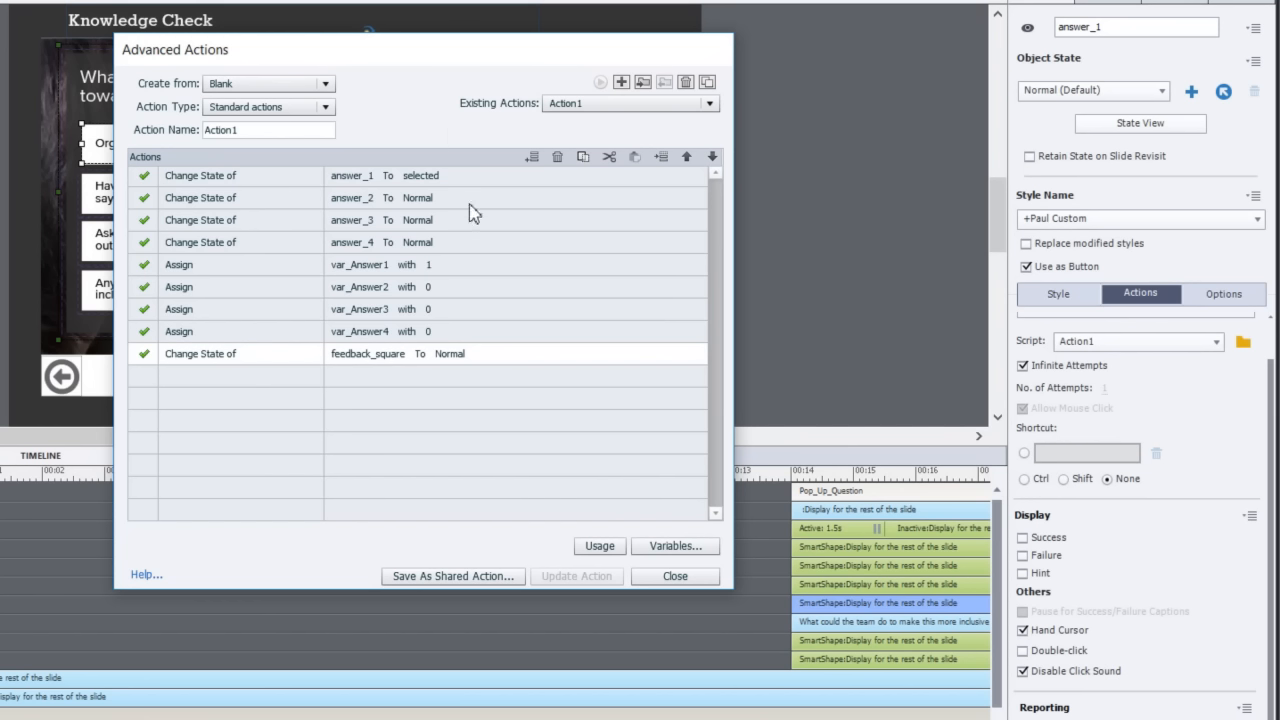
mouse_move(478, 216)
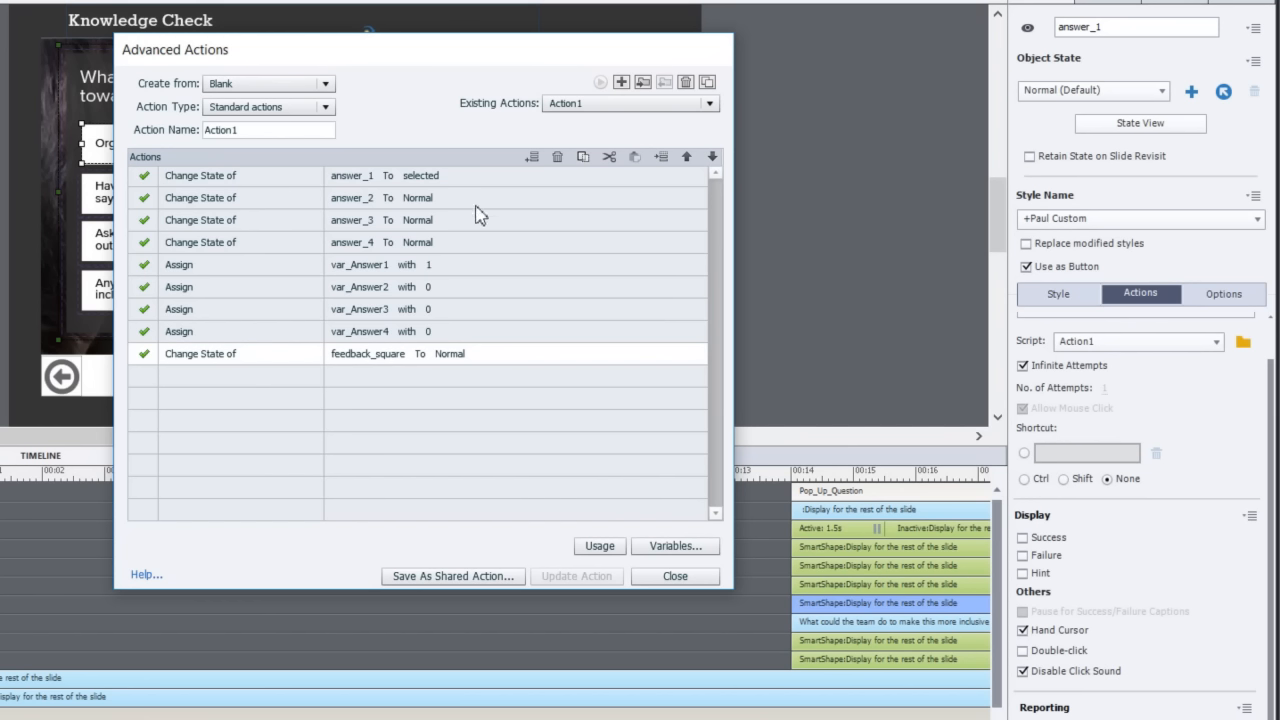
Review Action1's final row returning feedback_square to Normal.
click(268, 128)
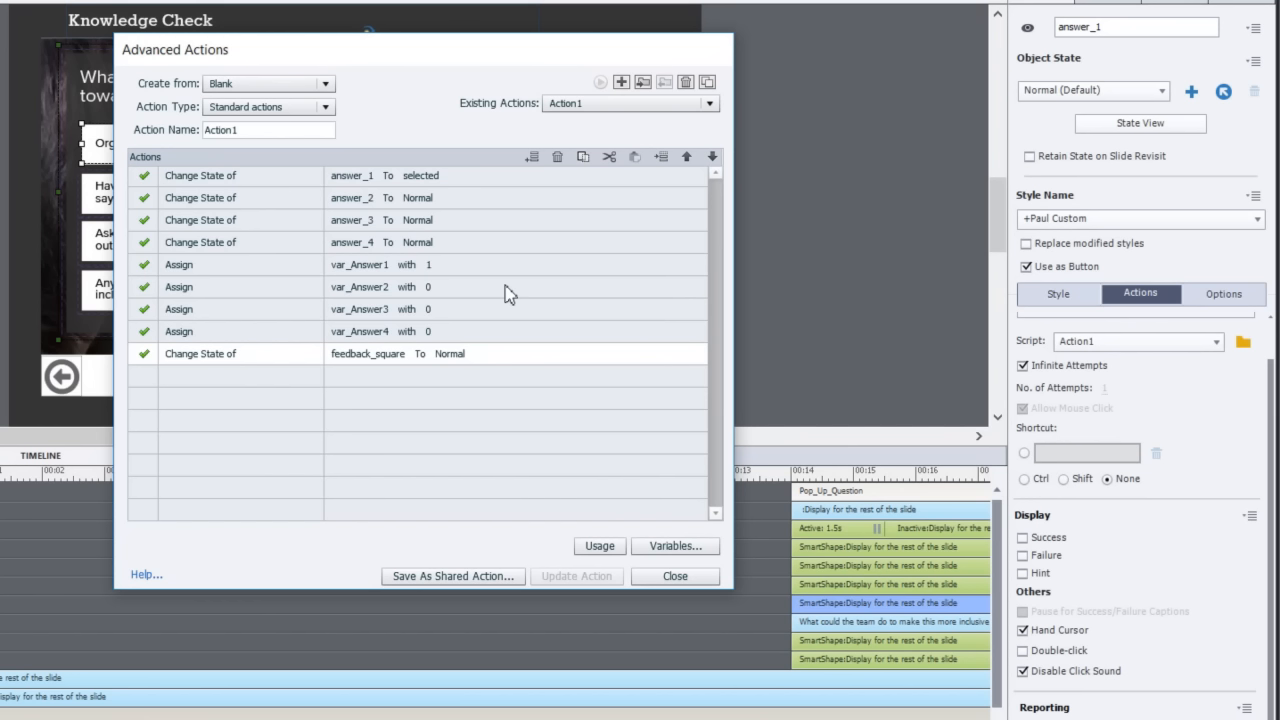
mouse_move(448, 218)
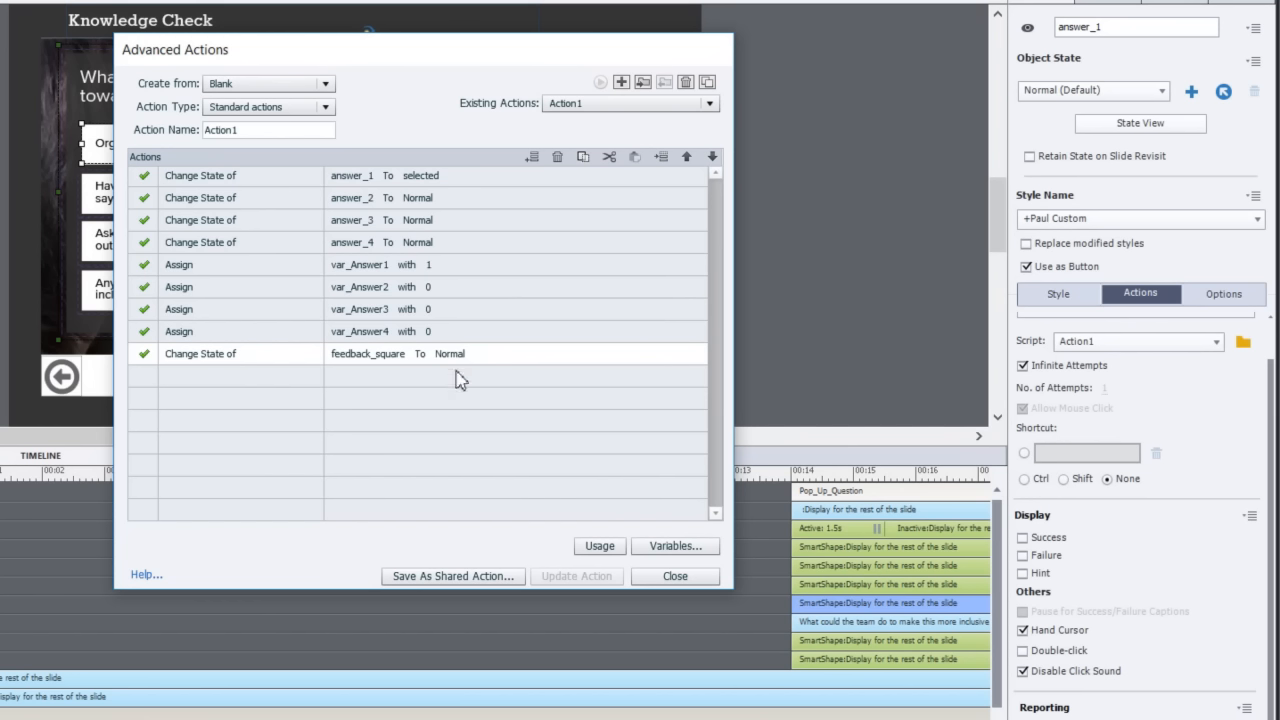
mouse_move(408, 202)
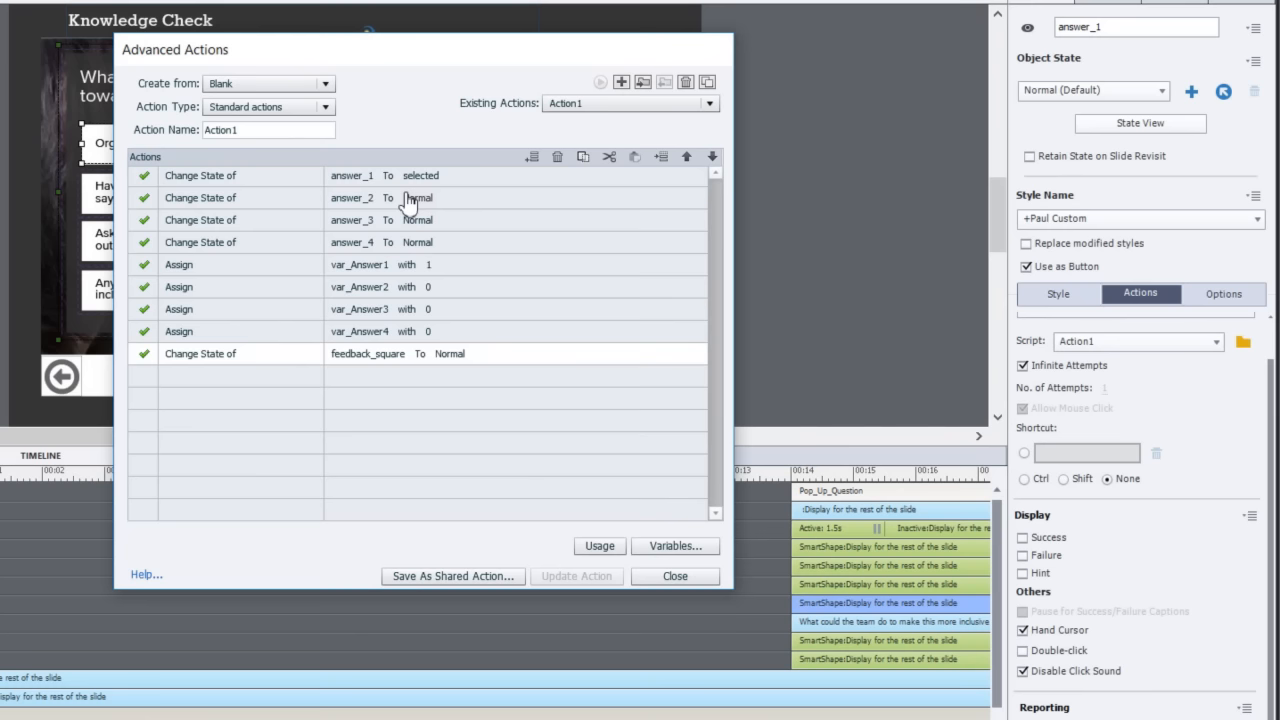
mouse_move(636, 570)
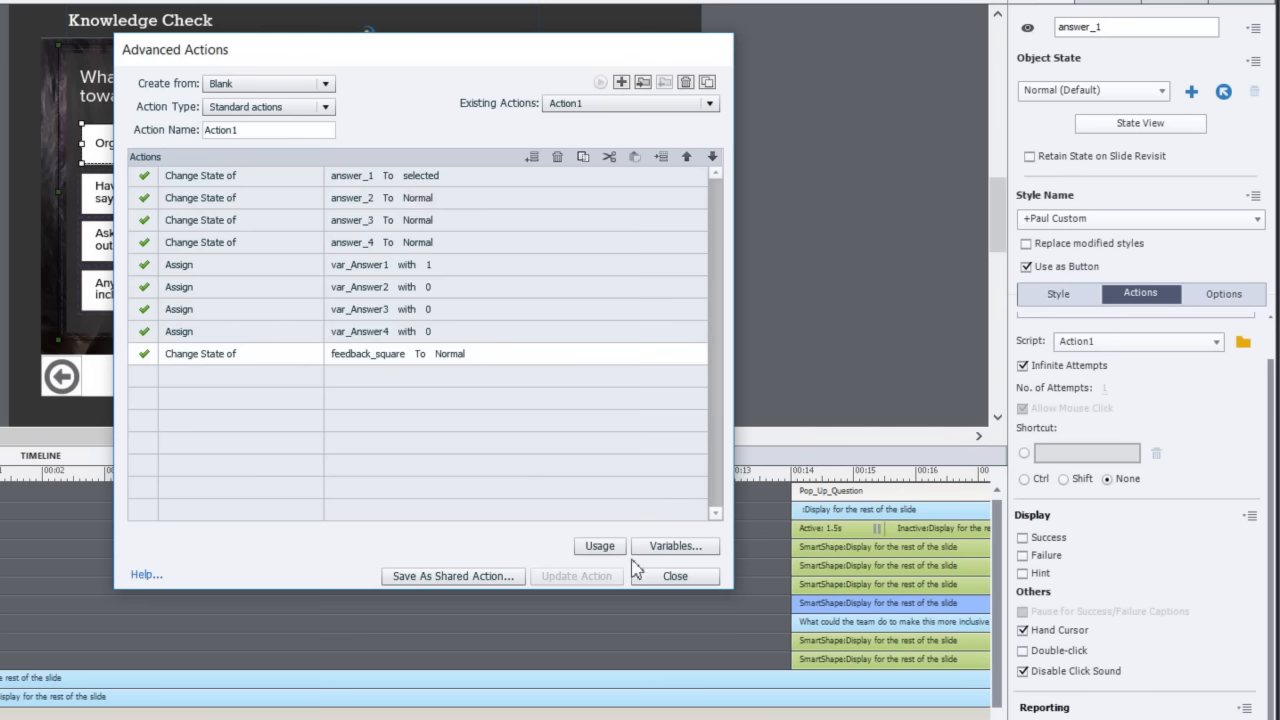
mouse_move(622, 108)
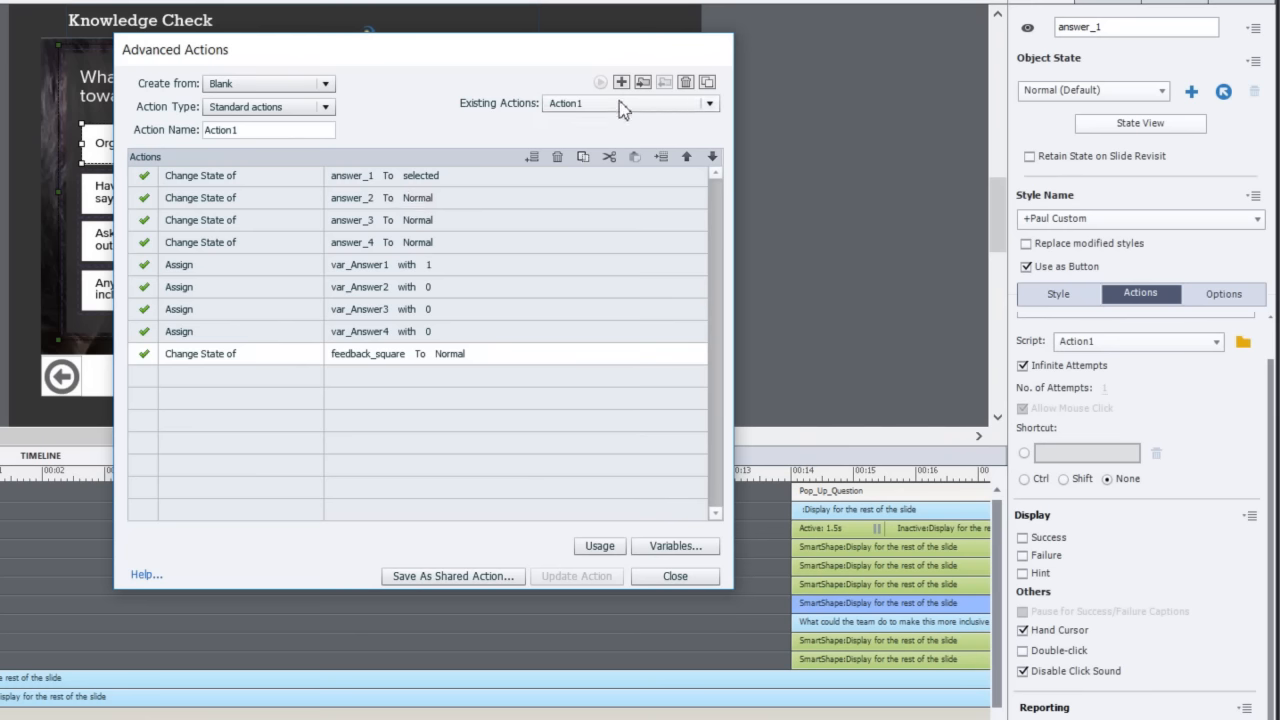
Compare Action2 and Action4 from Existing Actions, then close the editor.
click(710, 104)
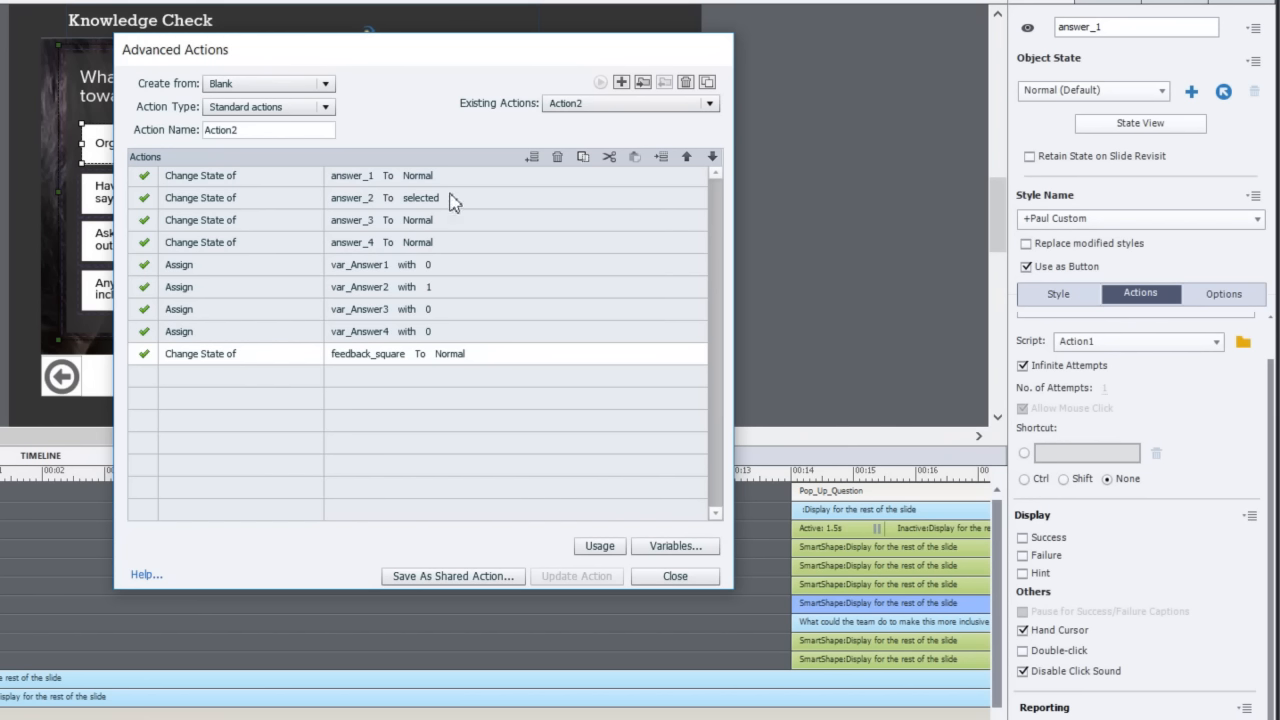
mouse_move(204, 188)
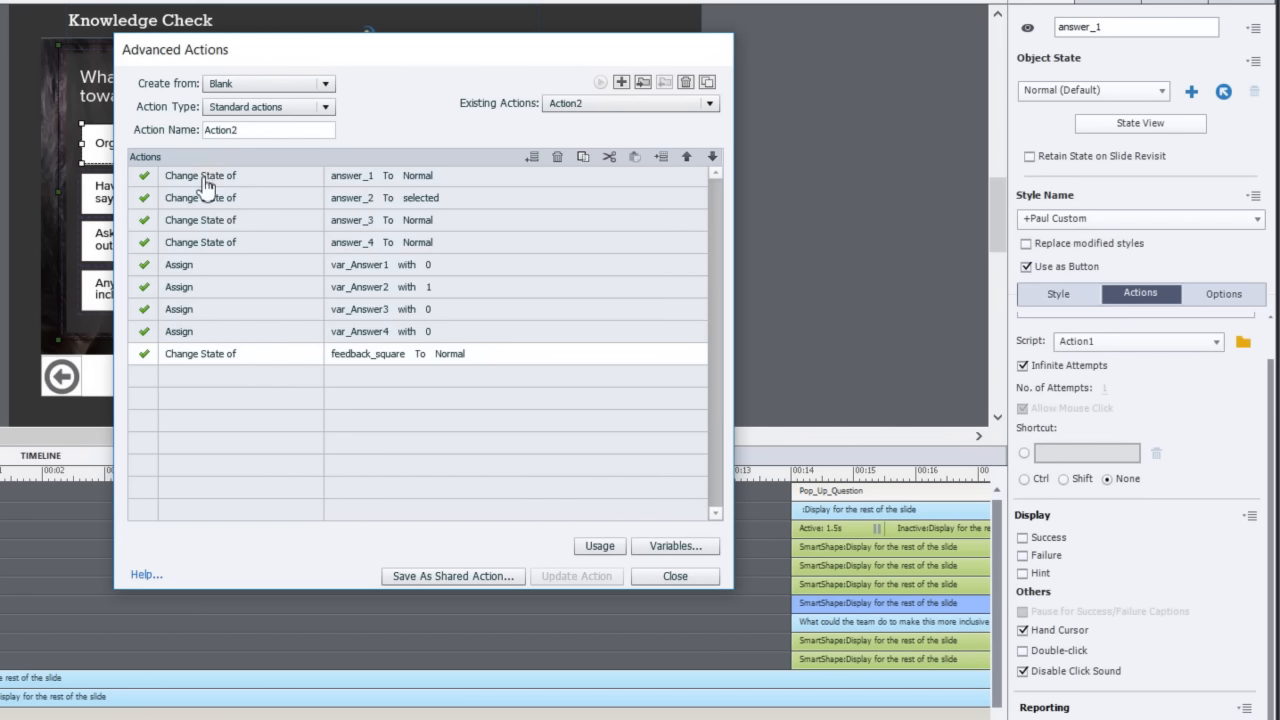
mouse_move(416, 188)
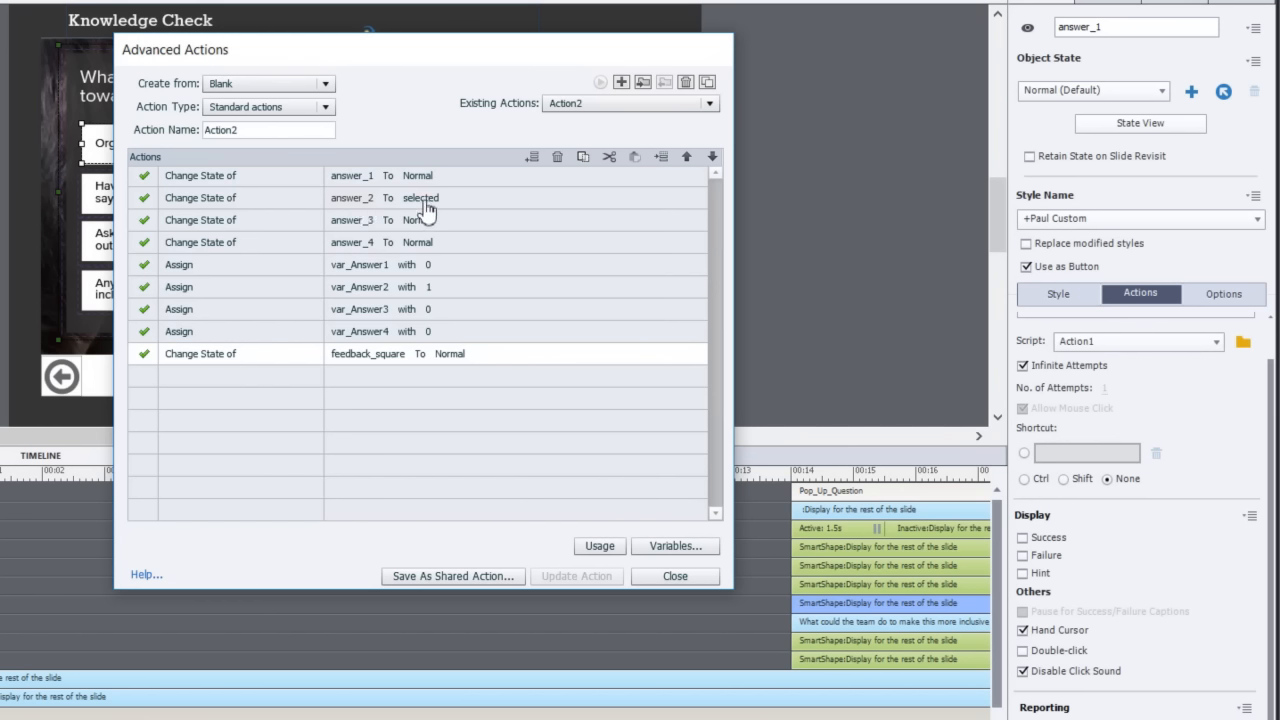
mouse_move(188, 278)
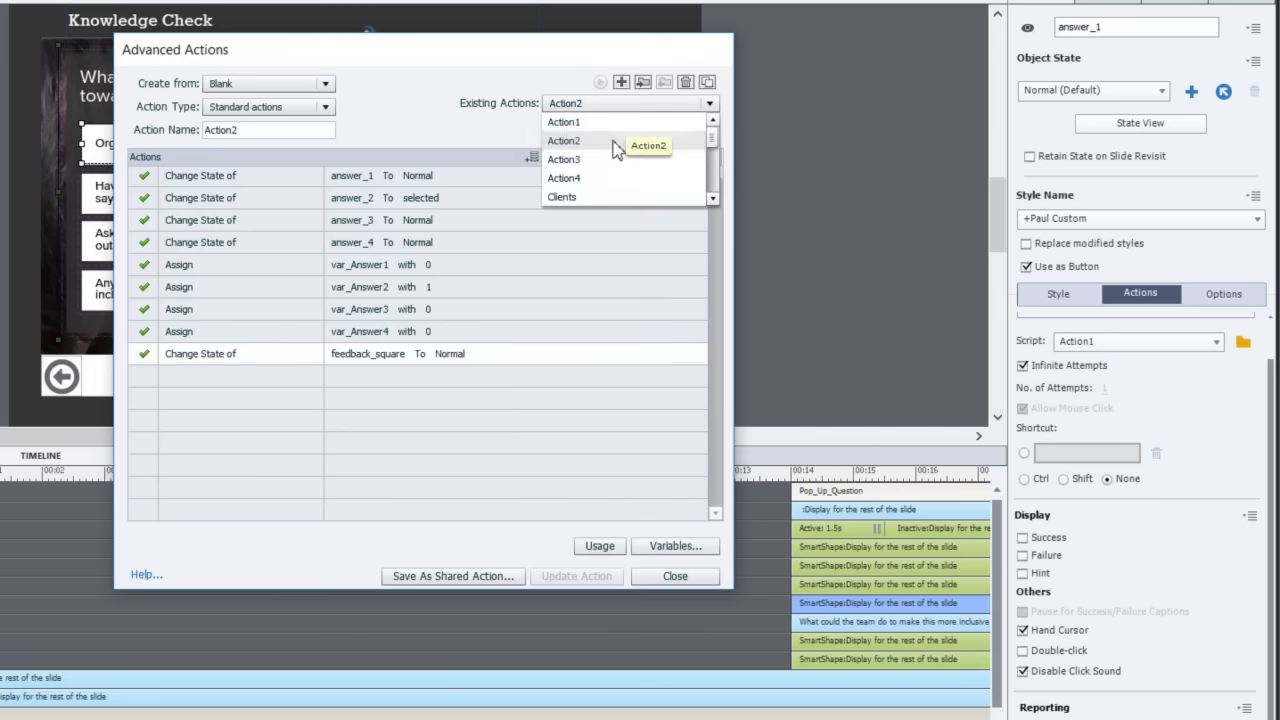
click(564, 160)
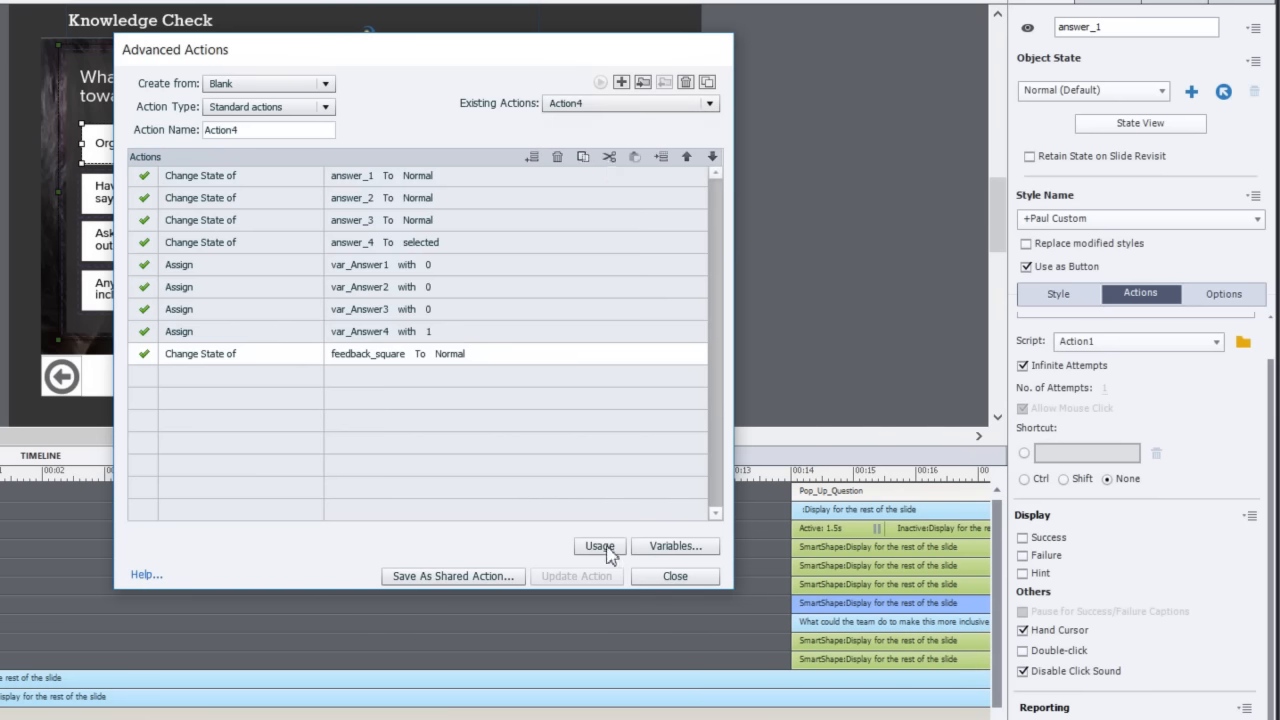
click(674, 576)
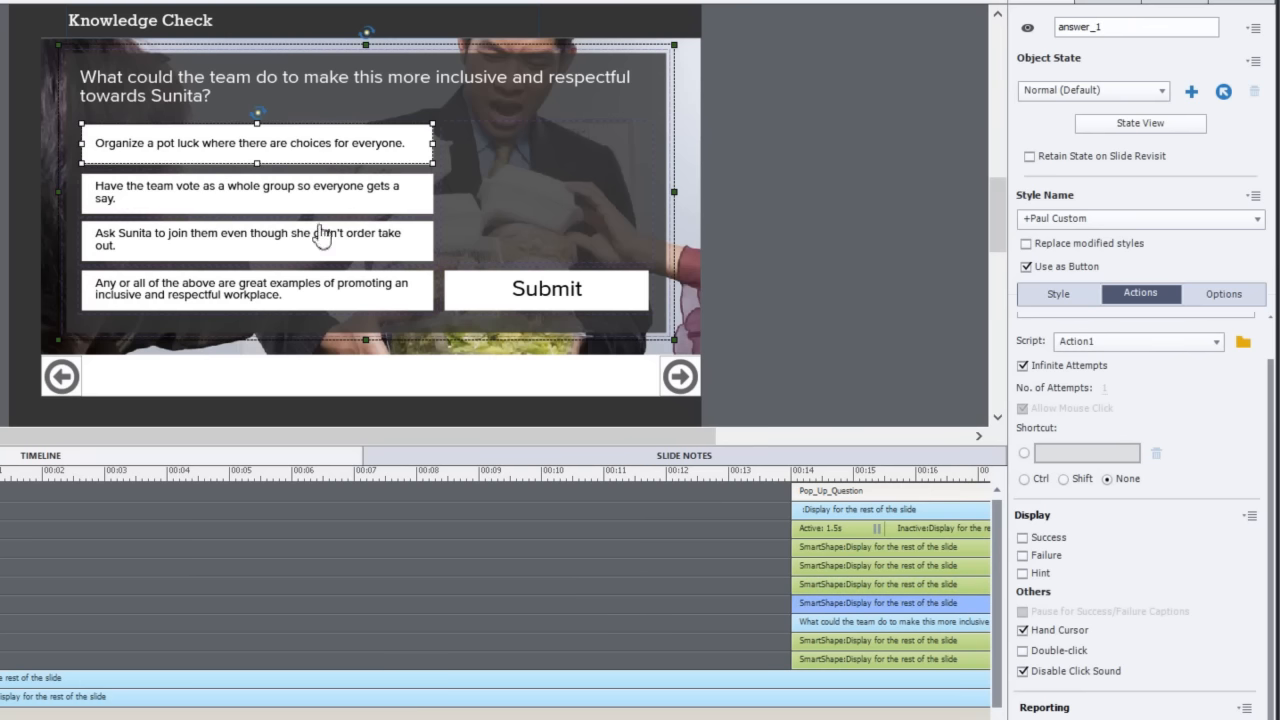
click(256, 192)
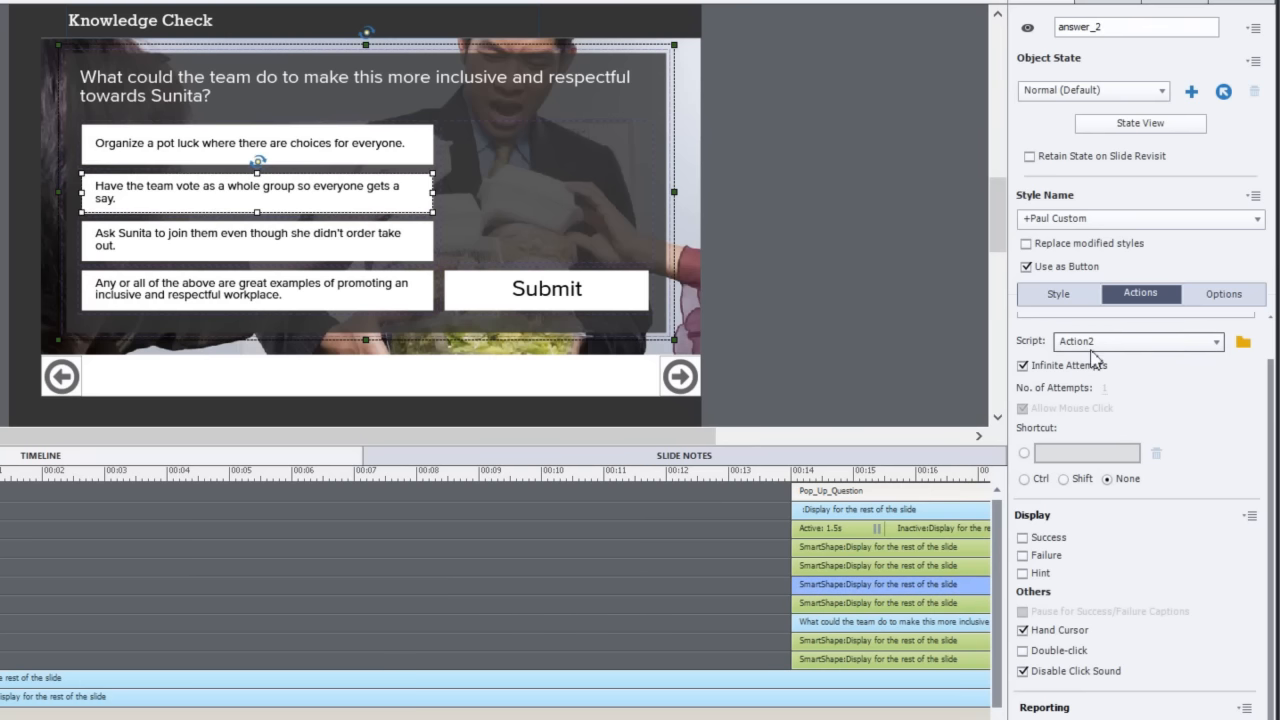
click(256, 240)
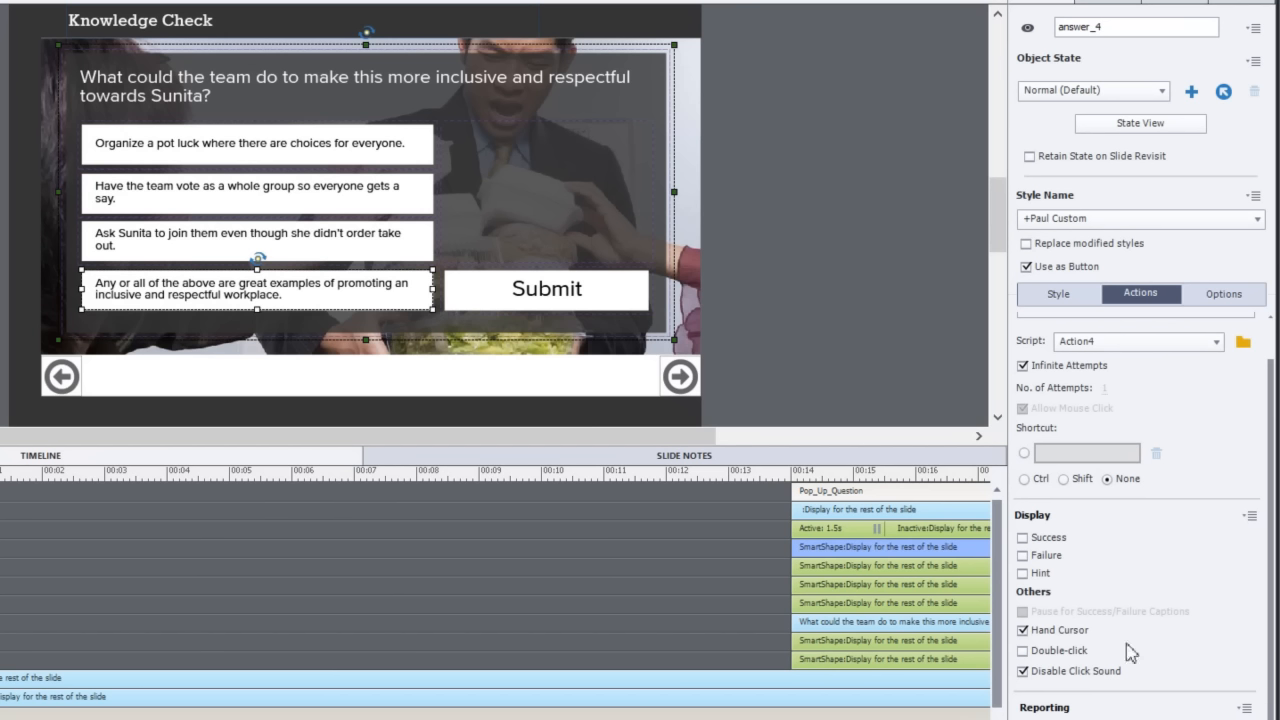
click(1024, 630)
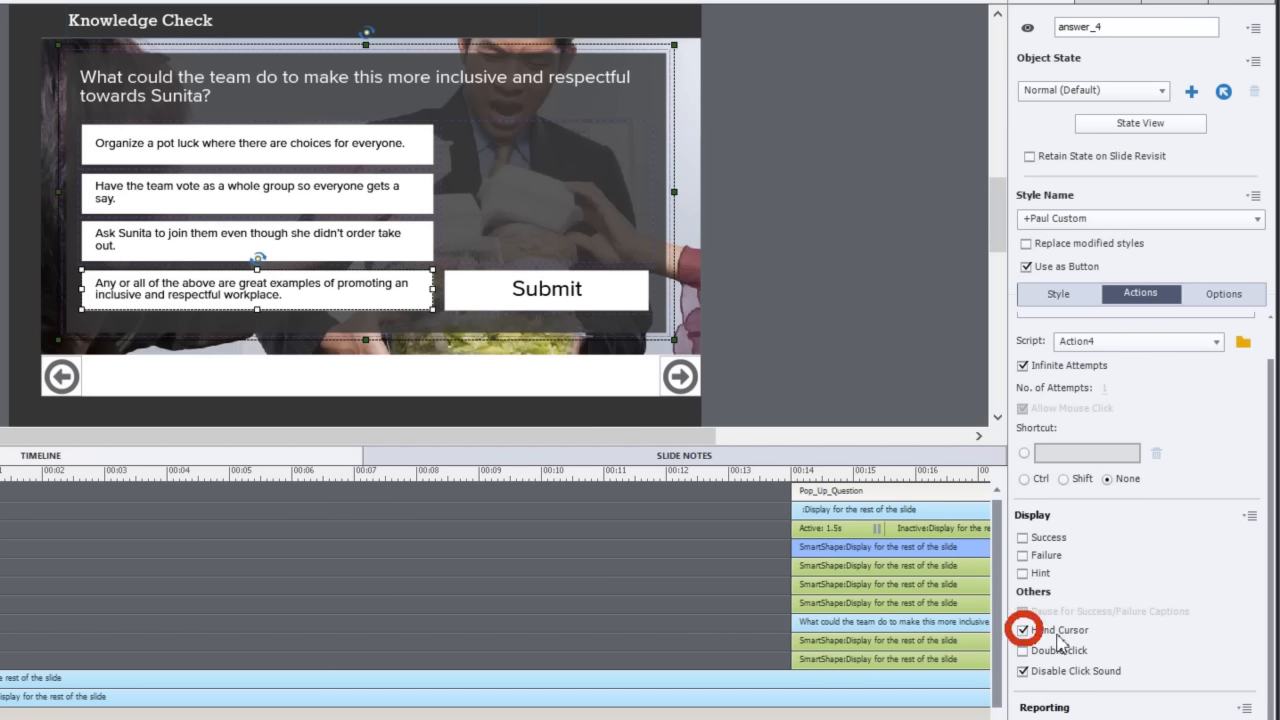
mouse_move(688, 156)
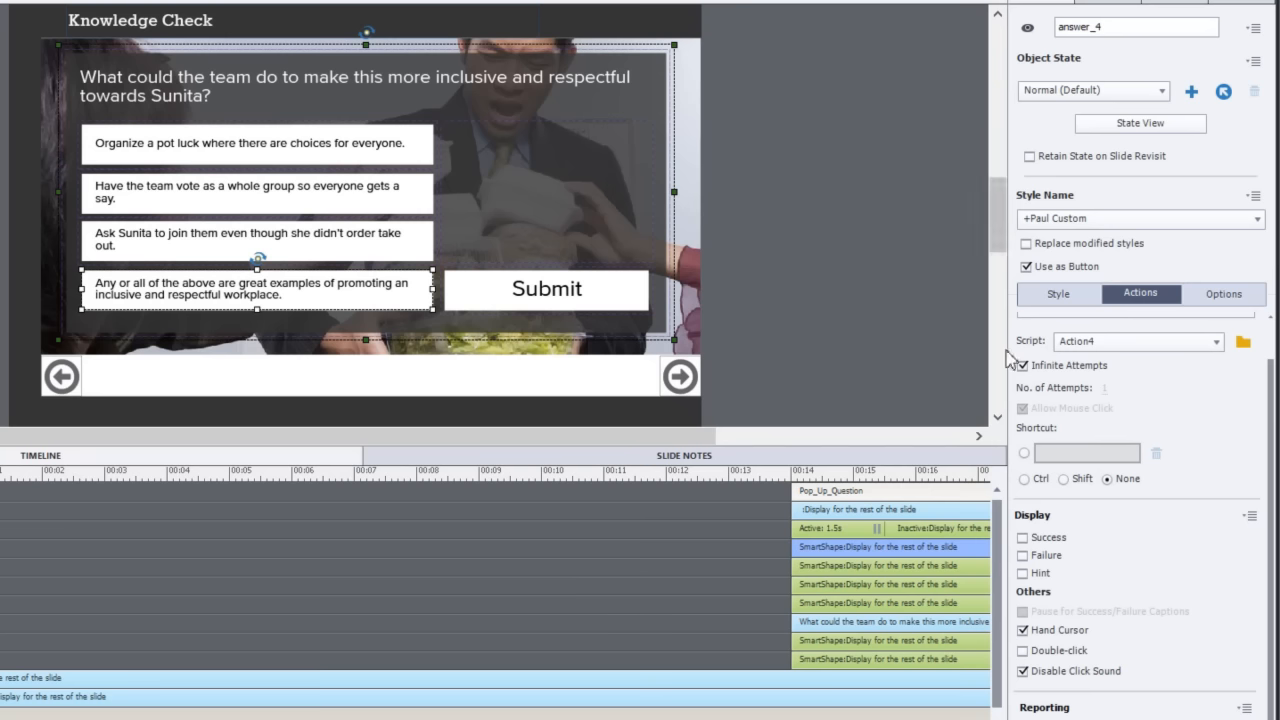
click(1024, 364)
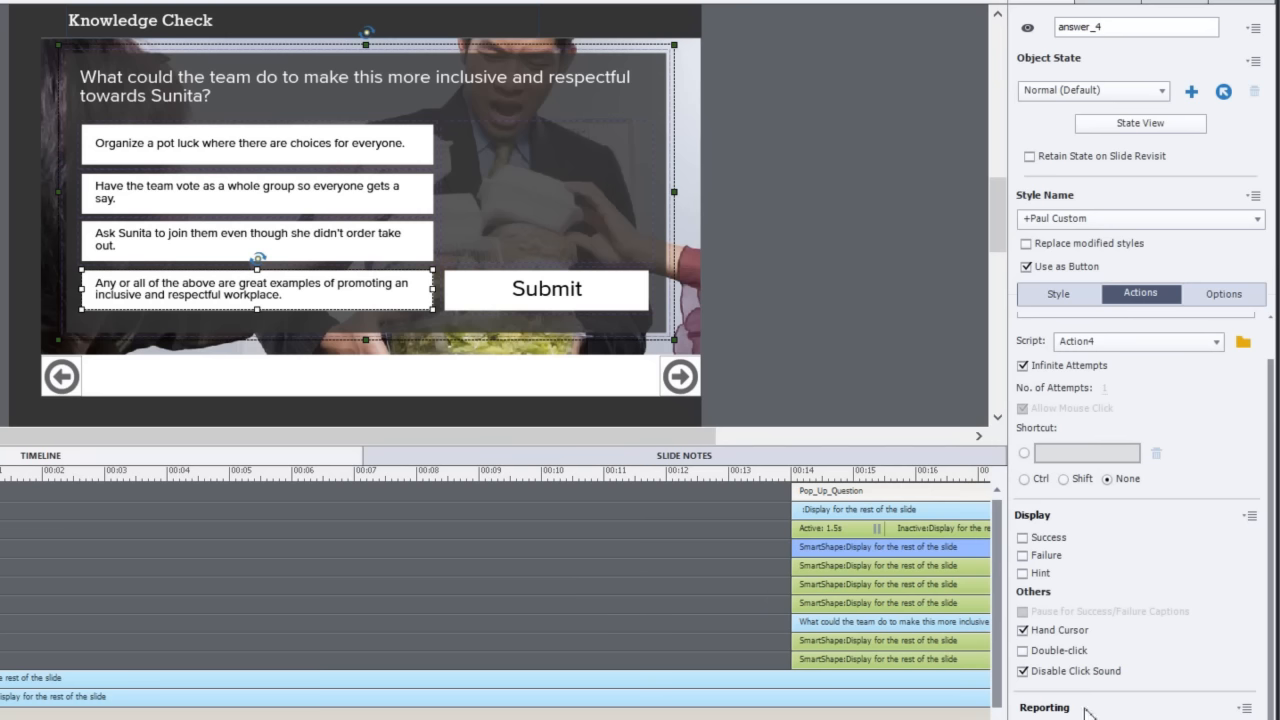
click(1024, 672)
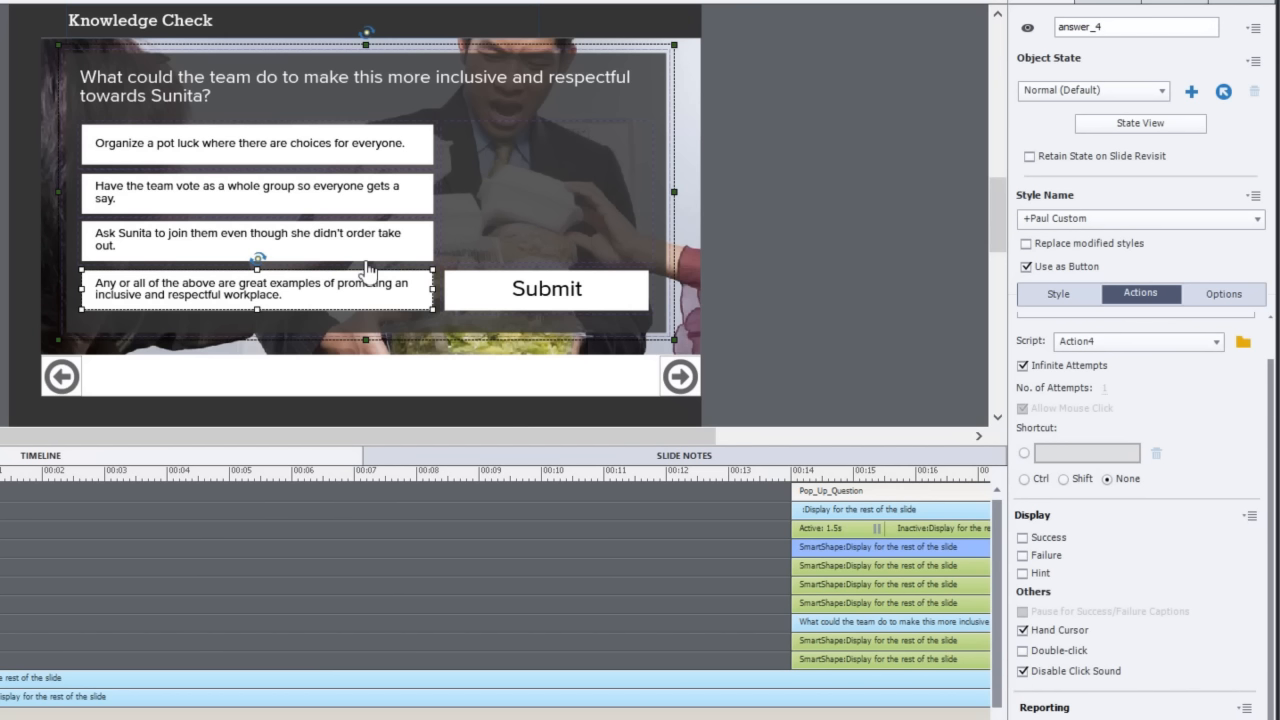
mouse_move(1118, 620)
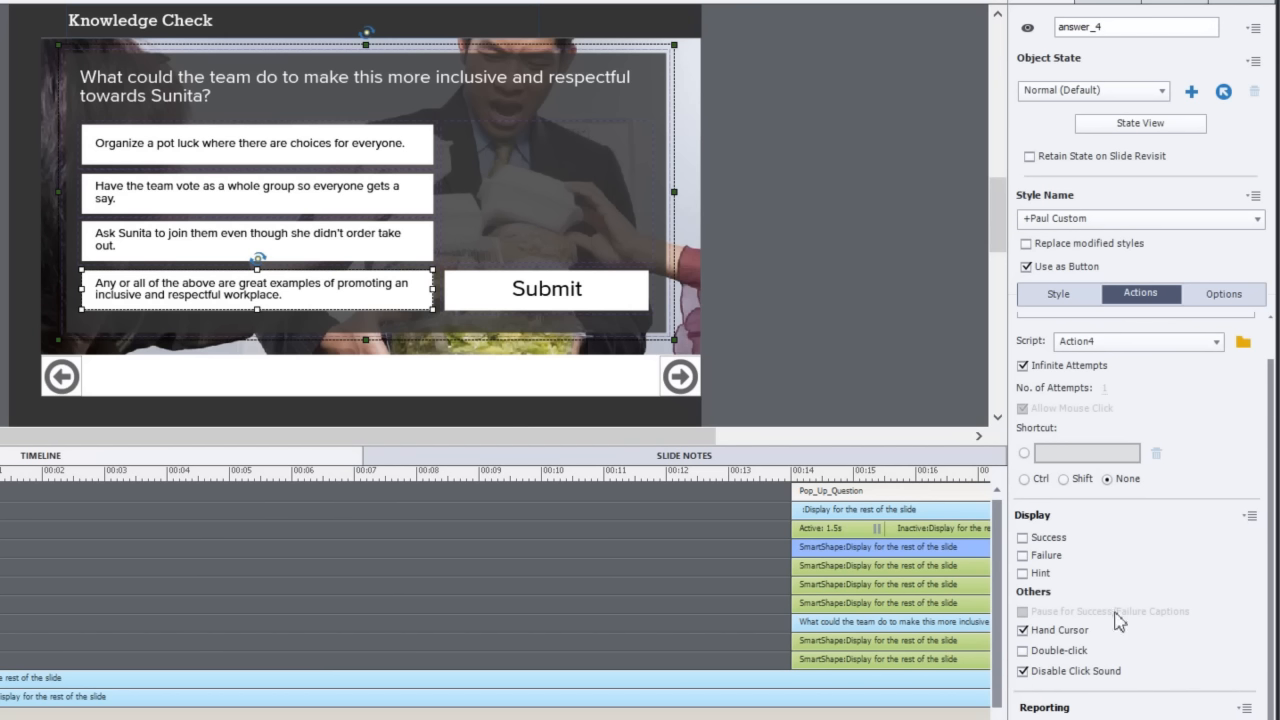
mouse_move(538, 310)
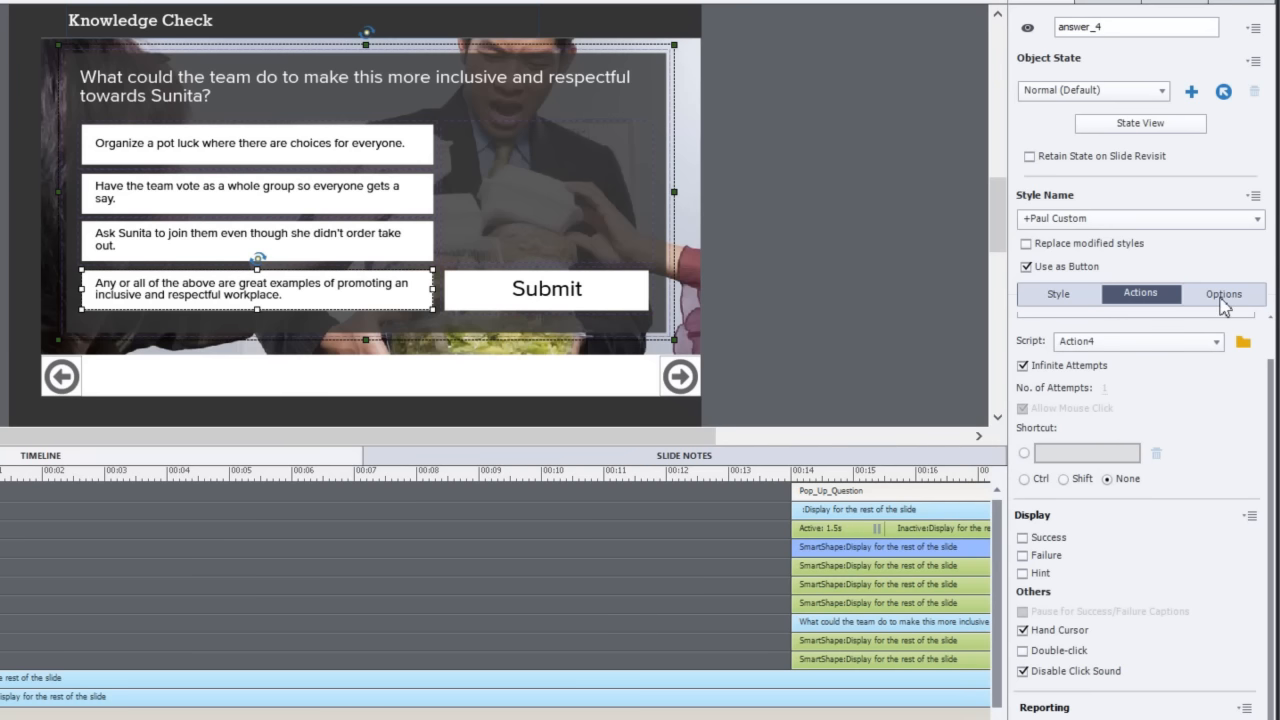
click(1224, 292)
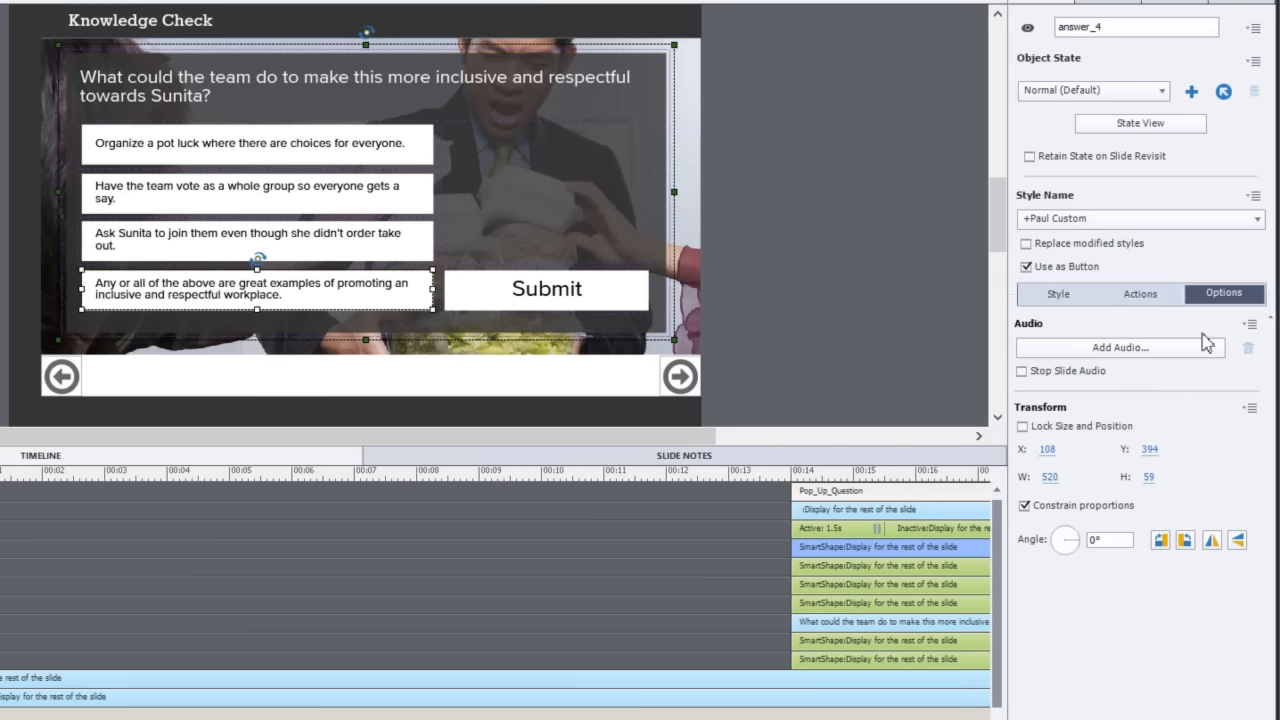
click(1140, 292)
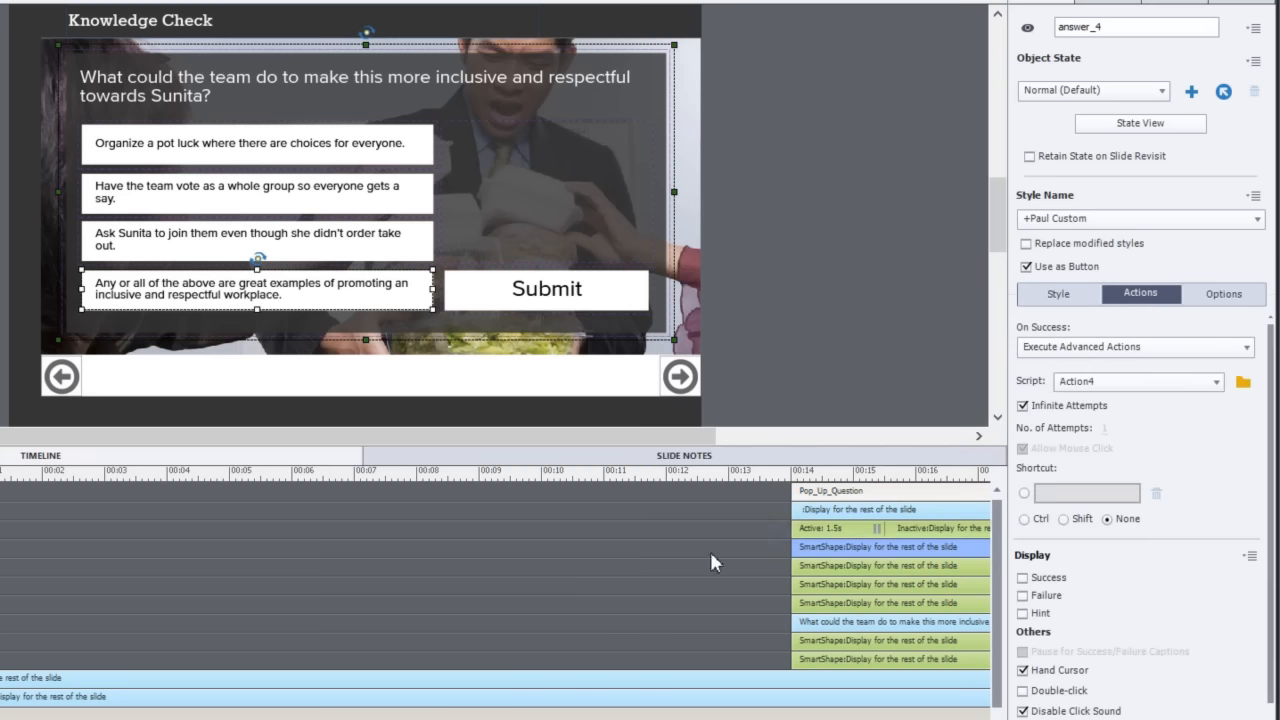
mouse_move(348, 210)
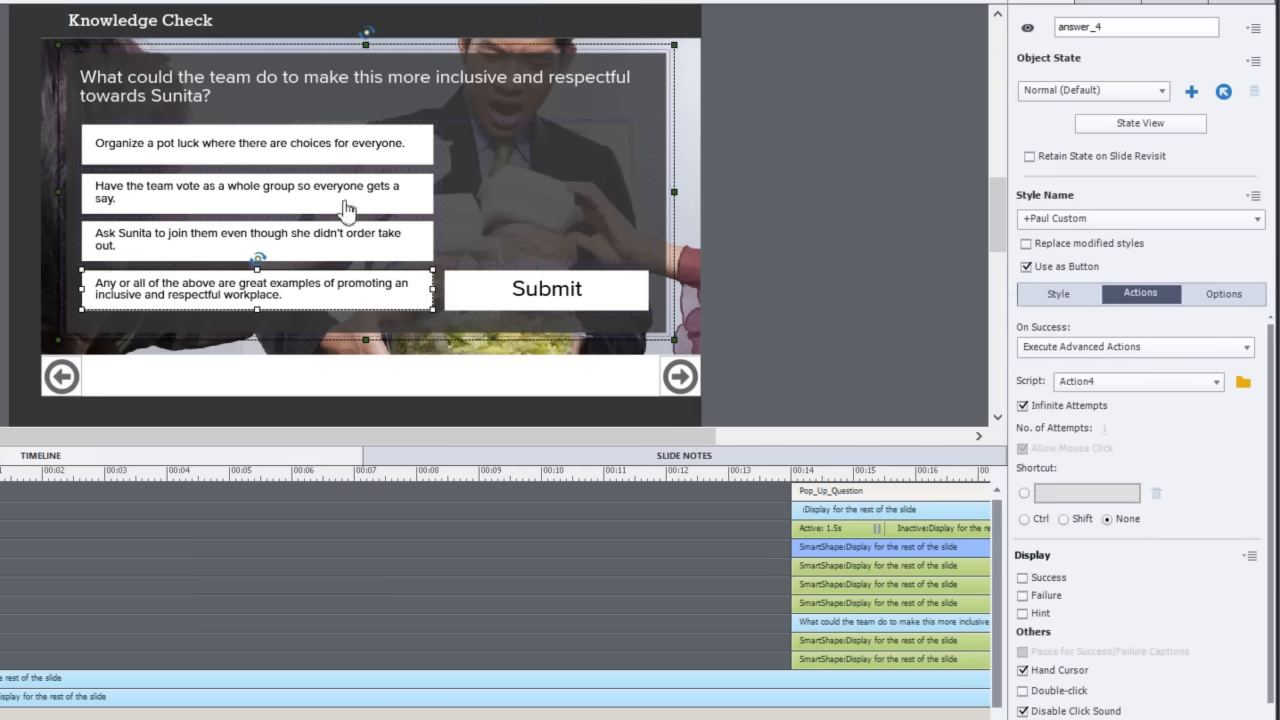
click(548, 288)
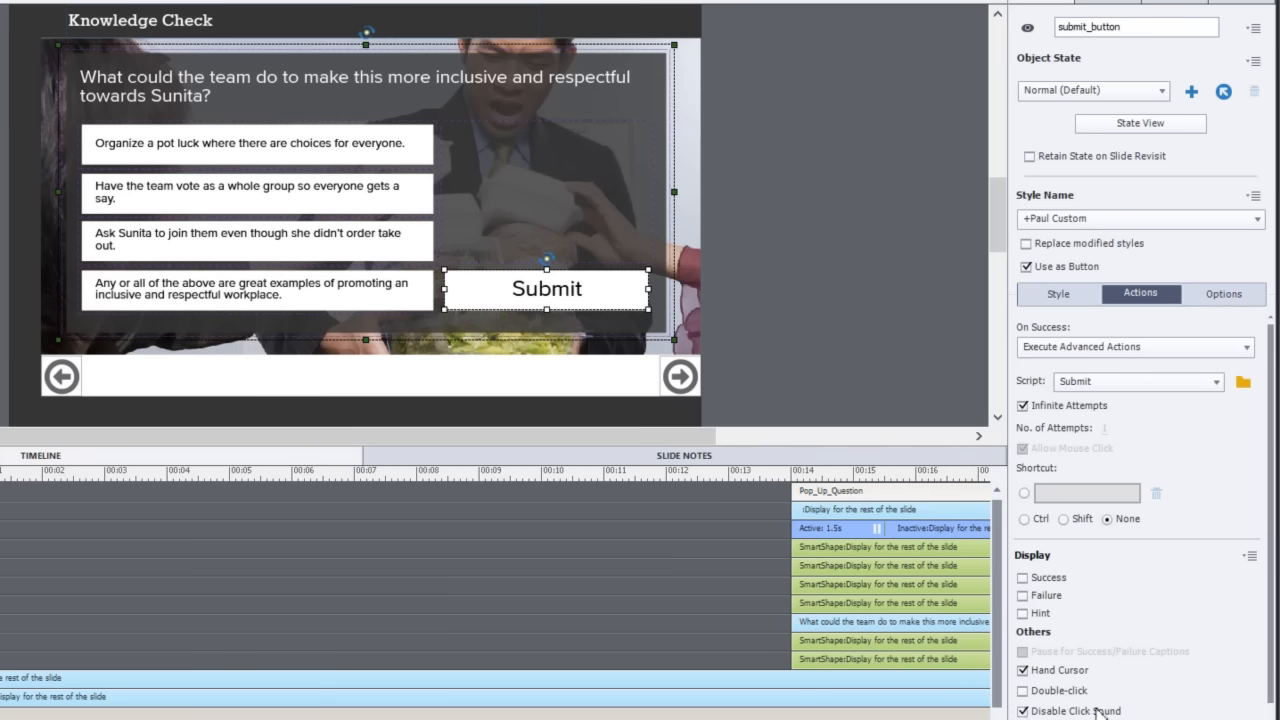
mouse_move(1080, 712)
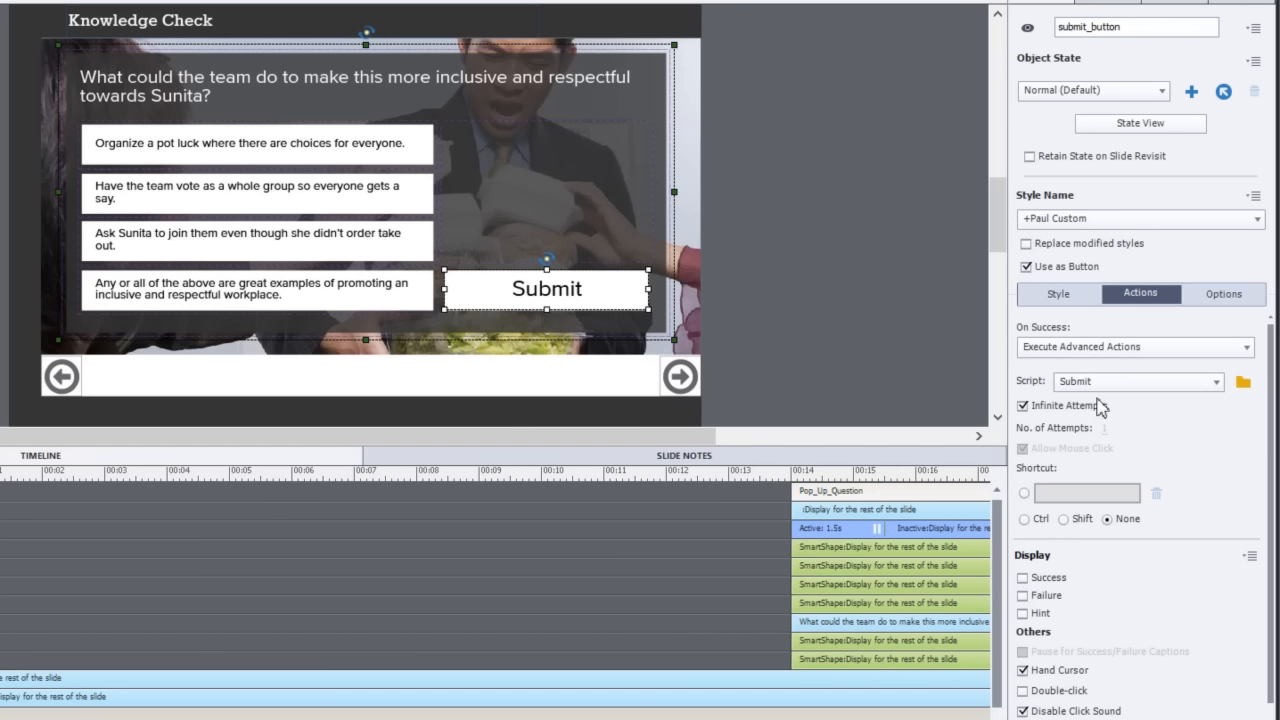
mouse_move(356, 308)
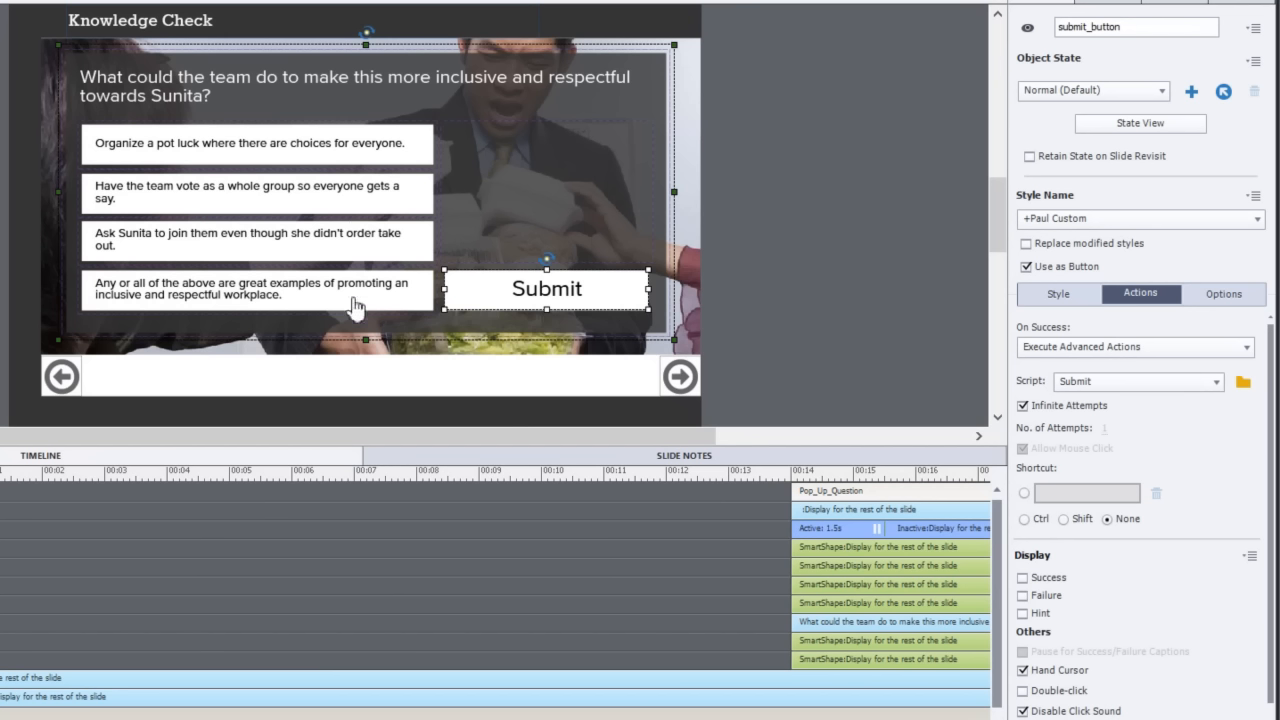
mouse_move(350, 296)
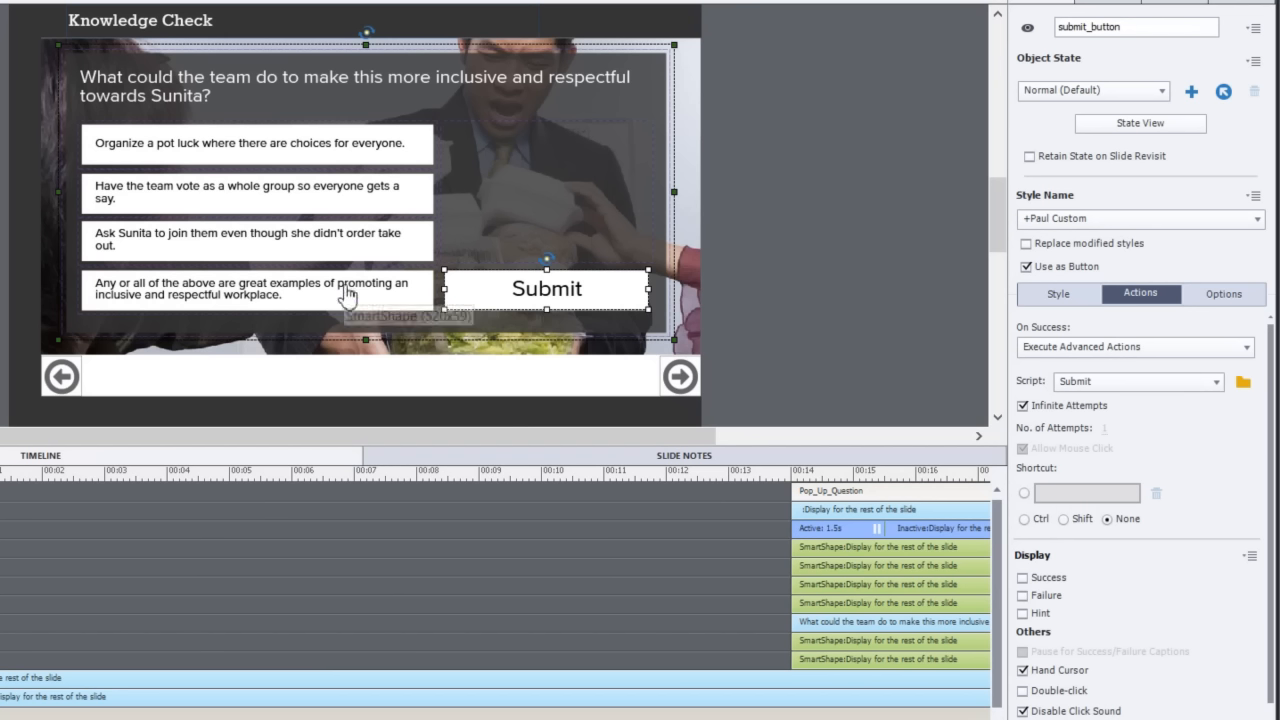
mouse_move(304, 284)
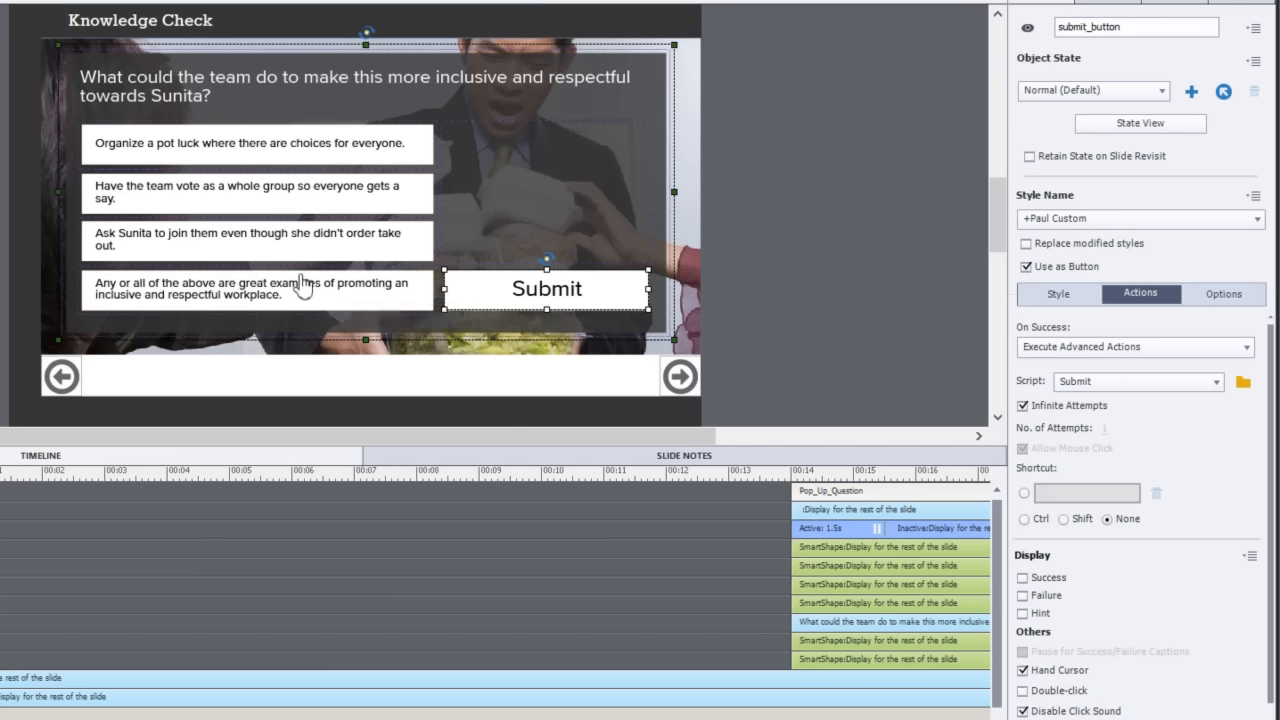
mouse_move(300, 280)
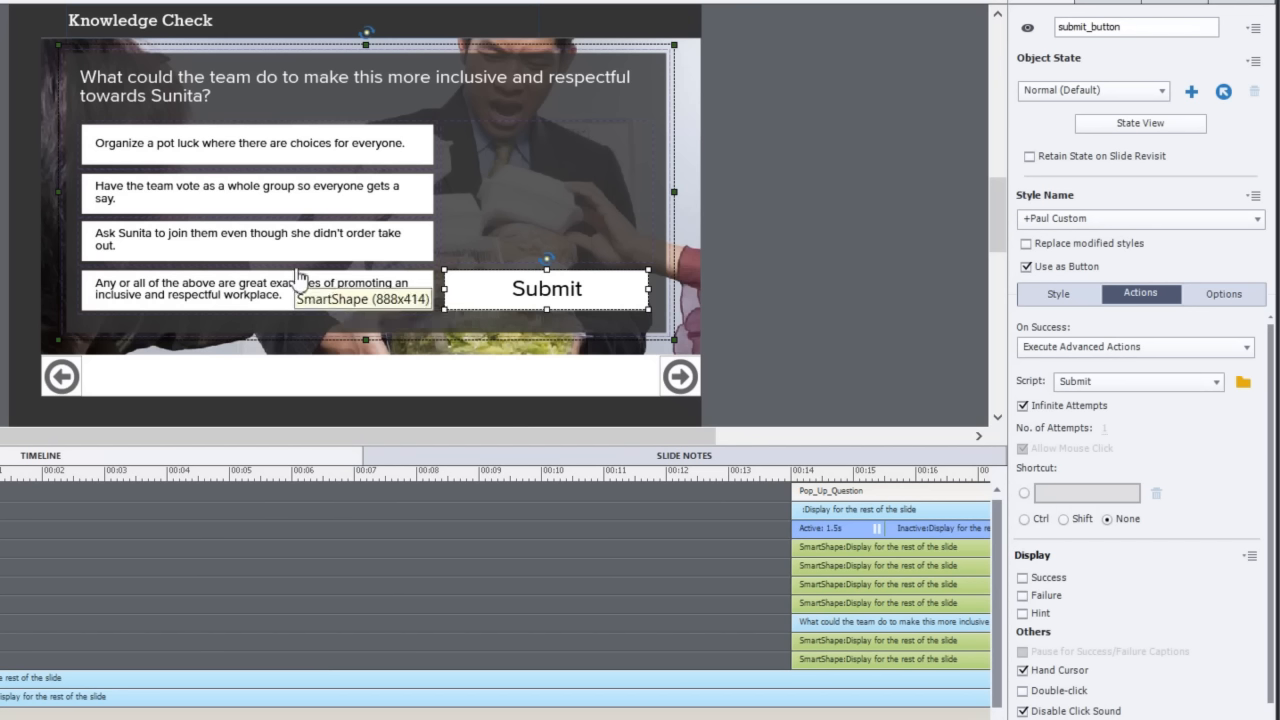
mouse_move(1170, 422)
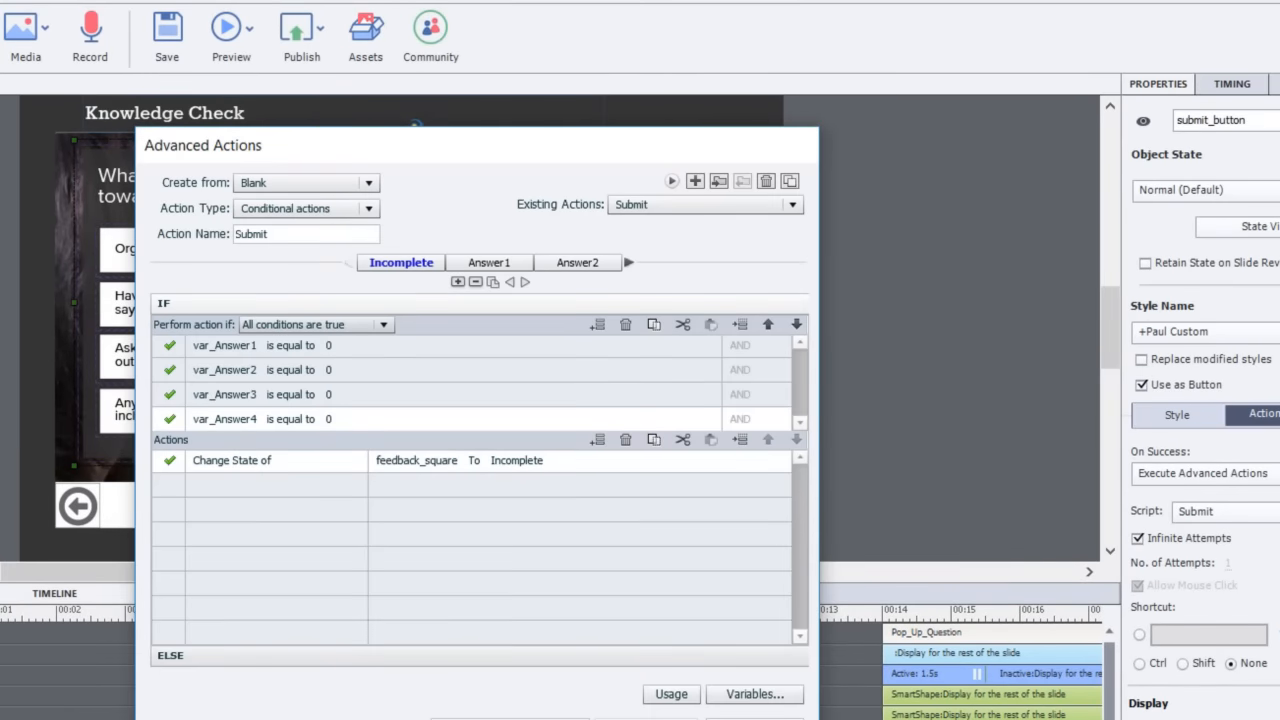
mouse_move(564, 160)
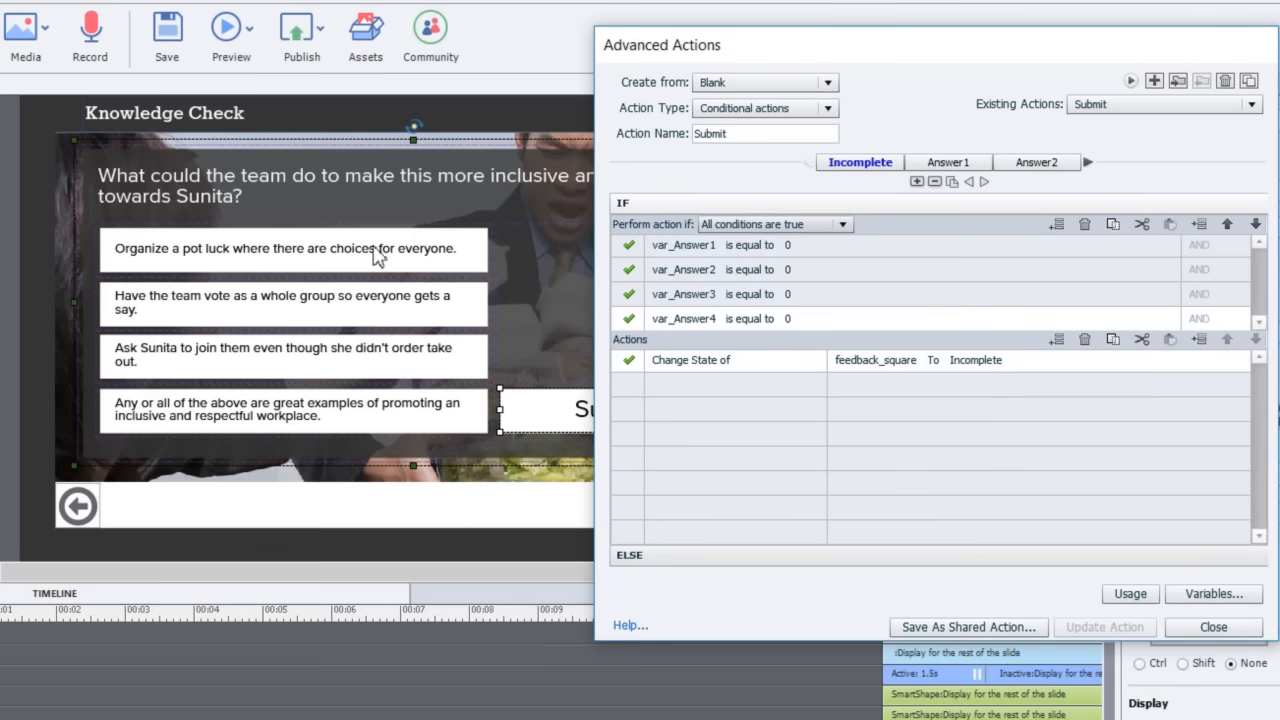
mouse_move(350, 264)
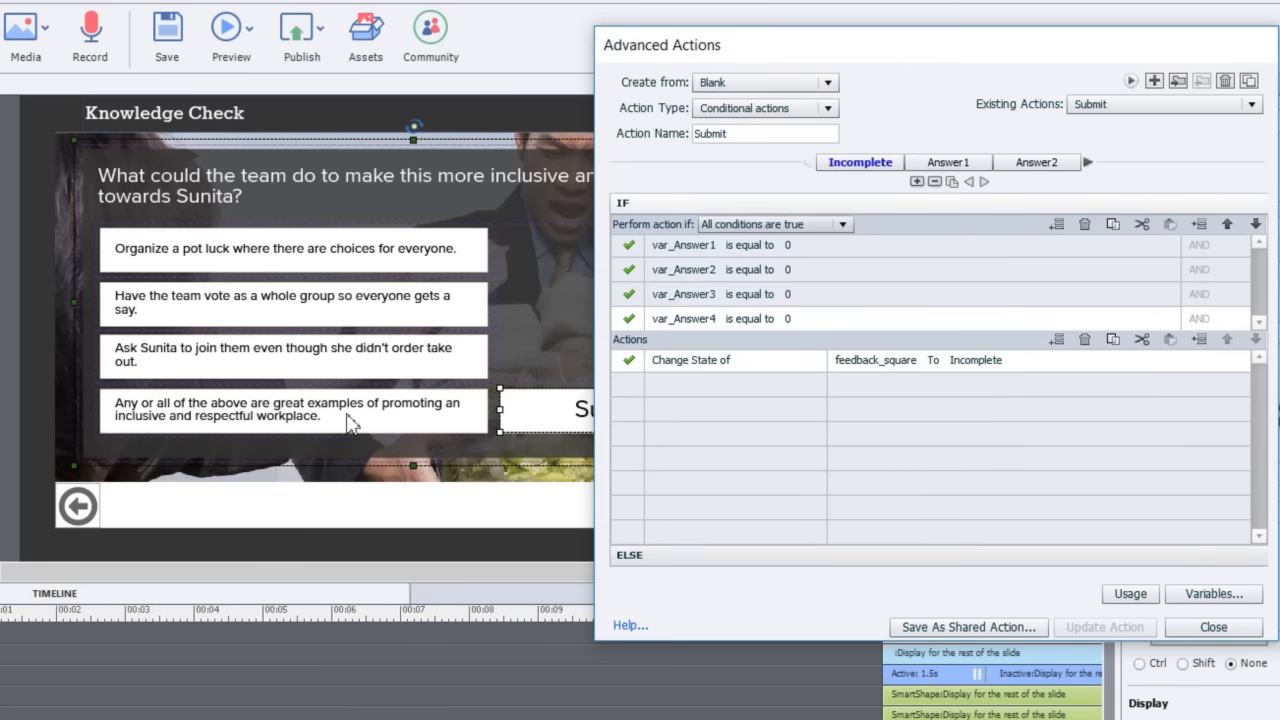
mouse_move(788, 256)
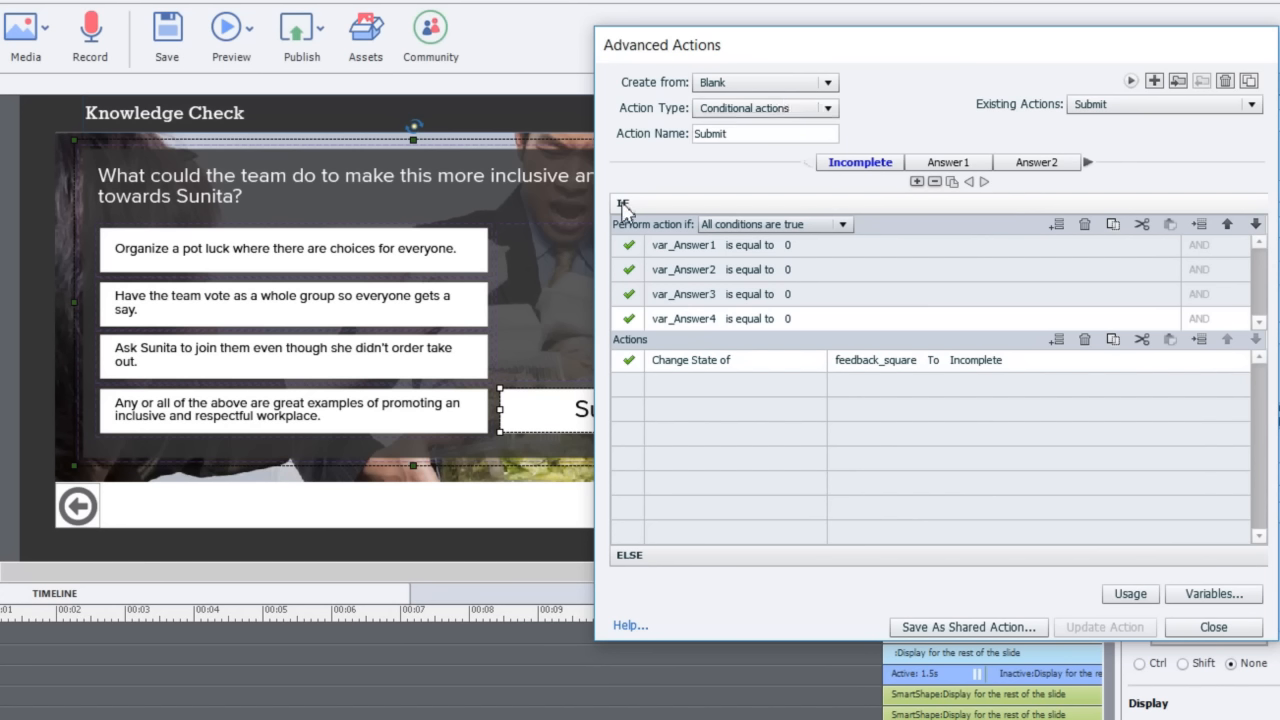
mouse_move(730, 304)
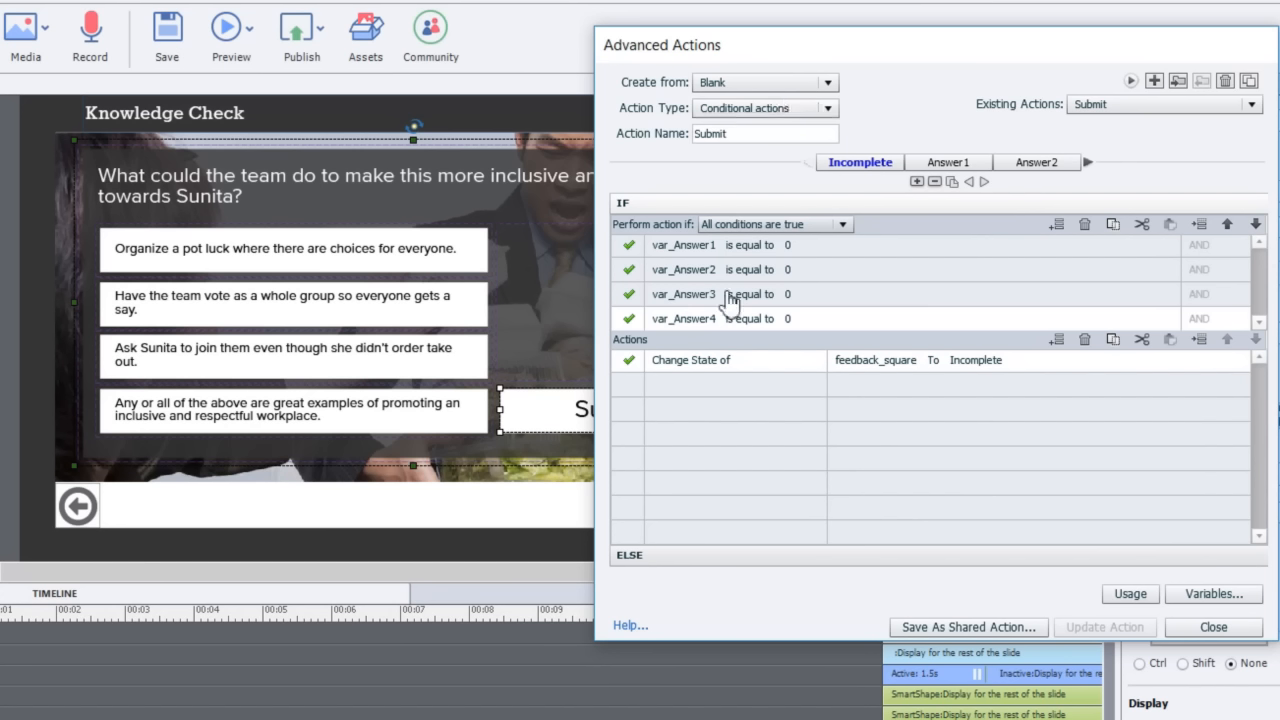
mouse_move(784, 436)
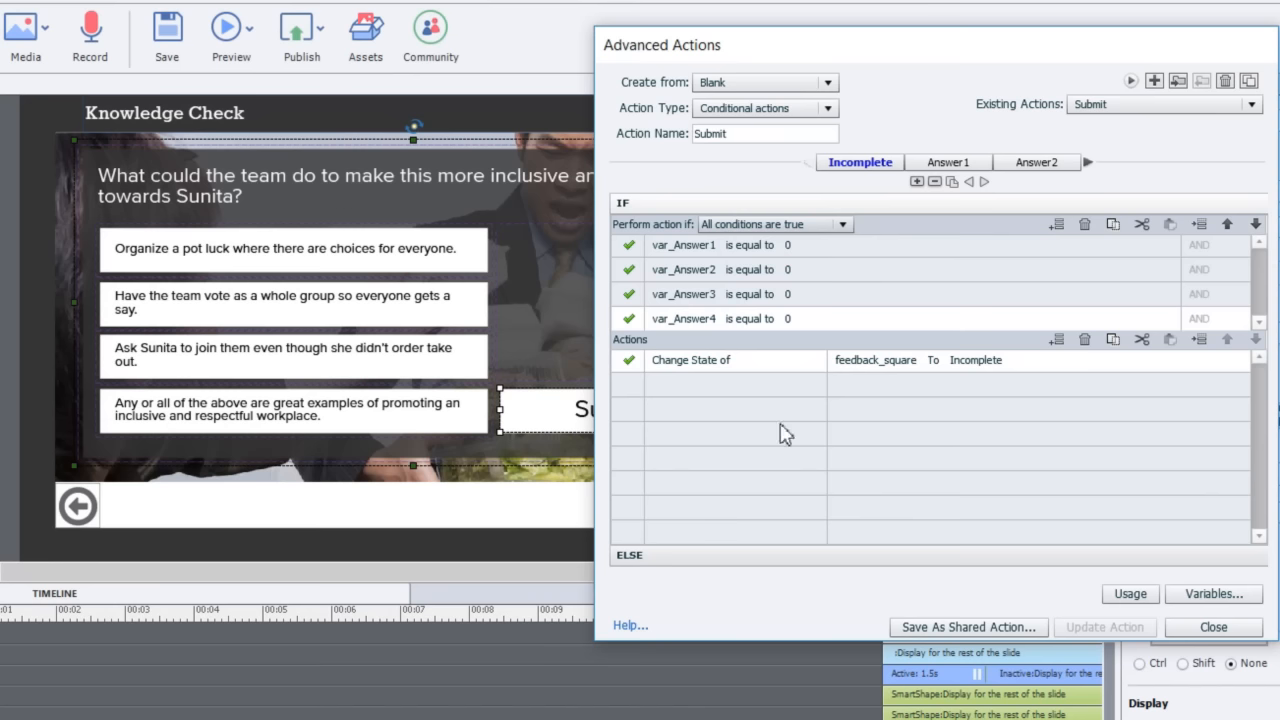
mouse_move(820, 364)
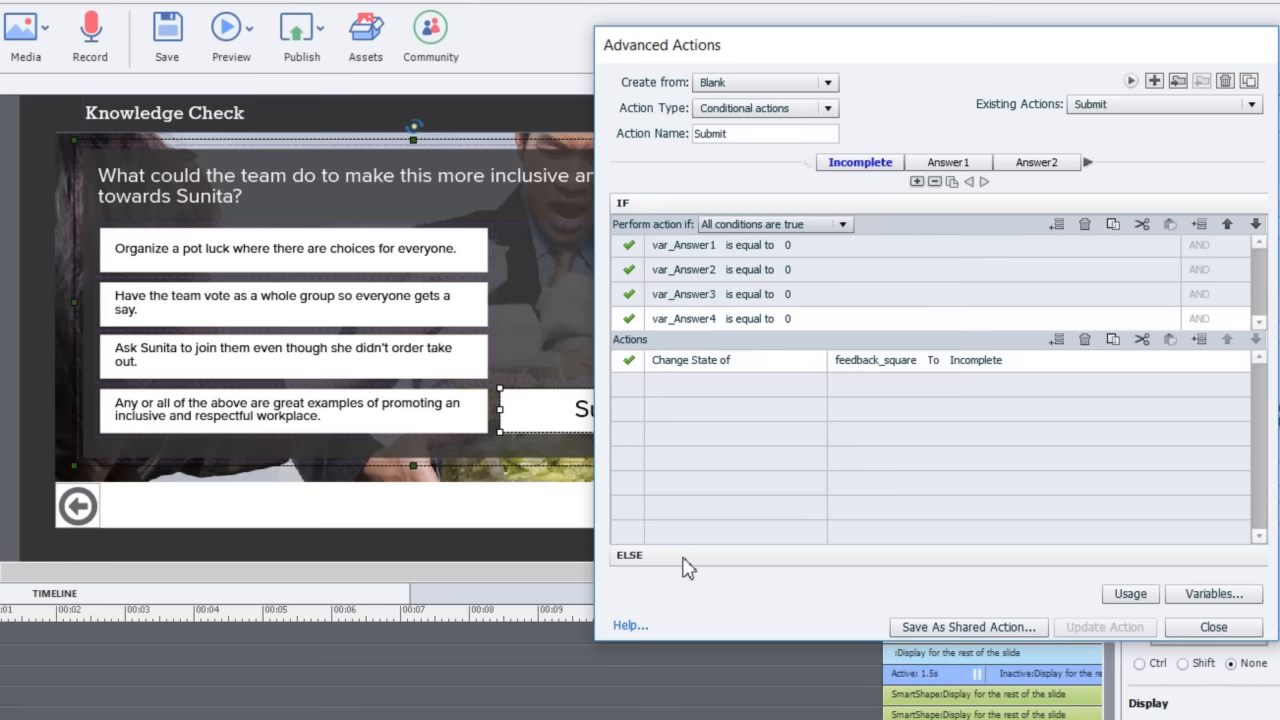
View the empty Else branch of the Submit action's Incomplete decision.
click(628, 556)
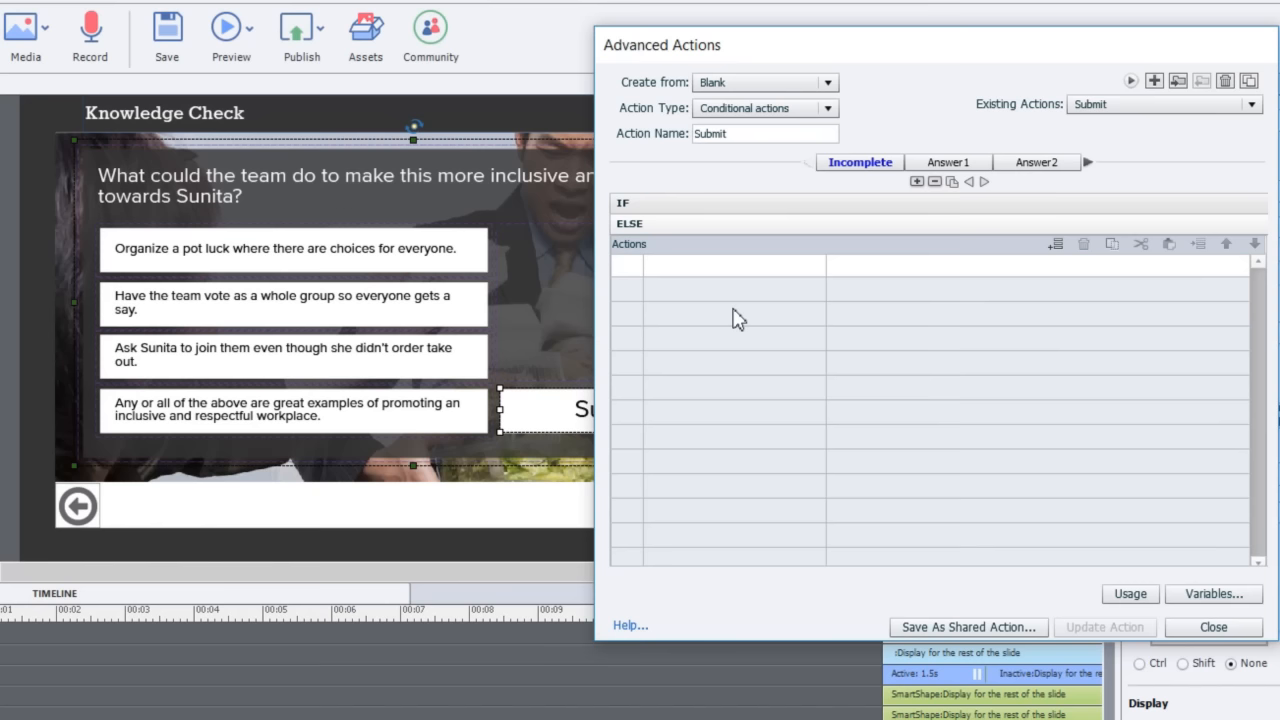
mouse_move(670, 344)
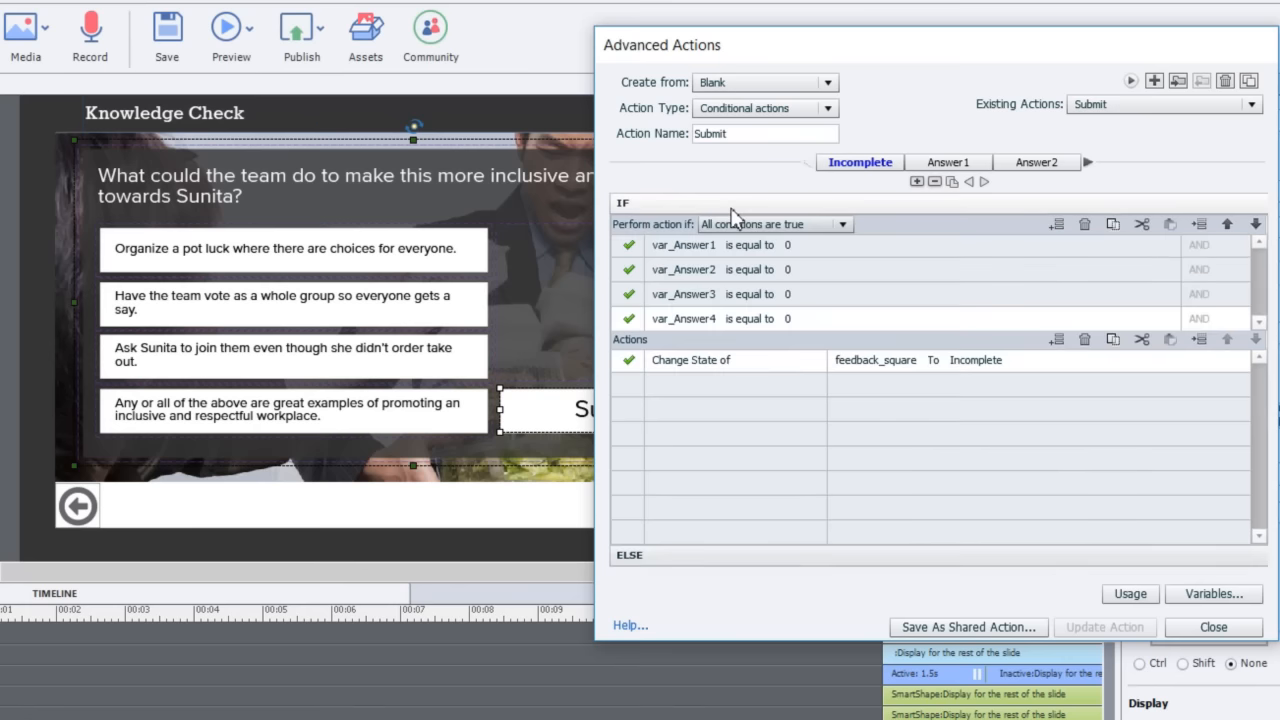
mouse_move(320, 264)
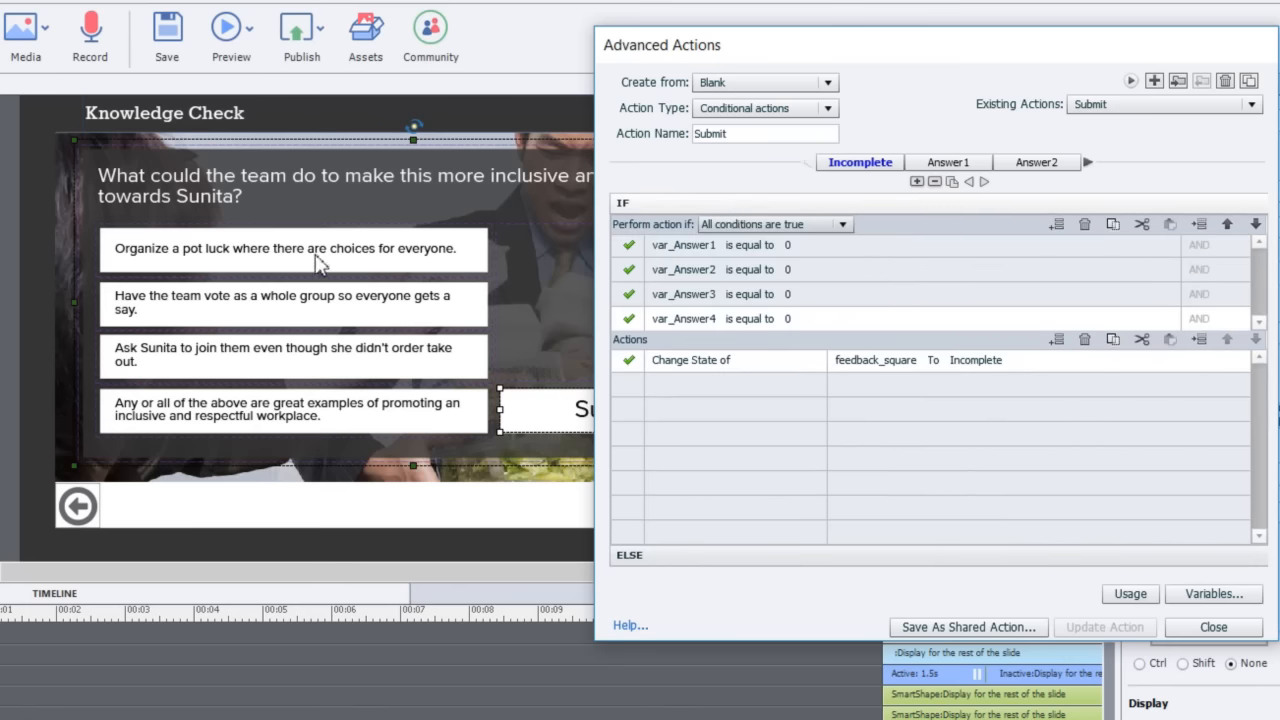
mouse_move(356, 238)
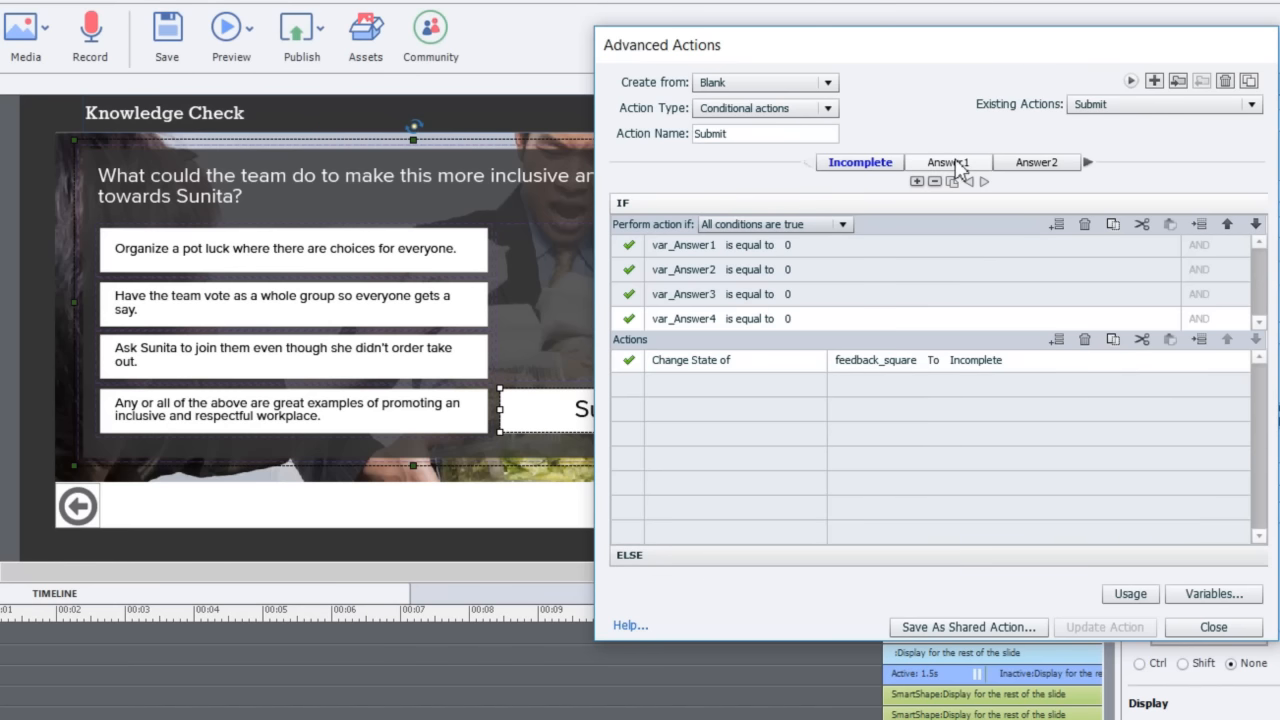
Review the Answer2 and Answer3 decisions, then scroll the tab strip back toward Incomplete.
click(1036, 162)
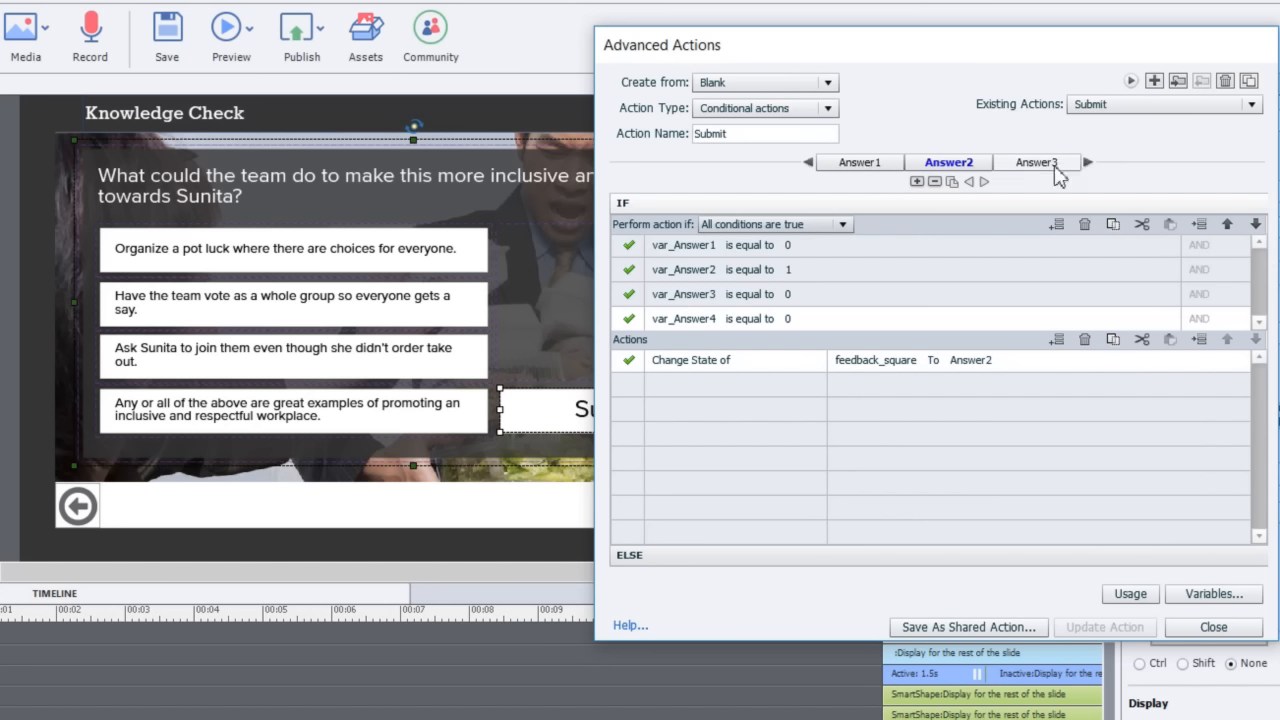
click(1036, 162)
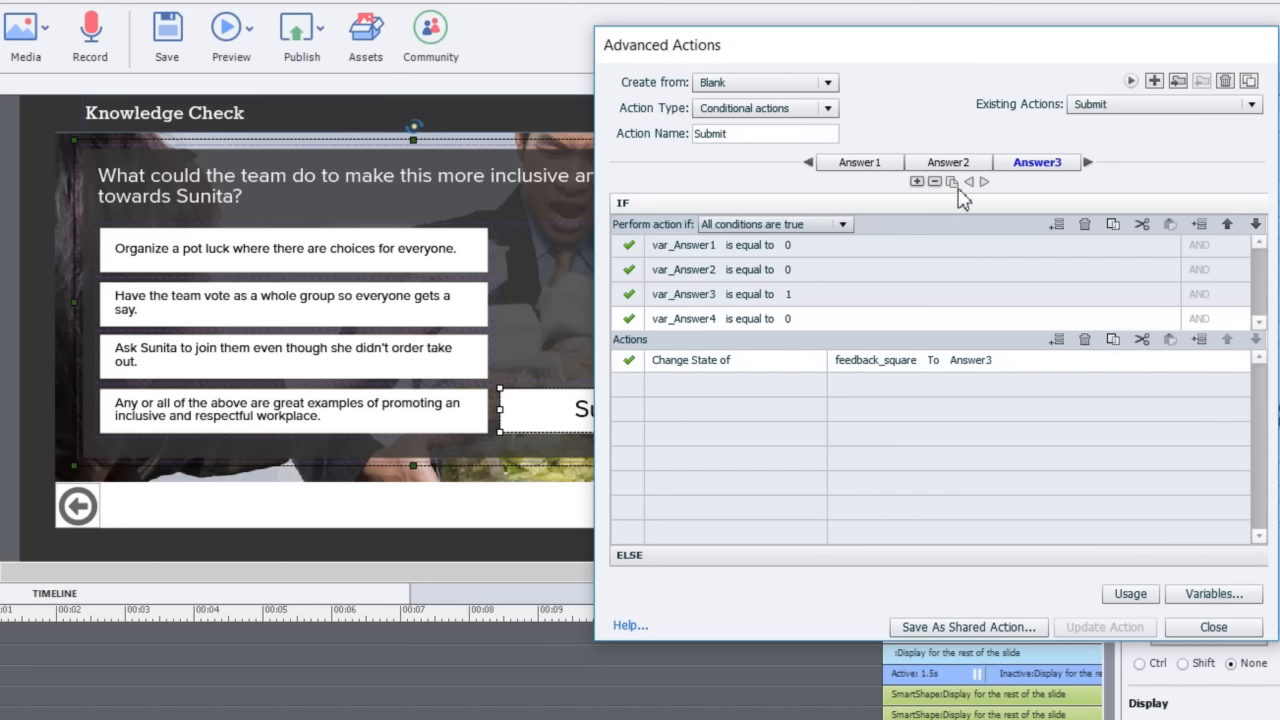
mouse_move(952, 180)
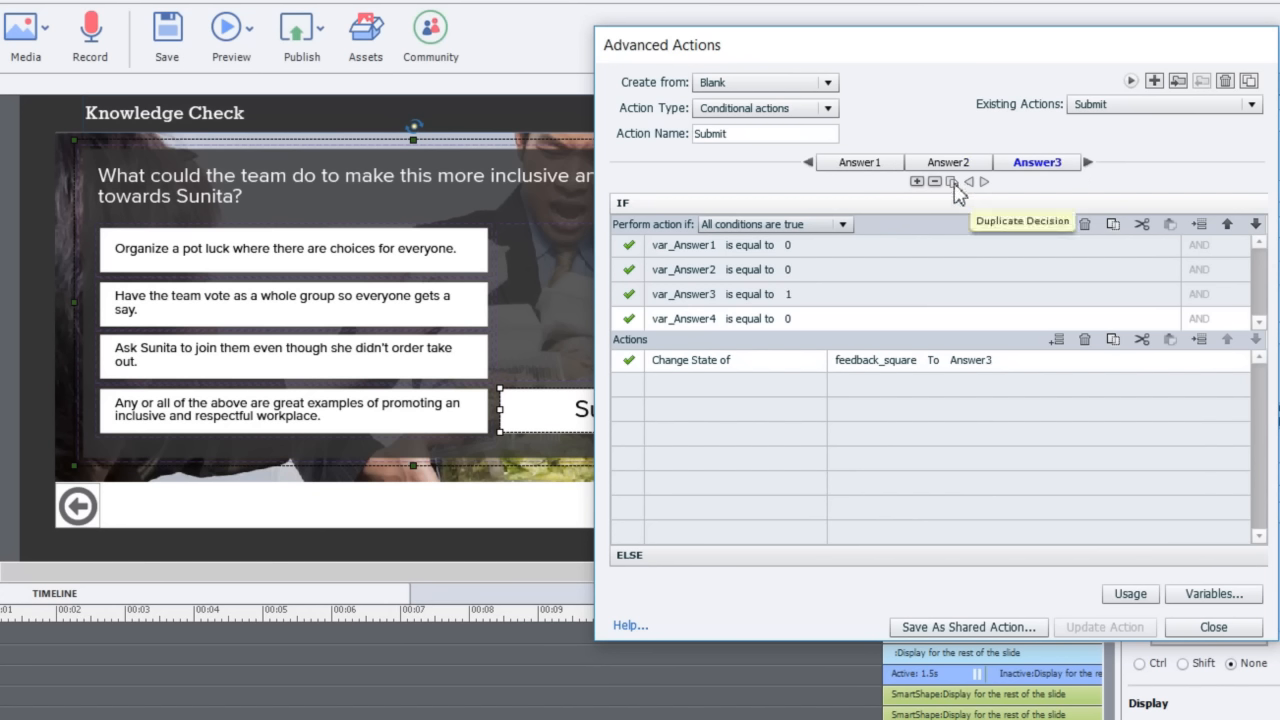
mouse_move(808, 250)
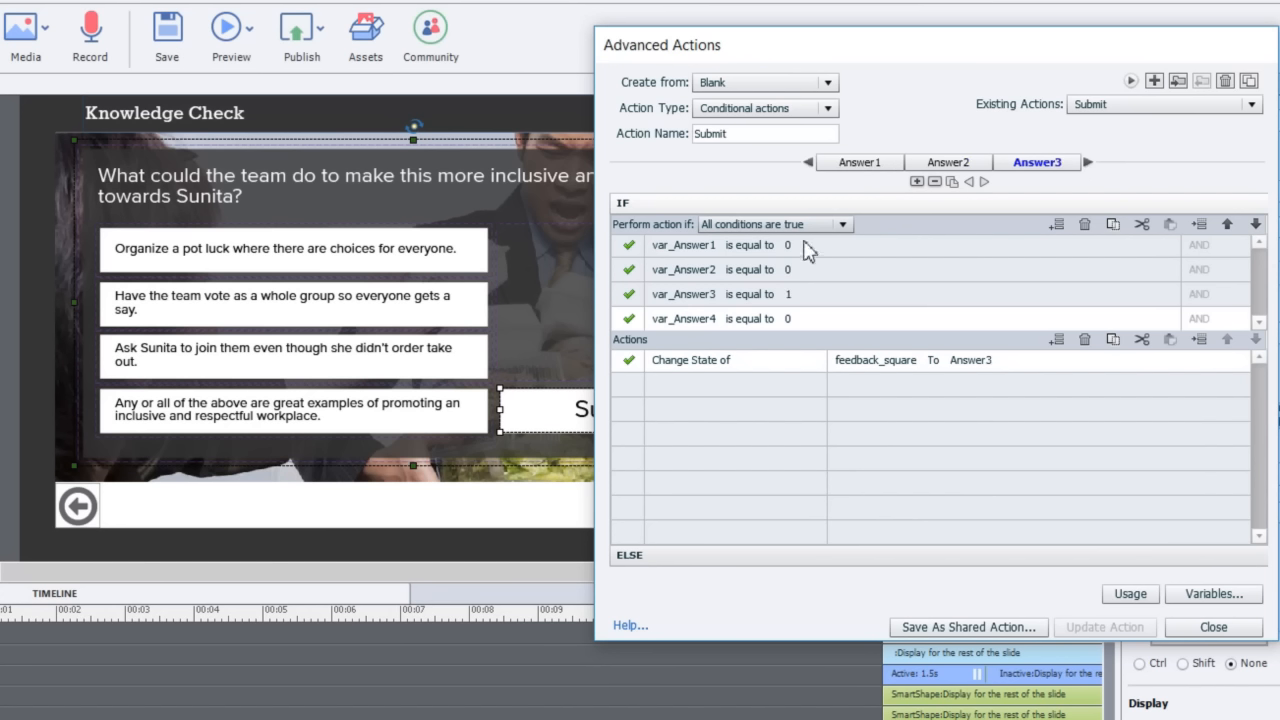
mouse_move(778, 262)
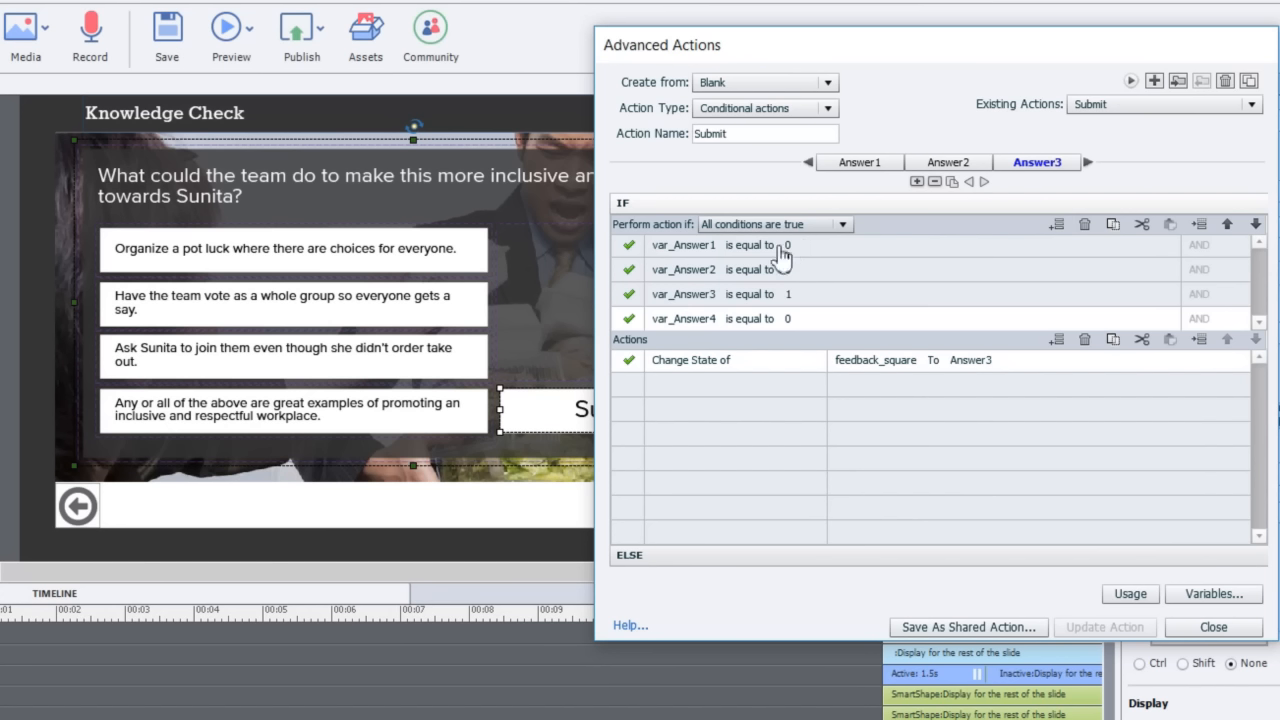
mouse_move(810, 170)
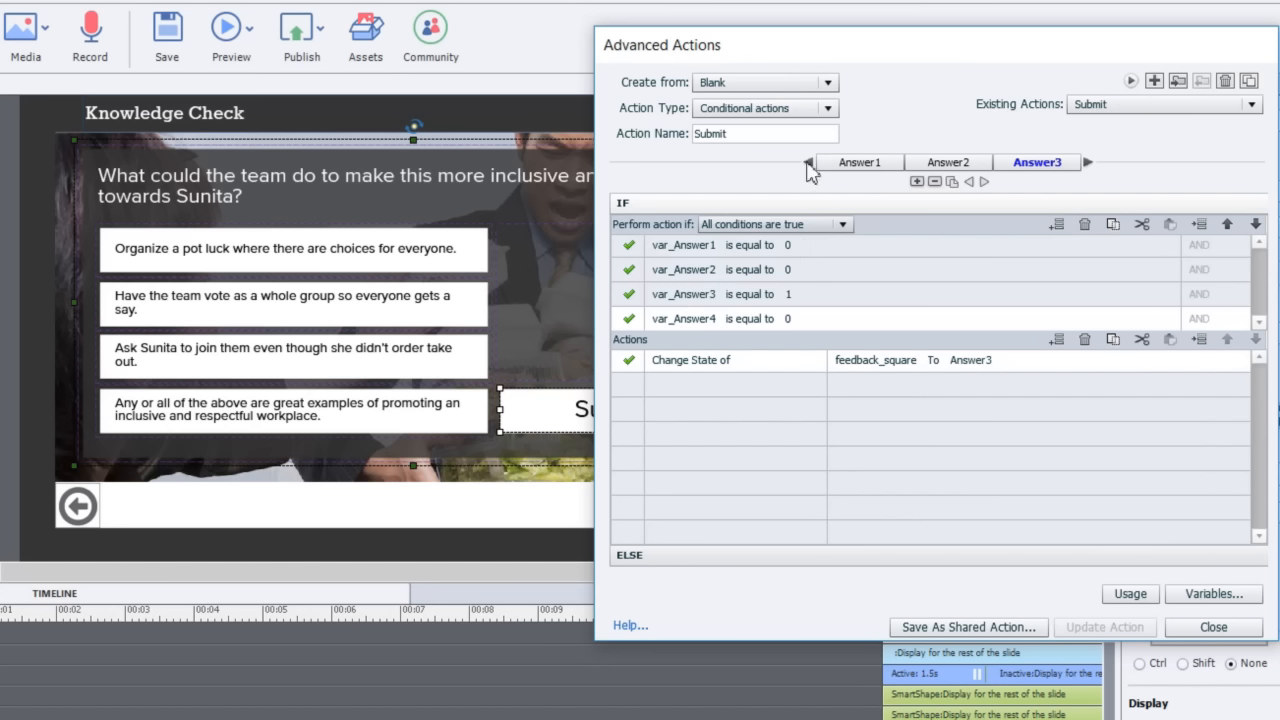
click(808, 162)
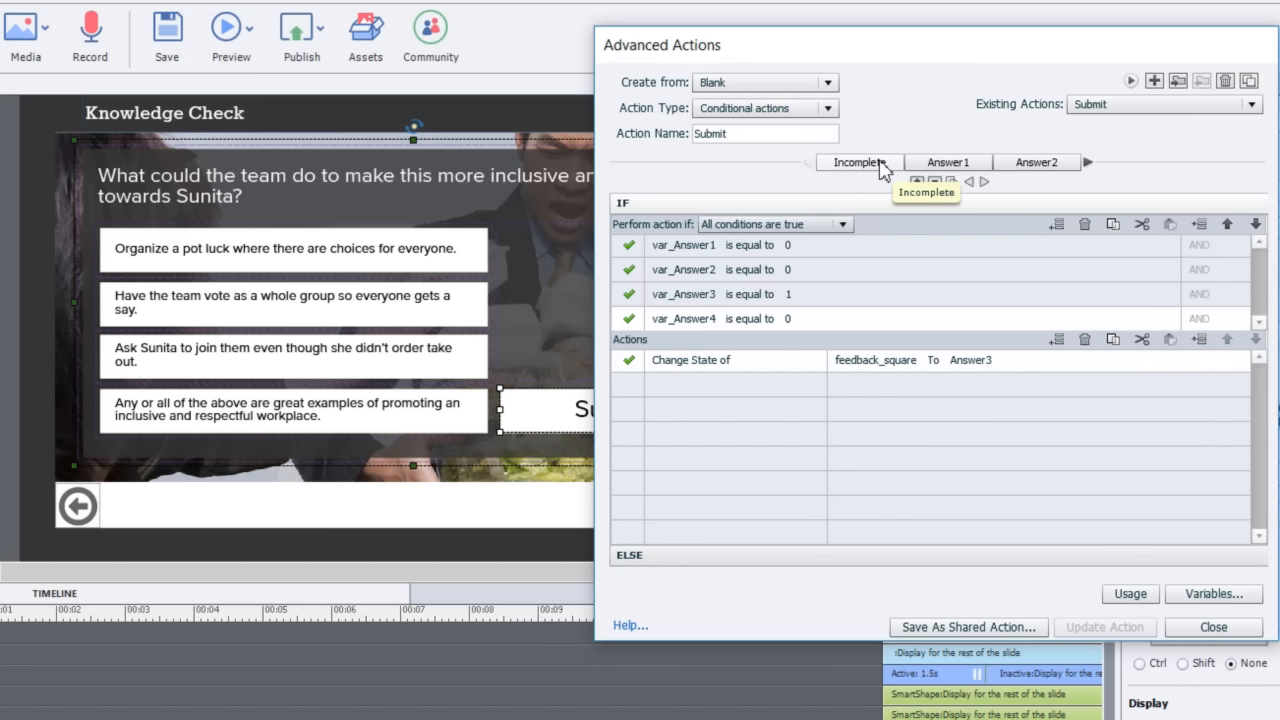
mouse_move(770, 260)
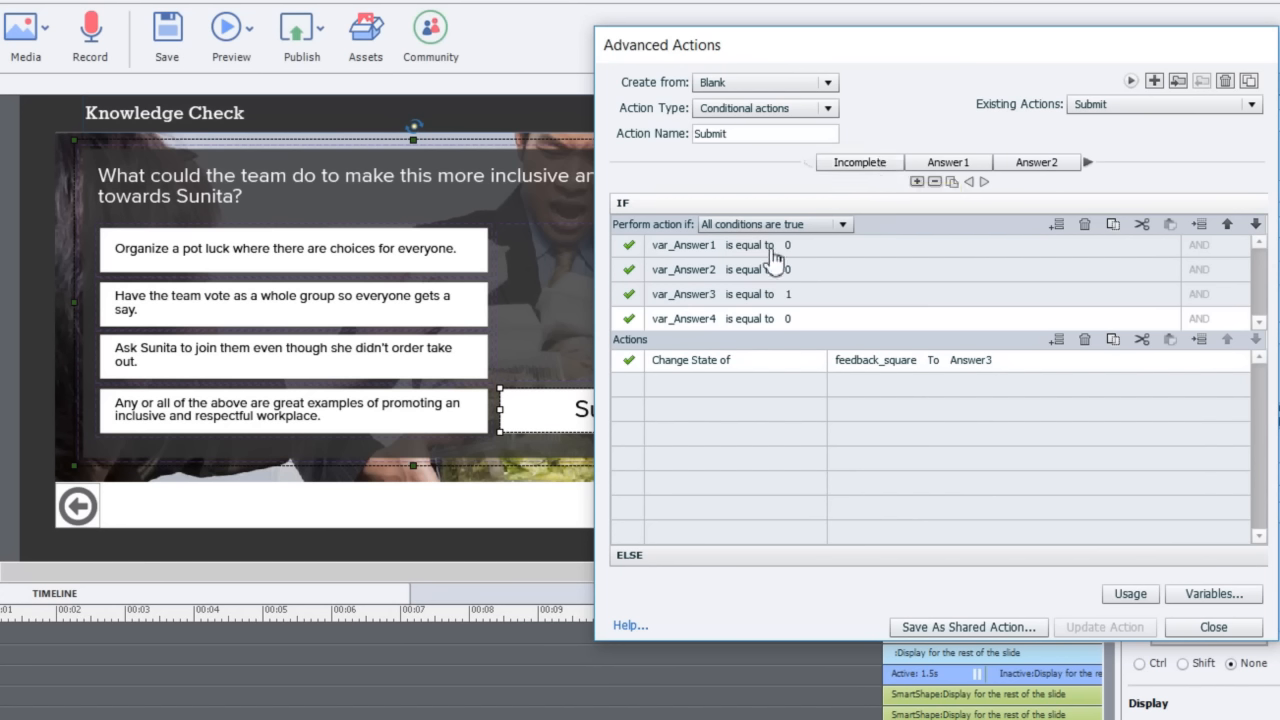
Show the Incomplete decision where all four variables at 0 set feedback_square to Incomplete.
click(858, 162)
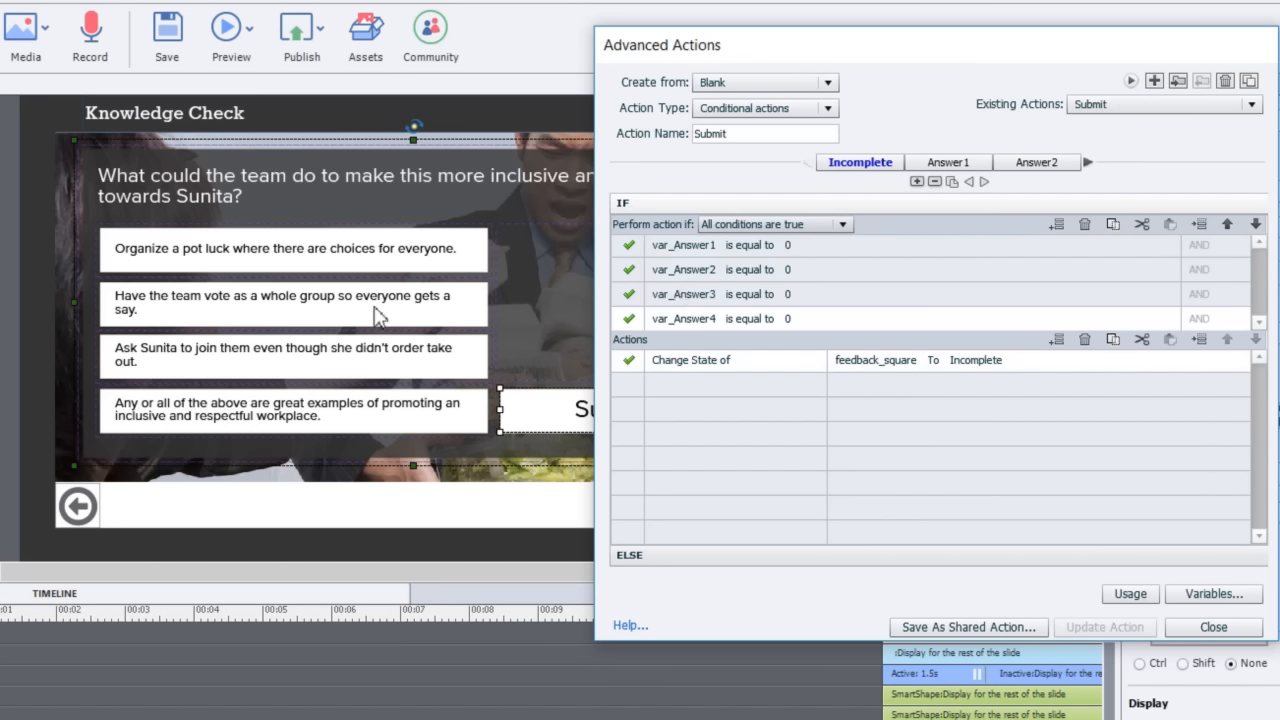
mouse_move(564, 428)
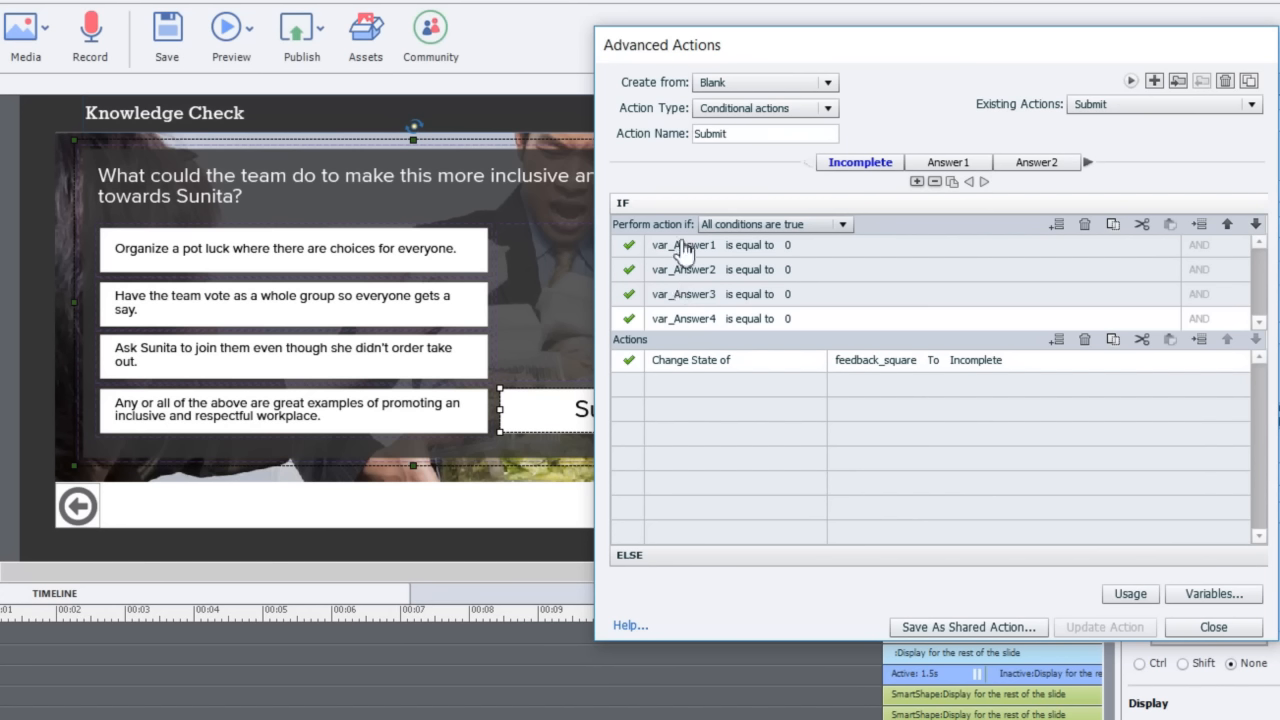
mouse_move(678, 264)
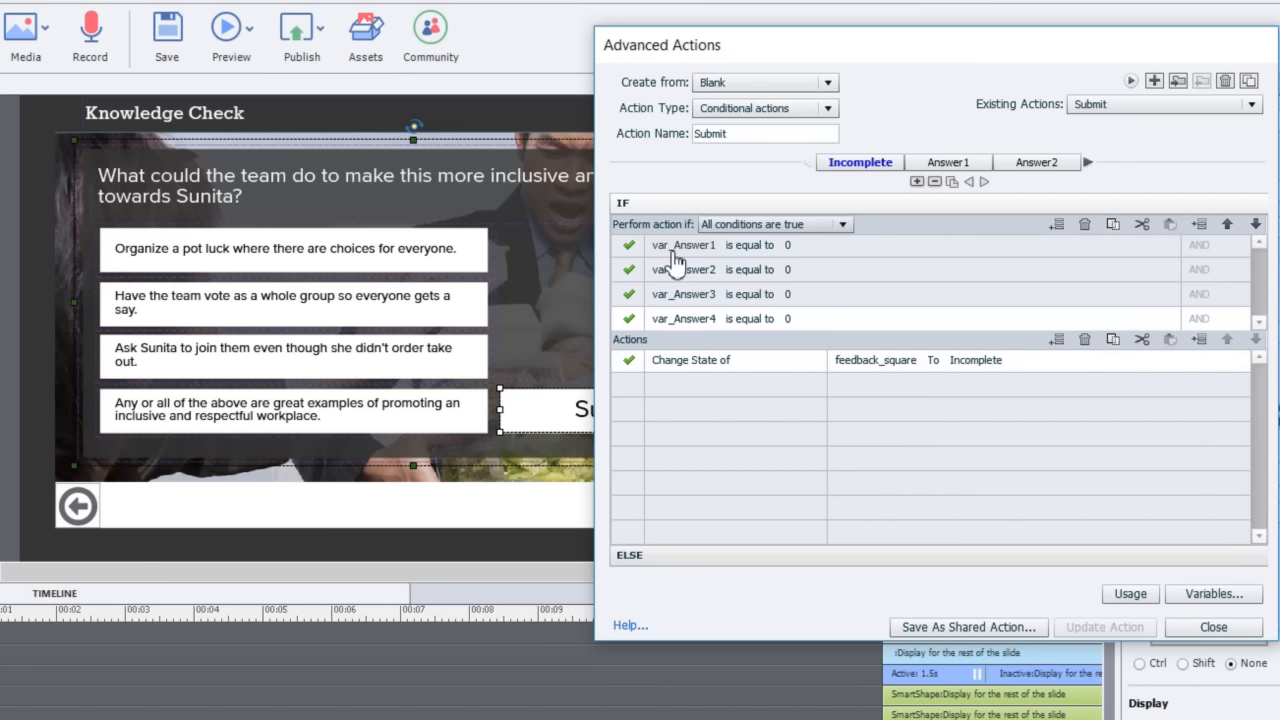
mouse_move(796, 340)
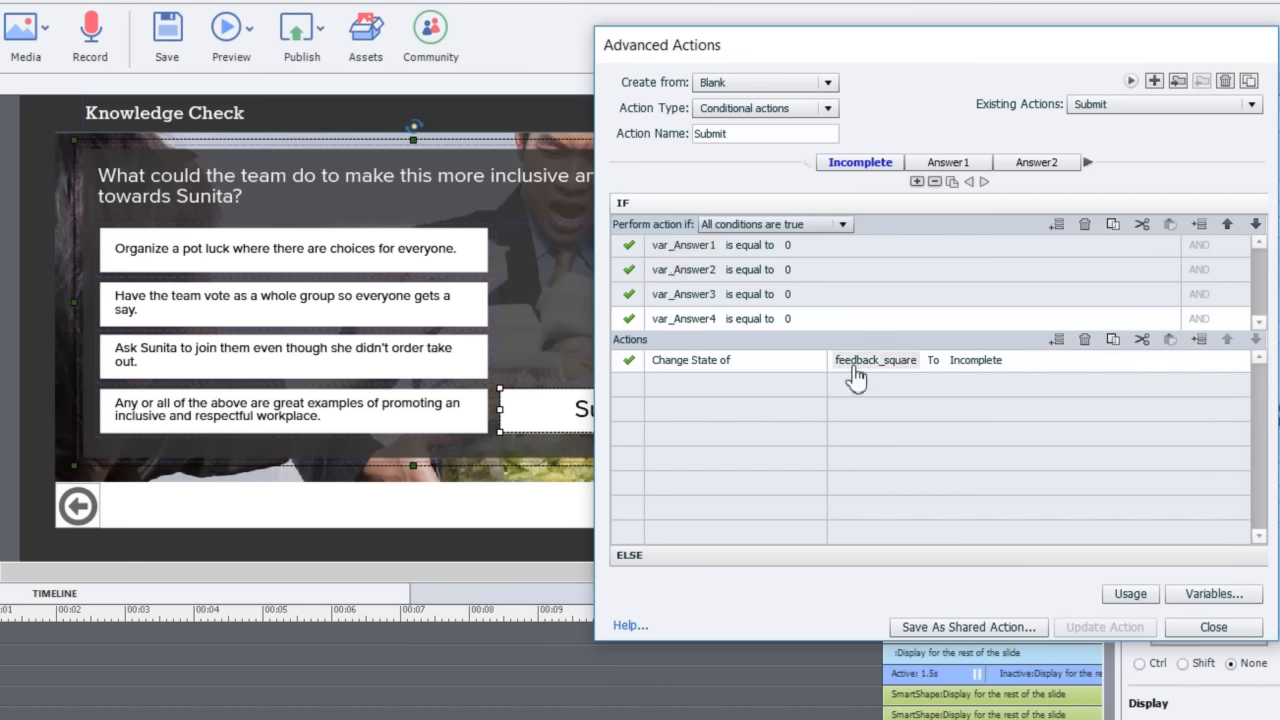
mouse_move(920, 380)
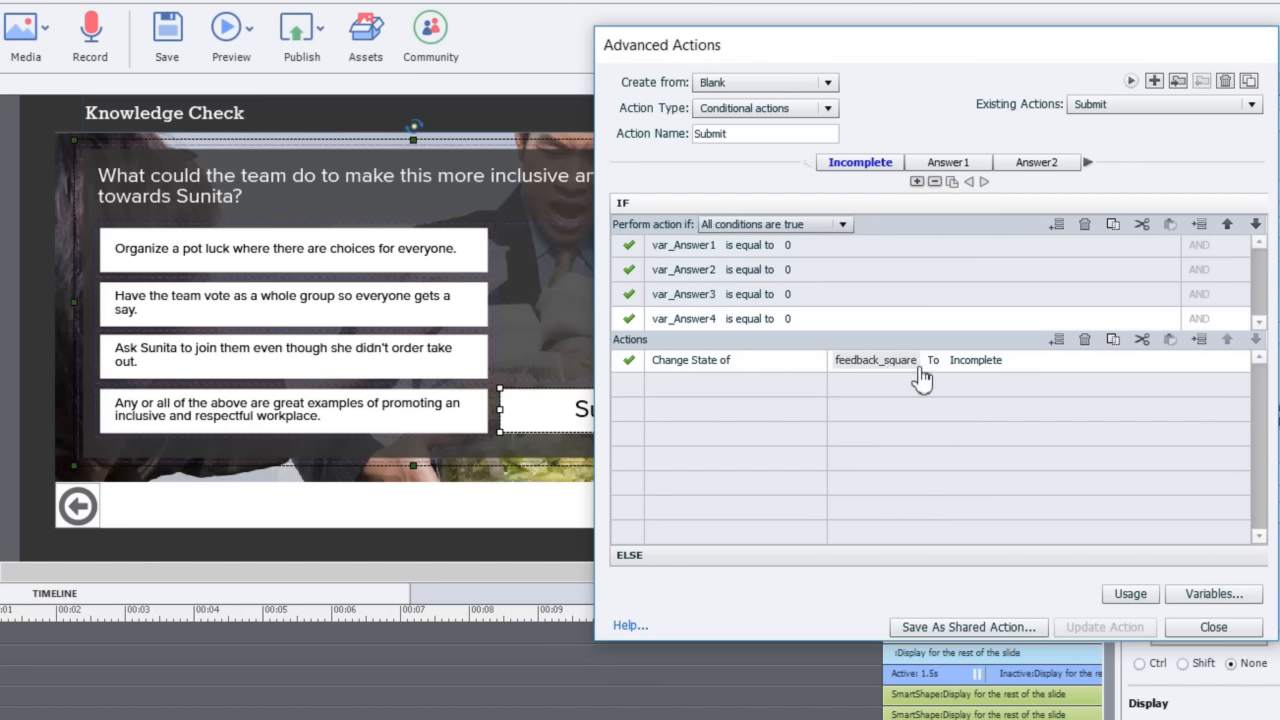
mouse_move(972, 372)
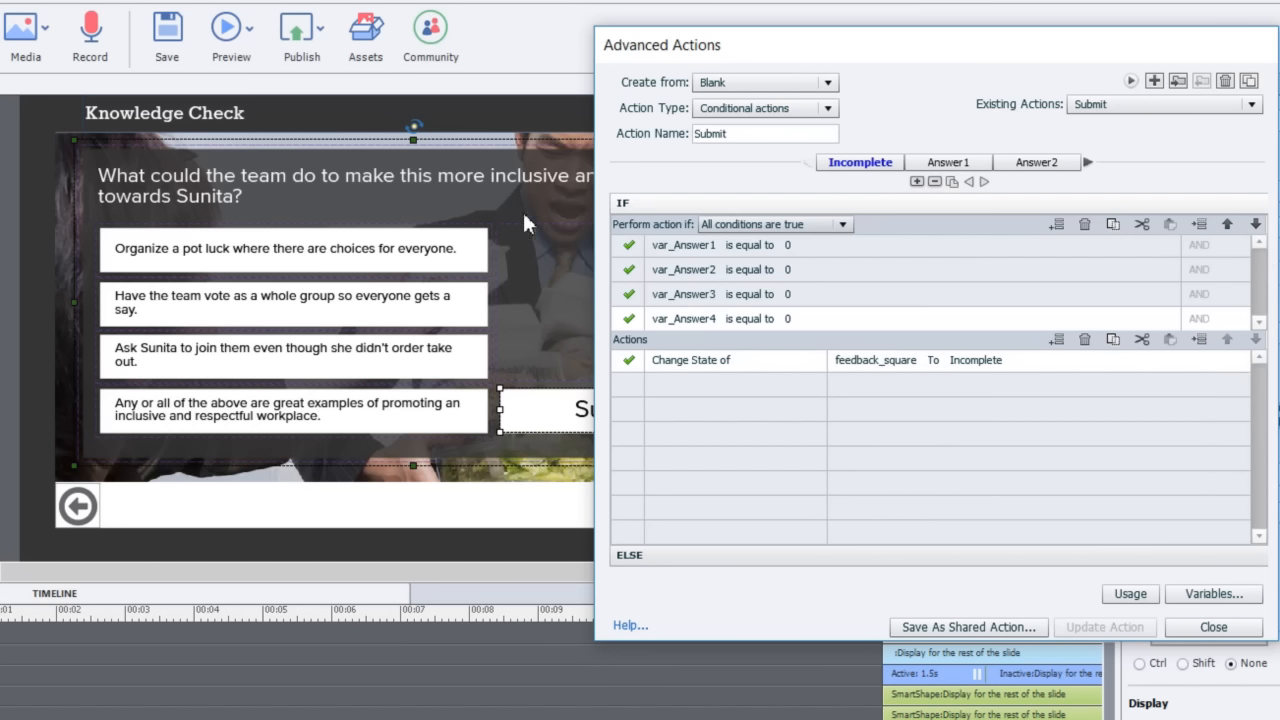
mouse_move(476, 300)
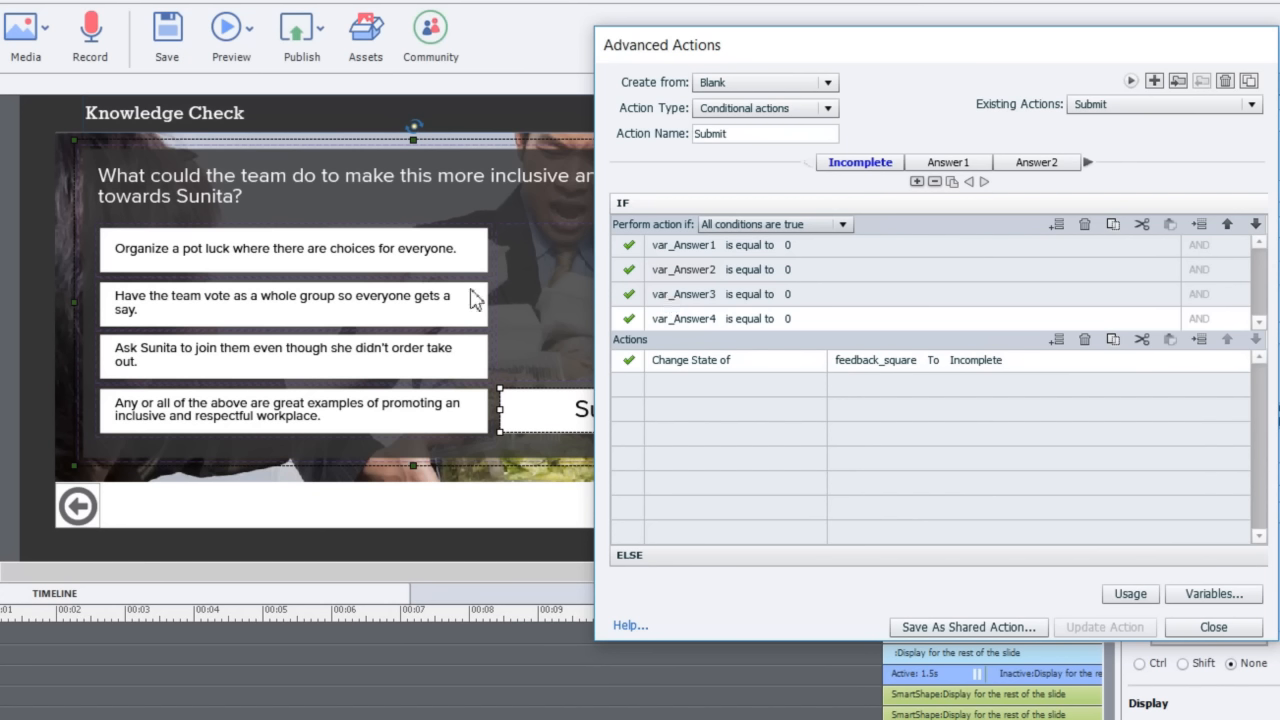
mouse_move(940, 212)
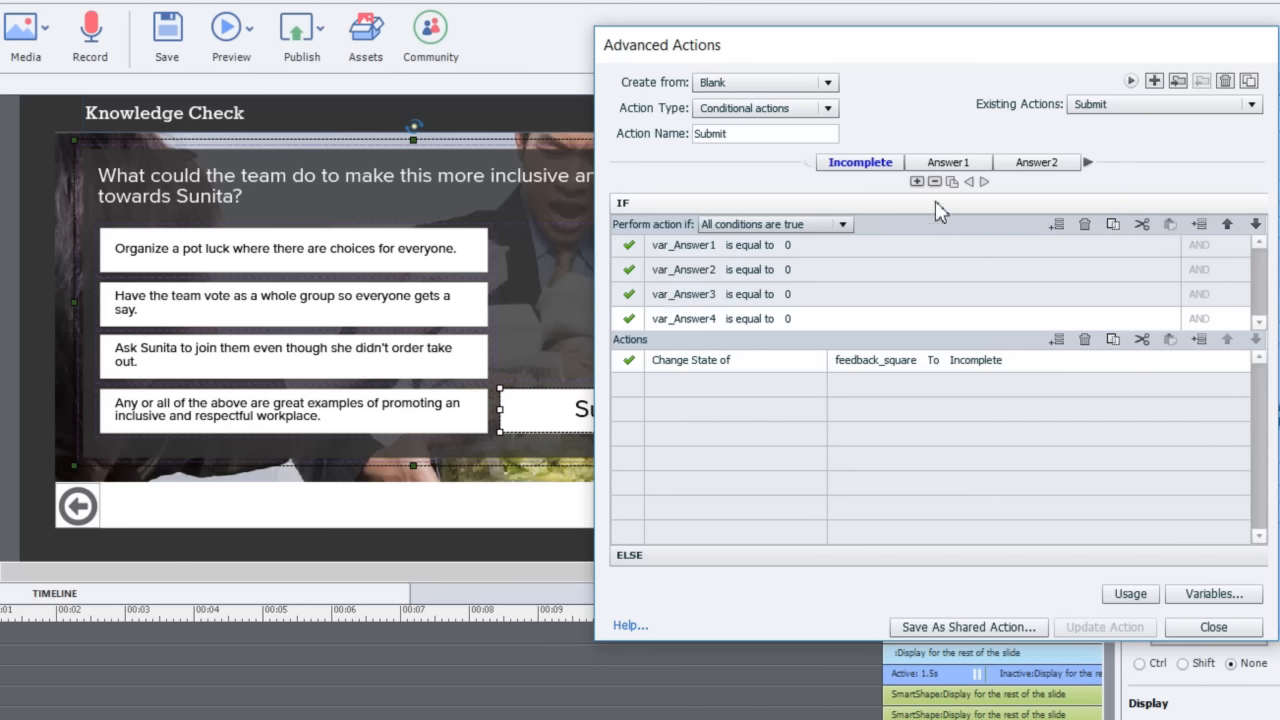
Step through the Answer1, Answer2 and Answer3 decisions, each setting feedback_square to its own state.
click(948, 162)
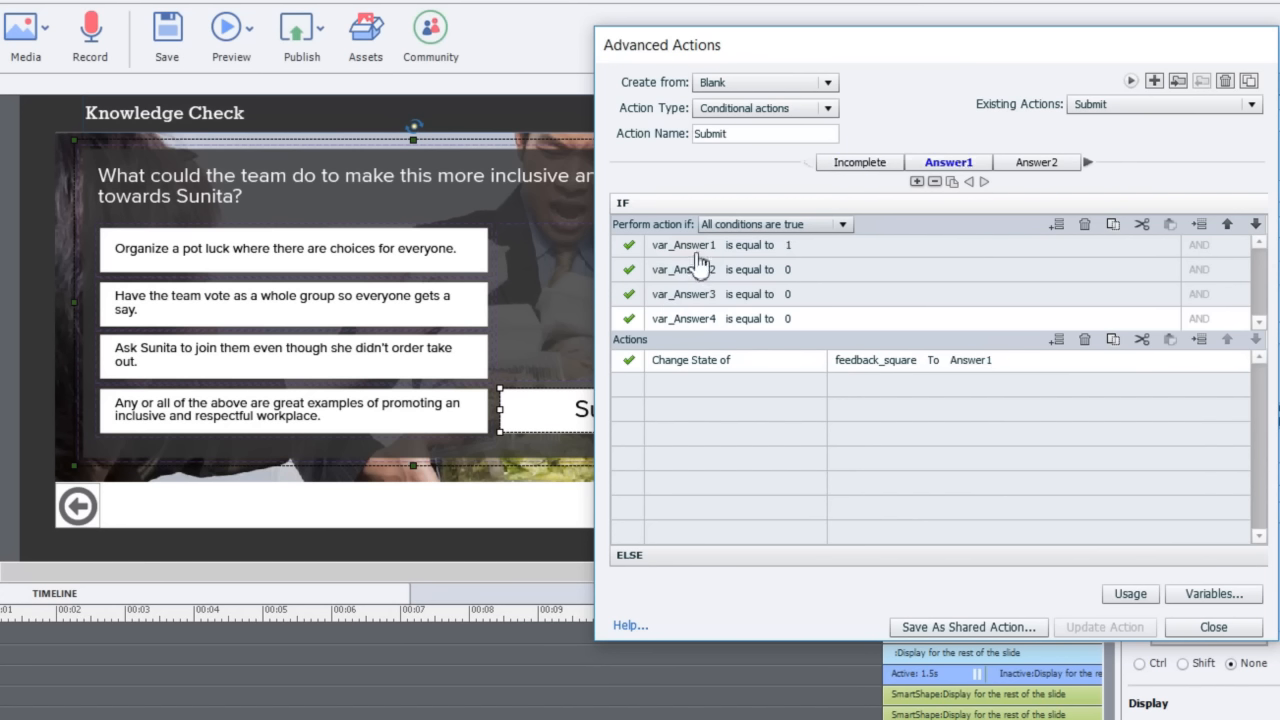
mouse_move(702, 250)
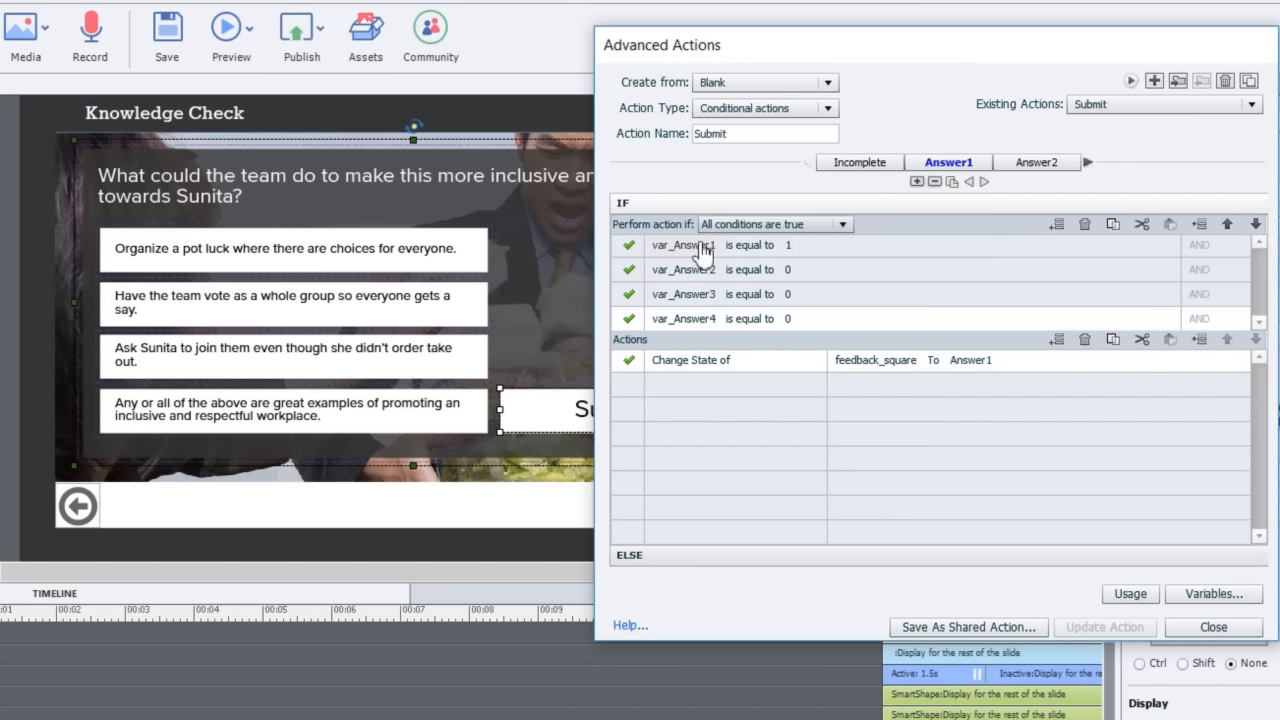
mouse_move(792, 290)
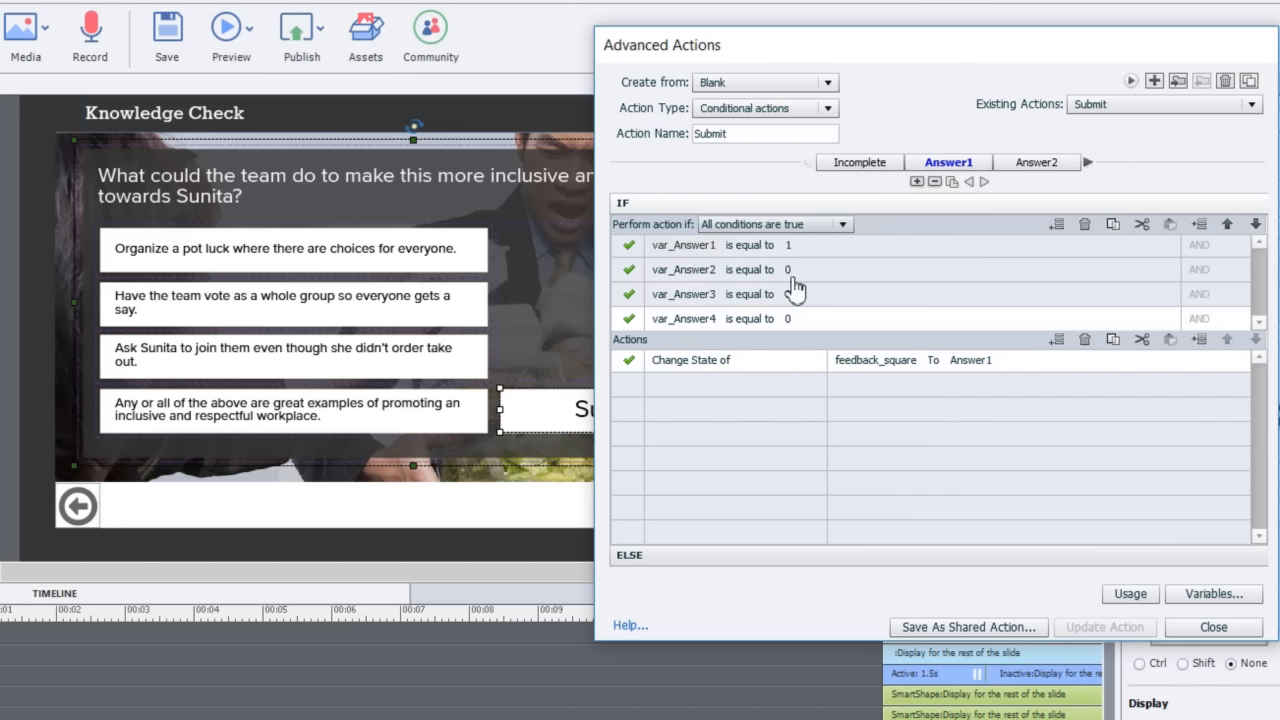
mouse_move(796, 330)
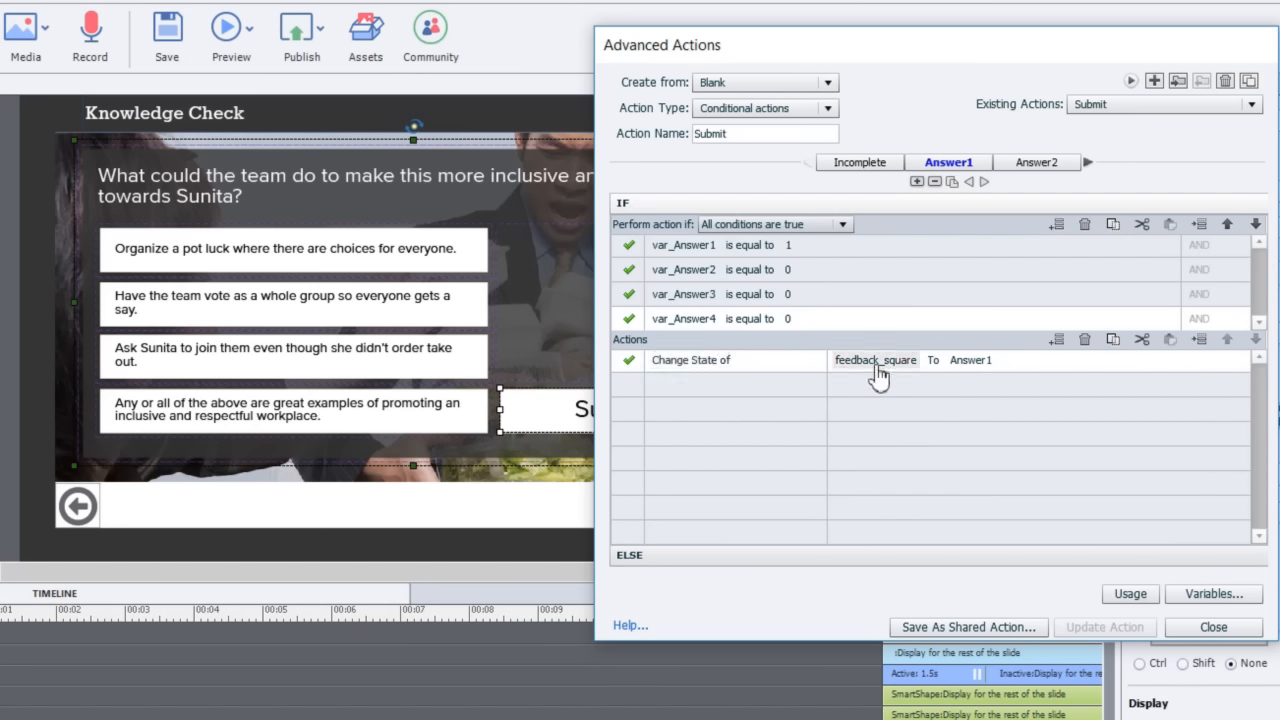
mouse_move(996, 292)
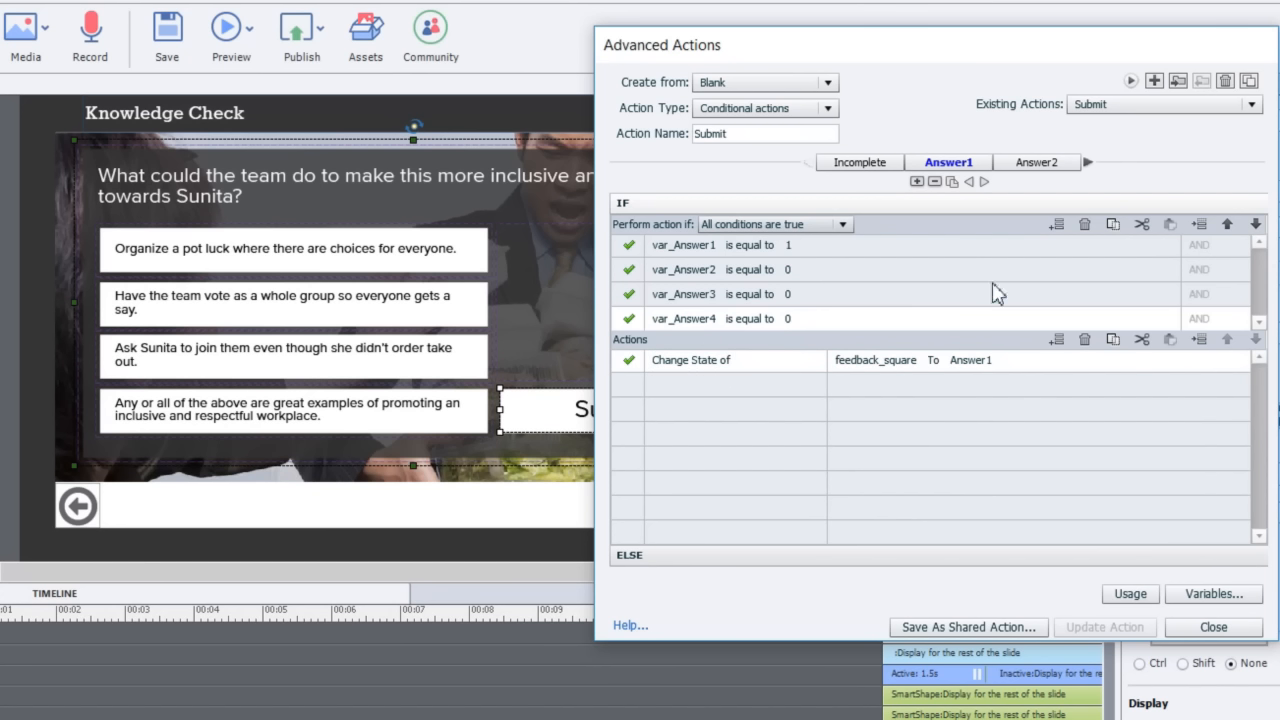
click(1036, 162)
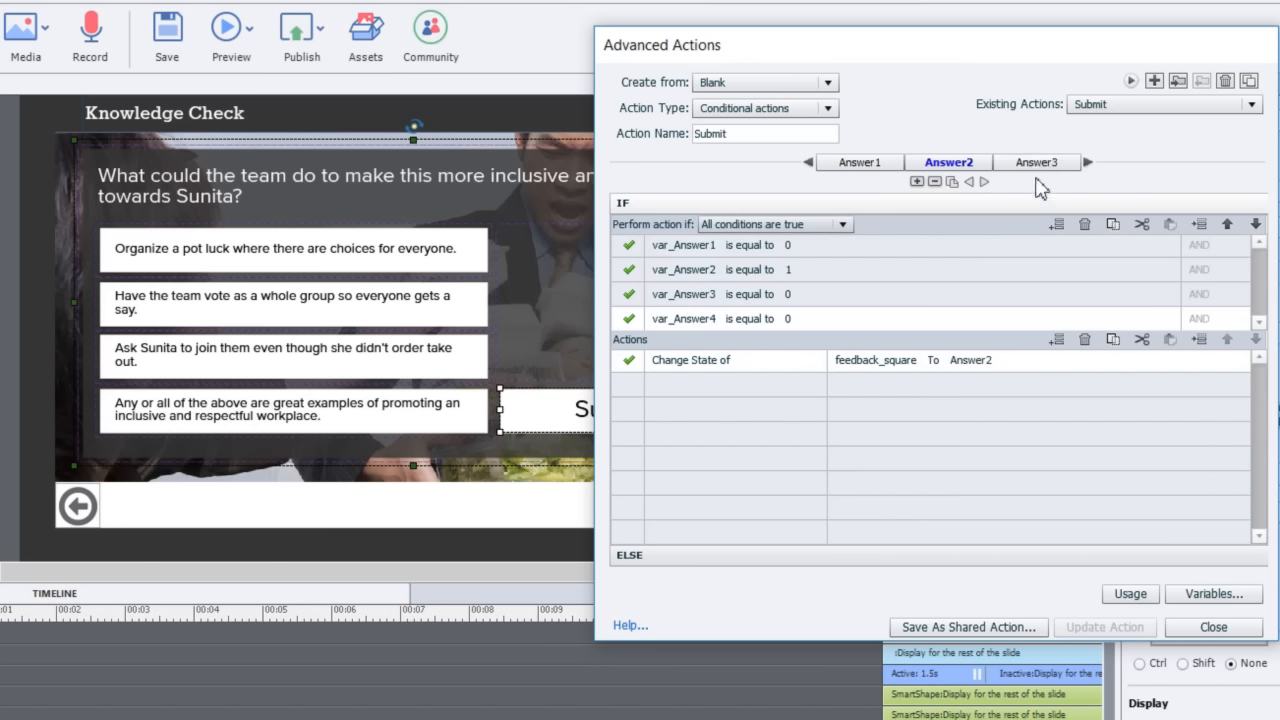
click(1036, 162)
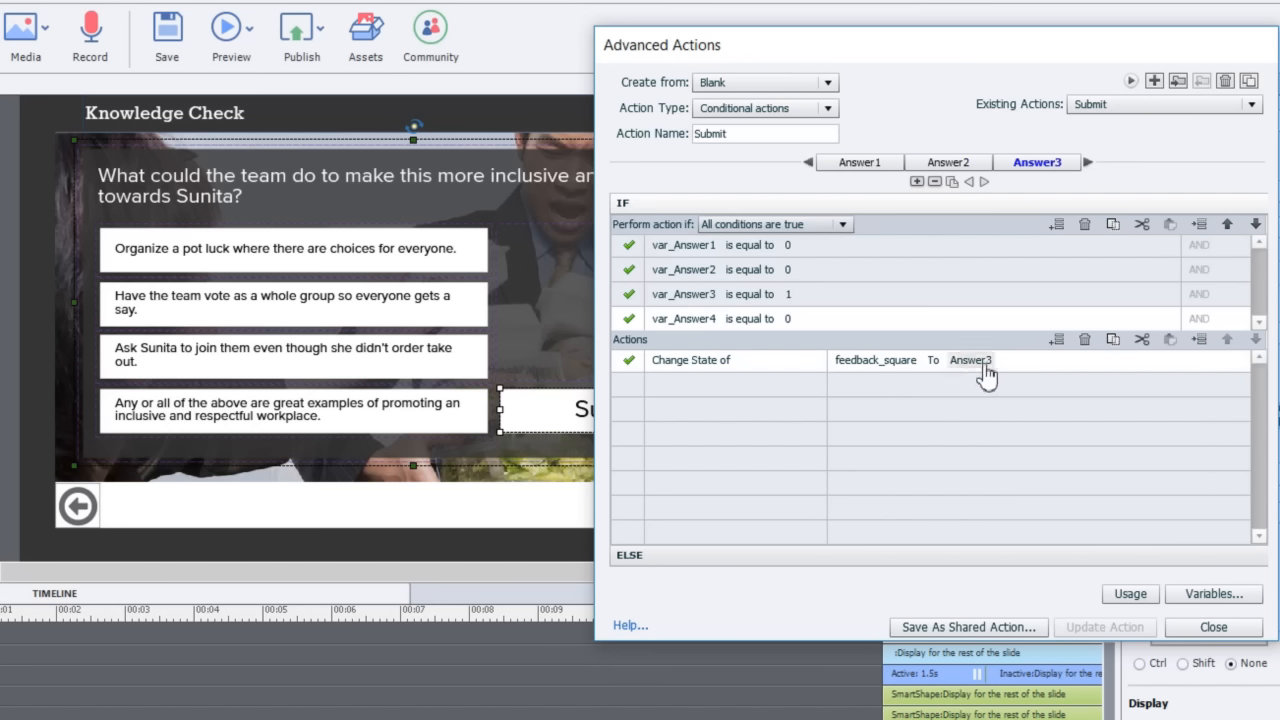
mouse_move(762, 332)
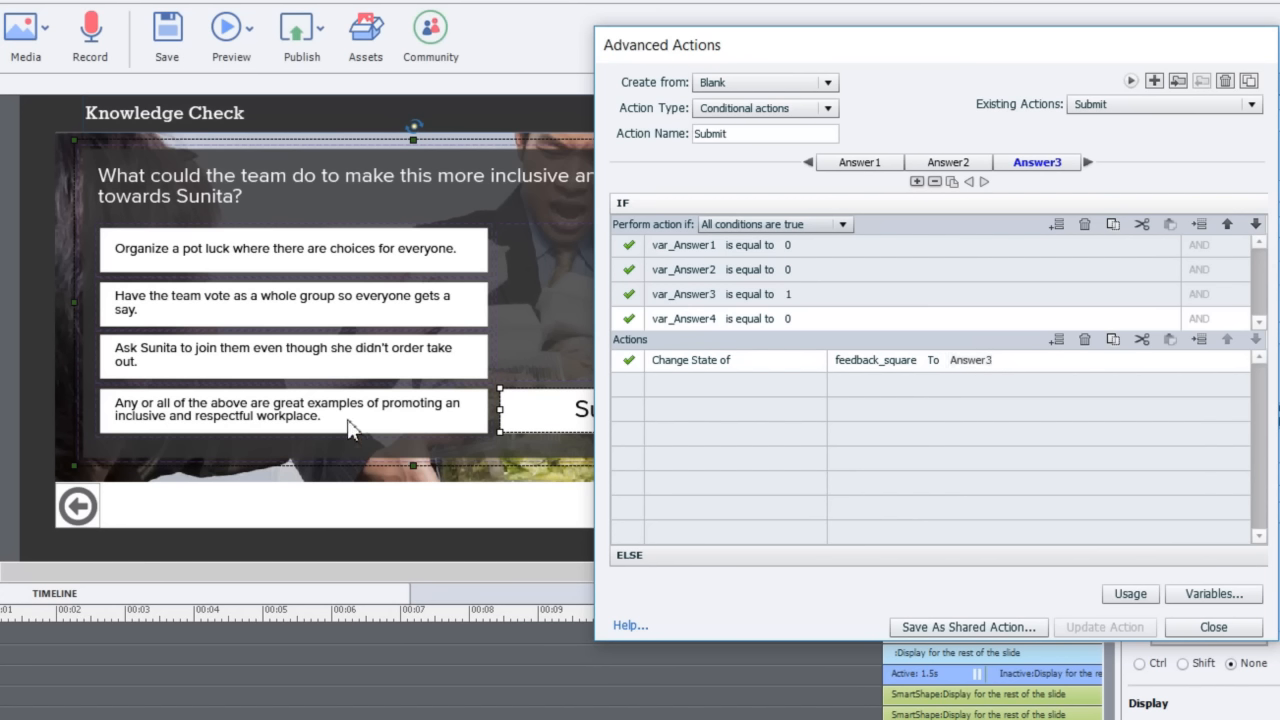
mouse_move(288, 370)
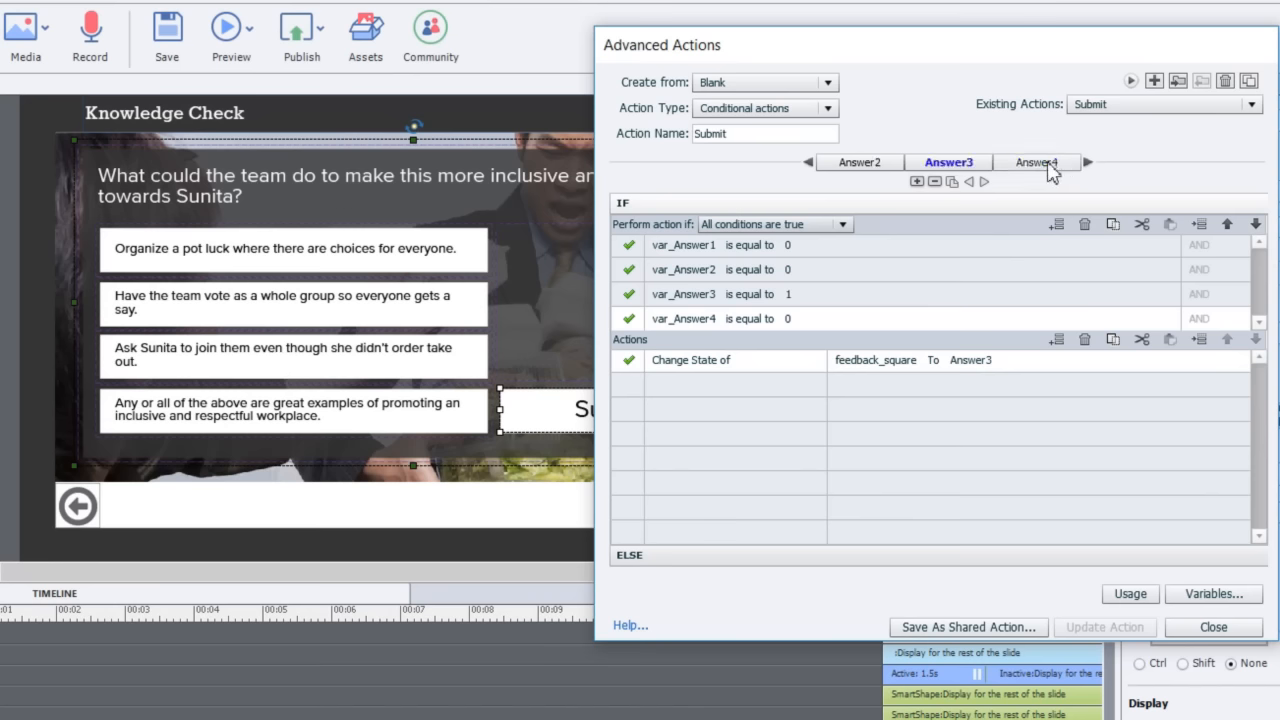
Review the Answer4 decision disabling all answers and showing both arrows, then close the editor.
click(1036, 162)
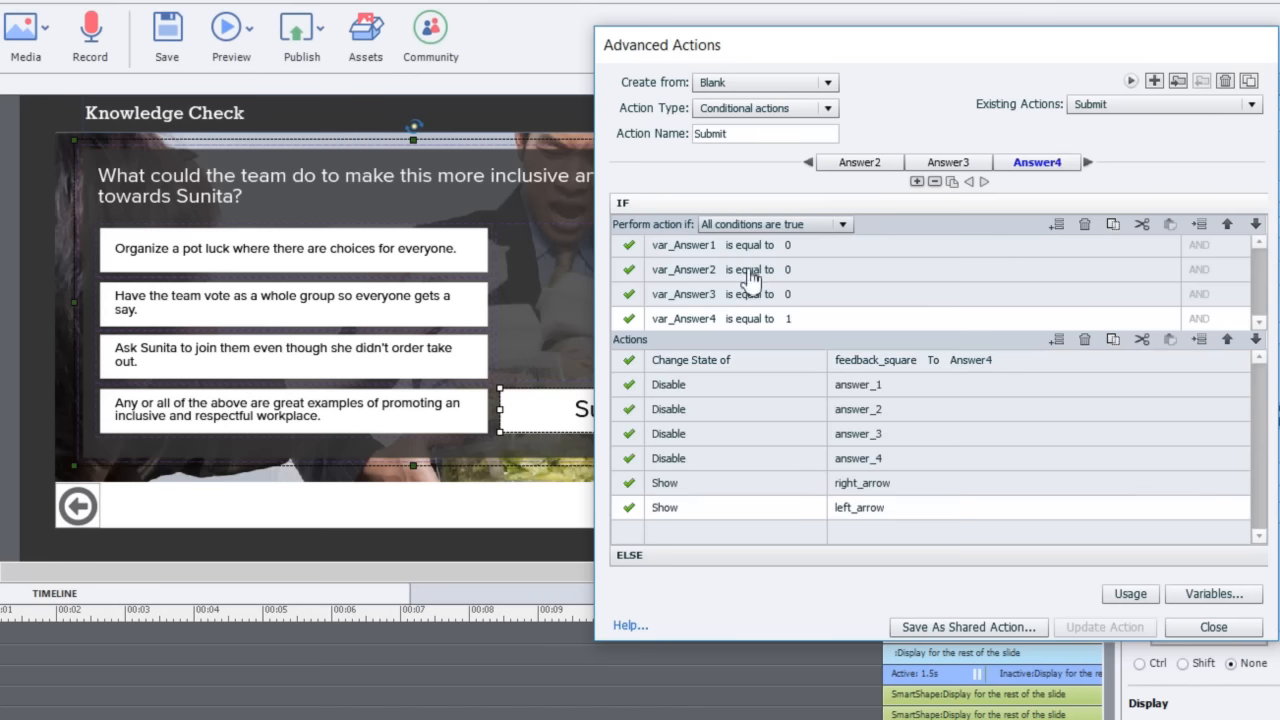
mouse_move(660, 268)
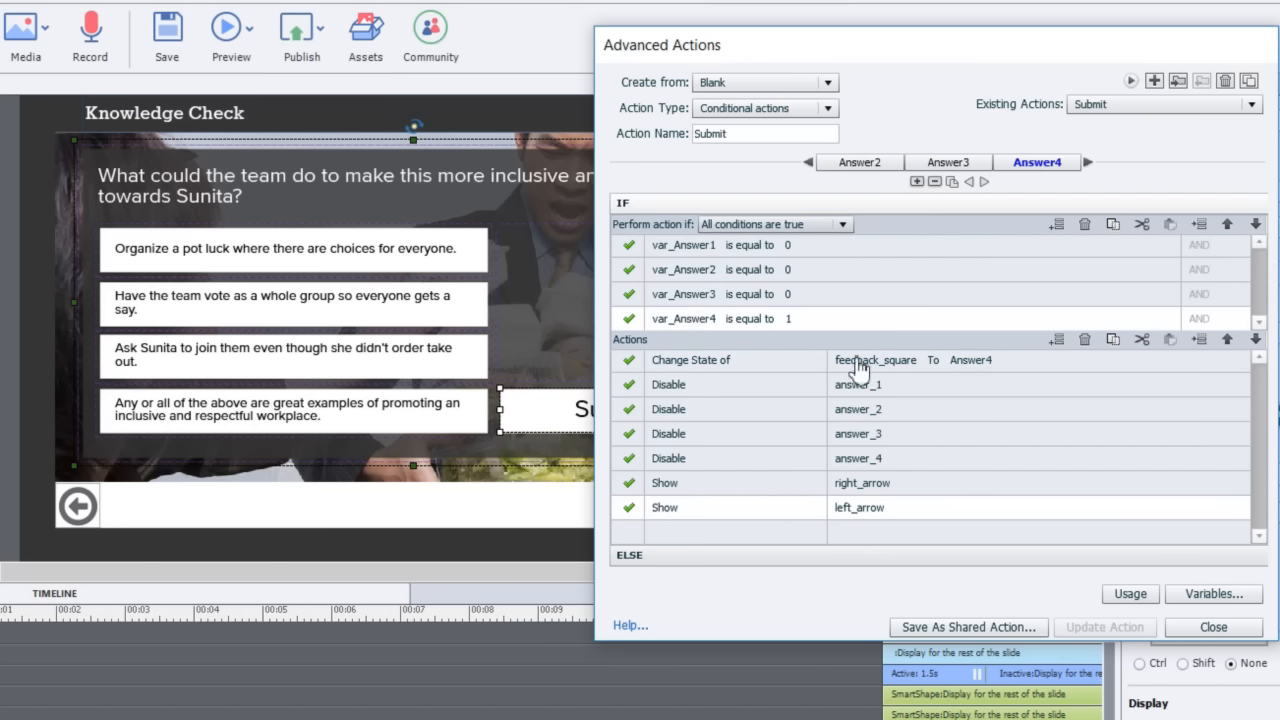
mouse_move(980, 372)
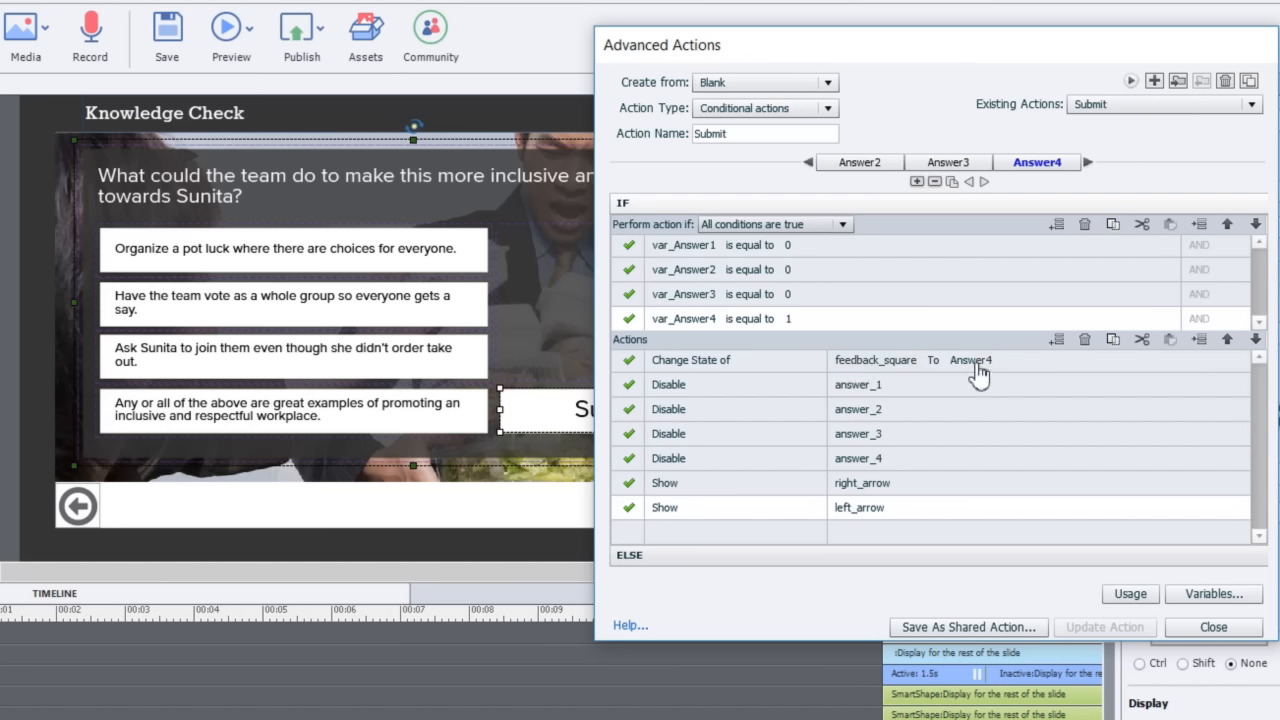
mouse_move(818, 402)
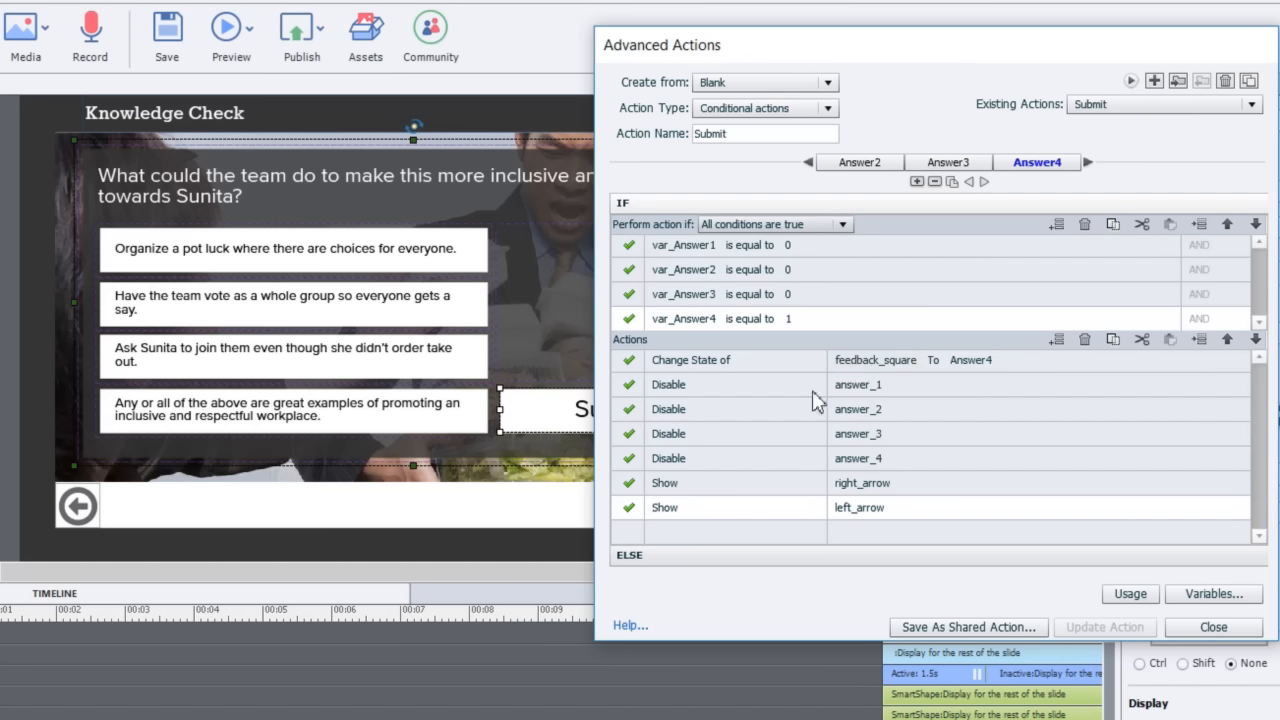
mouse_move(364, 276)
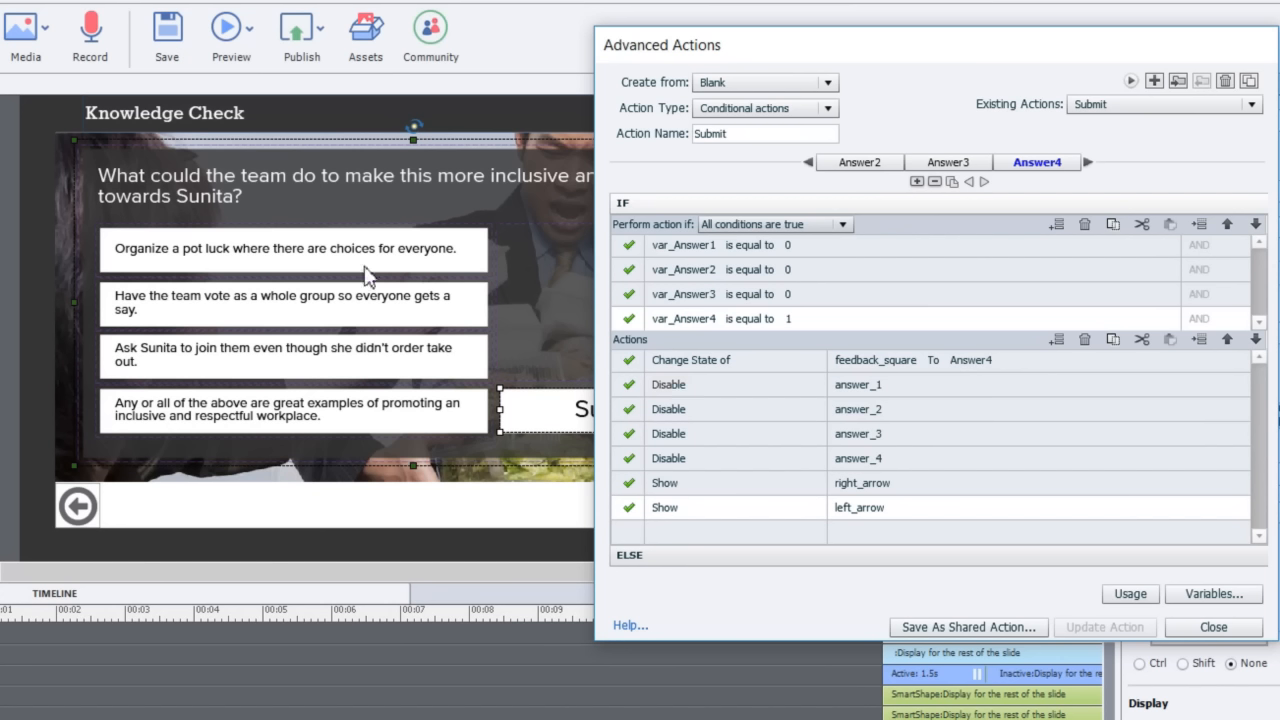
mouse_move(780, 410)
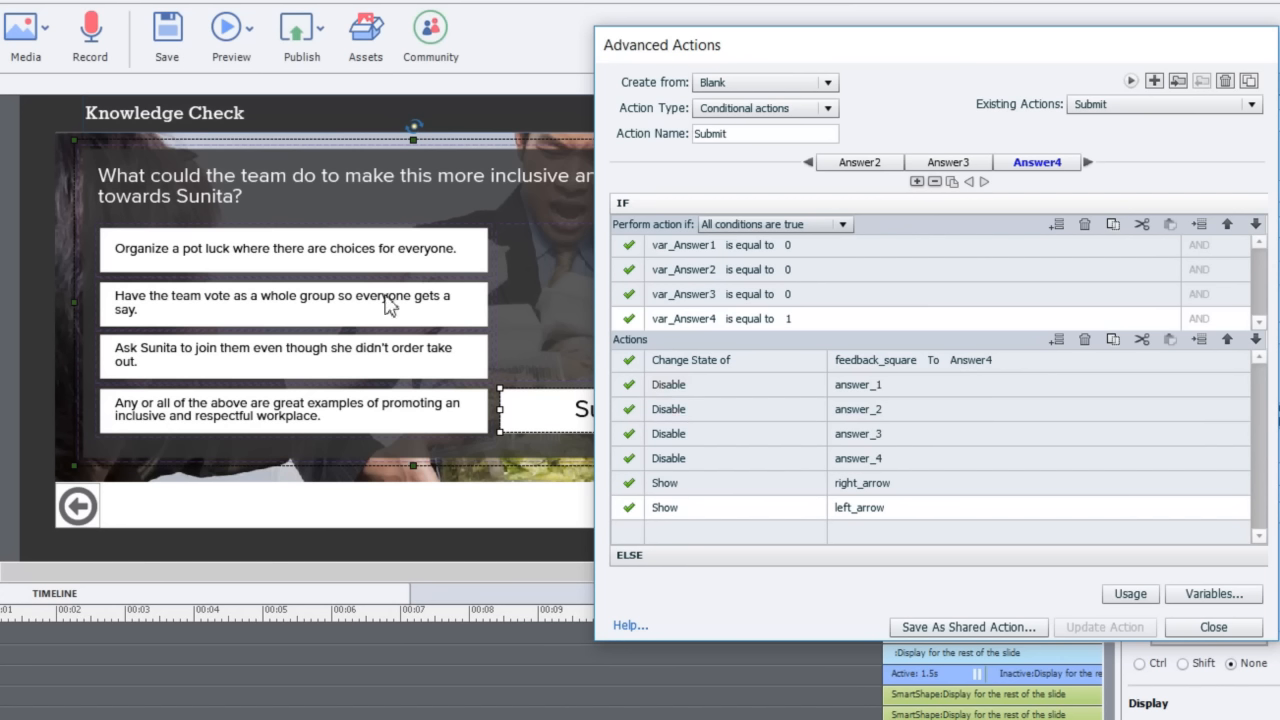
mouse_move(348, 414)
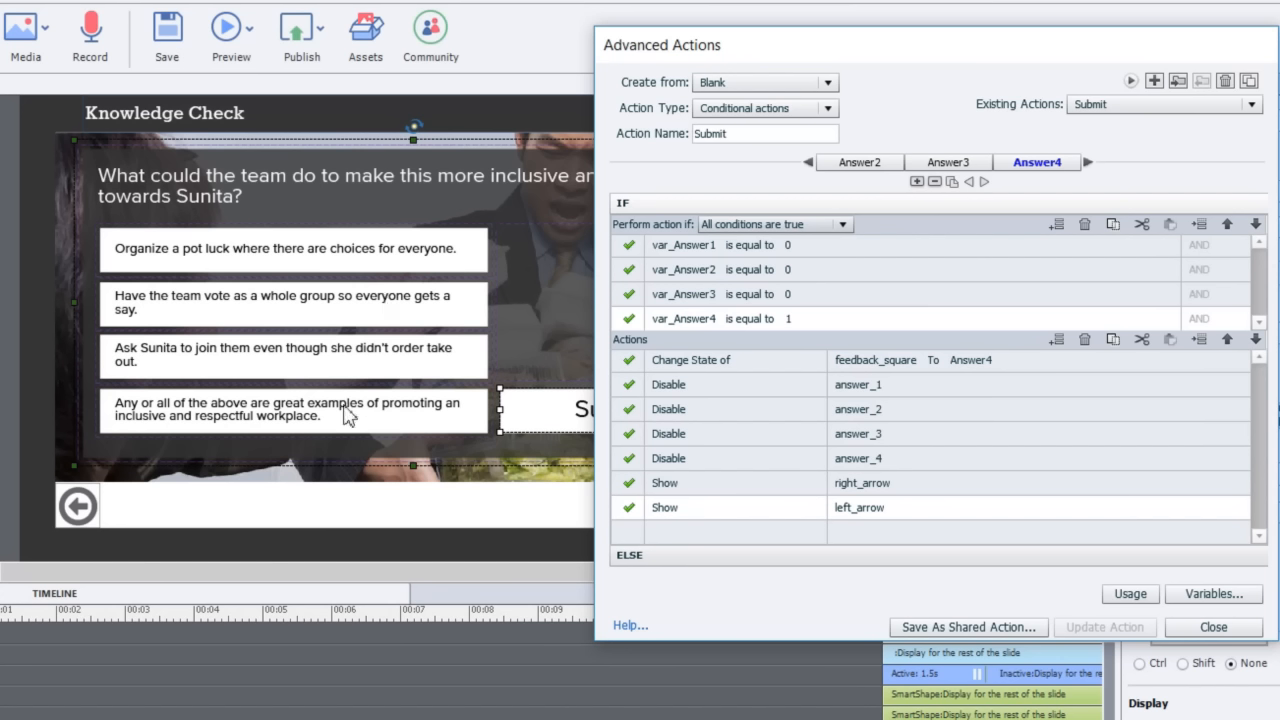
mouse_move(336, 310)
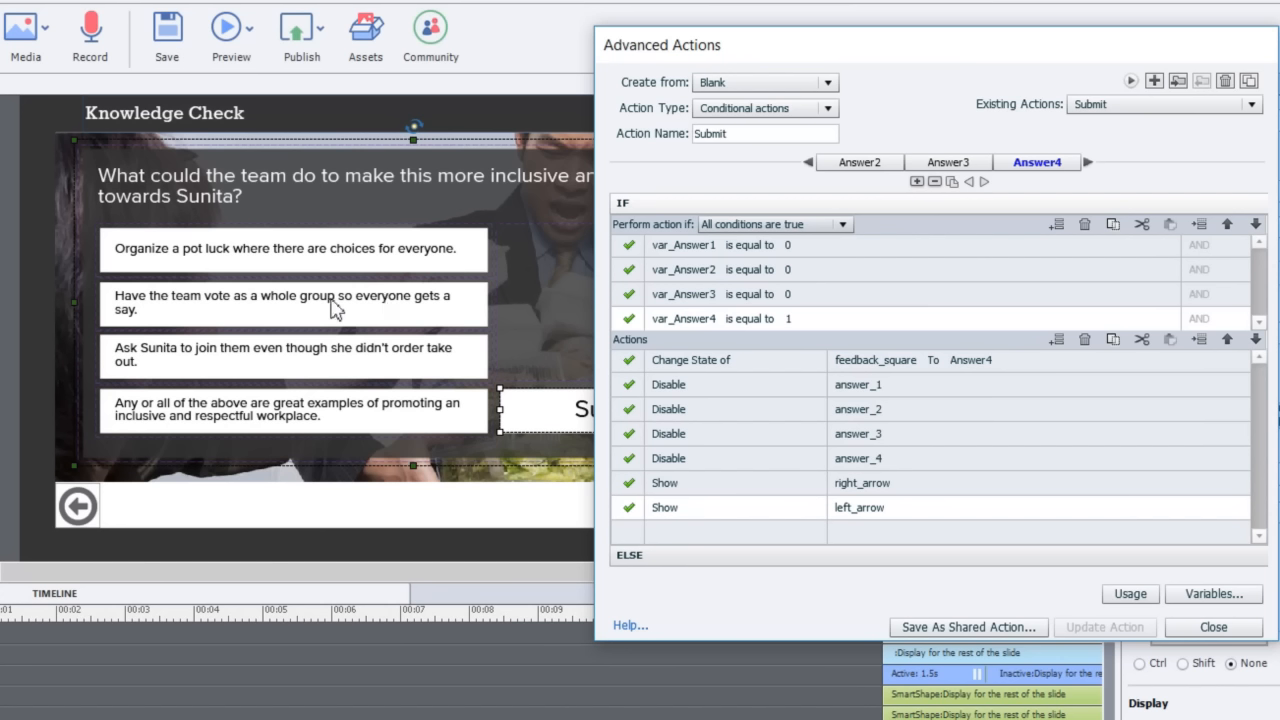
mouse_move(350, 316)
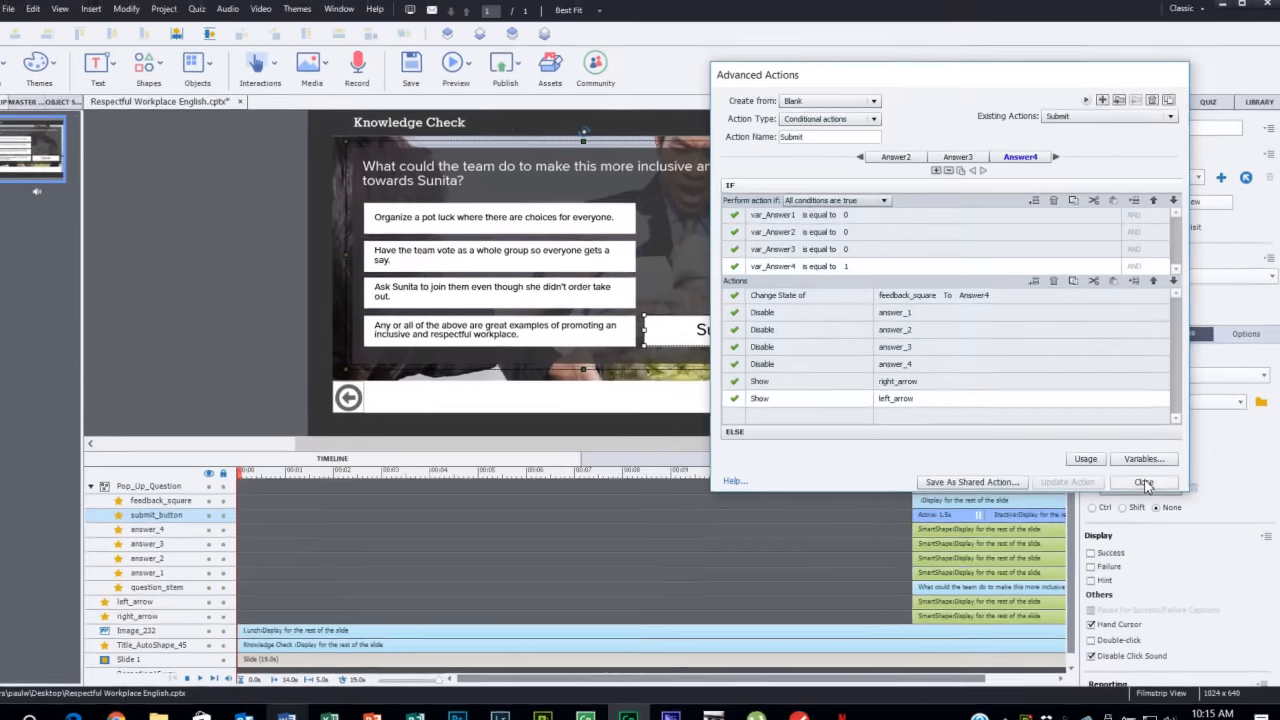
click(1144, 482)
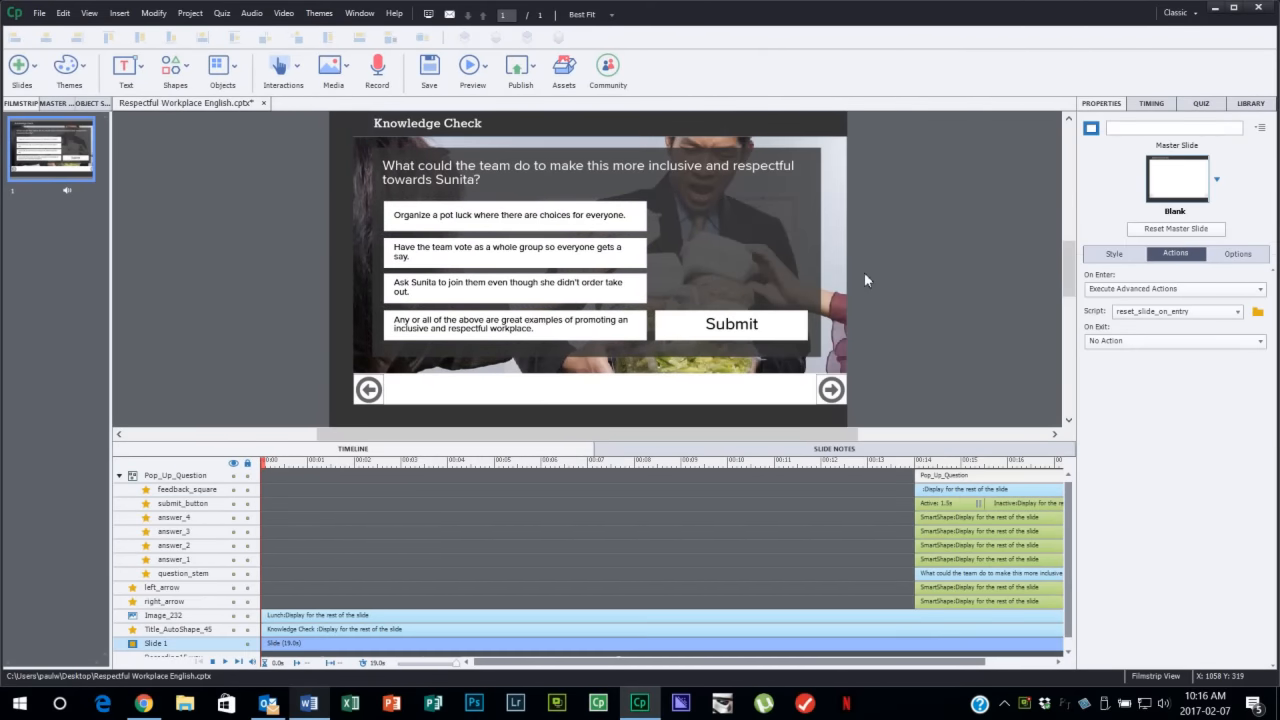
mouse_move(880, 244)
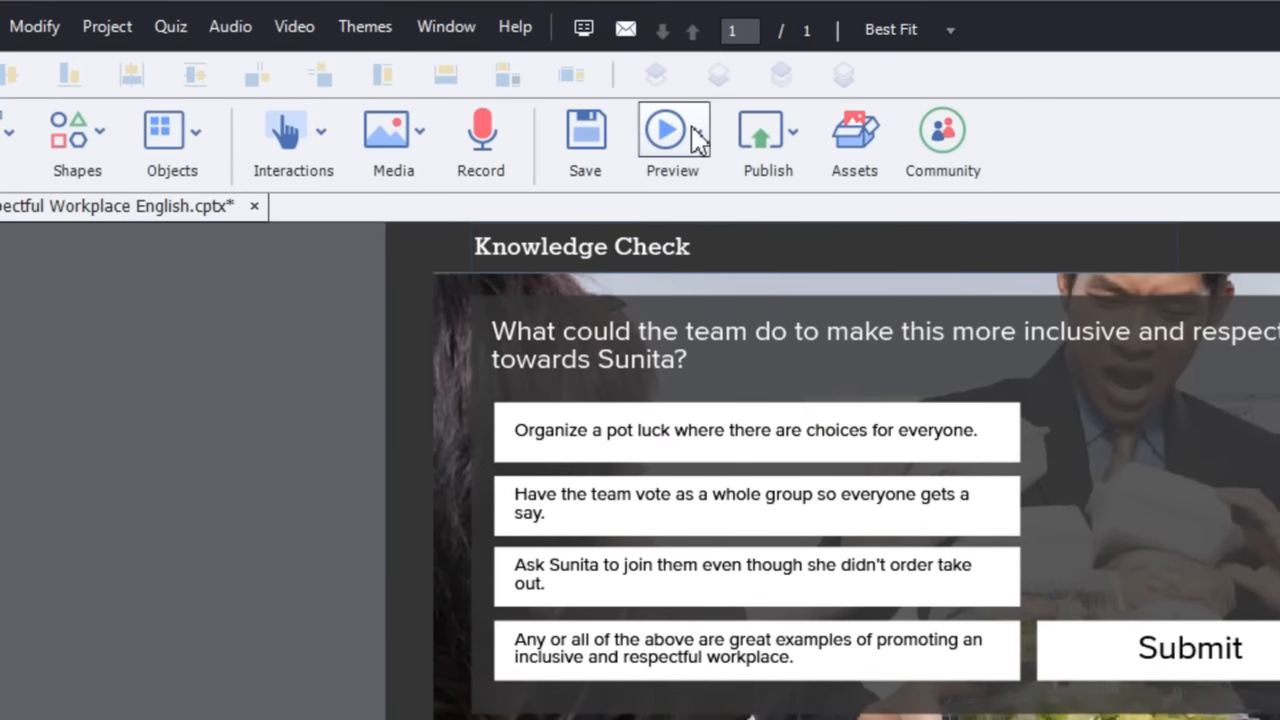
Start a project preview showing the Knowledge Check question, four answers and Submit.
click(672, 130)
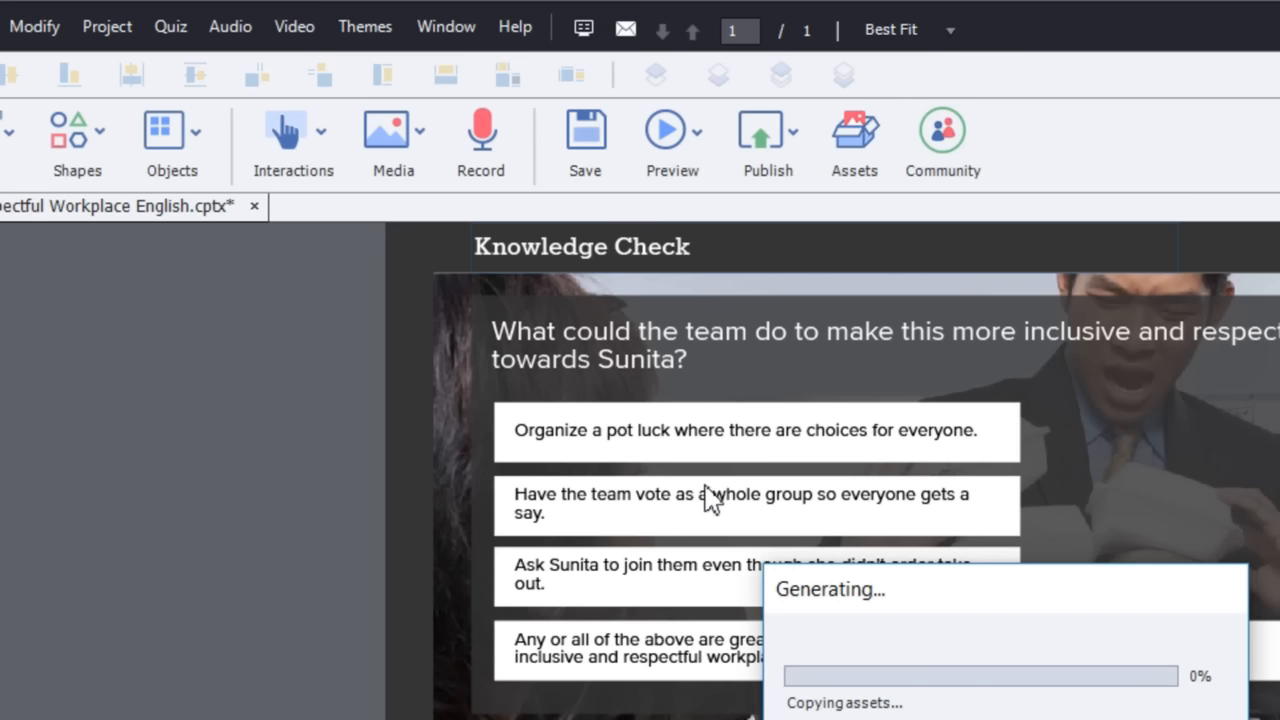
click(664, 130)
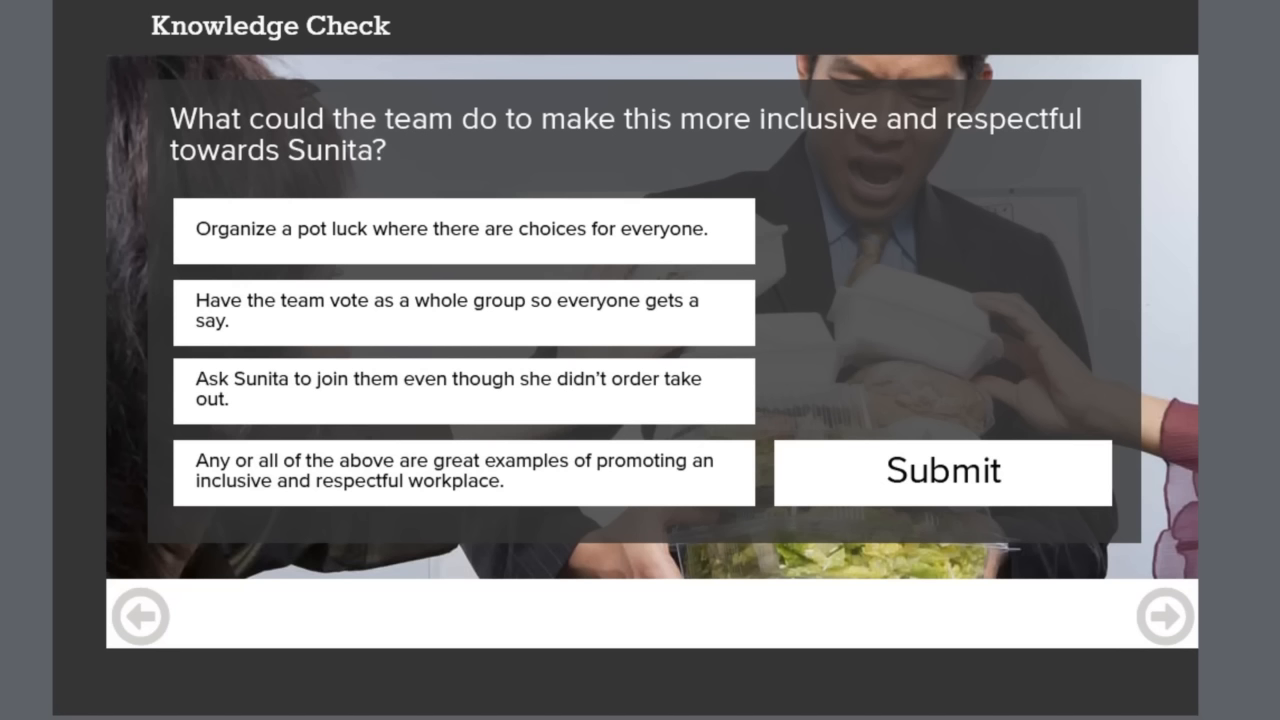
mouse_move(12, 592)
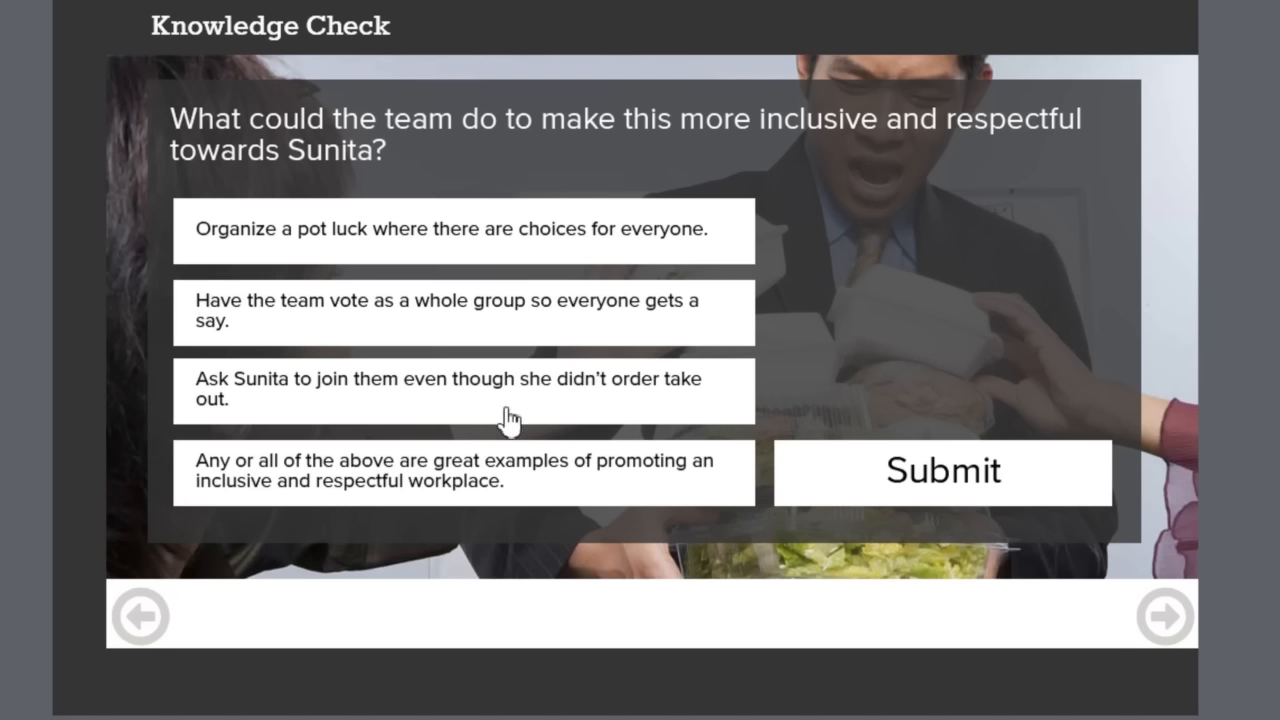
mouse_move(510, 444)
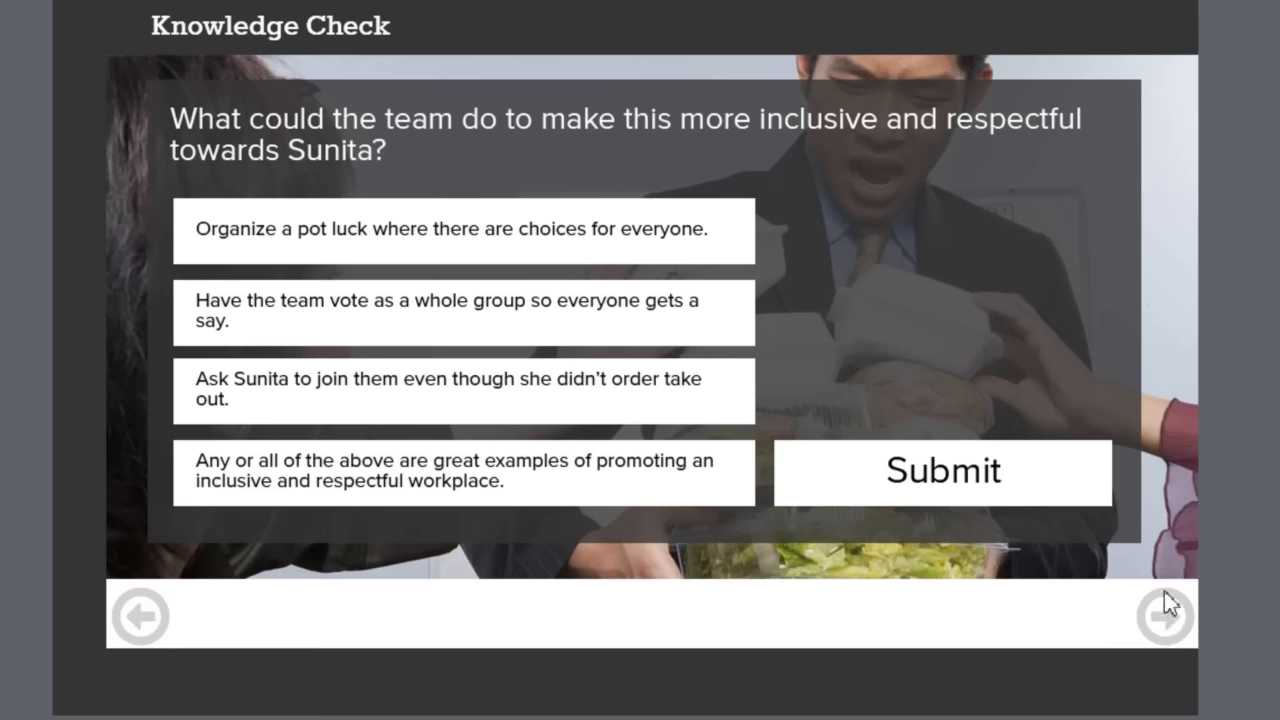
mouse_move(556, 312)
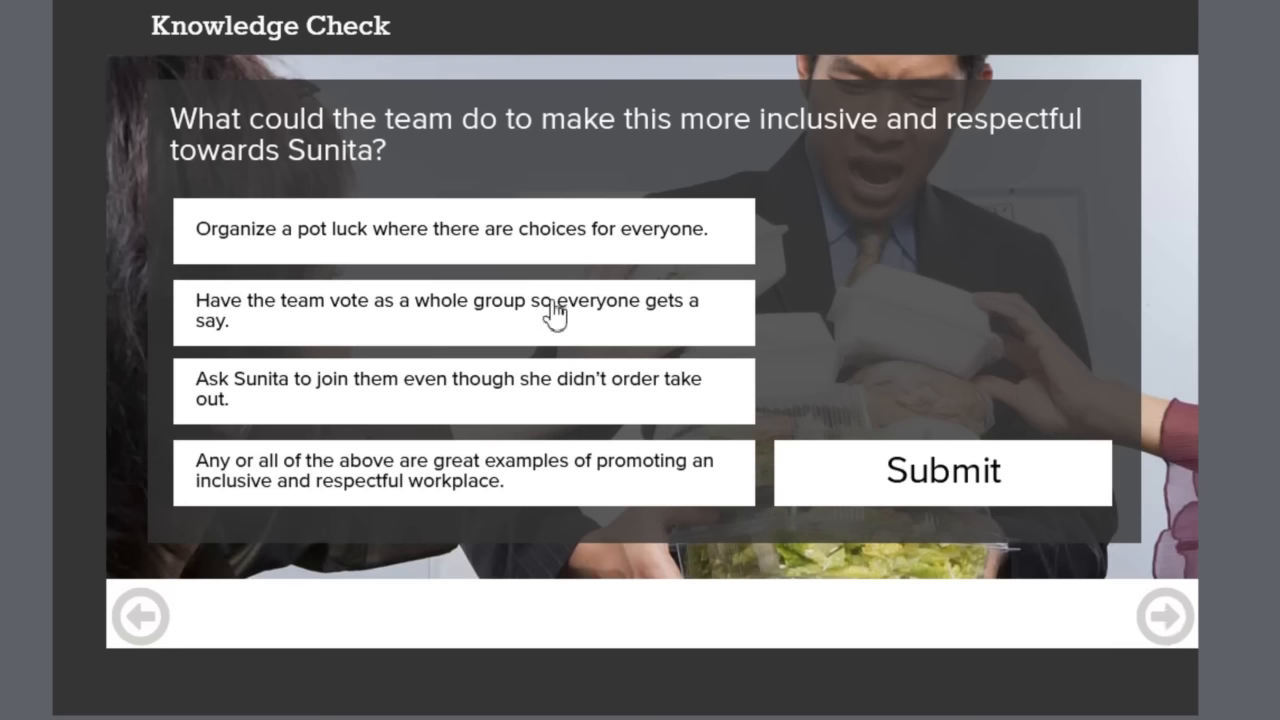
mouse_move(478, 228)
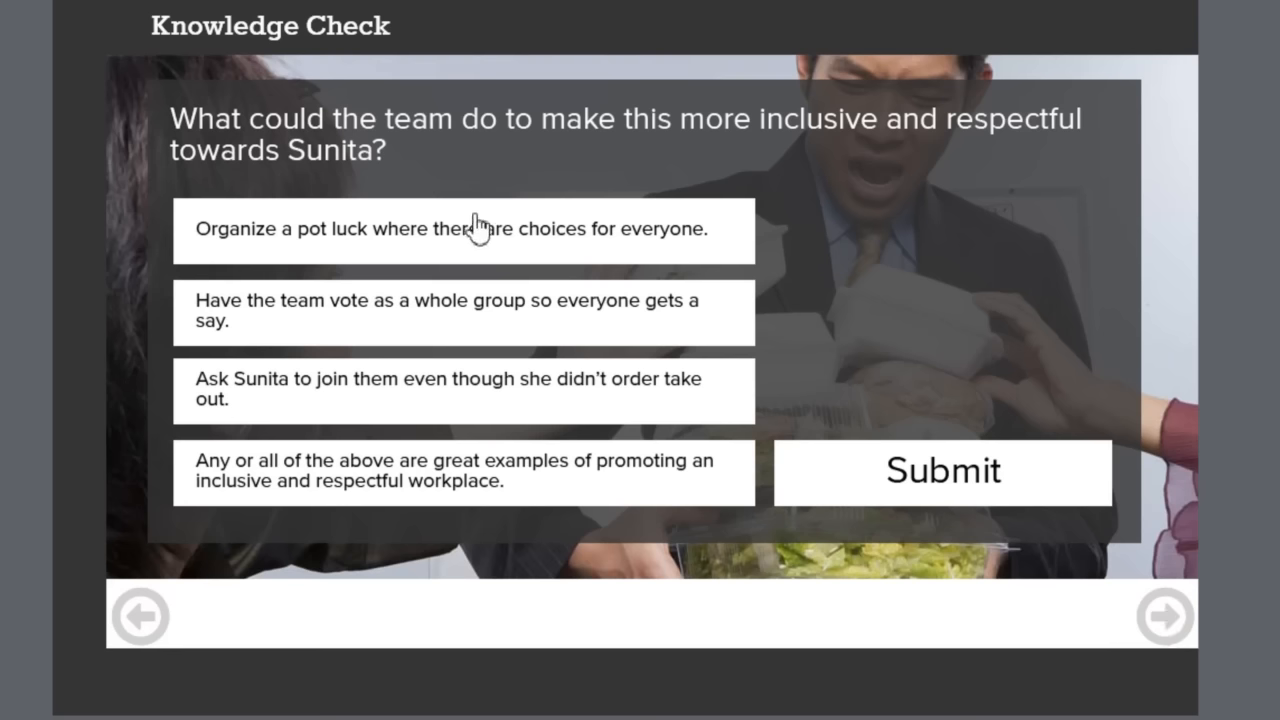
Select the first answer, 'Organize a pot luck…', in the running preview.
click(464, 228)
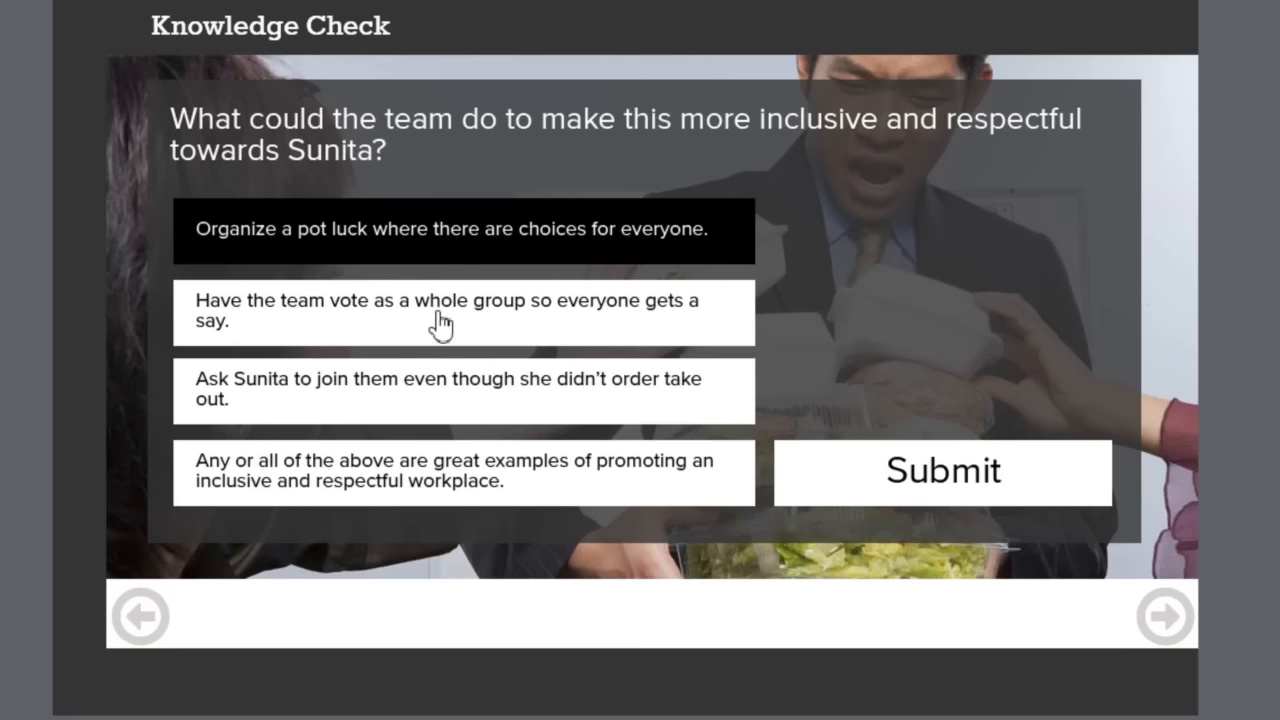
click(448, 390)
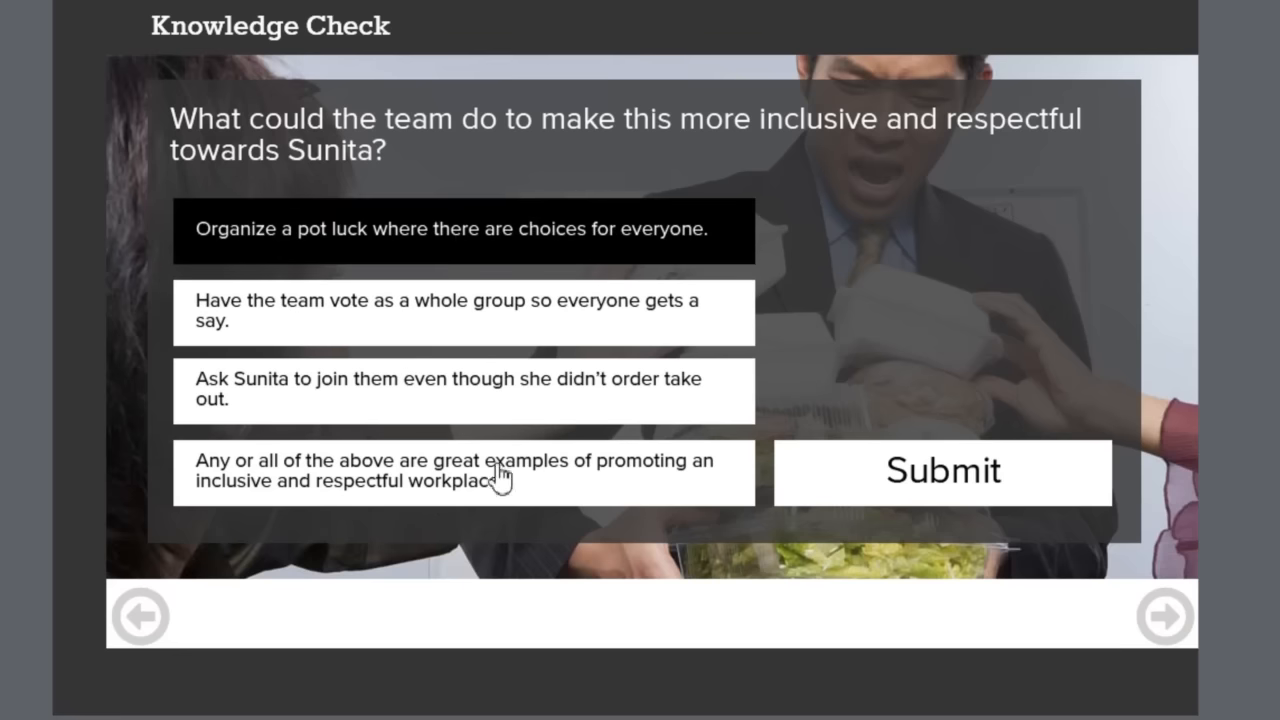
mouse_move(532, 396)
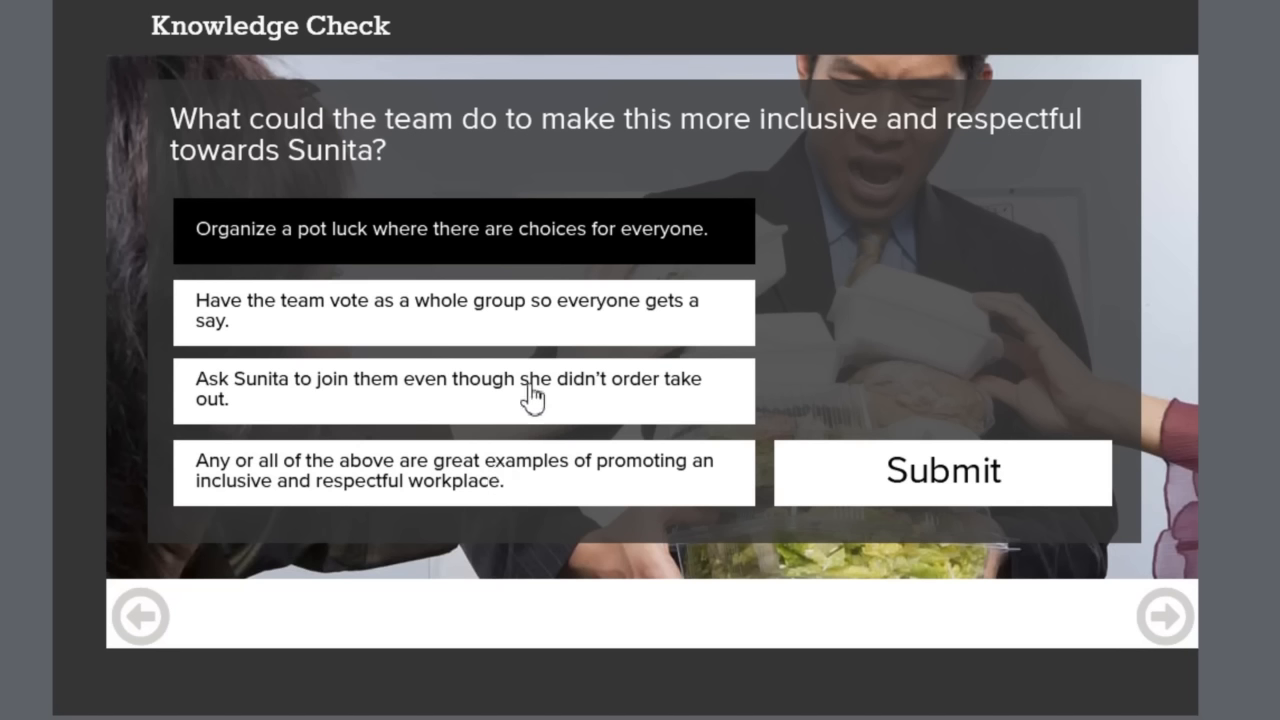
mouse_move(980, 500)
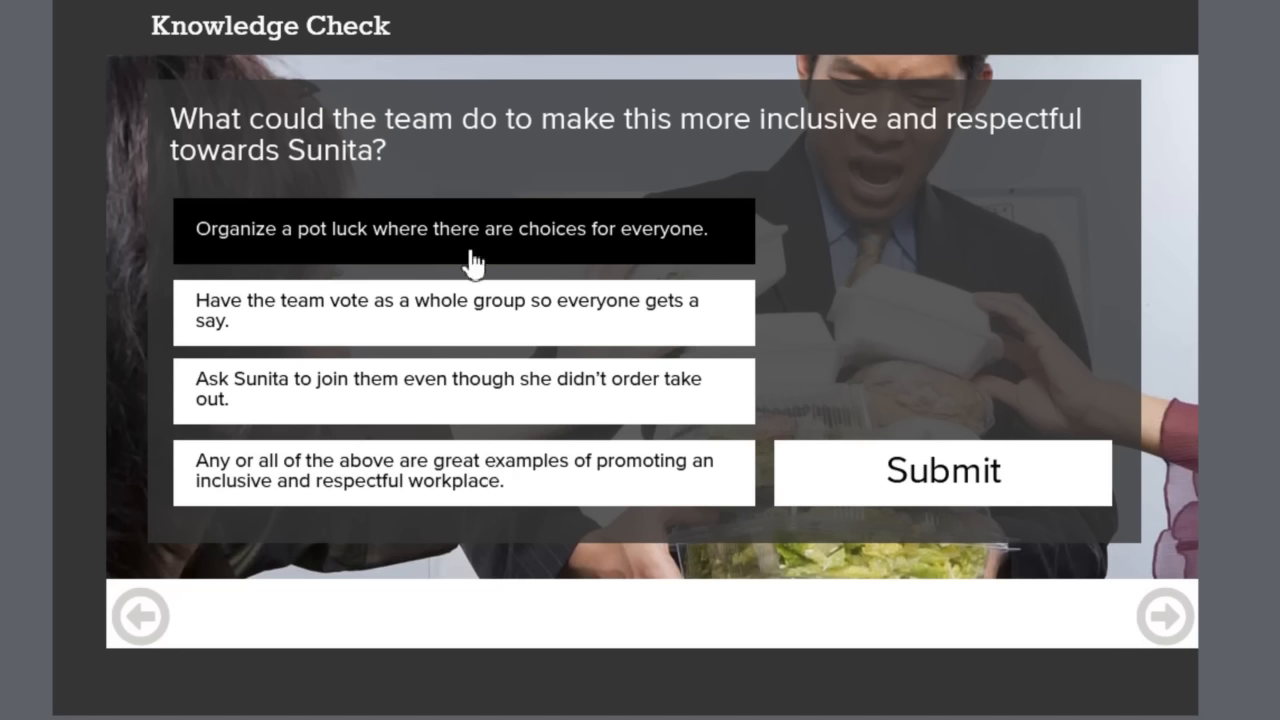
mouse_move(262, 238)
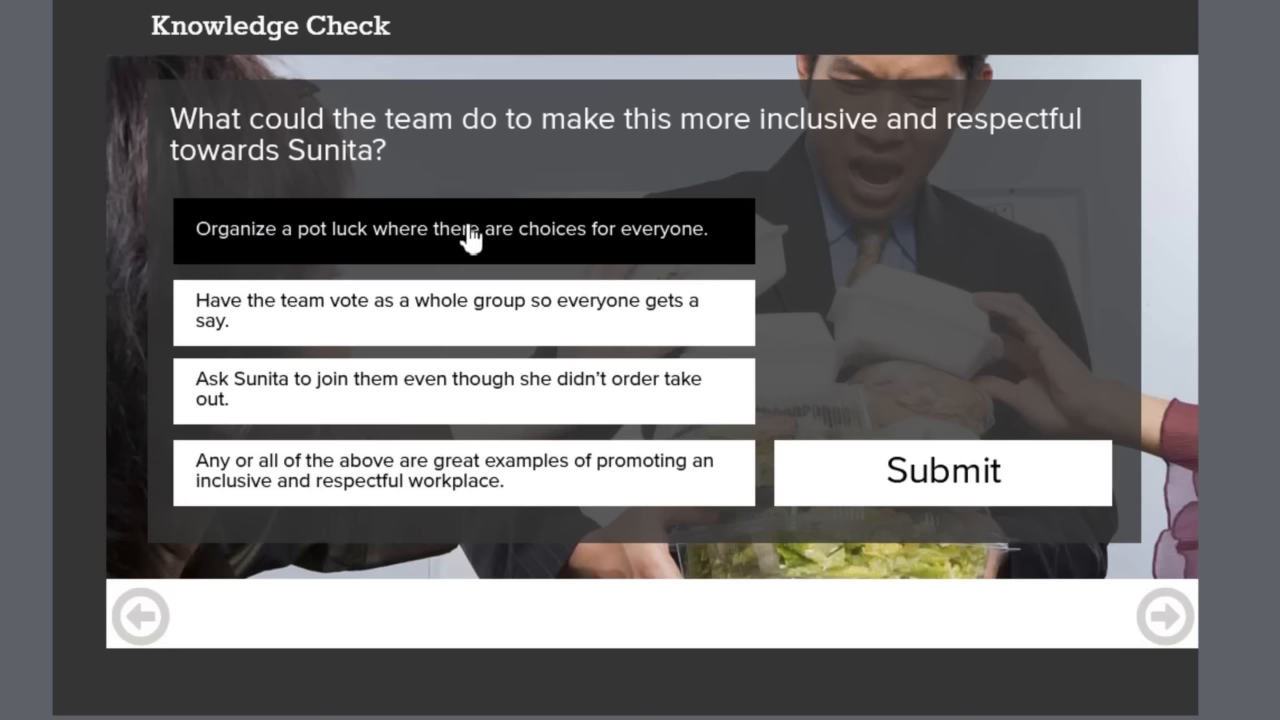
mouse_move(978, 486)
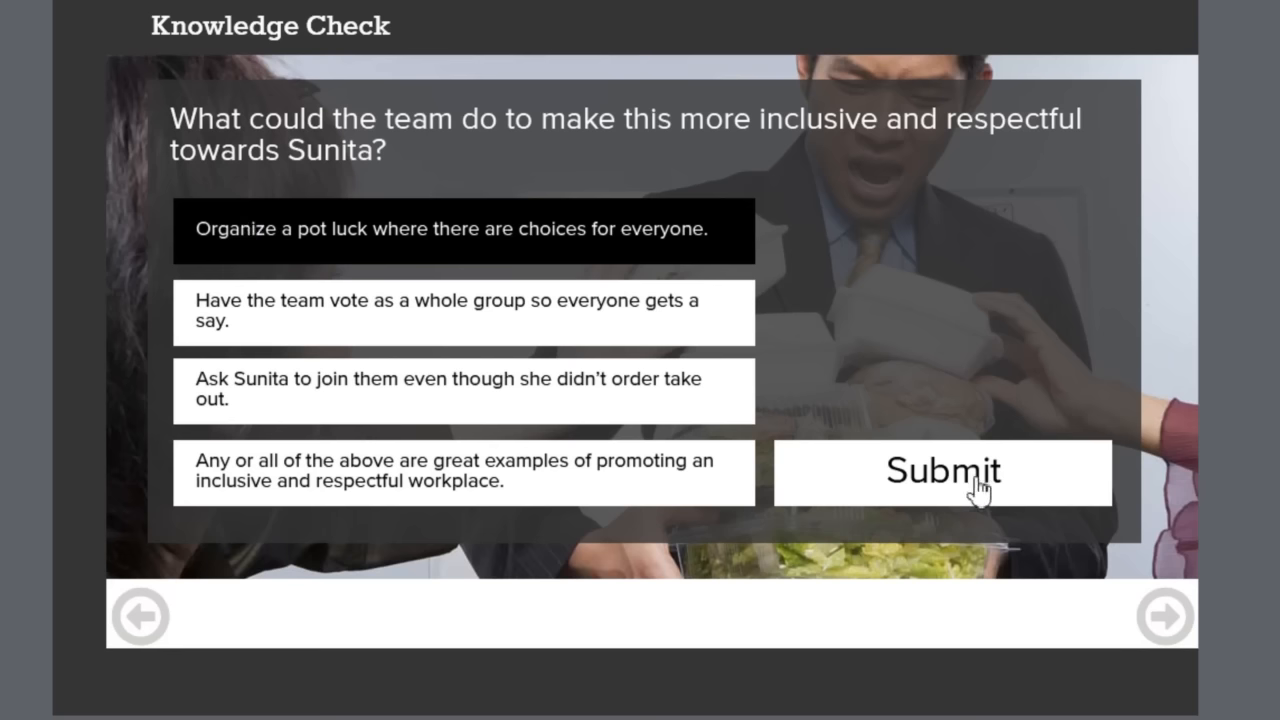
Submit two wrong answers to see try-again feedback, then choose 'any or all of the above'.
click(944, 472)
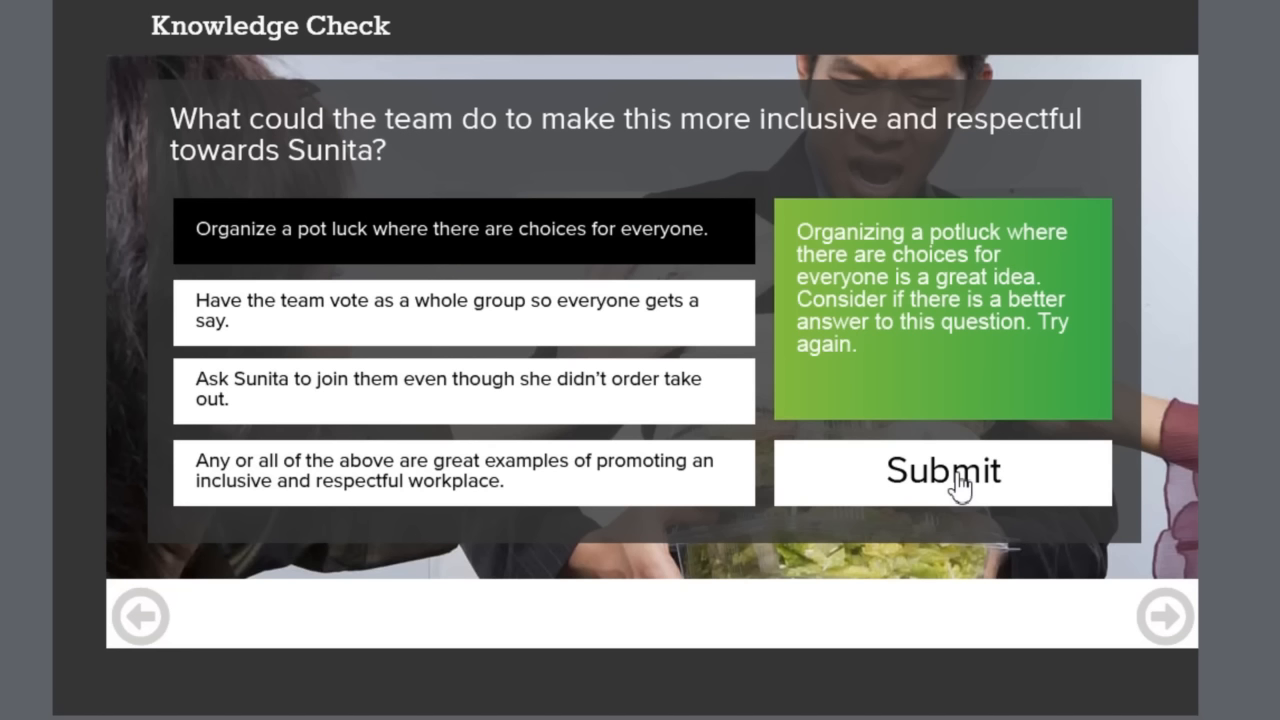
mouse_move(920, 360)
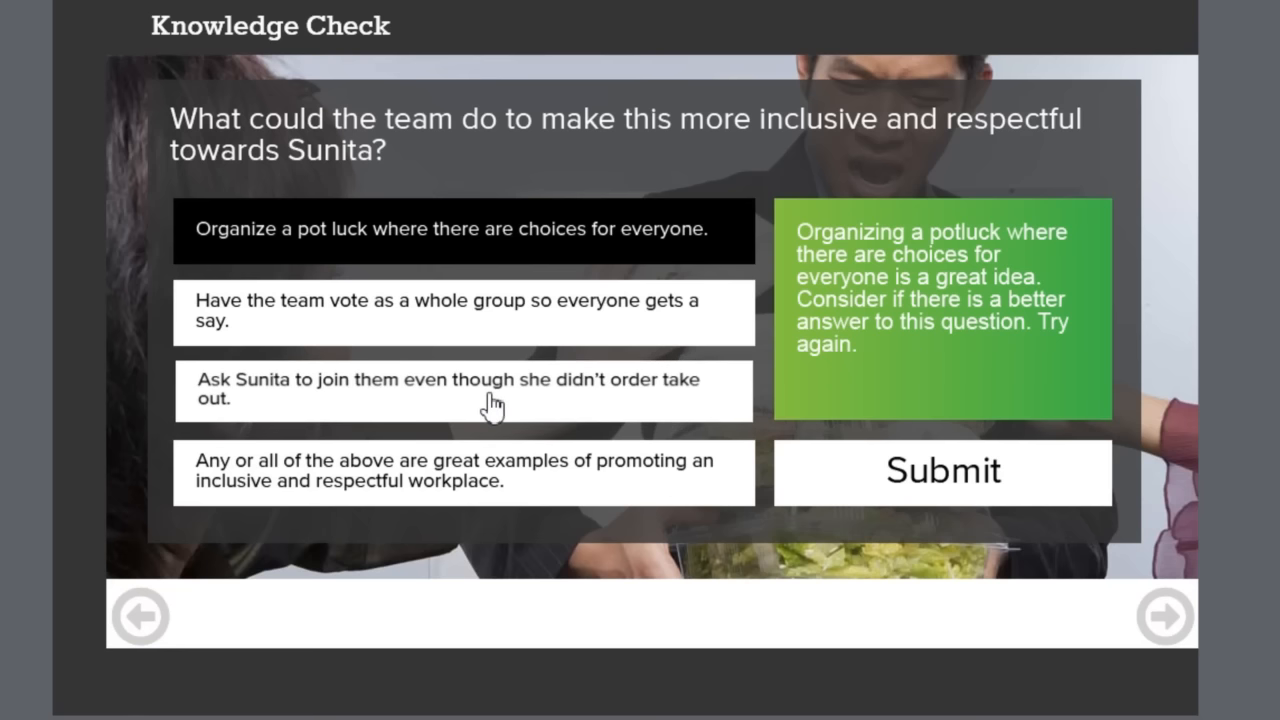
click(464, 390)
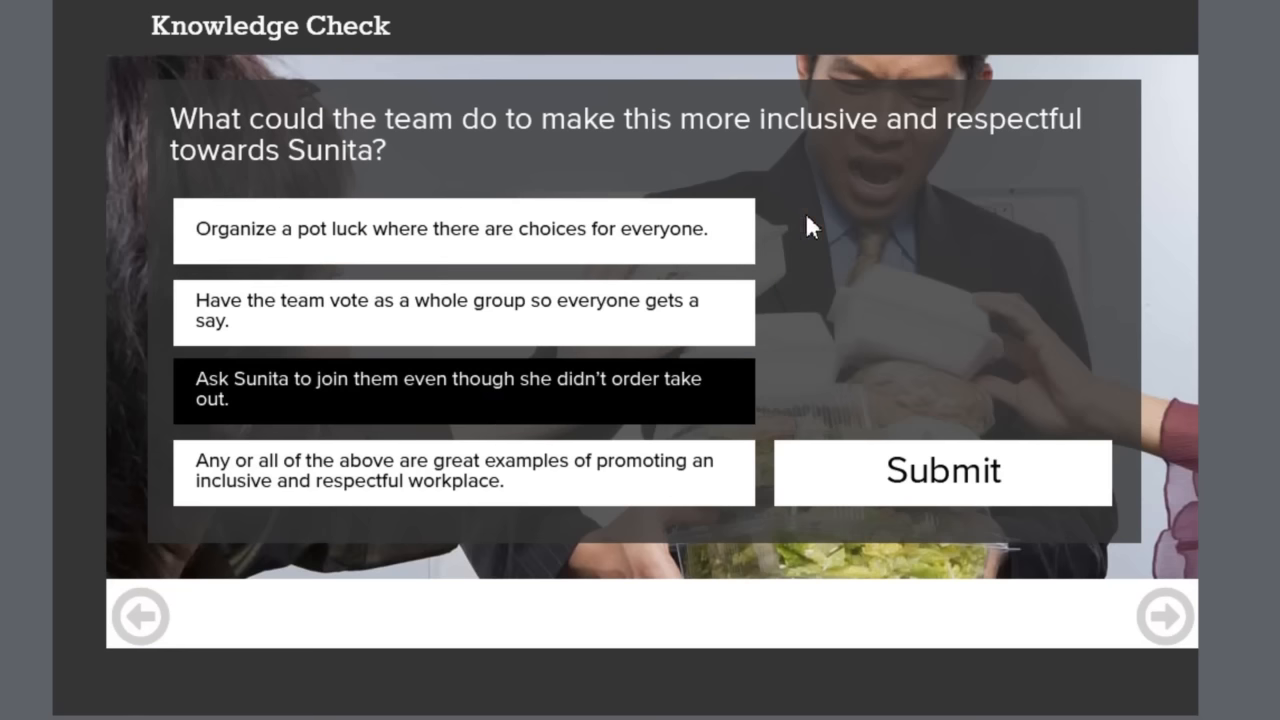
mouse_move(504, 444)
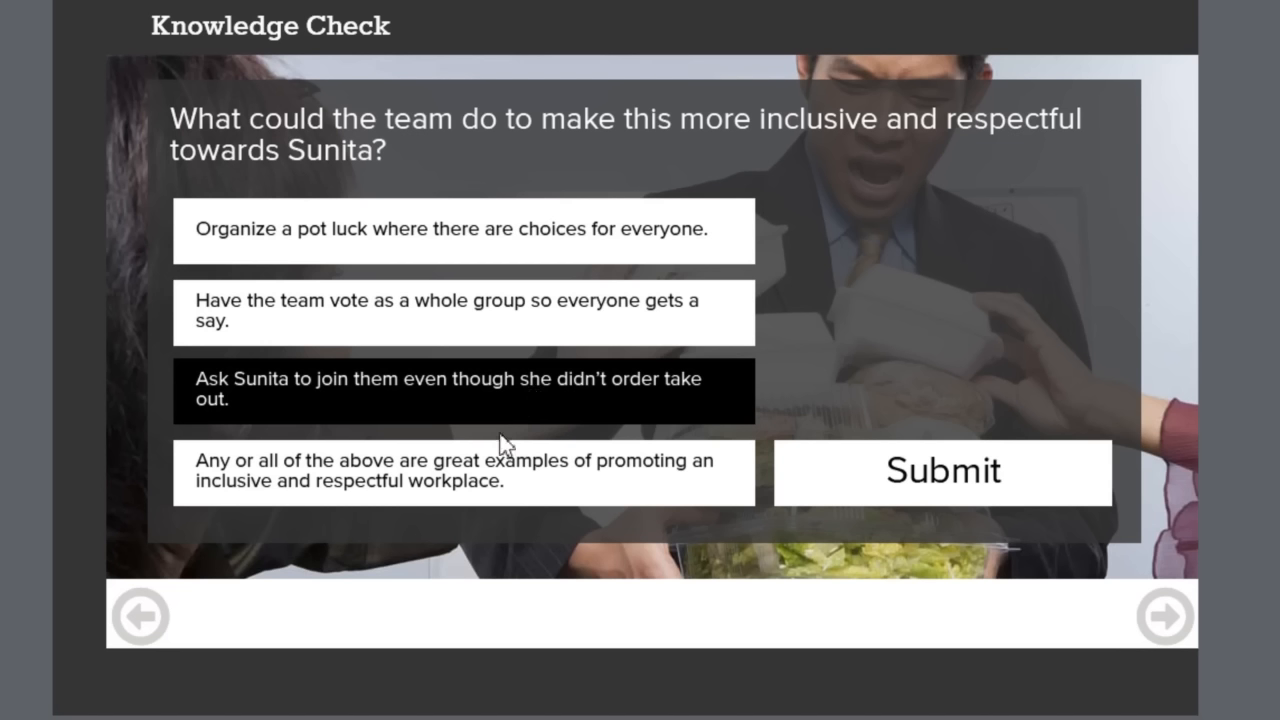
mouse_move(792, 192)
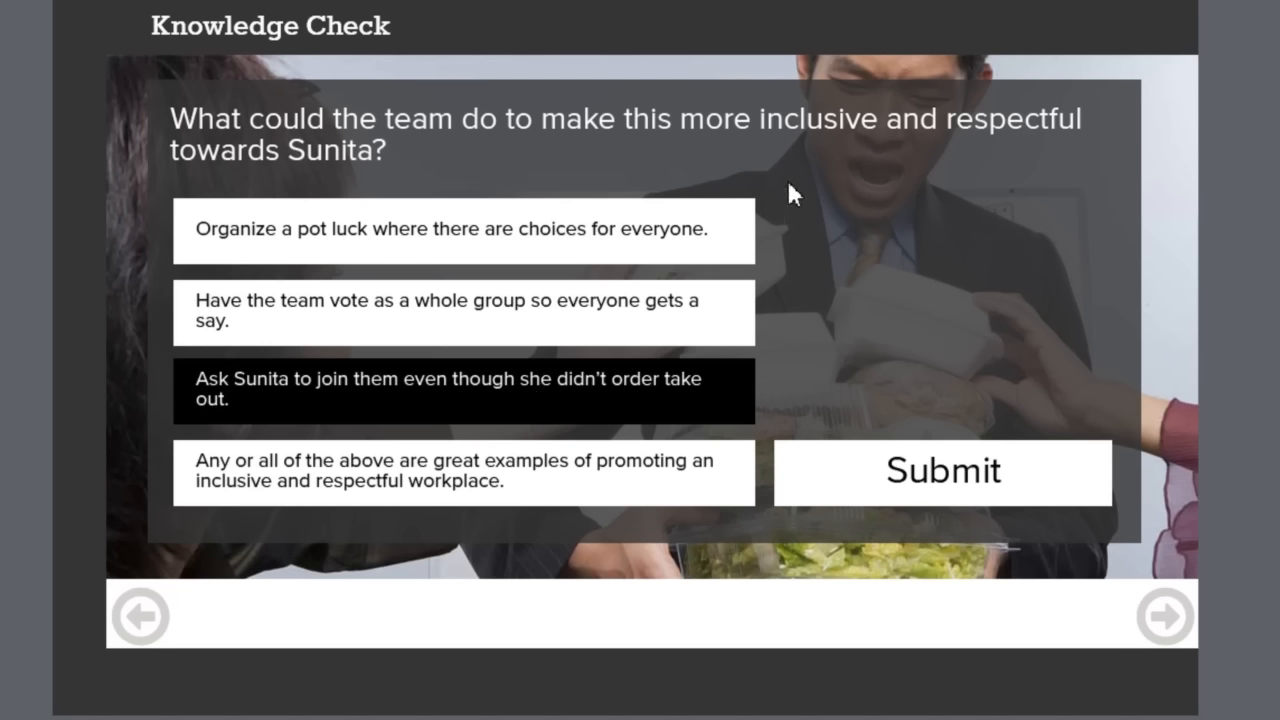
mouse_move(844, 208)
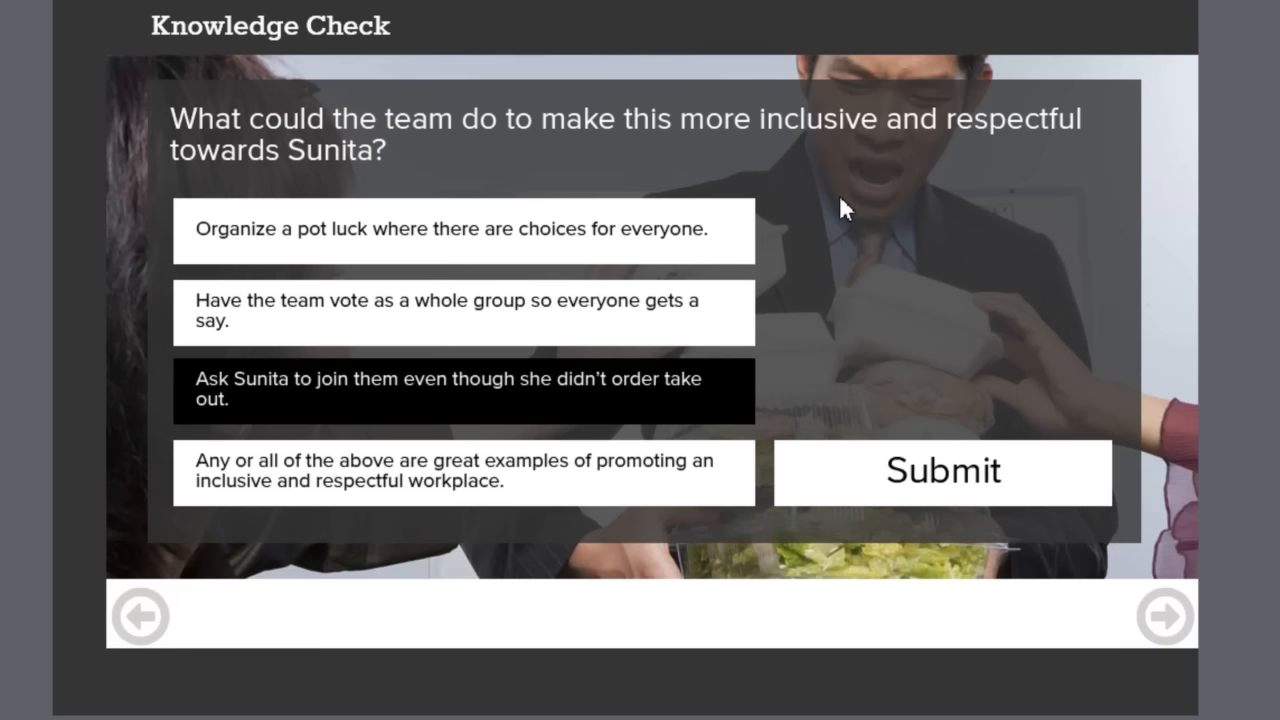
mouse_move(792, 336)
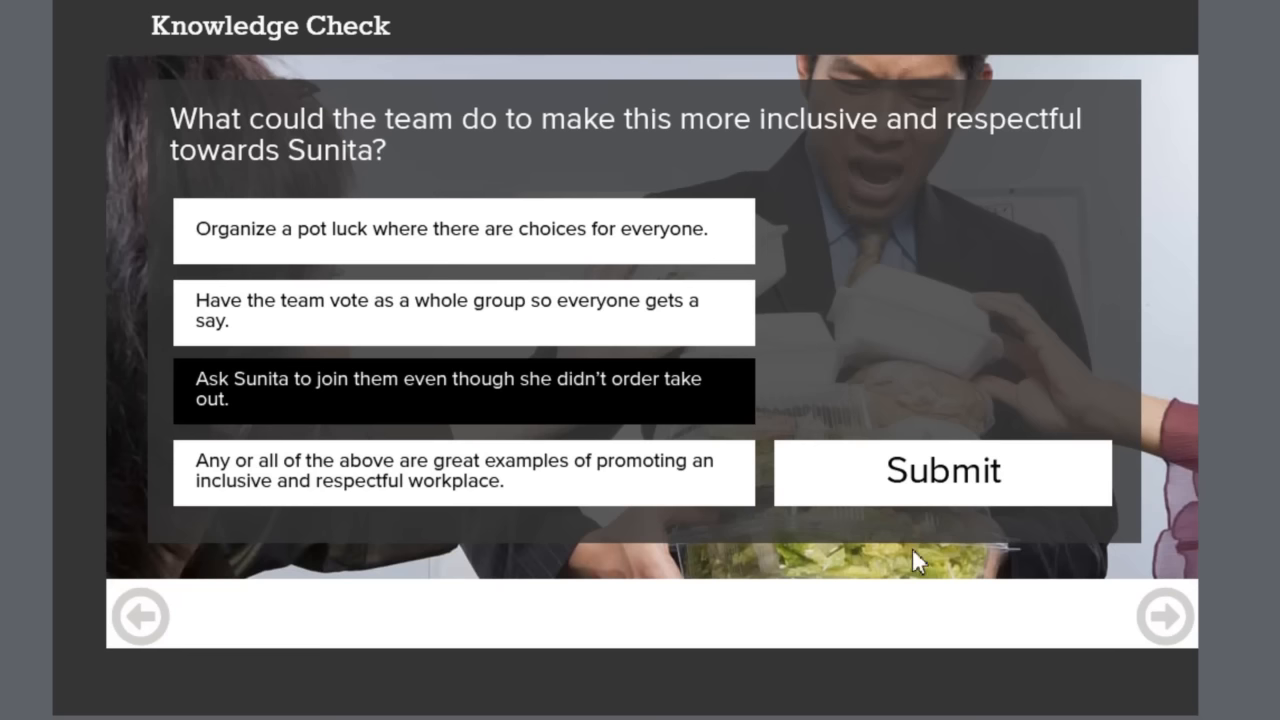
click(942, 472)
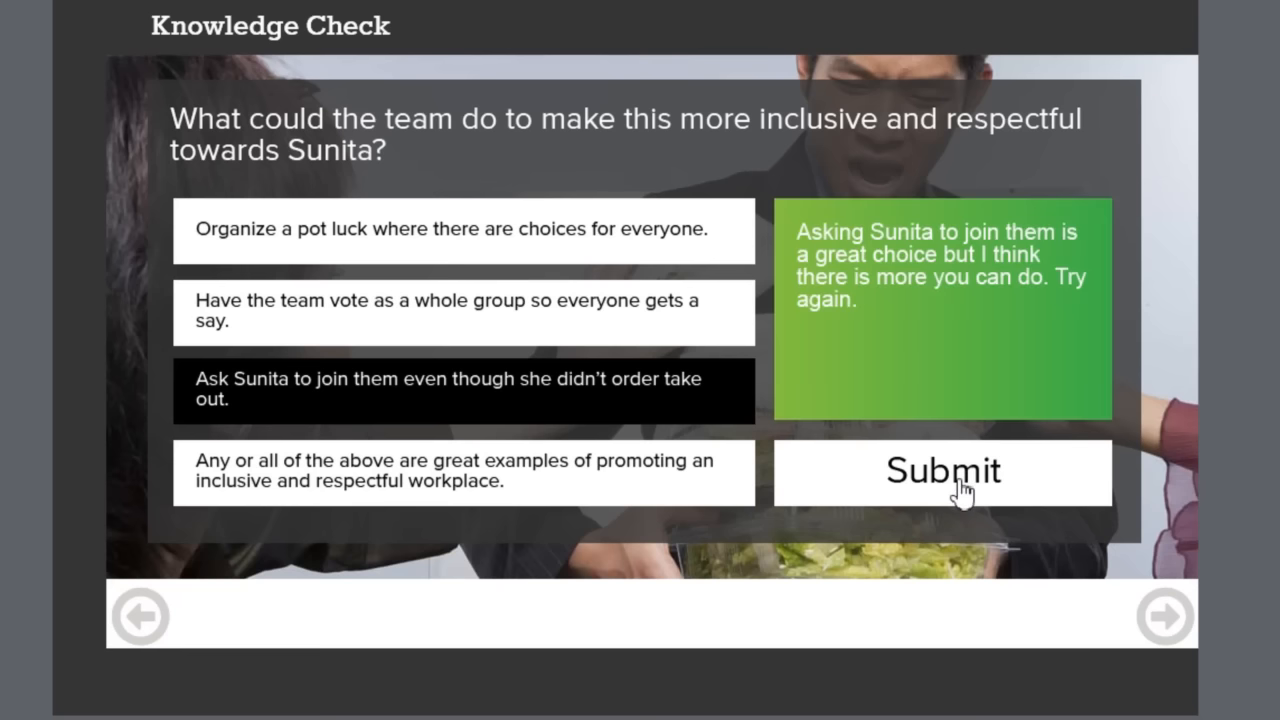
mouse_move(984, 258)
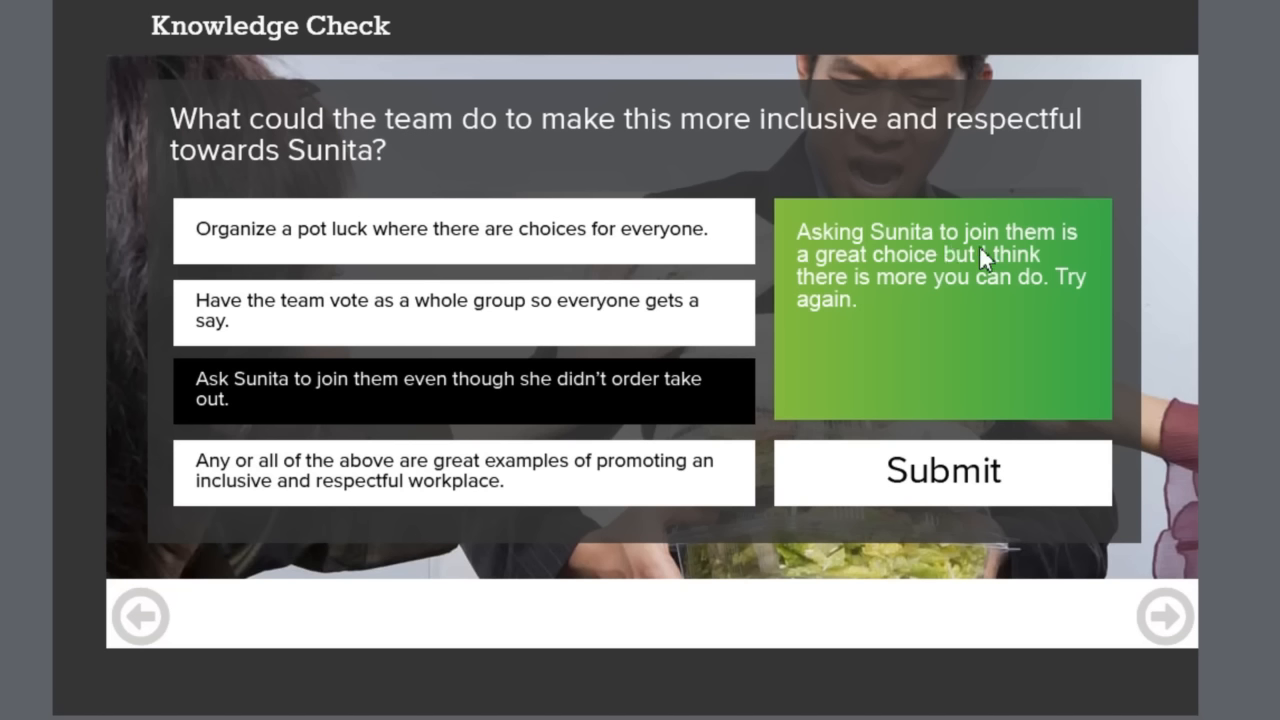
mouse_move(1048, 292)
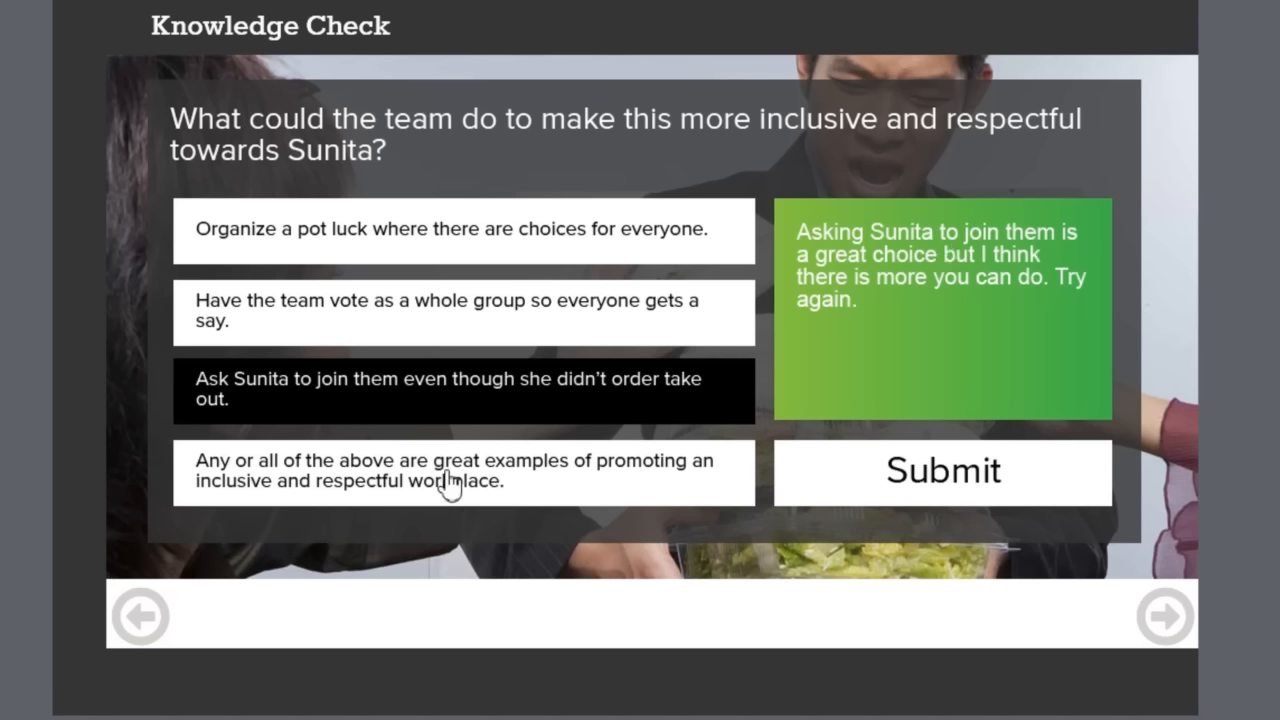
mouse_move(476, 498)
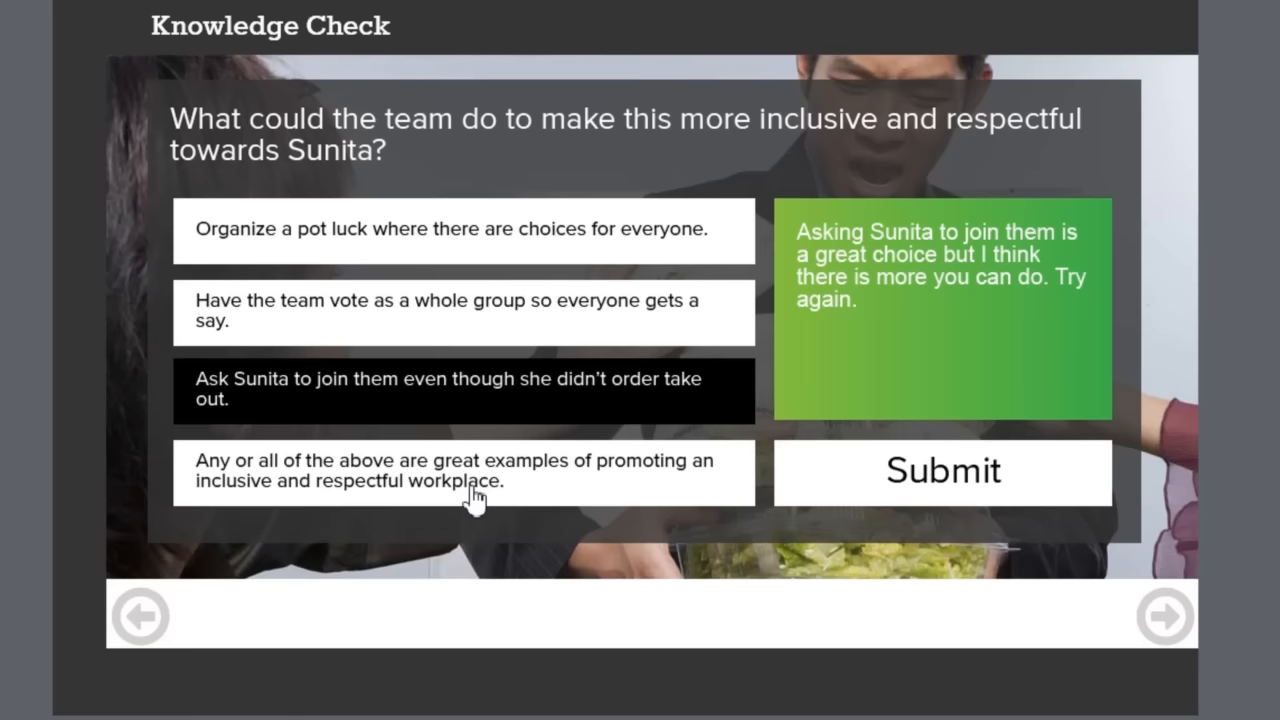
click(464, 472)
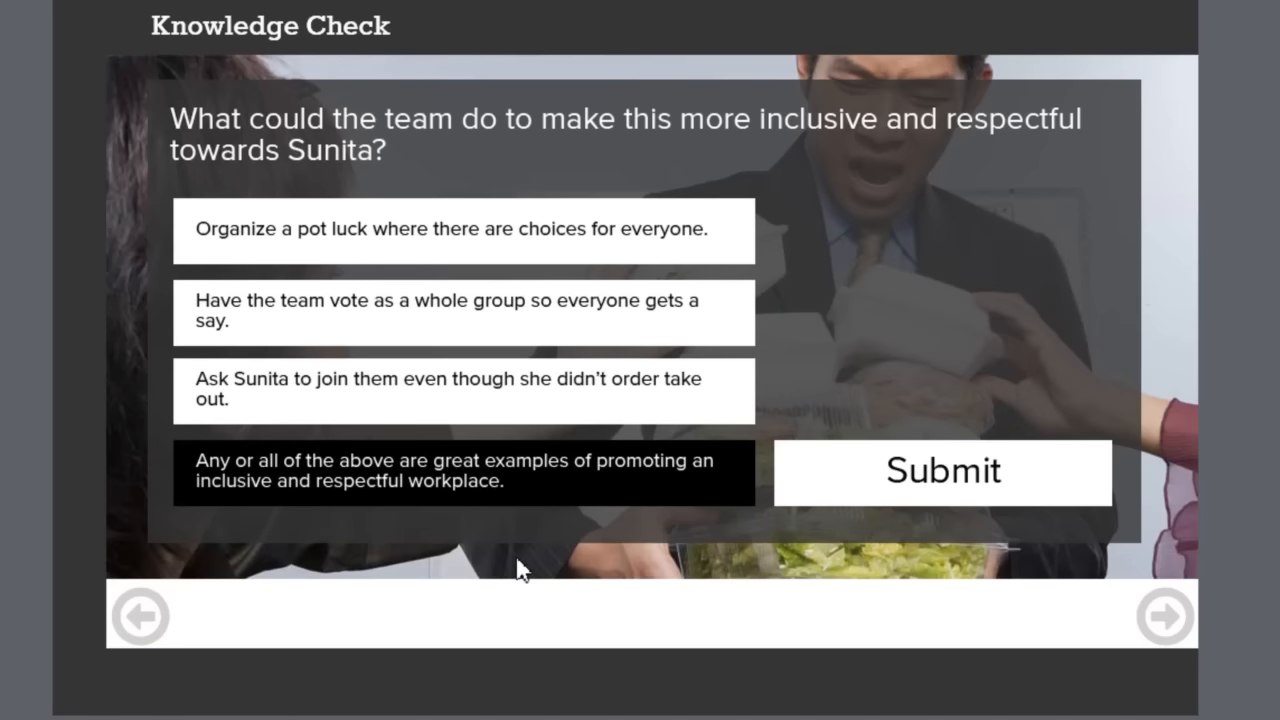
mouse_move(976, 510)
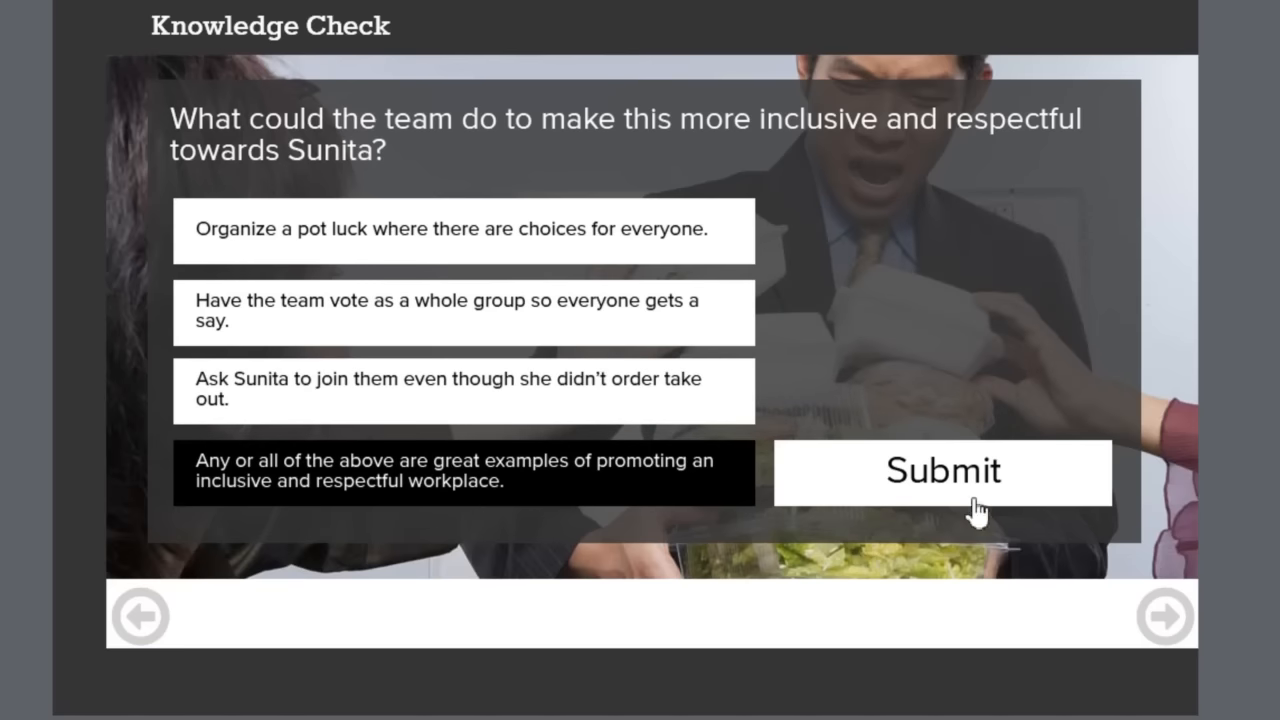
Submit the correct answer to get the green 'Fantastic!' feedback with navigation arrows active.
click(940, 472)
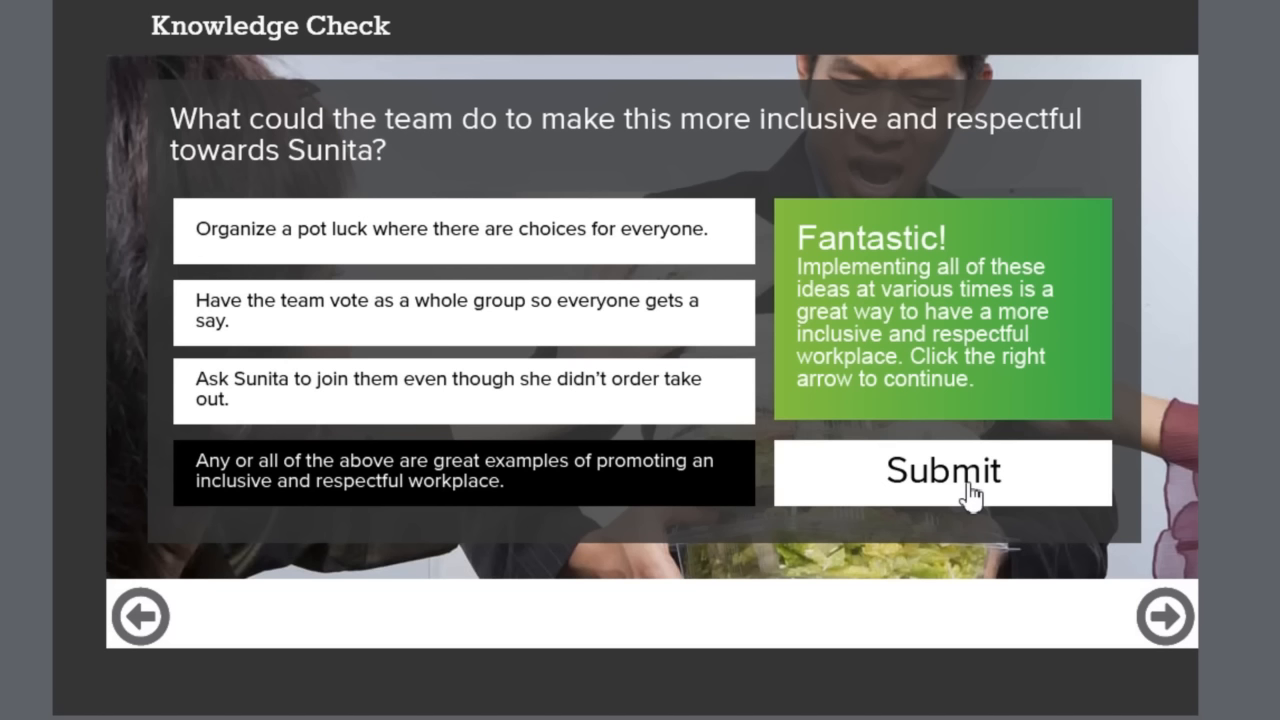
mouse_move(460, 490)
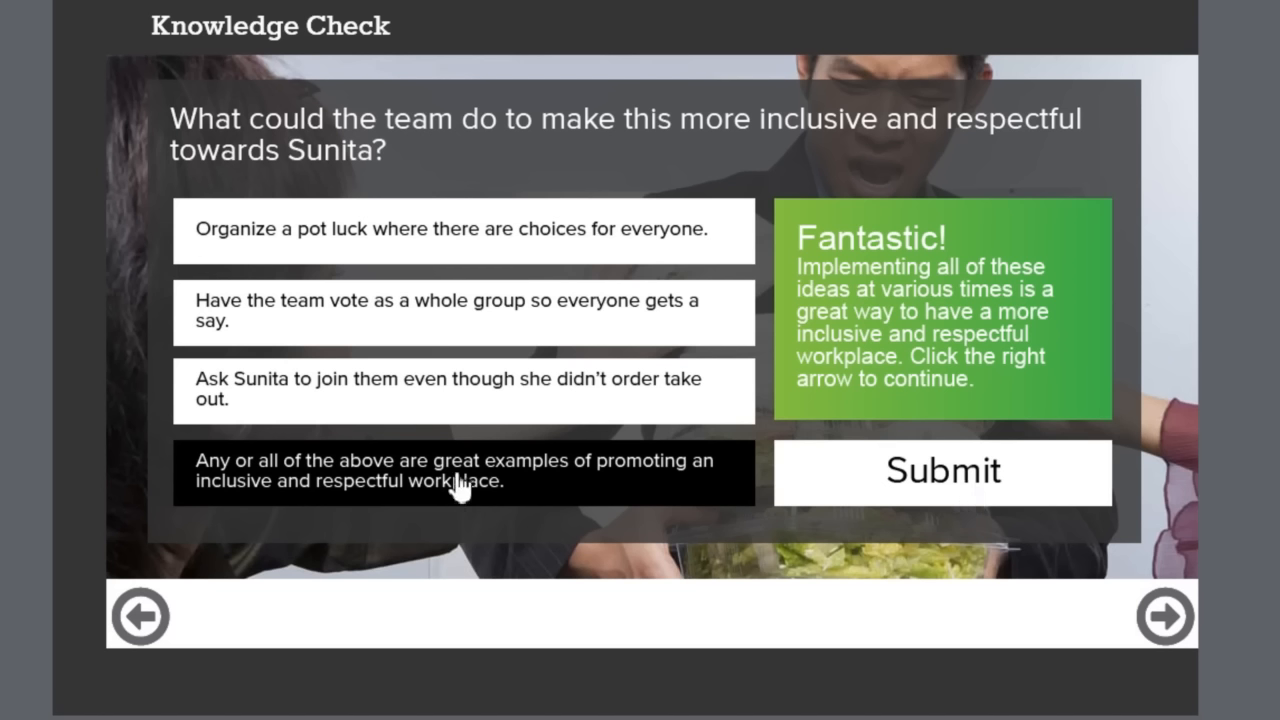
mouse_move(988, 628)
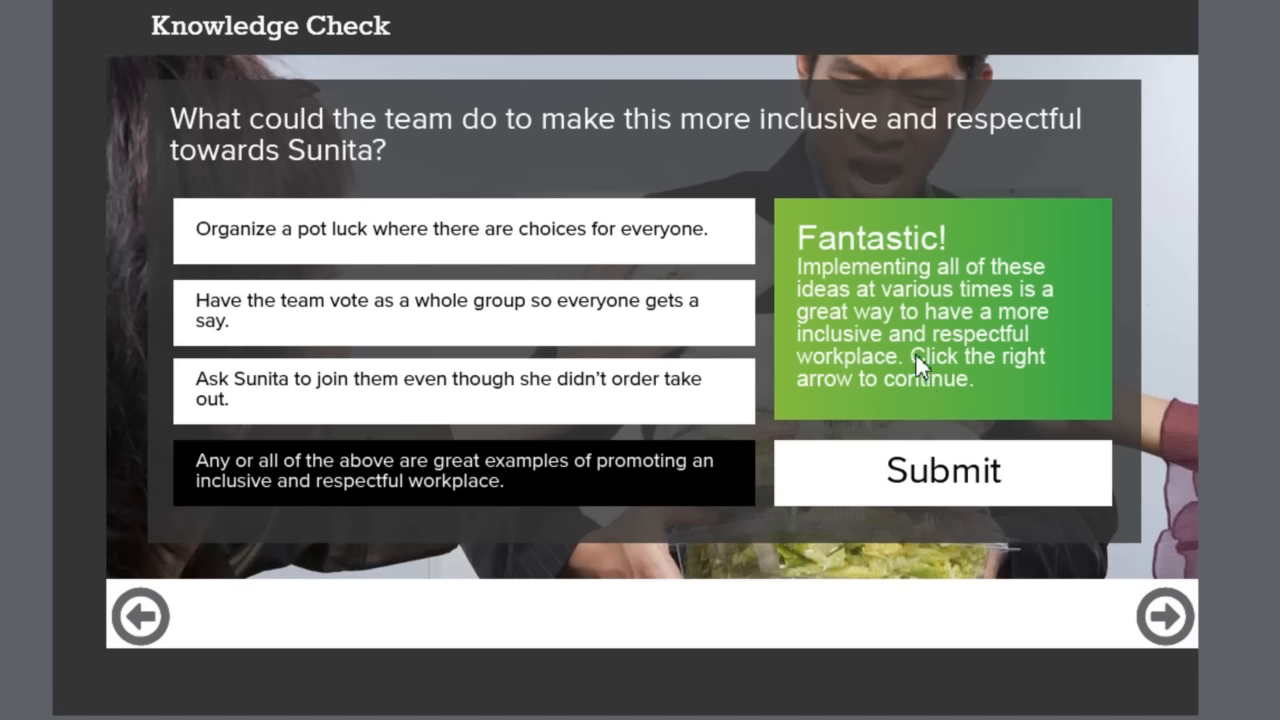
mouse_move(968, 368)
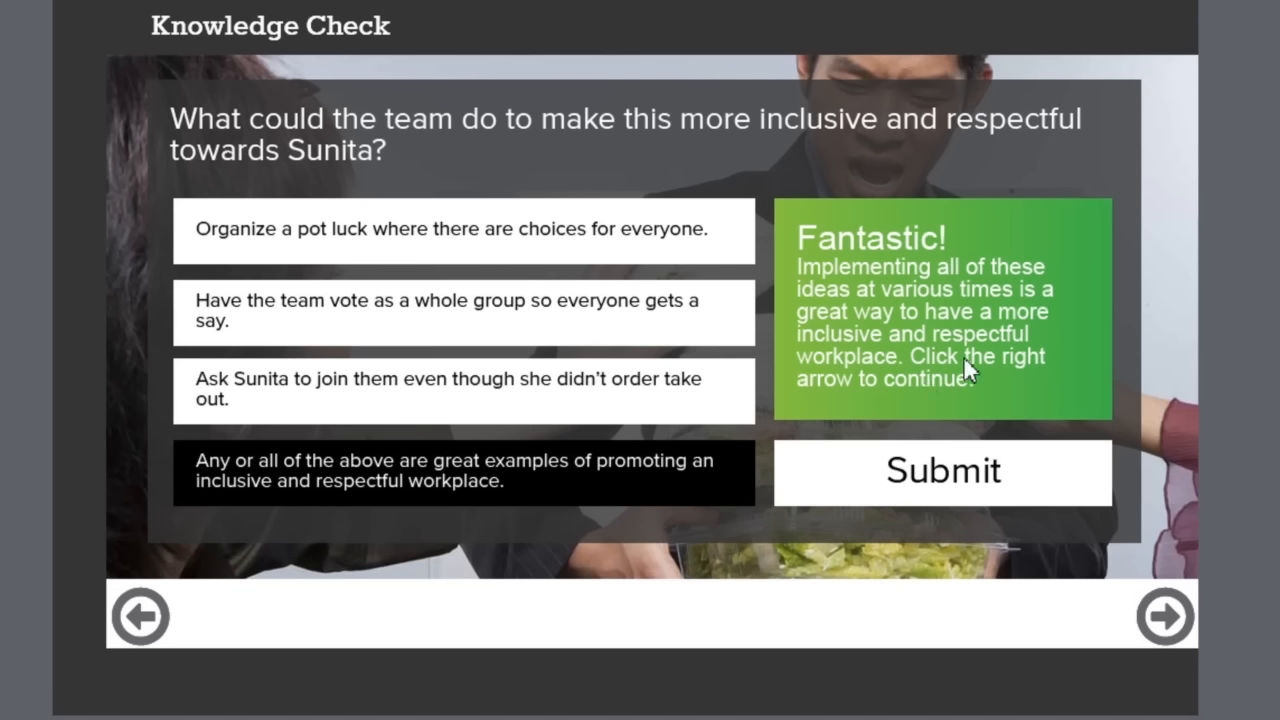
mouse_move(524, 414)
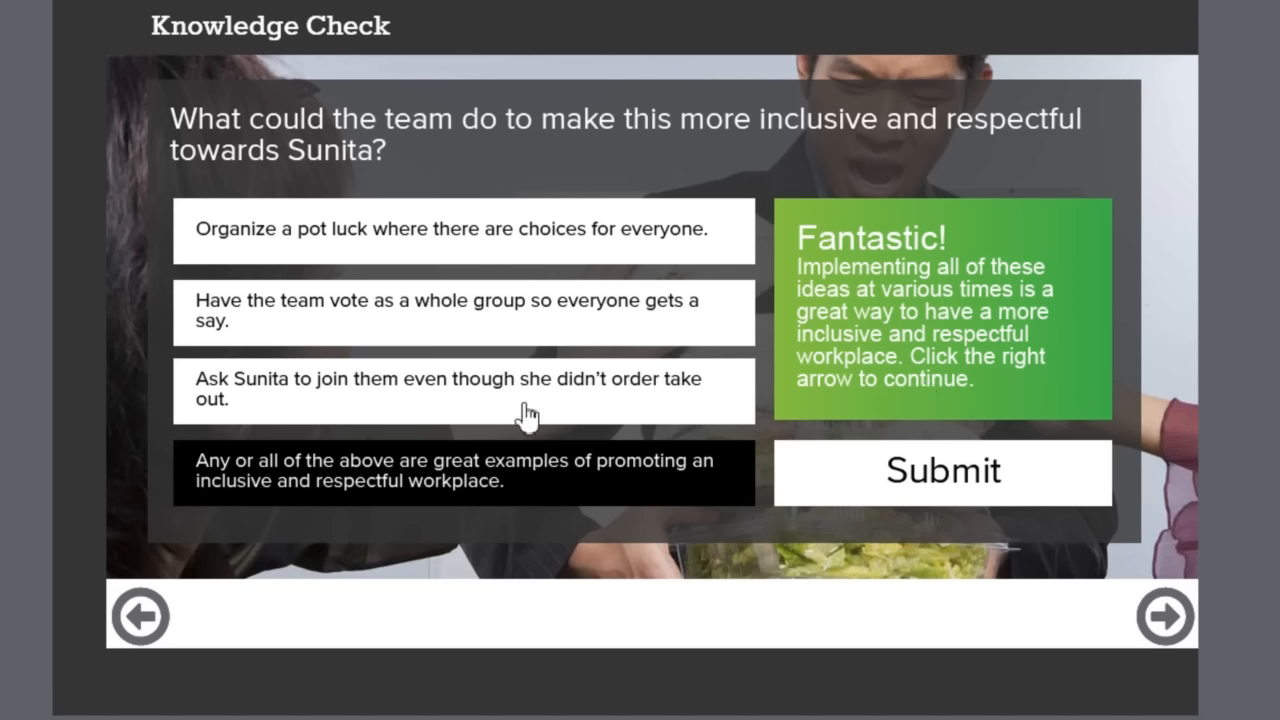
mouse_move(512, 248)
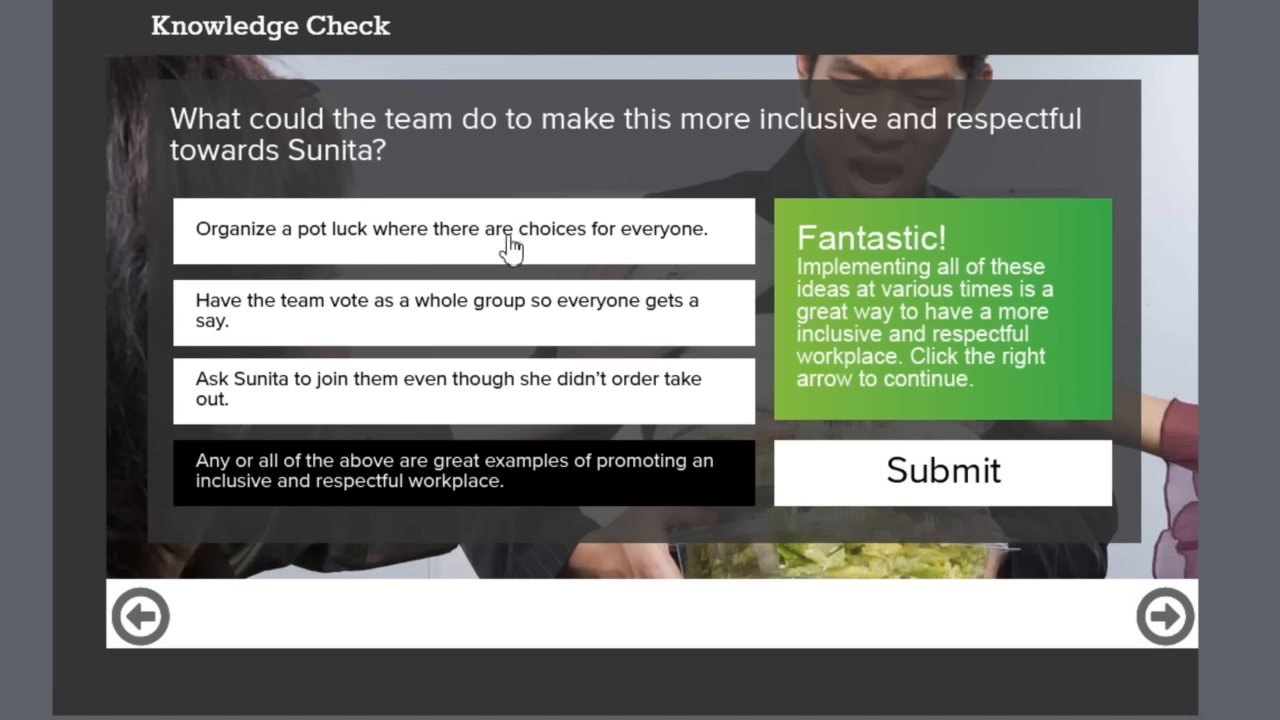
mouse_move(524, 332)
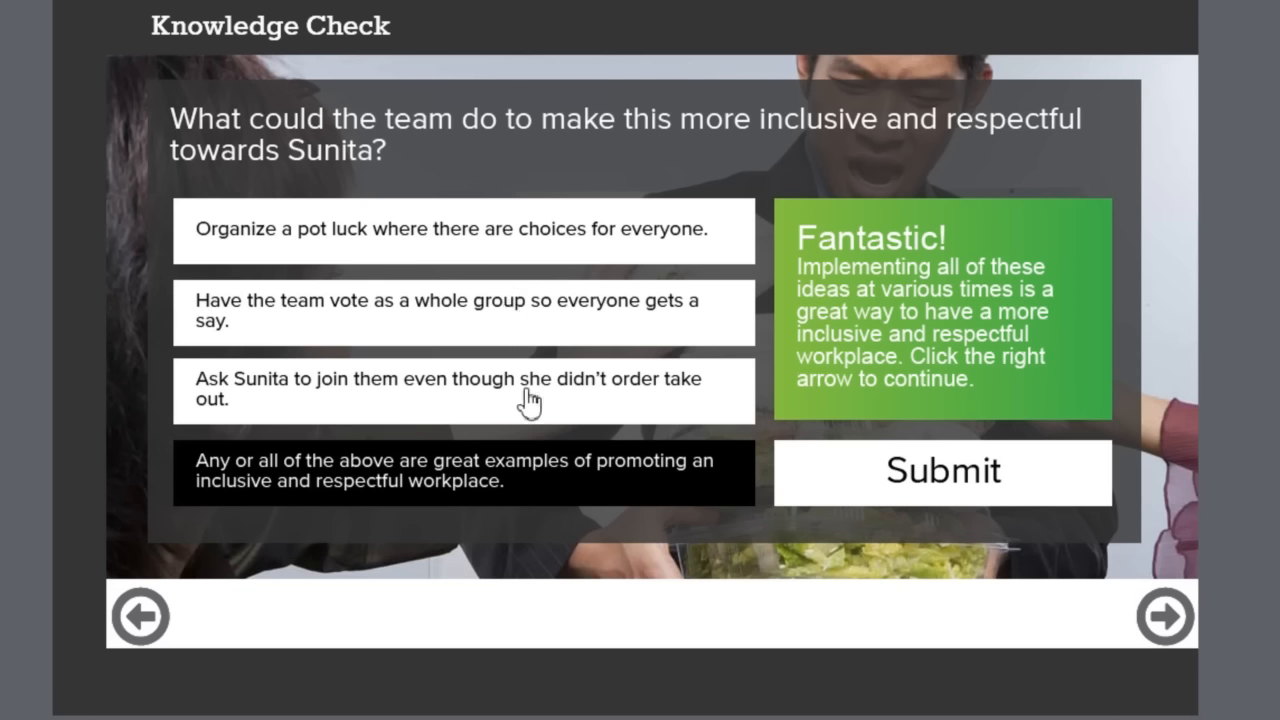
mouse_move(1064, 276)
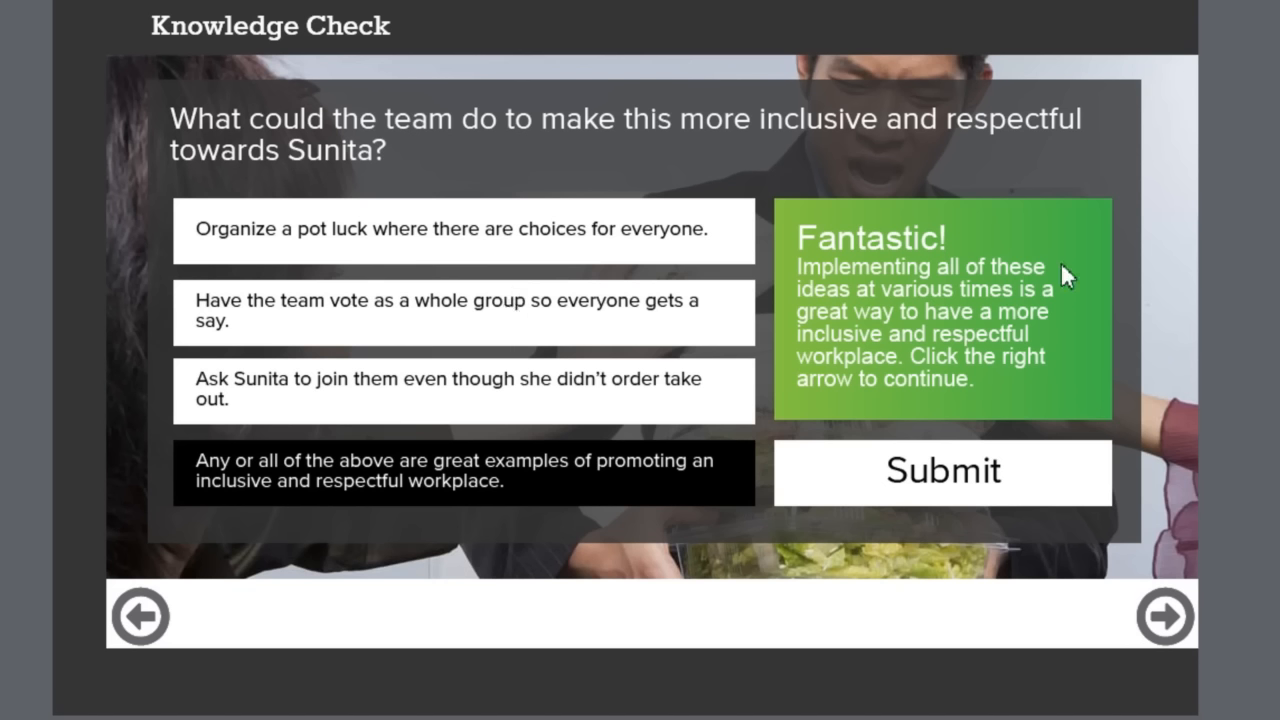
mouse_move(970, 486)
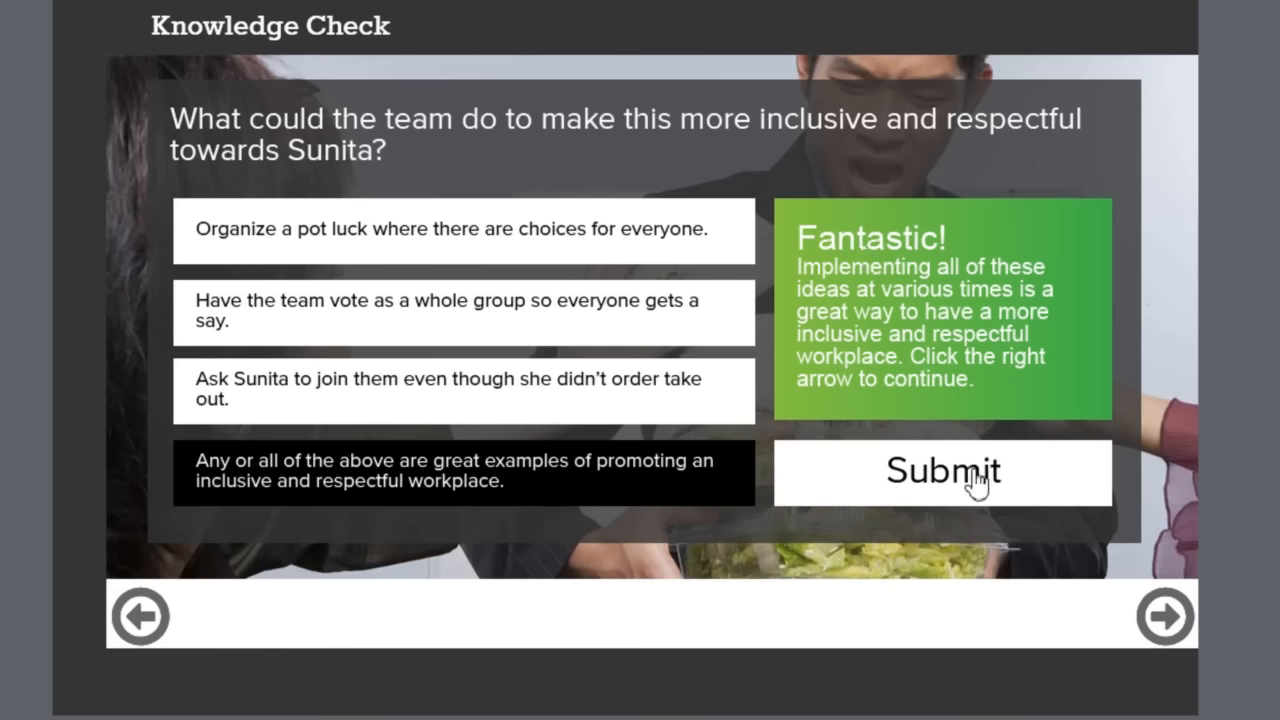
mouse_move(978, 482)
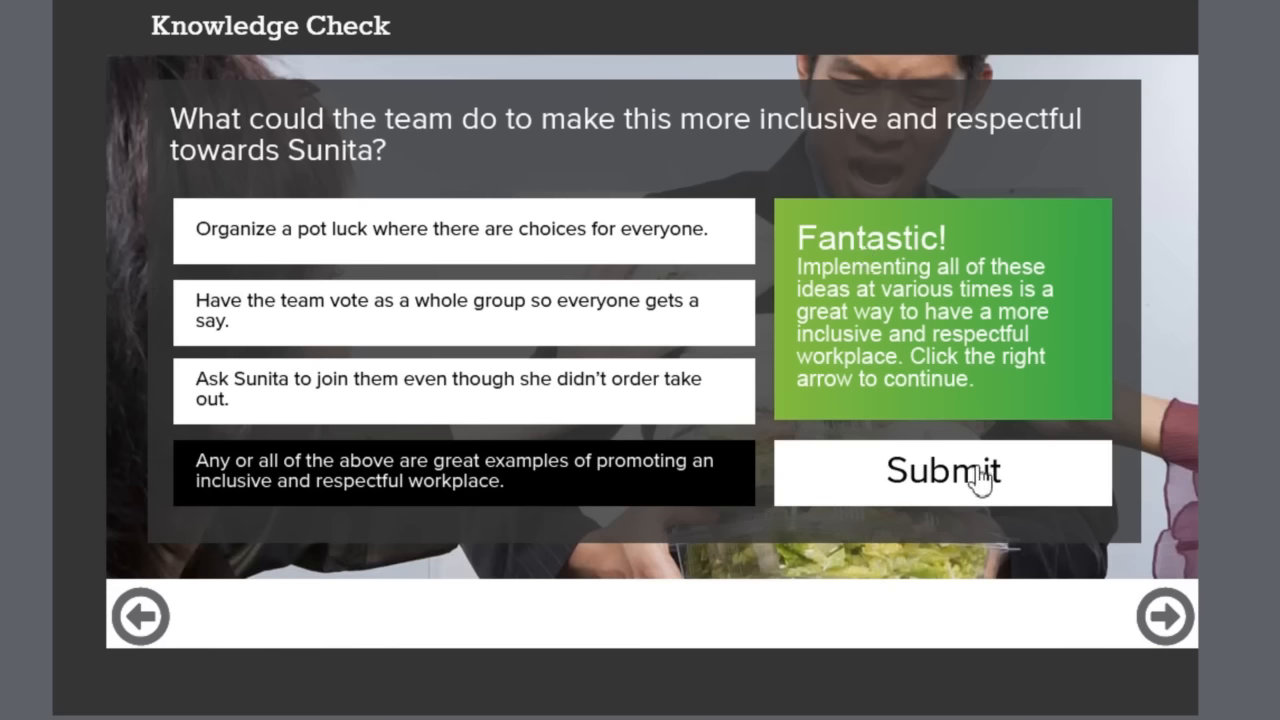